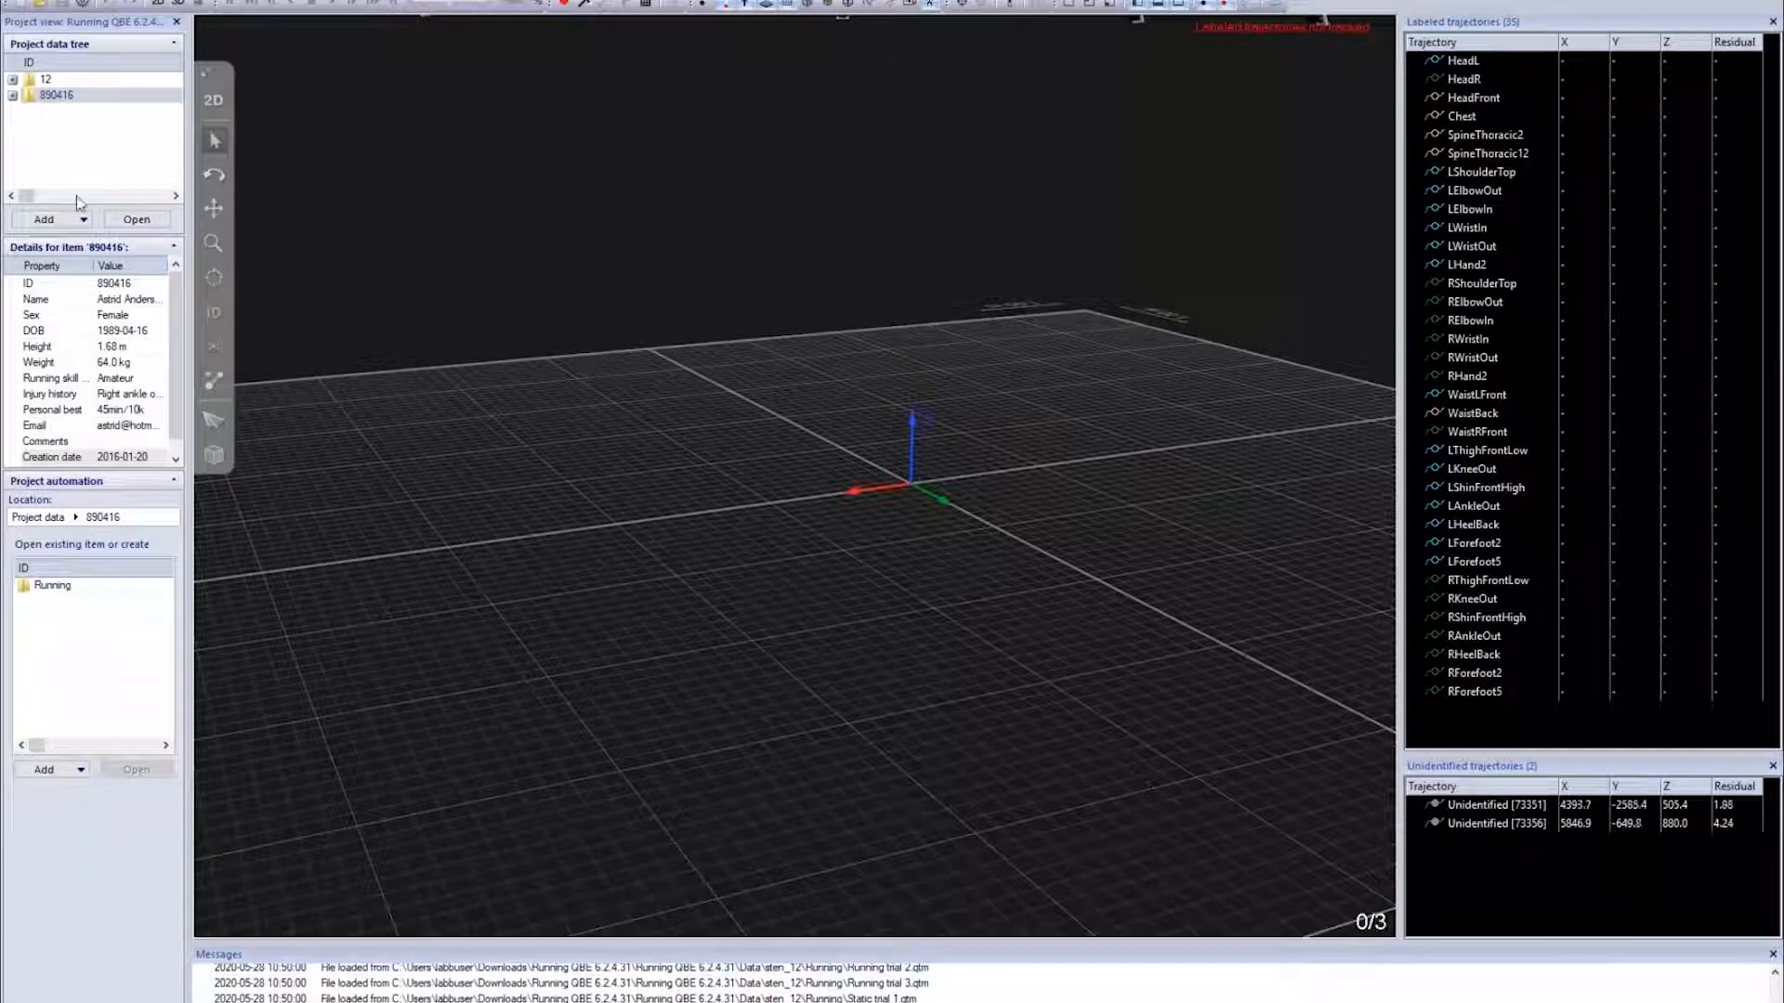
Add a new person with ID 1234, name S, sex Male
{"action": "left_click", "coordinate": [43, 219]}
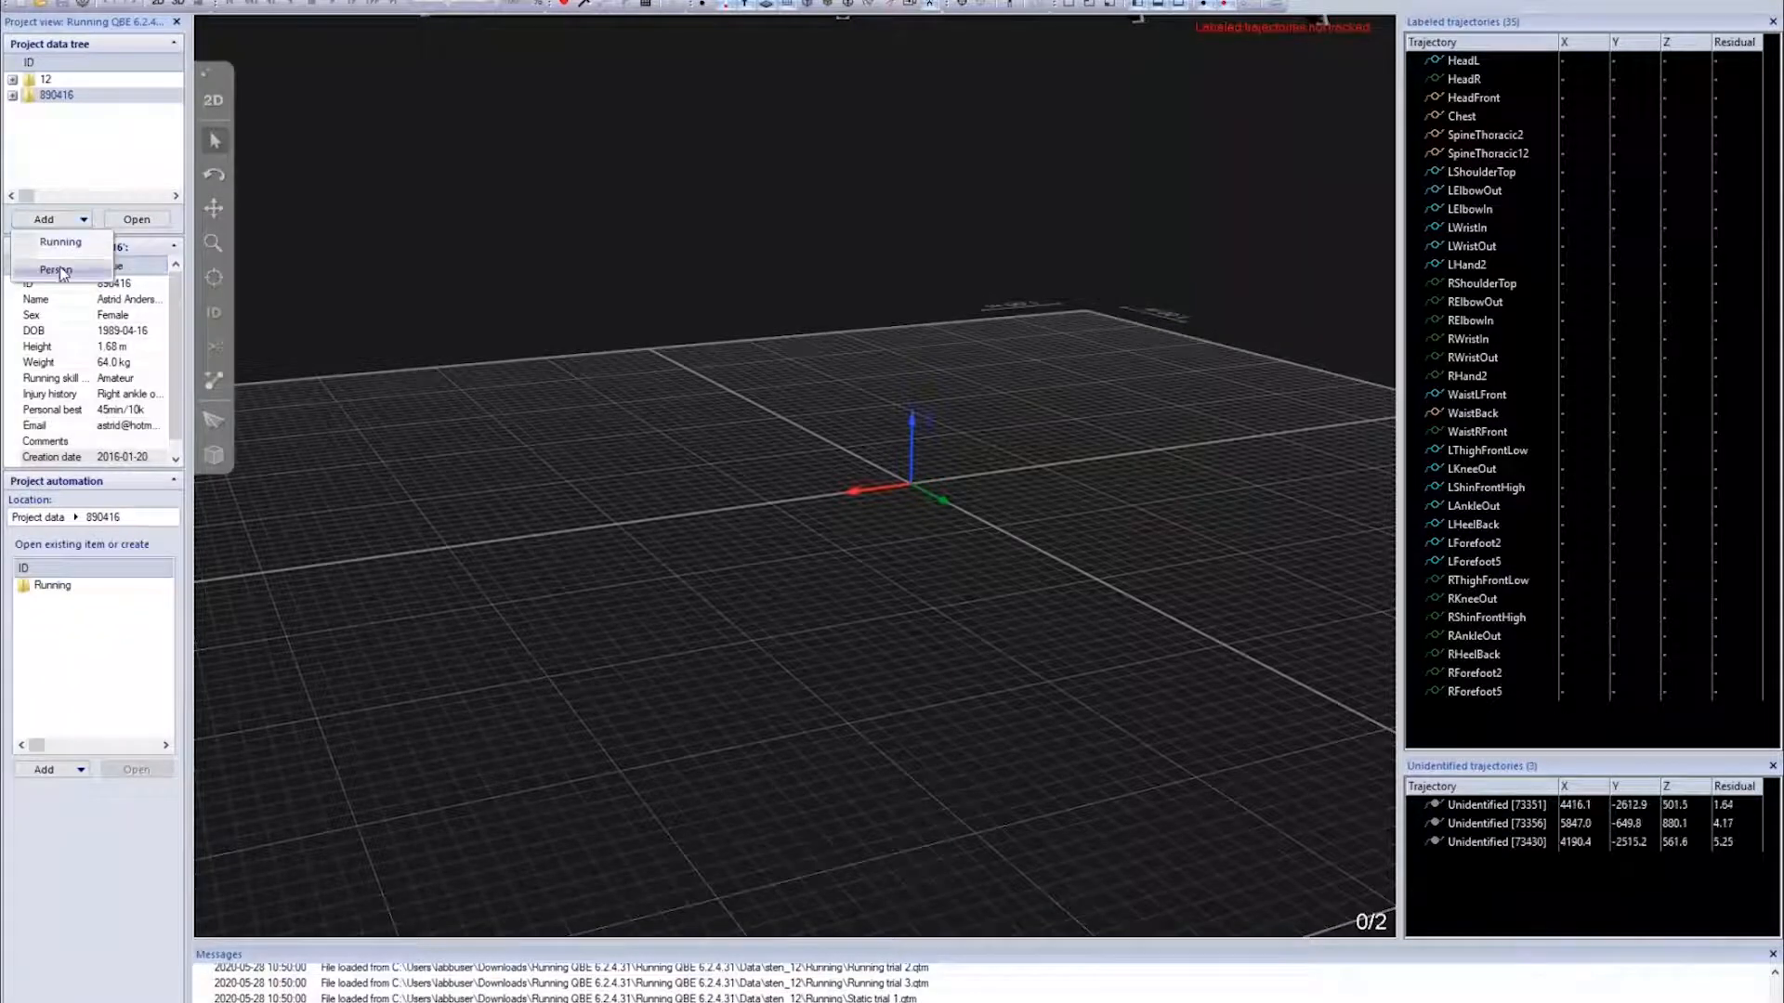
{"action": "left_click", "coordinate": [54, 269]}
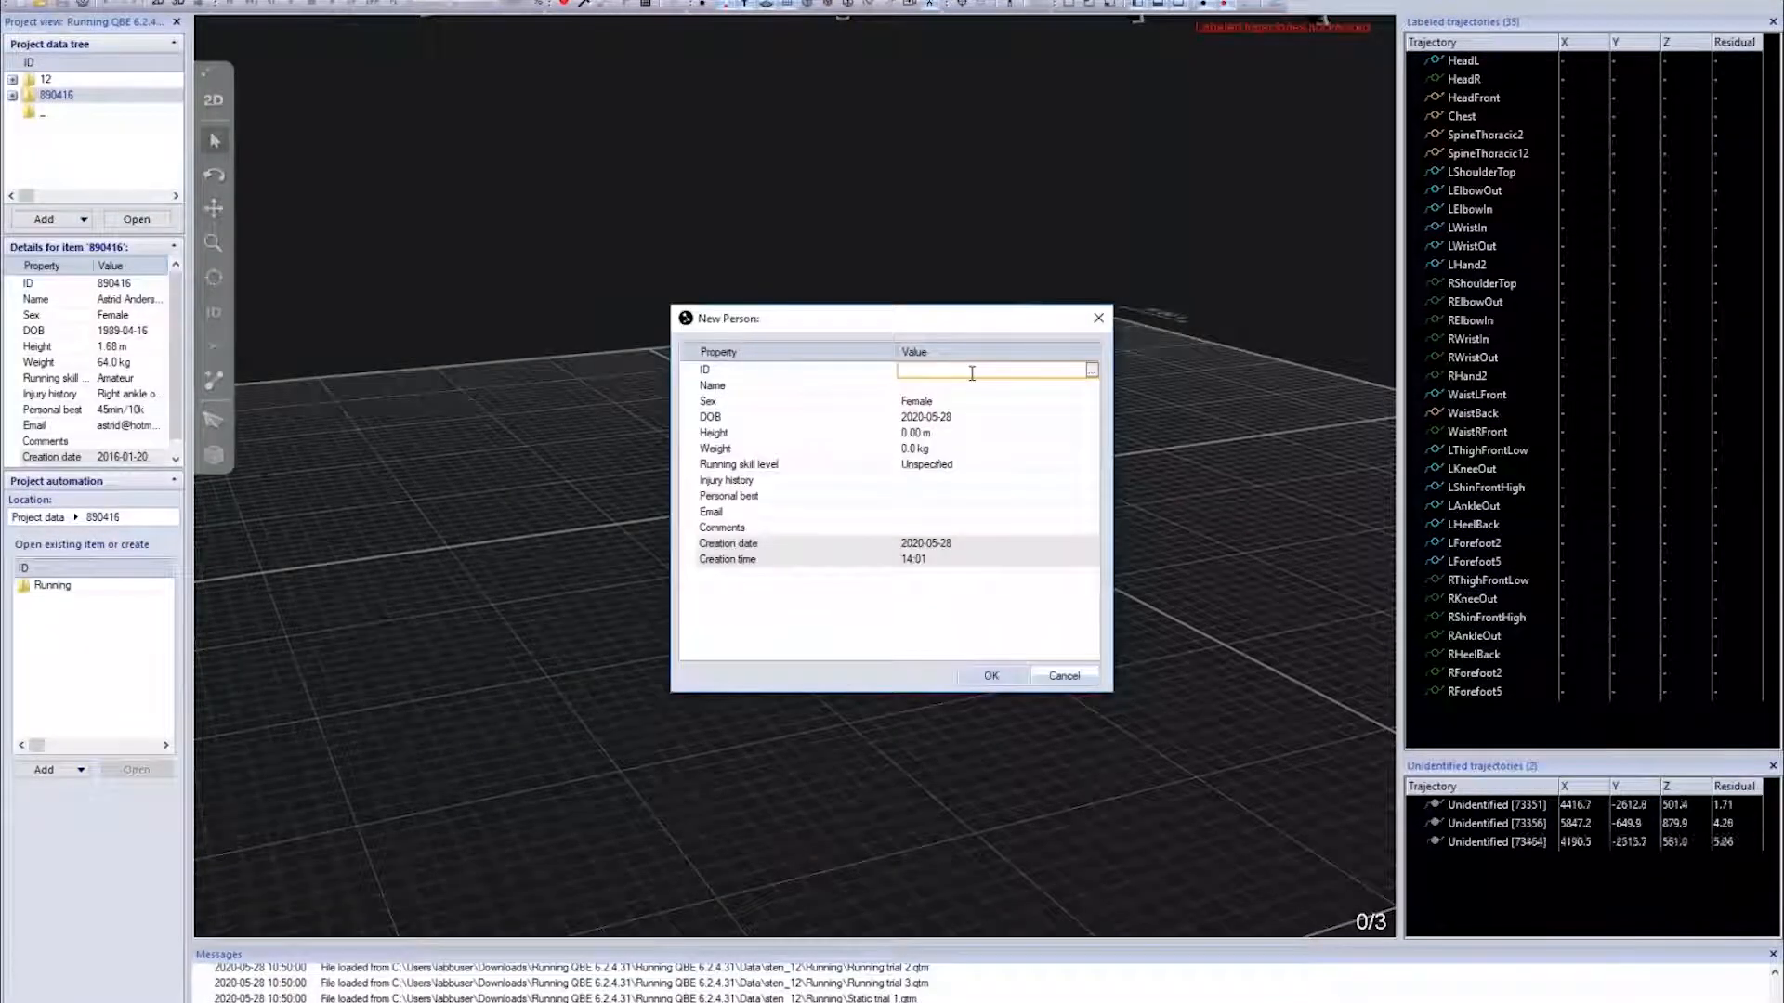
{"action": "type", "text": "123"}
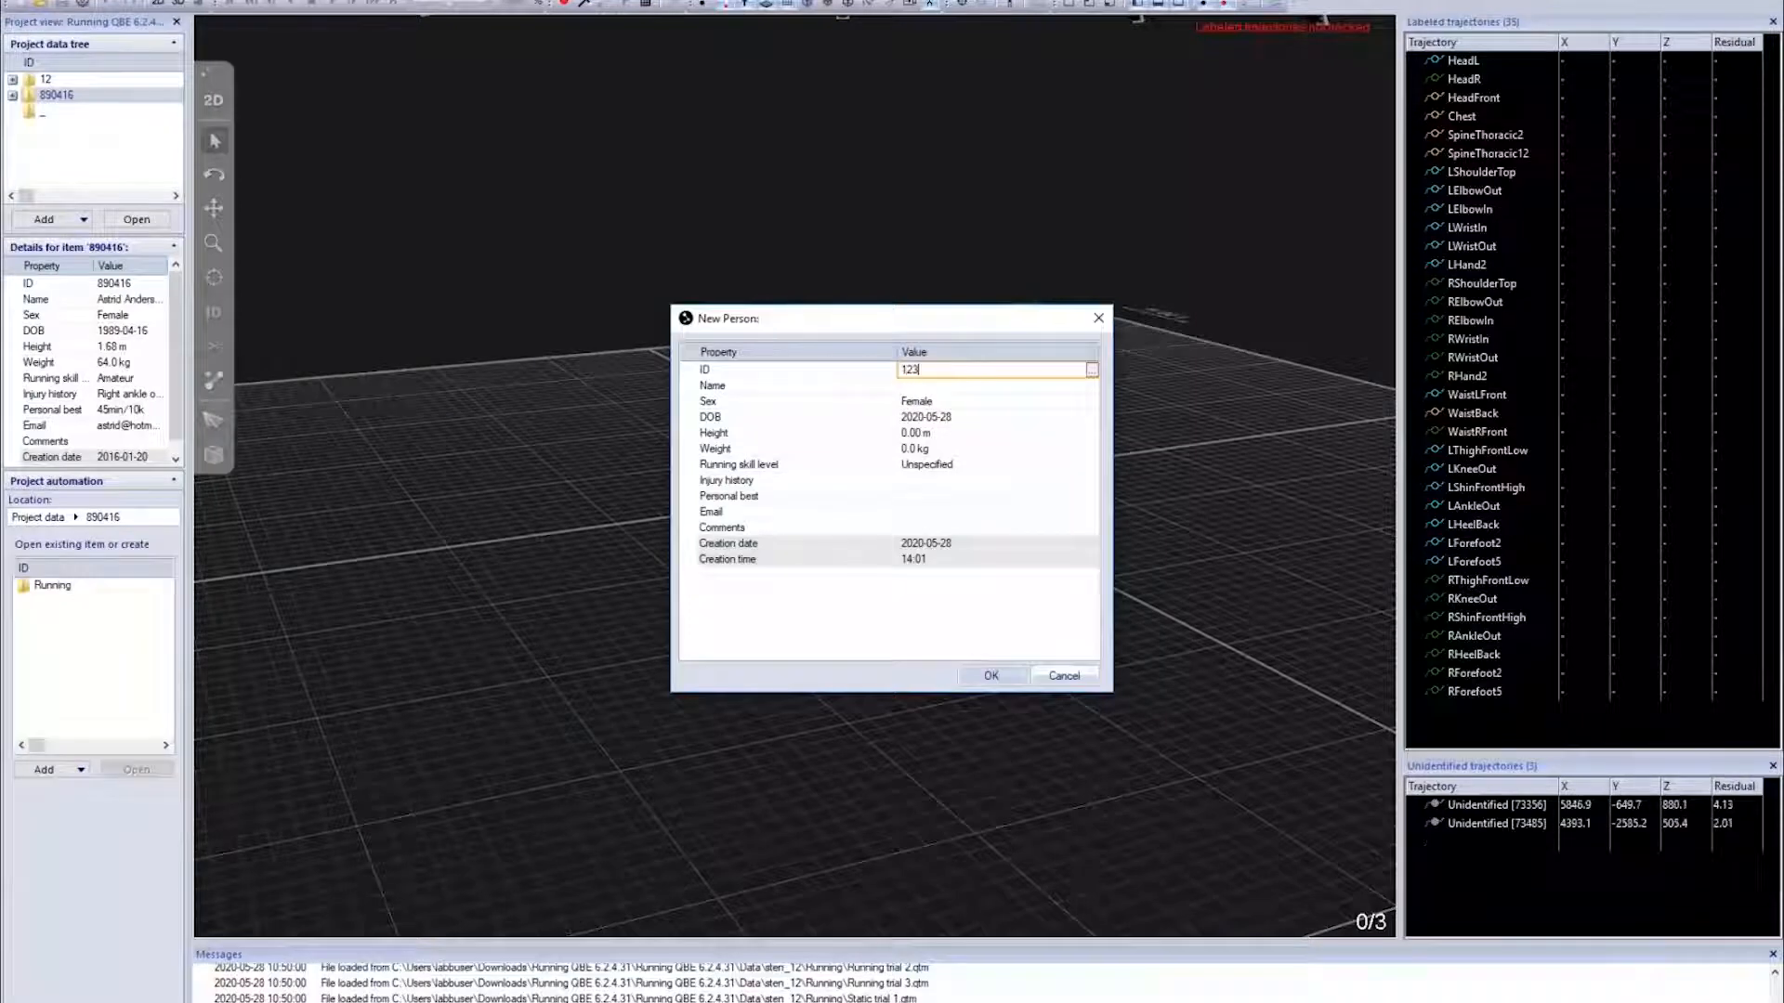
{"action": "type", "text": "Sten Remmig"}
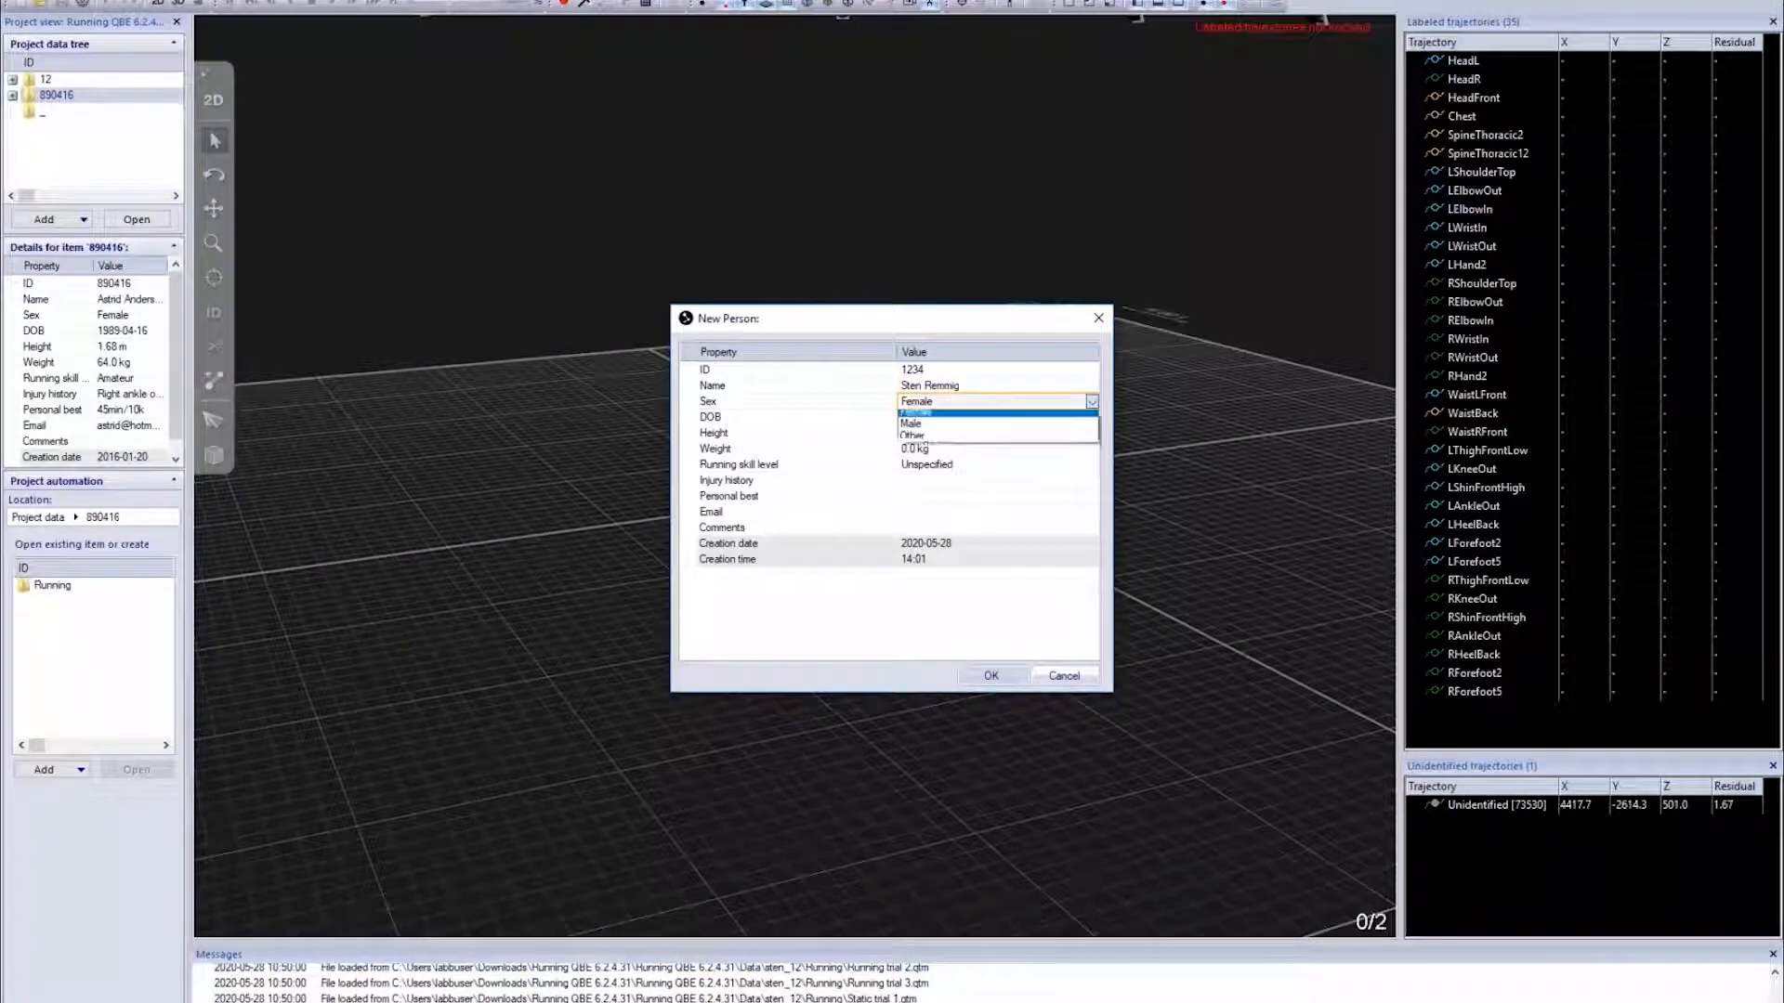
{"action": "left_click", "coordinate": [910, 424]}
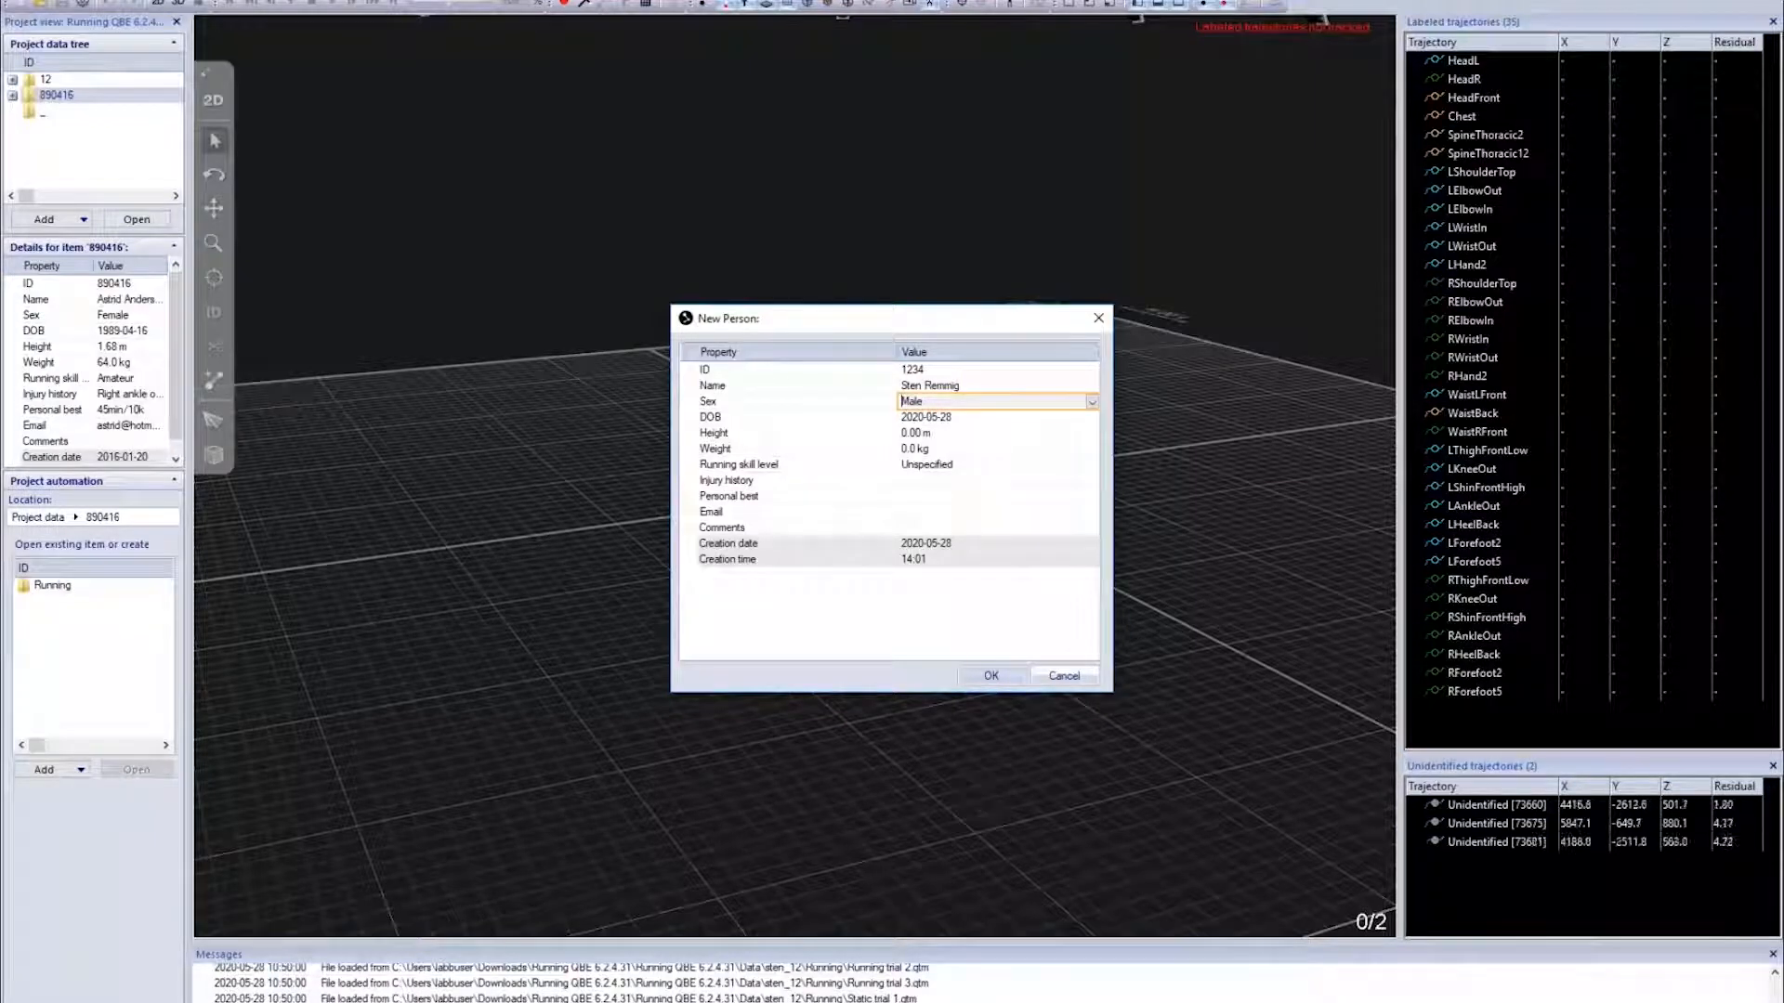
{"action": "left_click", "coordinate": [996, 416]}
{"action": "type", "text": "1990-01-0"}
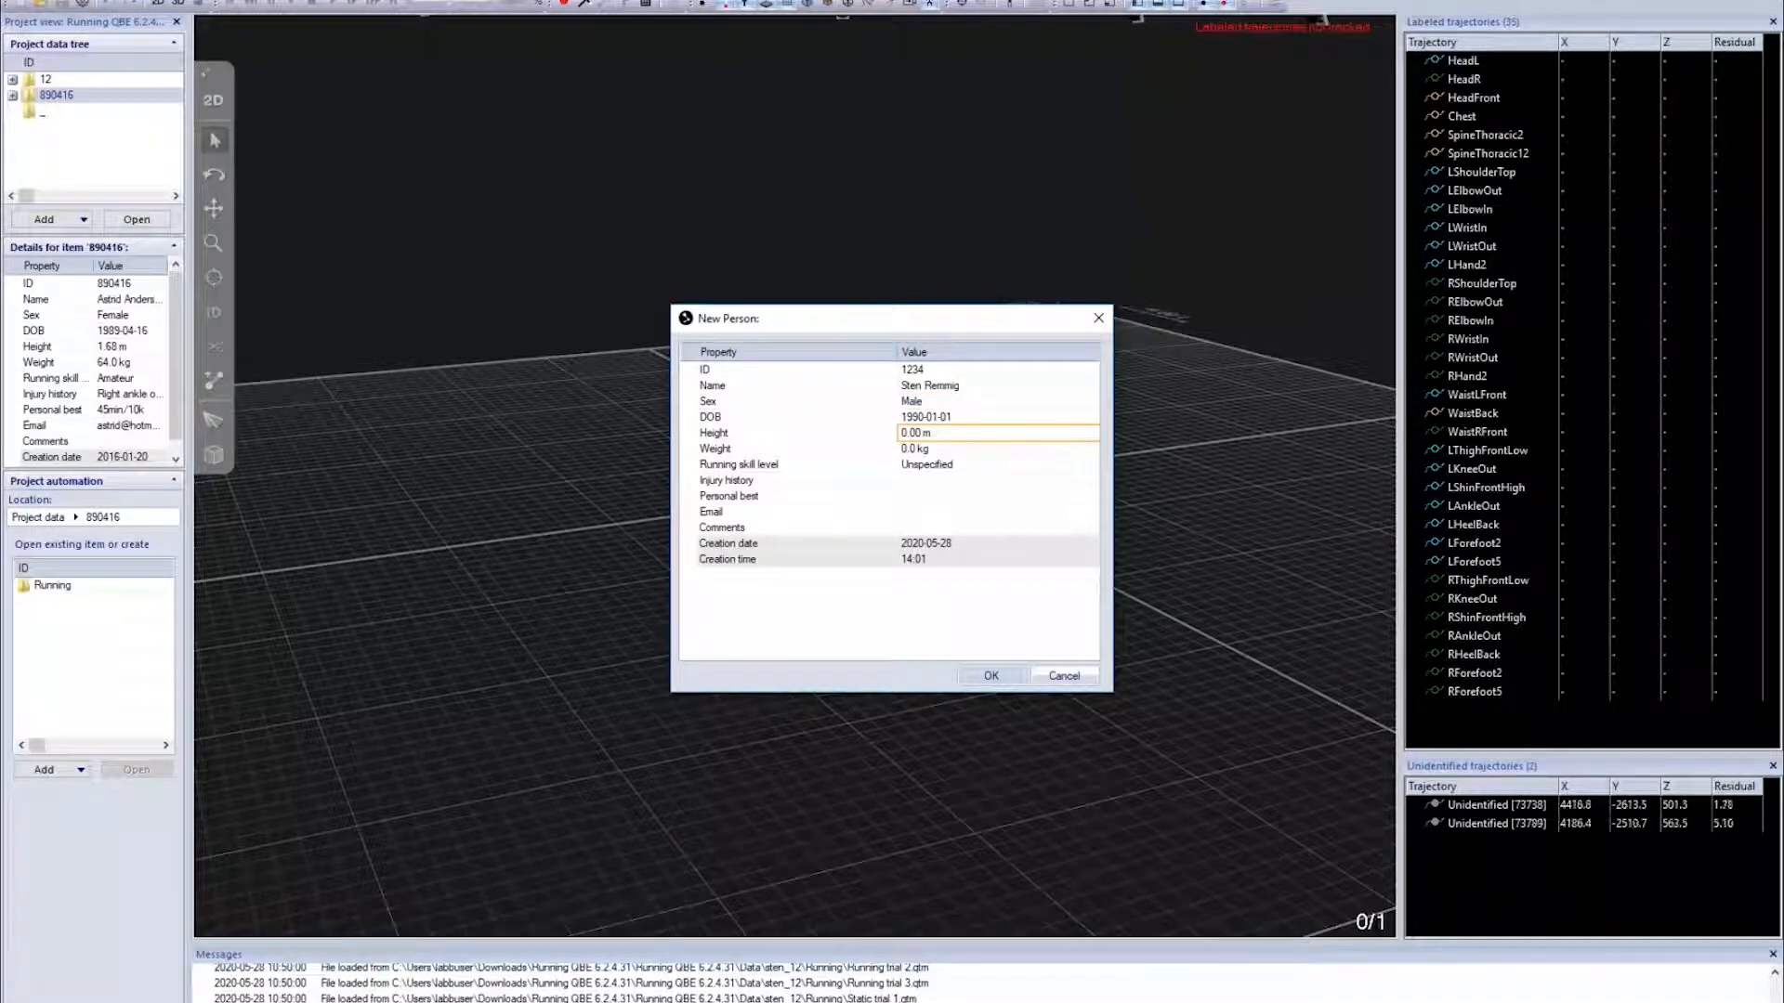
Fill in height, weight 85 kg, skill level Advanced and personal best 45min/10km
{"action": "type", "text": "18"}
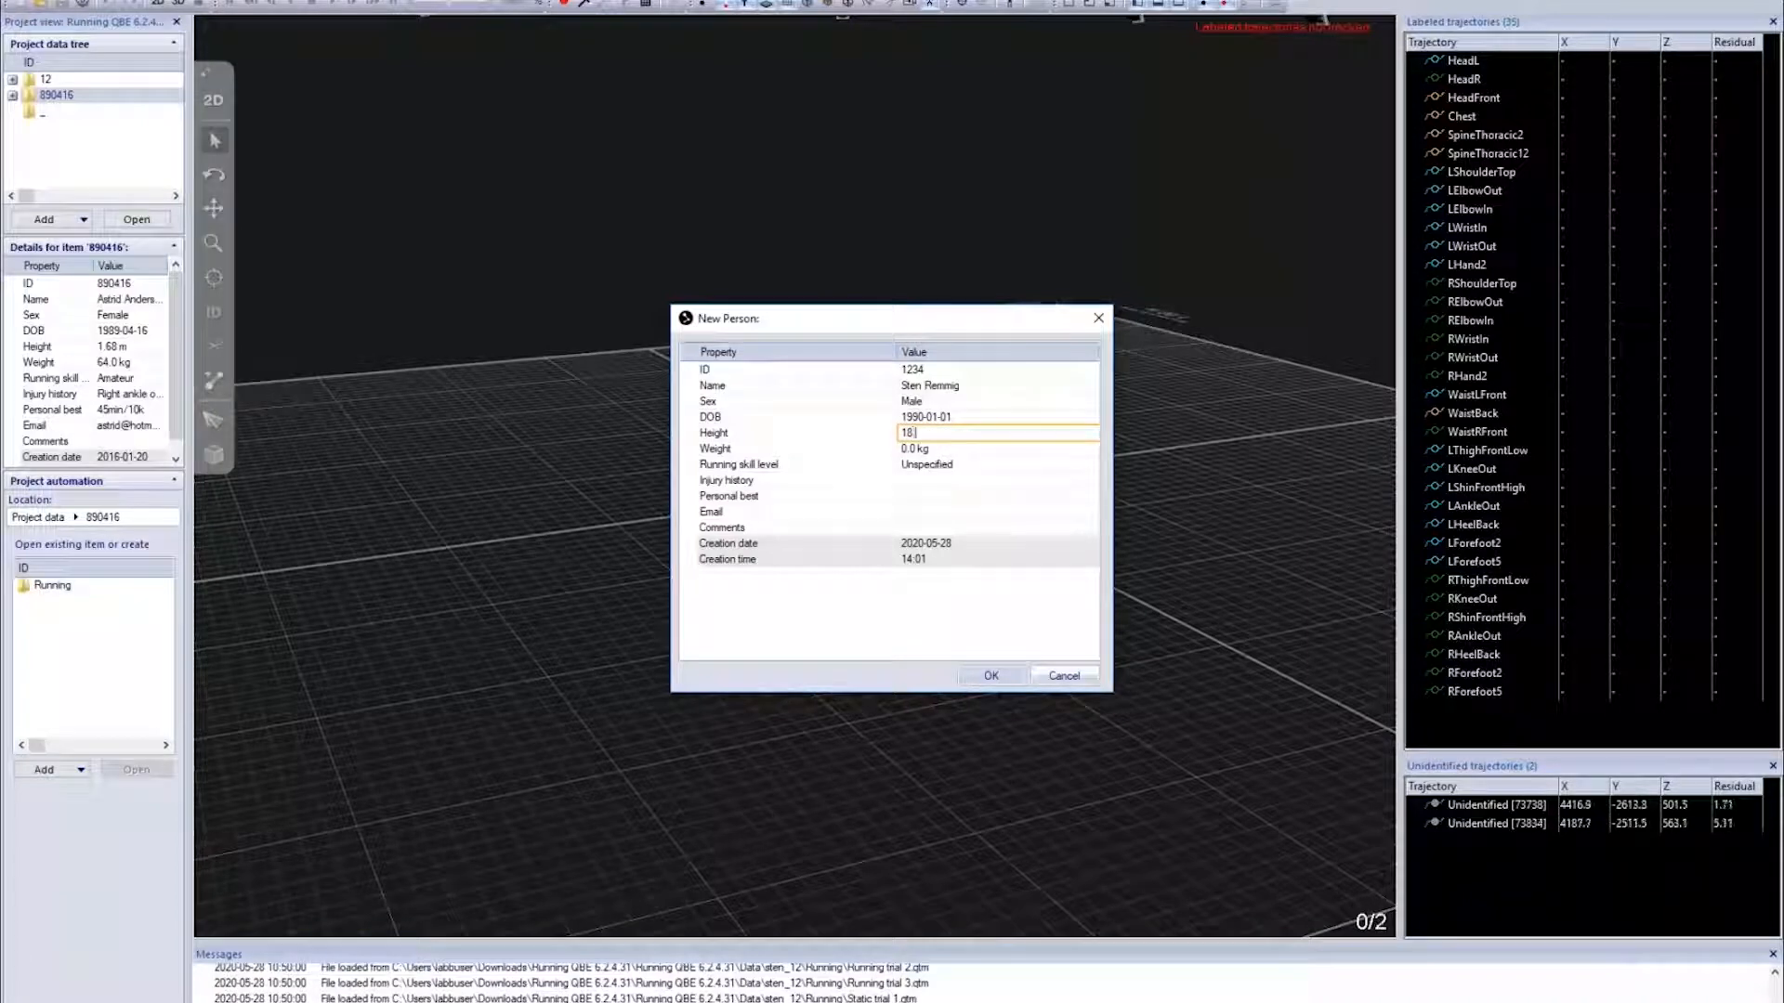
{"action": "key", "text": "backspace"}
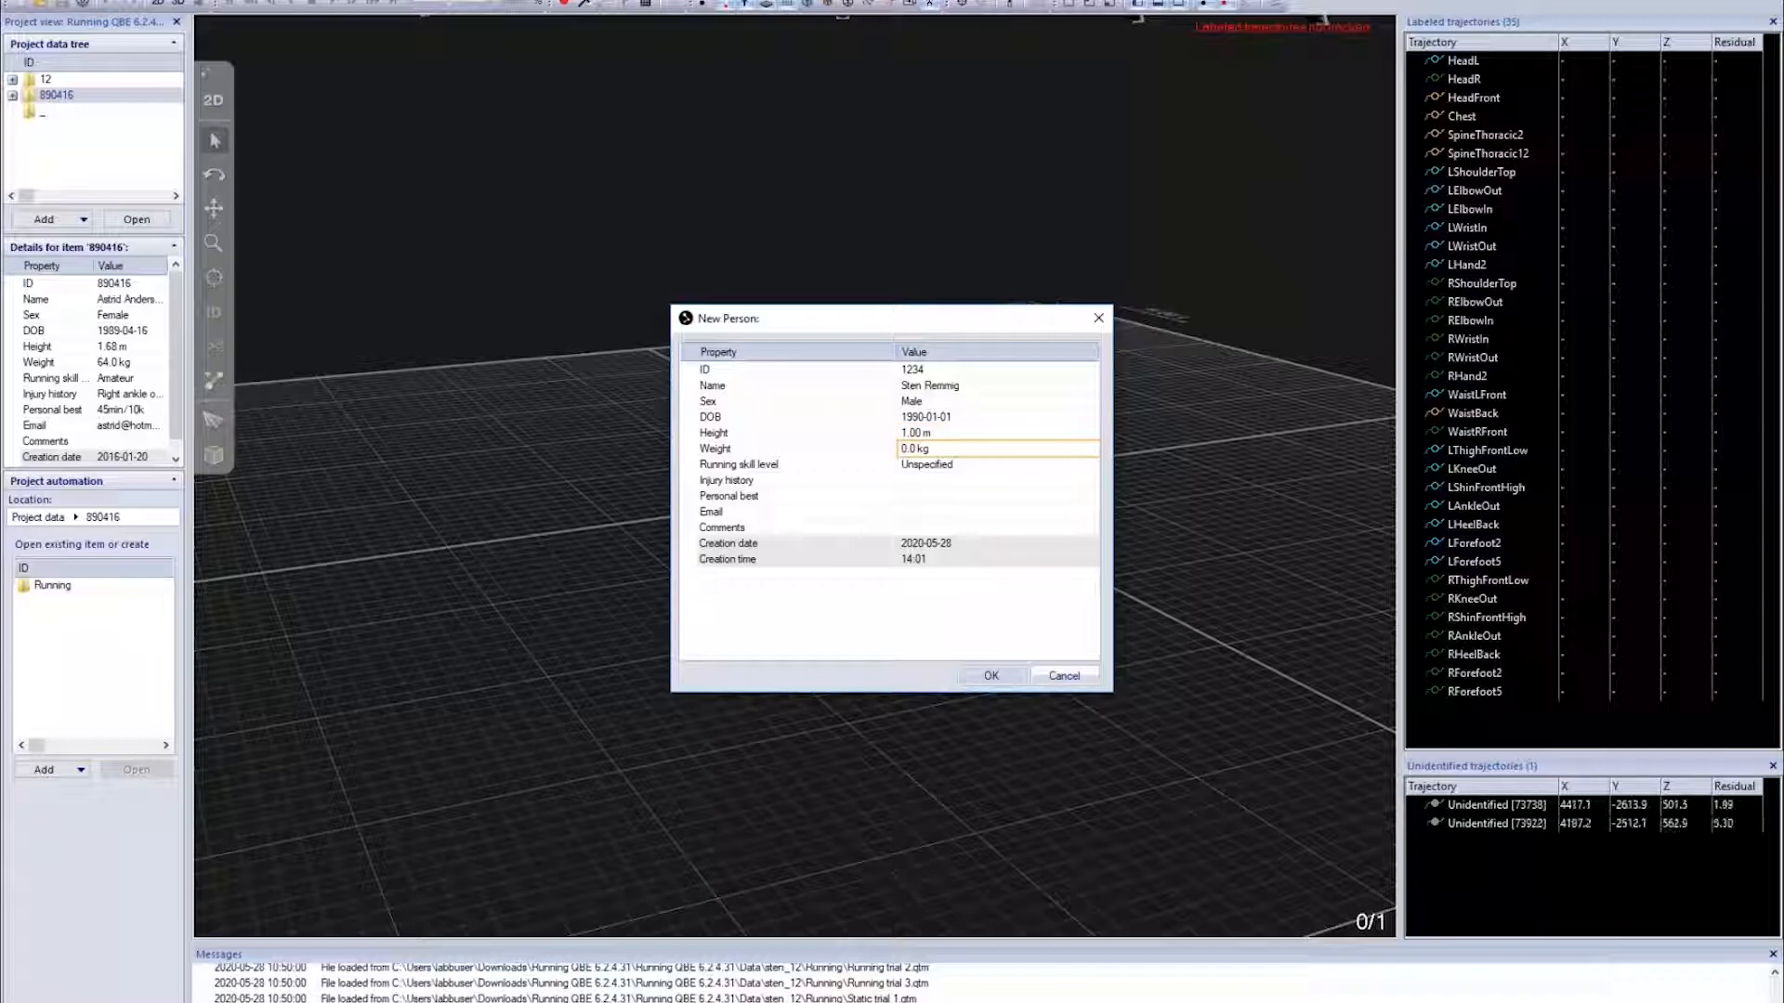
{"action": "type", "text": "895"}
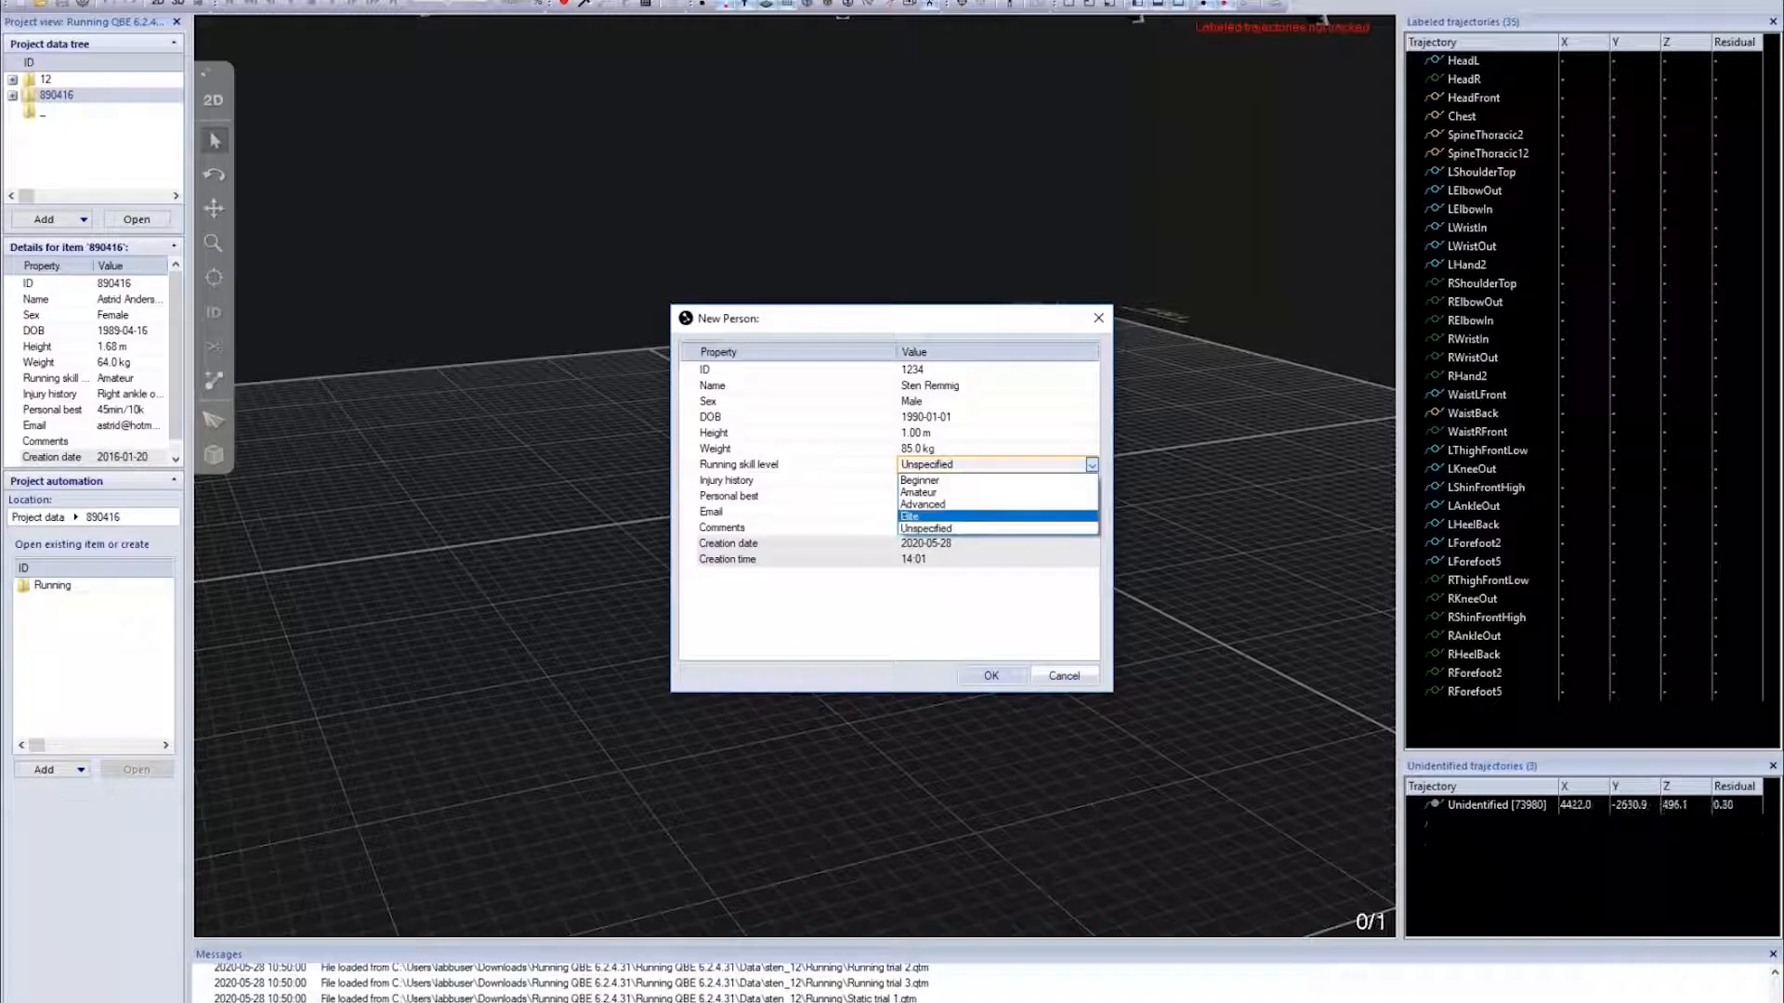
{"action": "left_click", "coordinate": [923, 503]}
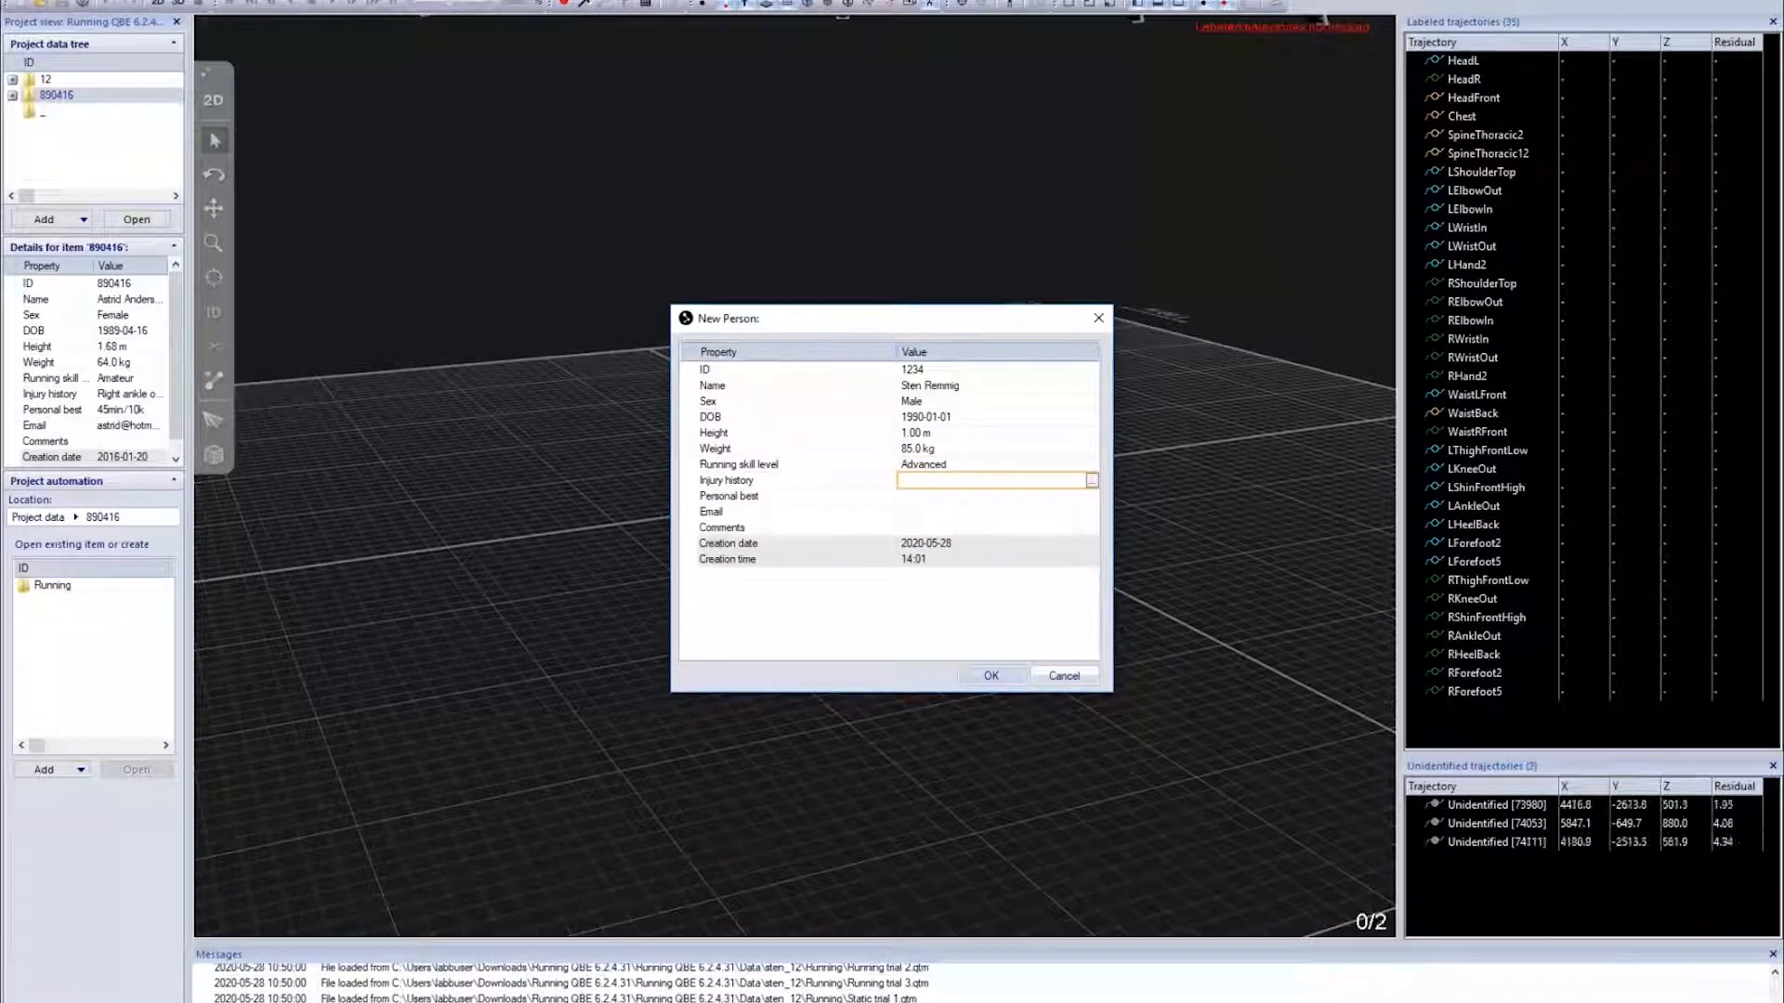
{"action": "left_click", "coordinate": [996, 496]}
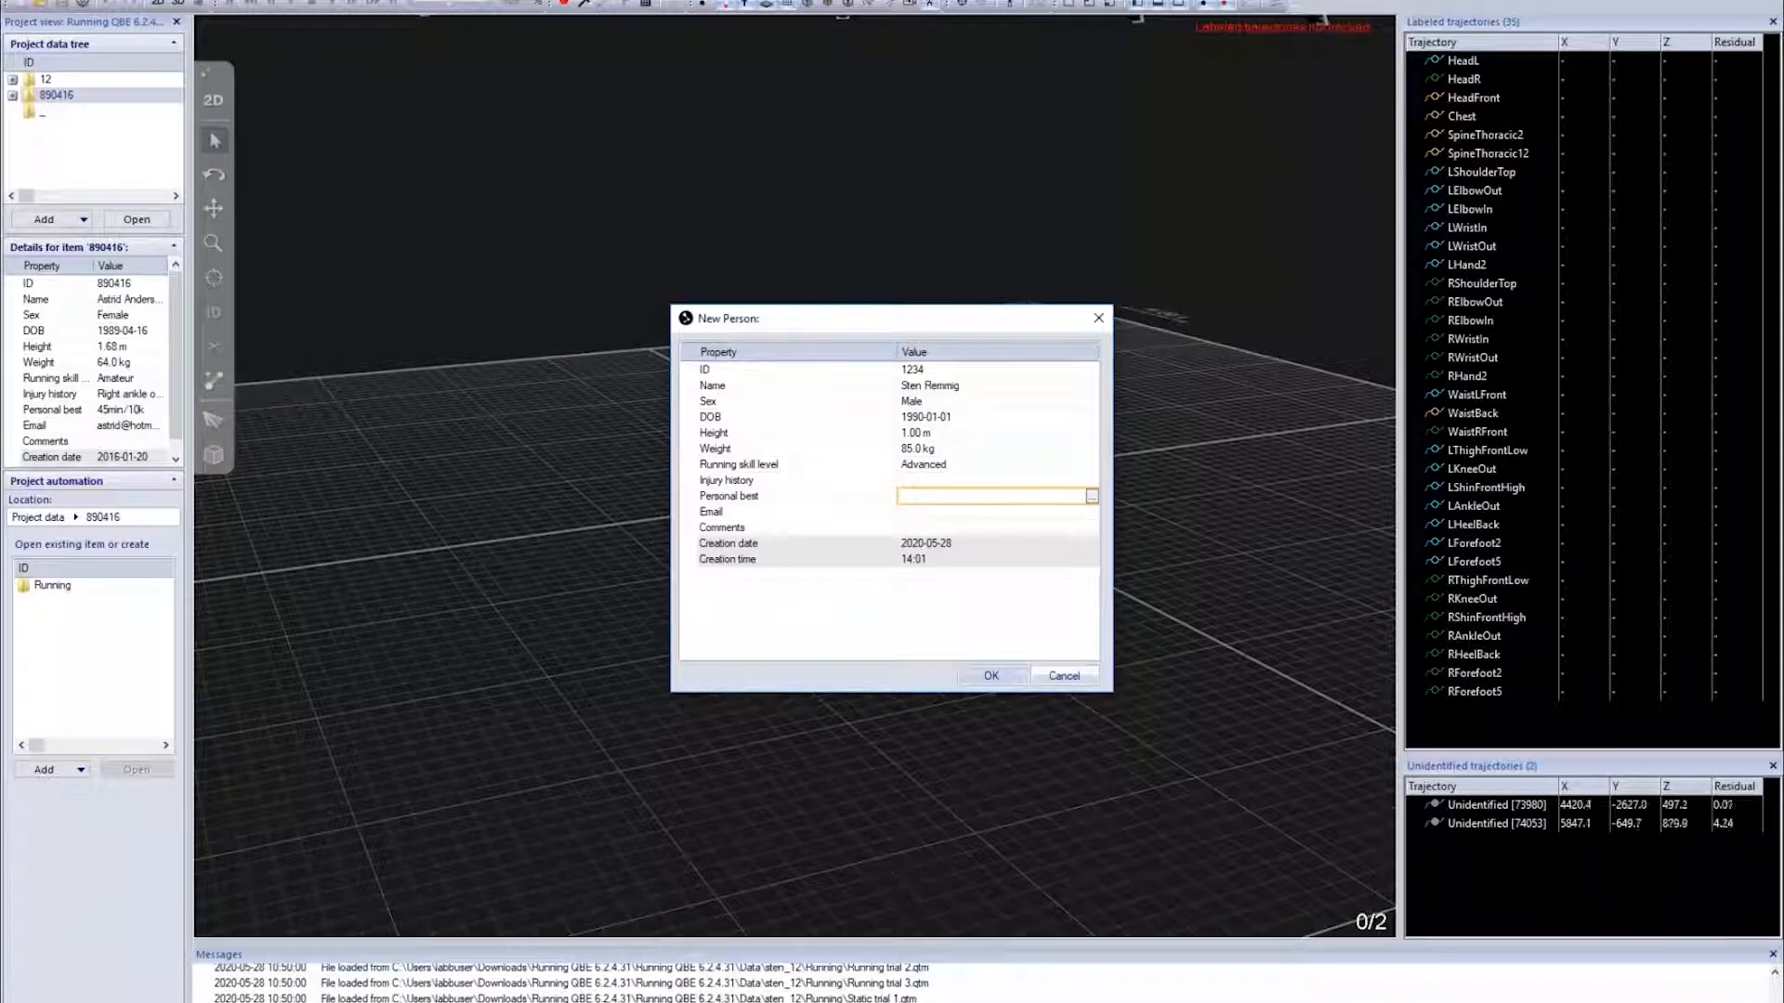
{"action": "type", "text": "45min/"}
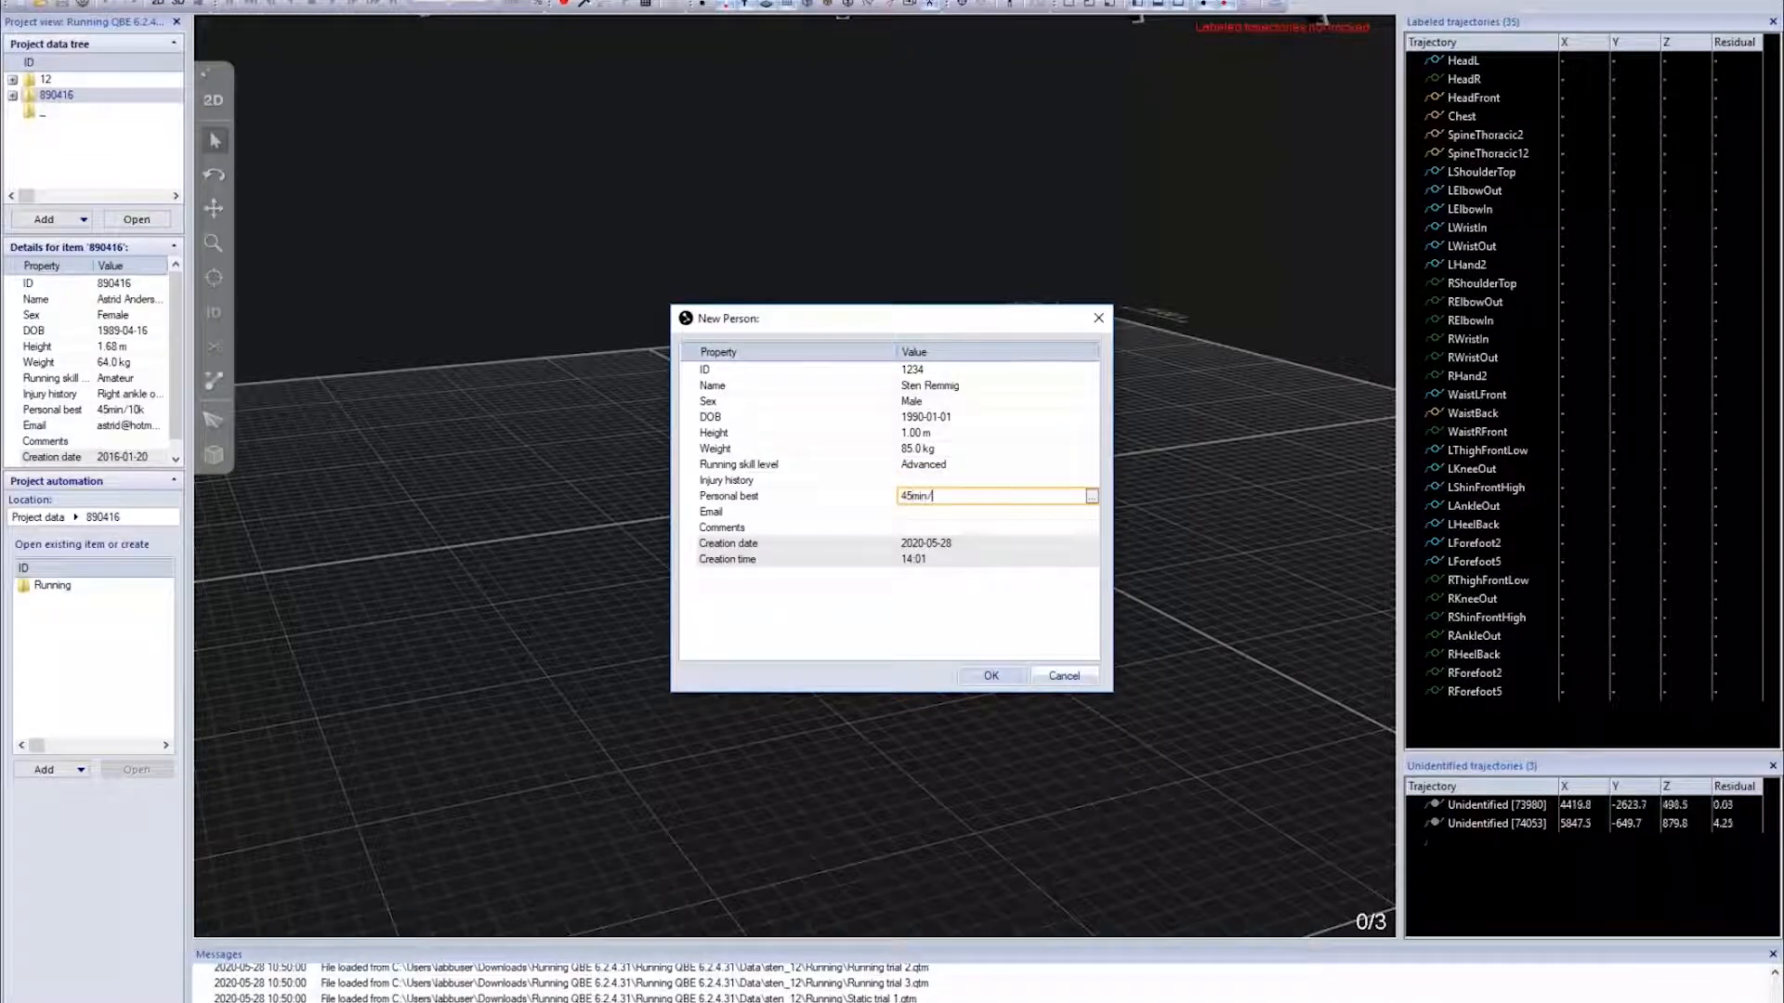
{"action": "type", "text": "10km"}
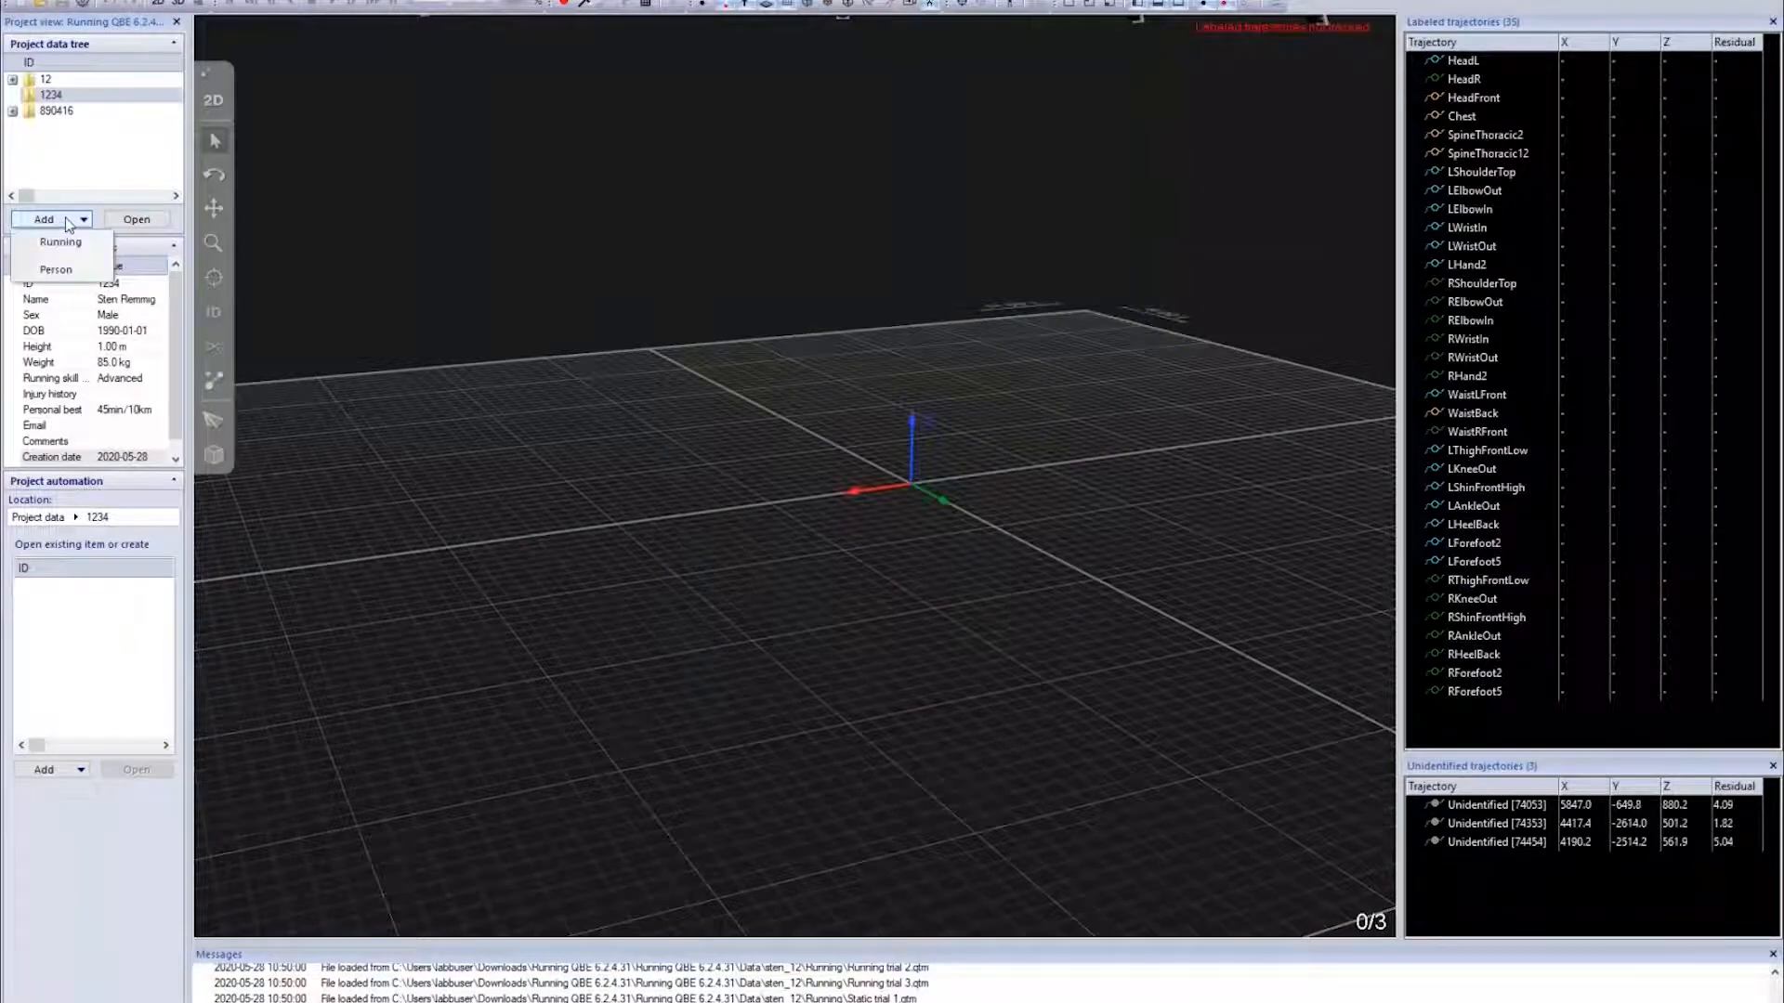
Create a Running session for athlete 1234 with coach Pat and operator Patrik
{"action": "left_click", "coordinate": [59, 242]}
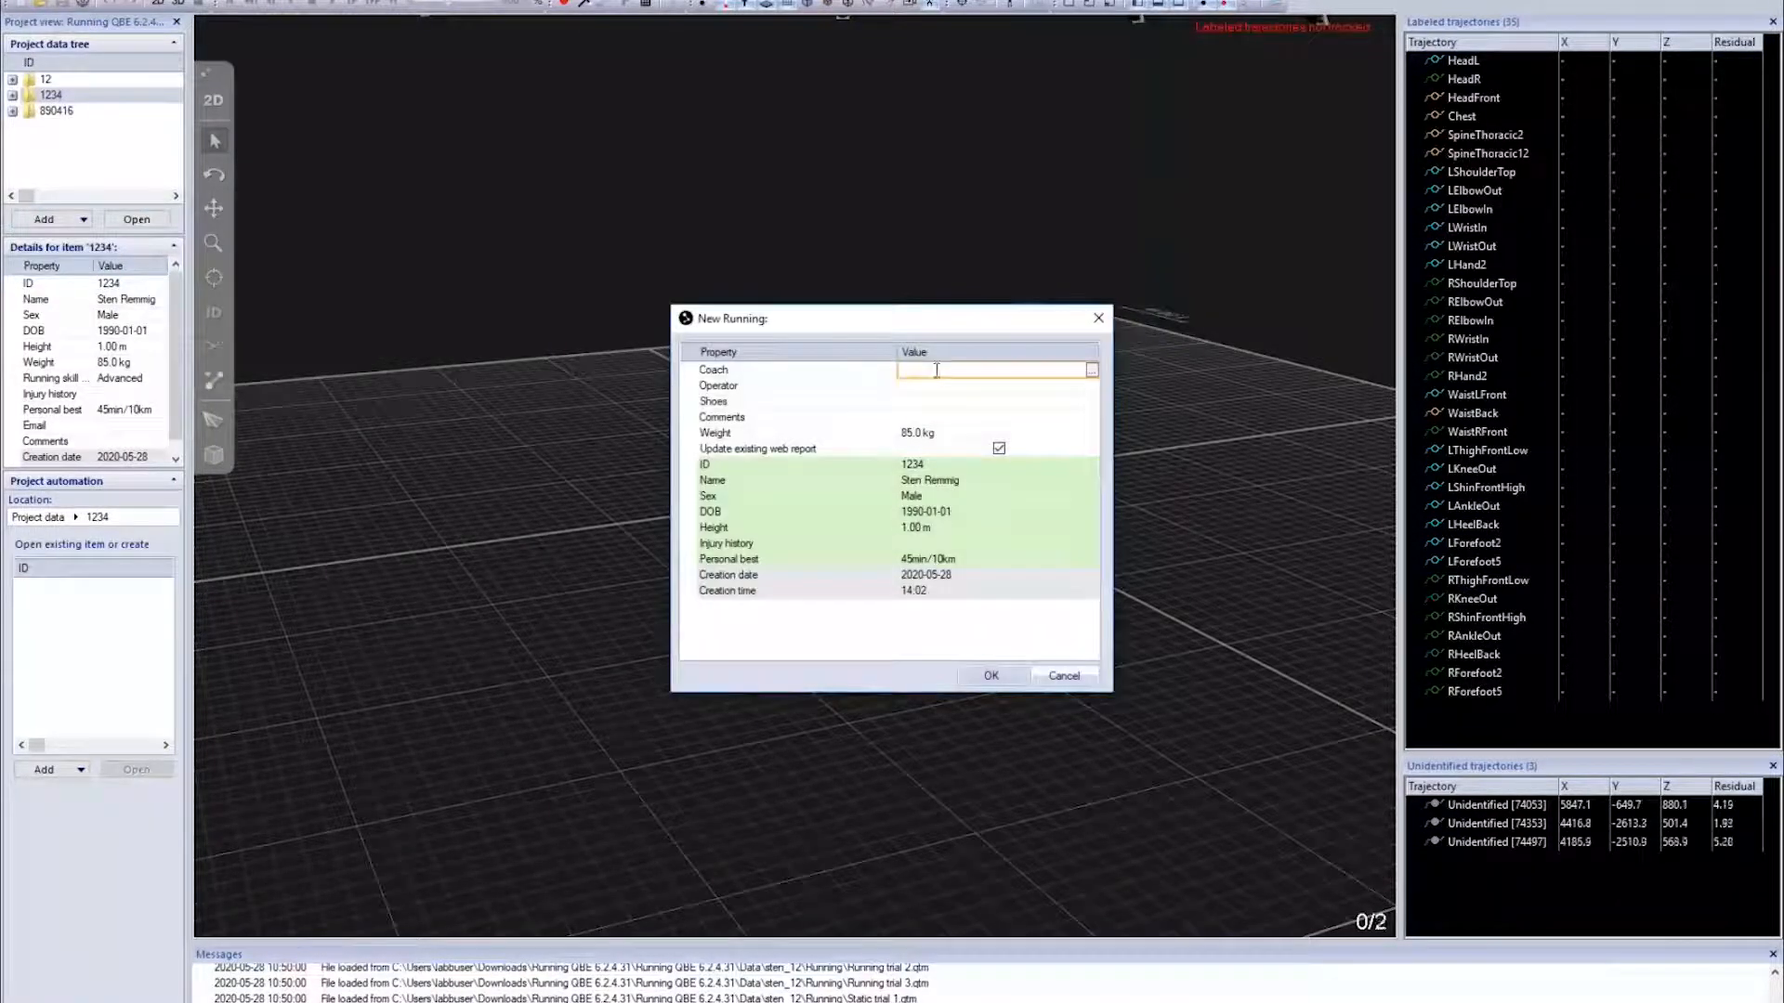
{"action": "type", "text": "Patrik"}
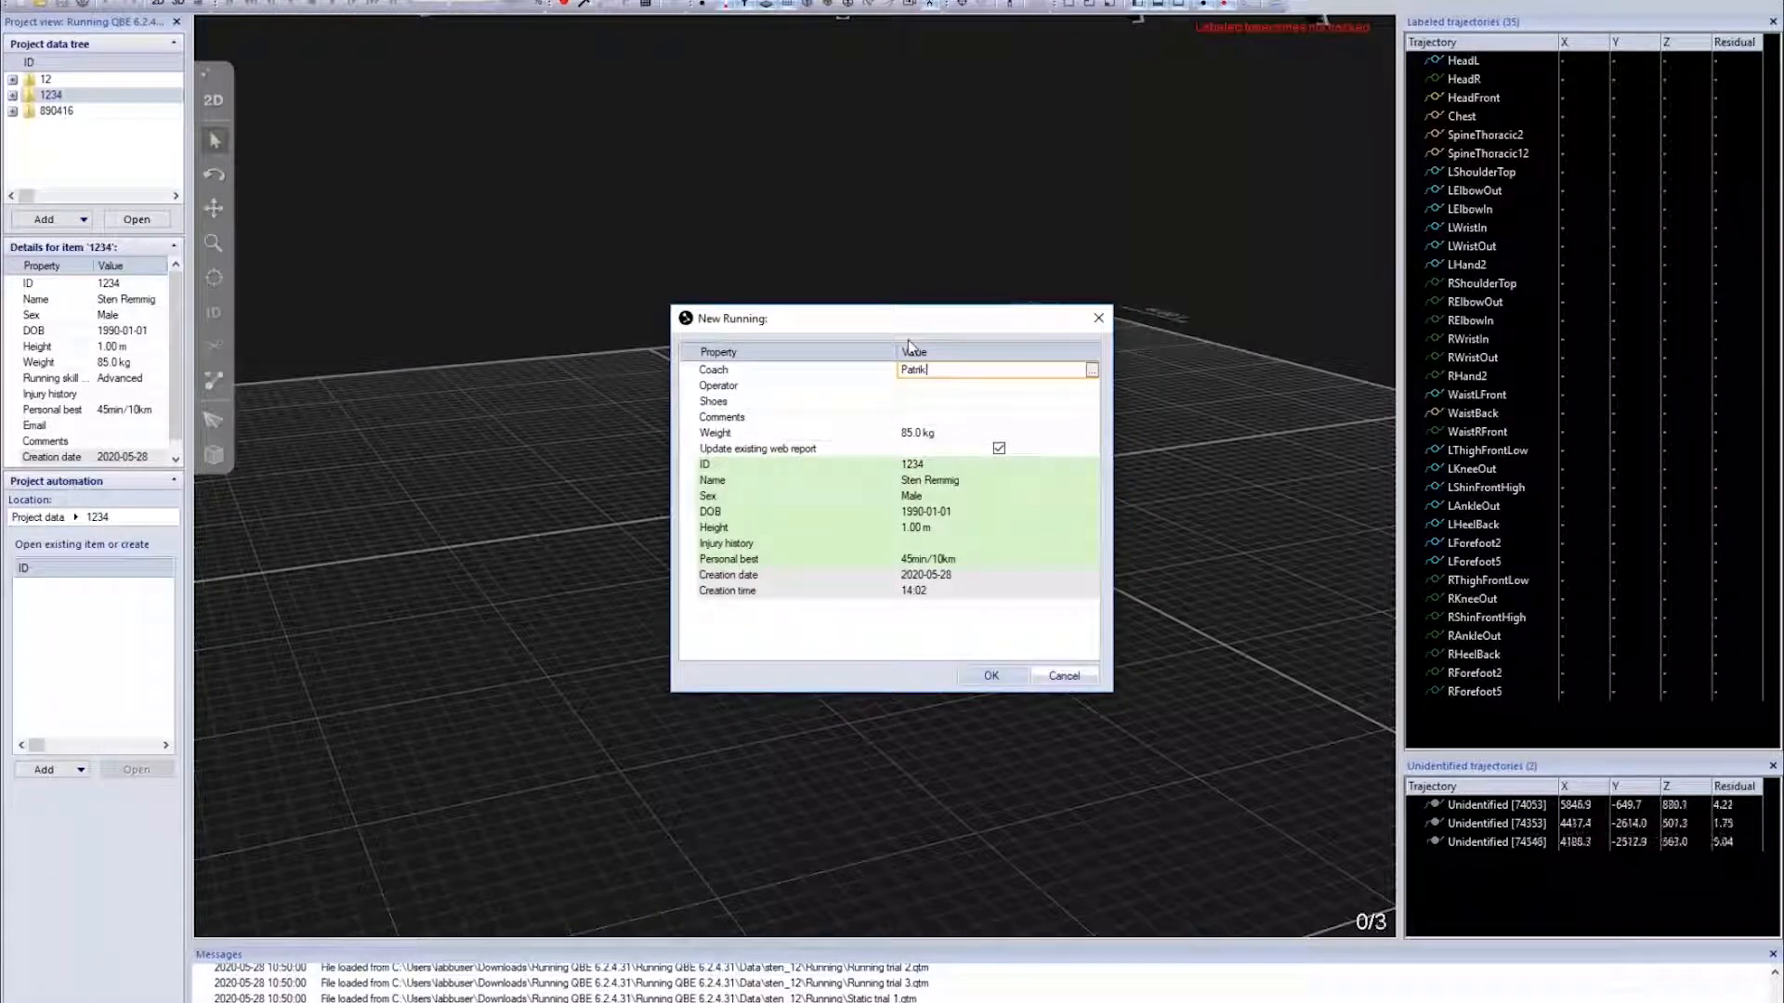
{"action": "left_click", "coordinate": [996, 385]}
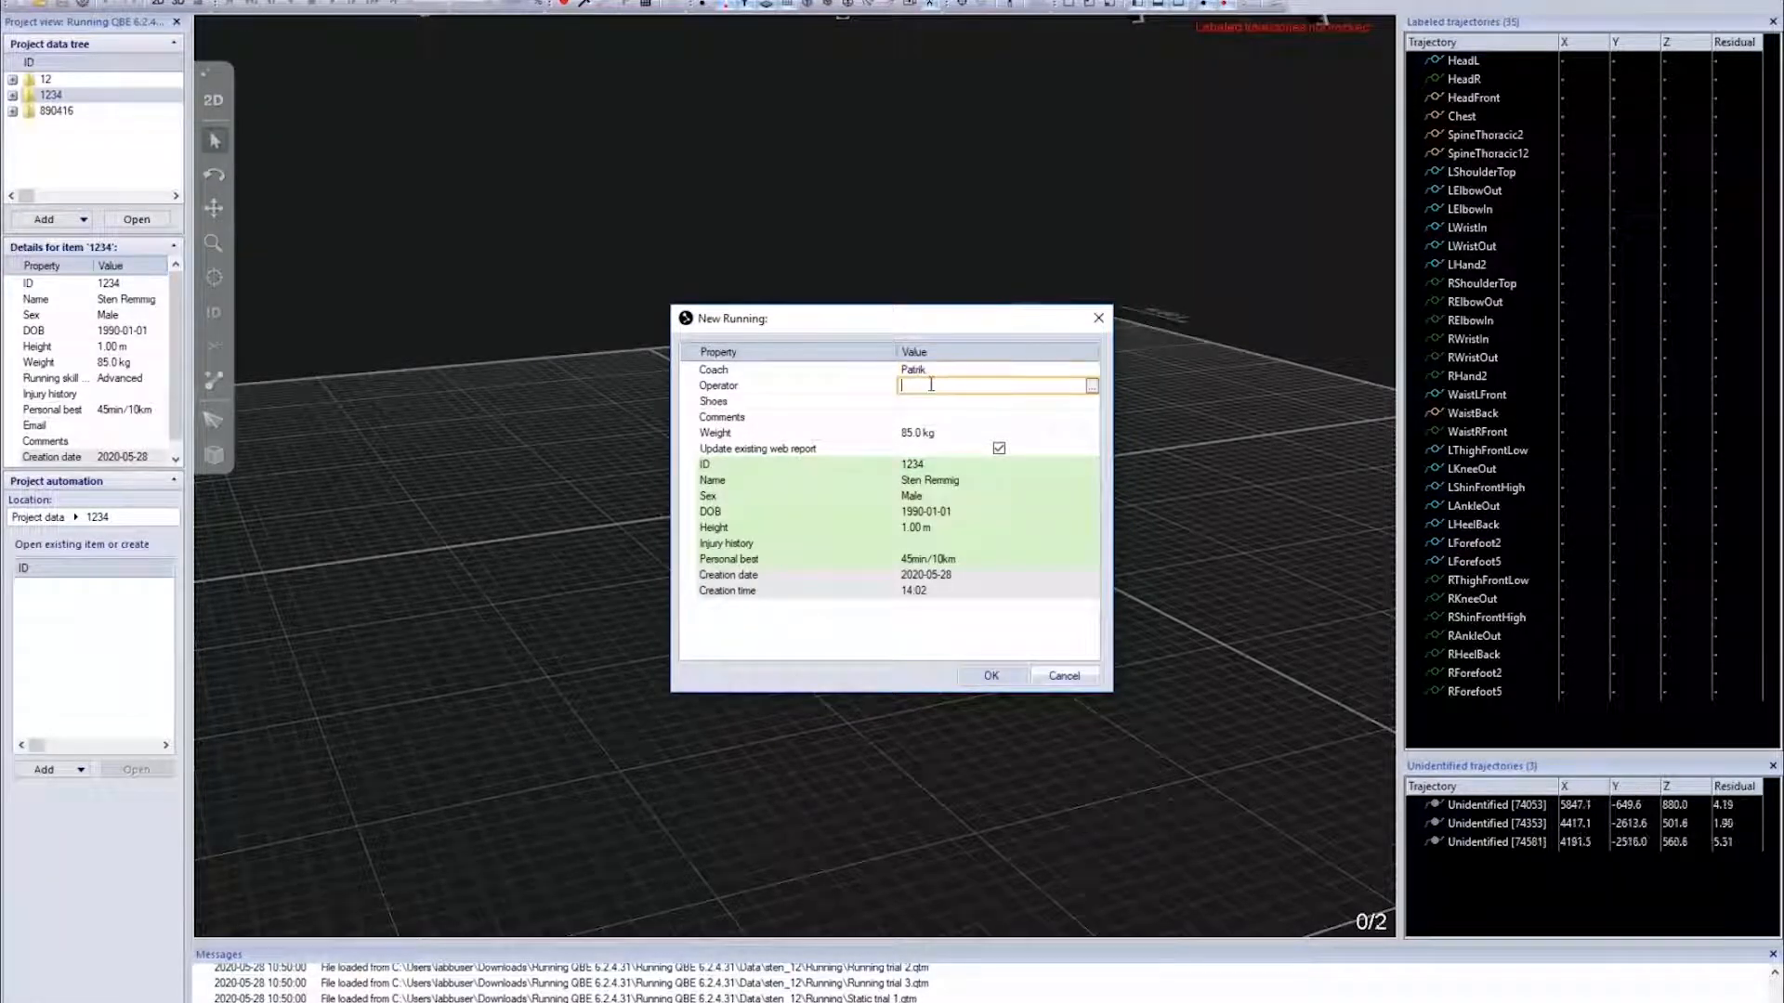
{"action": "type", "text": "Patrik"}
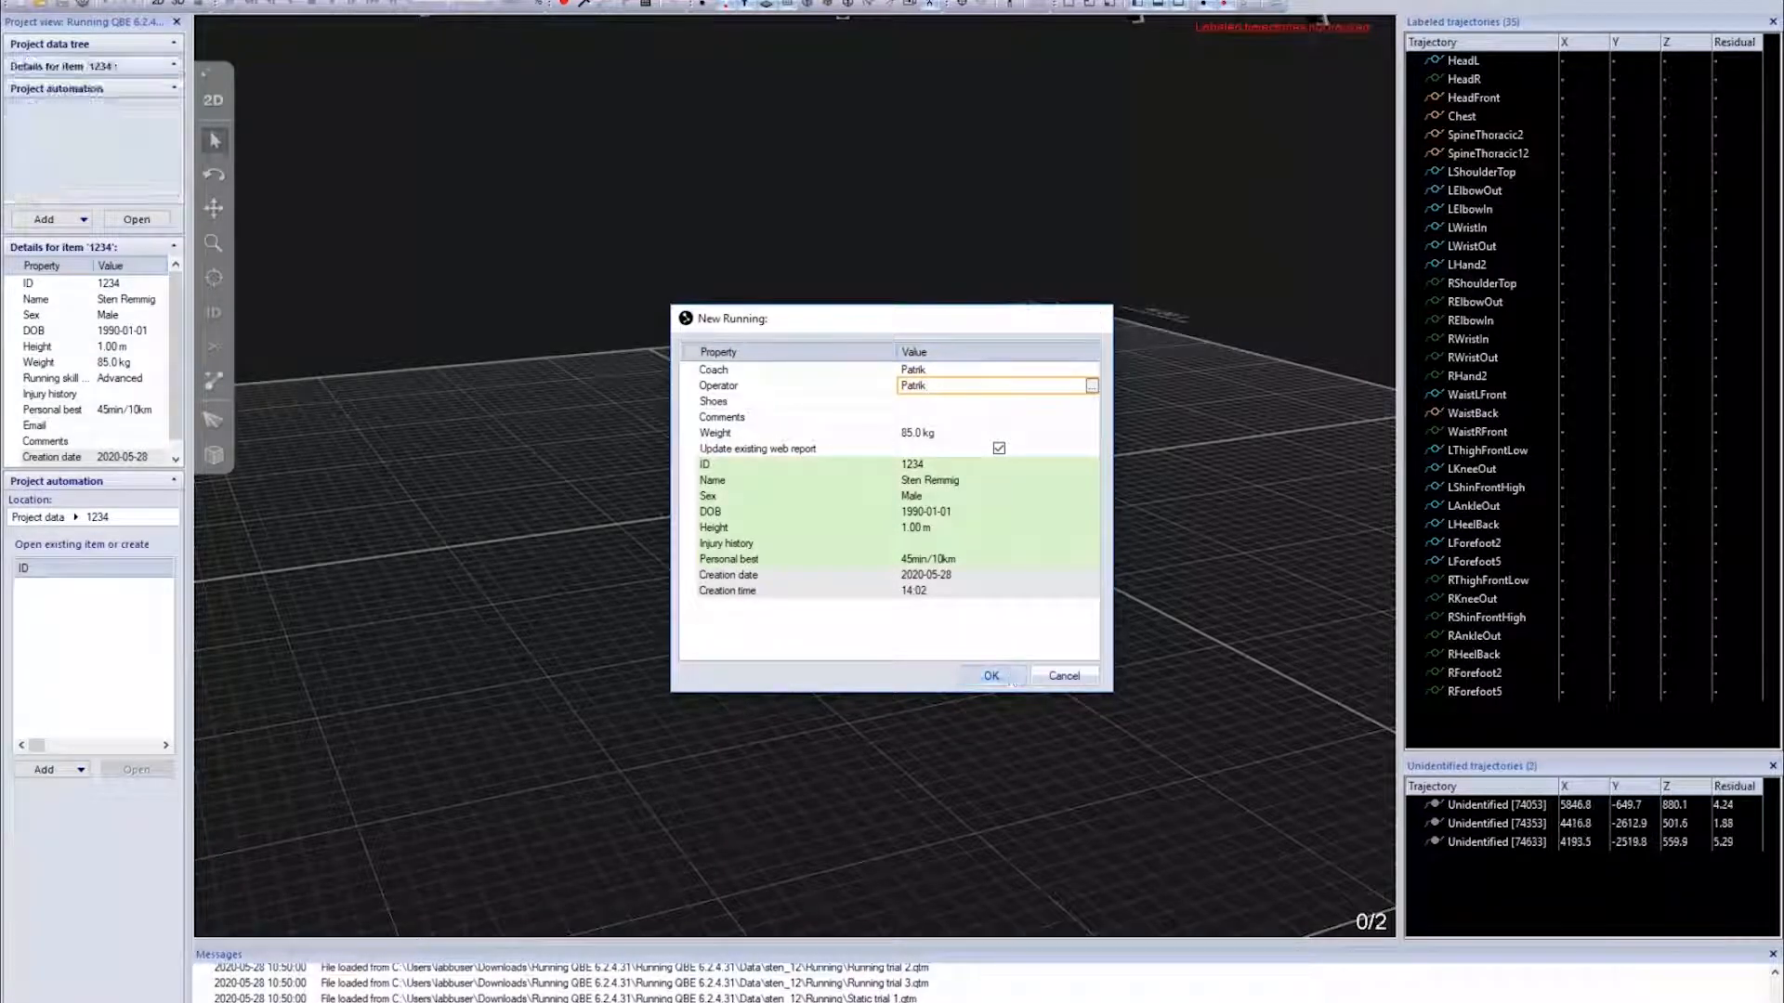
{"action": "left_click", "coordinate": [990, 674]}
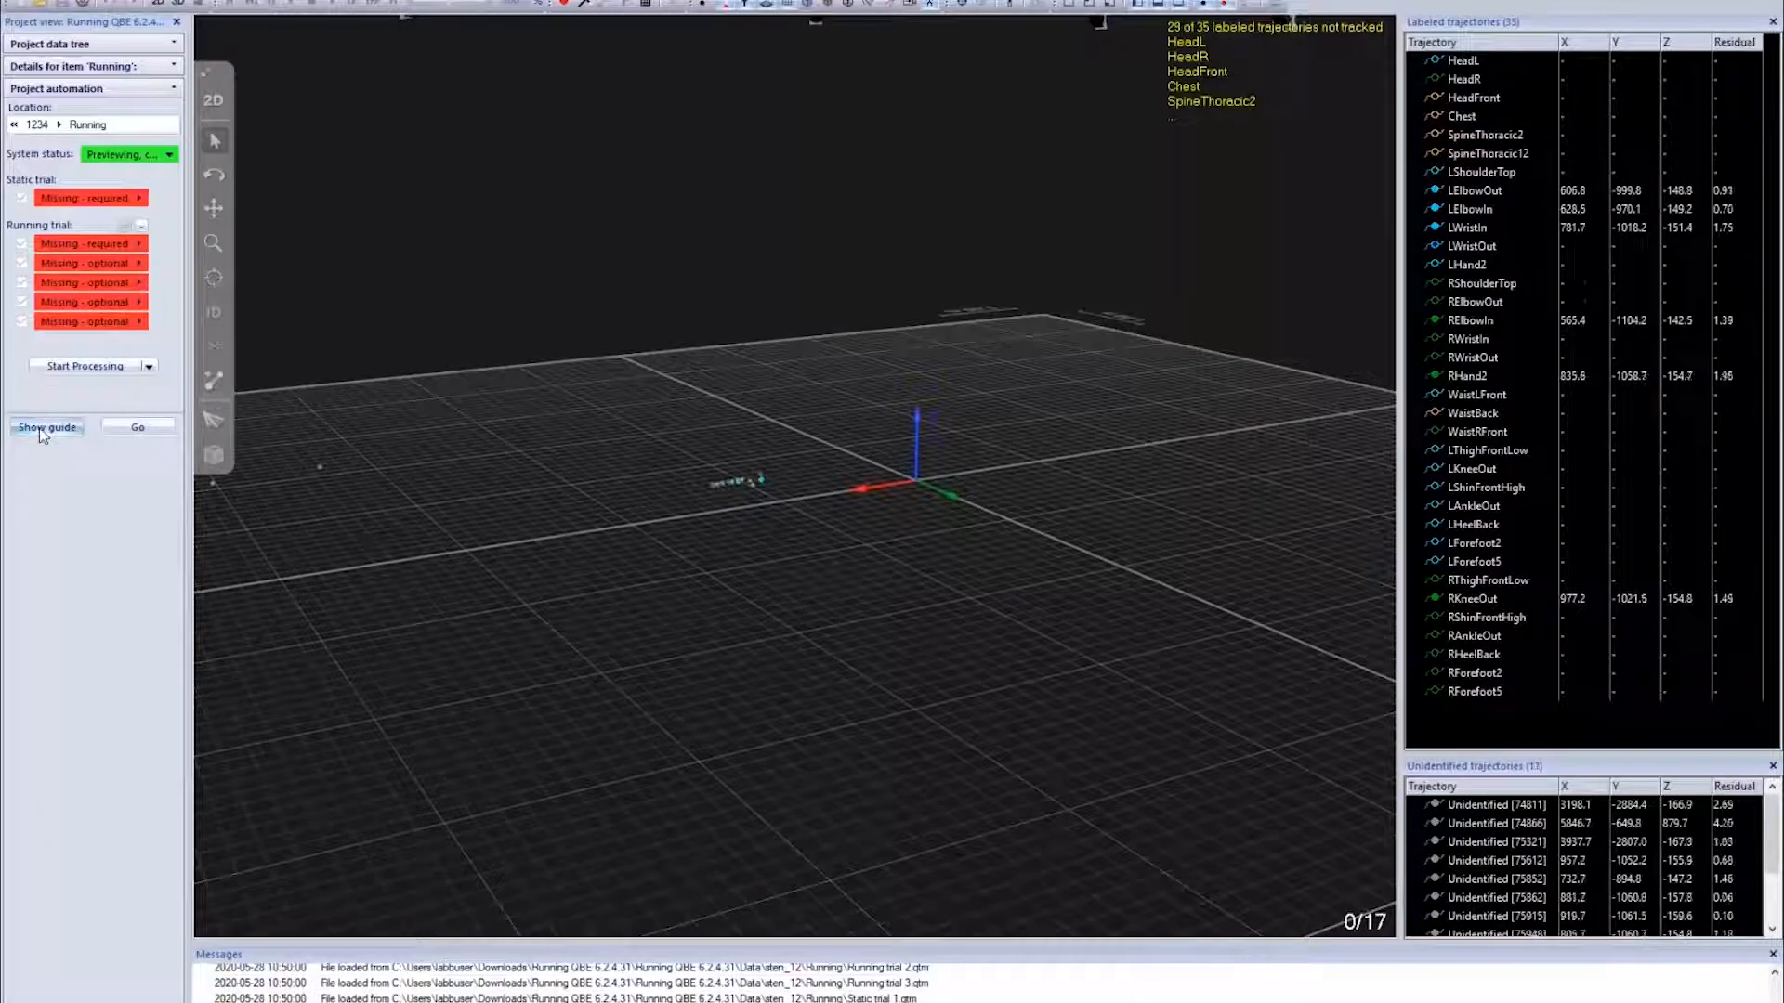
Show the marker set guide PDF at 125% and page to the foot and shank marker placement
{"action": "left_click", "coordinate": [48, 427]}
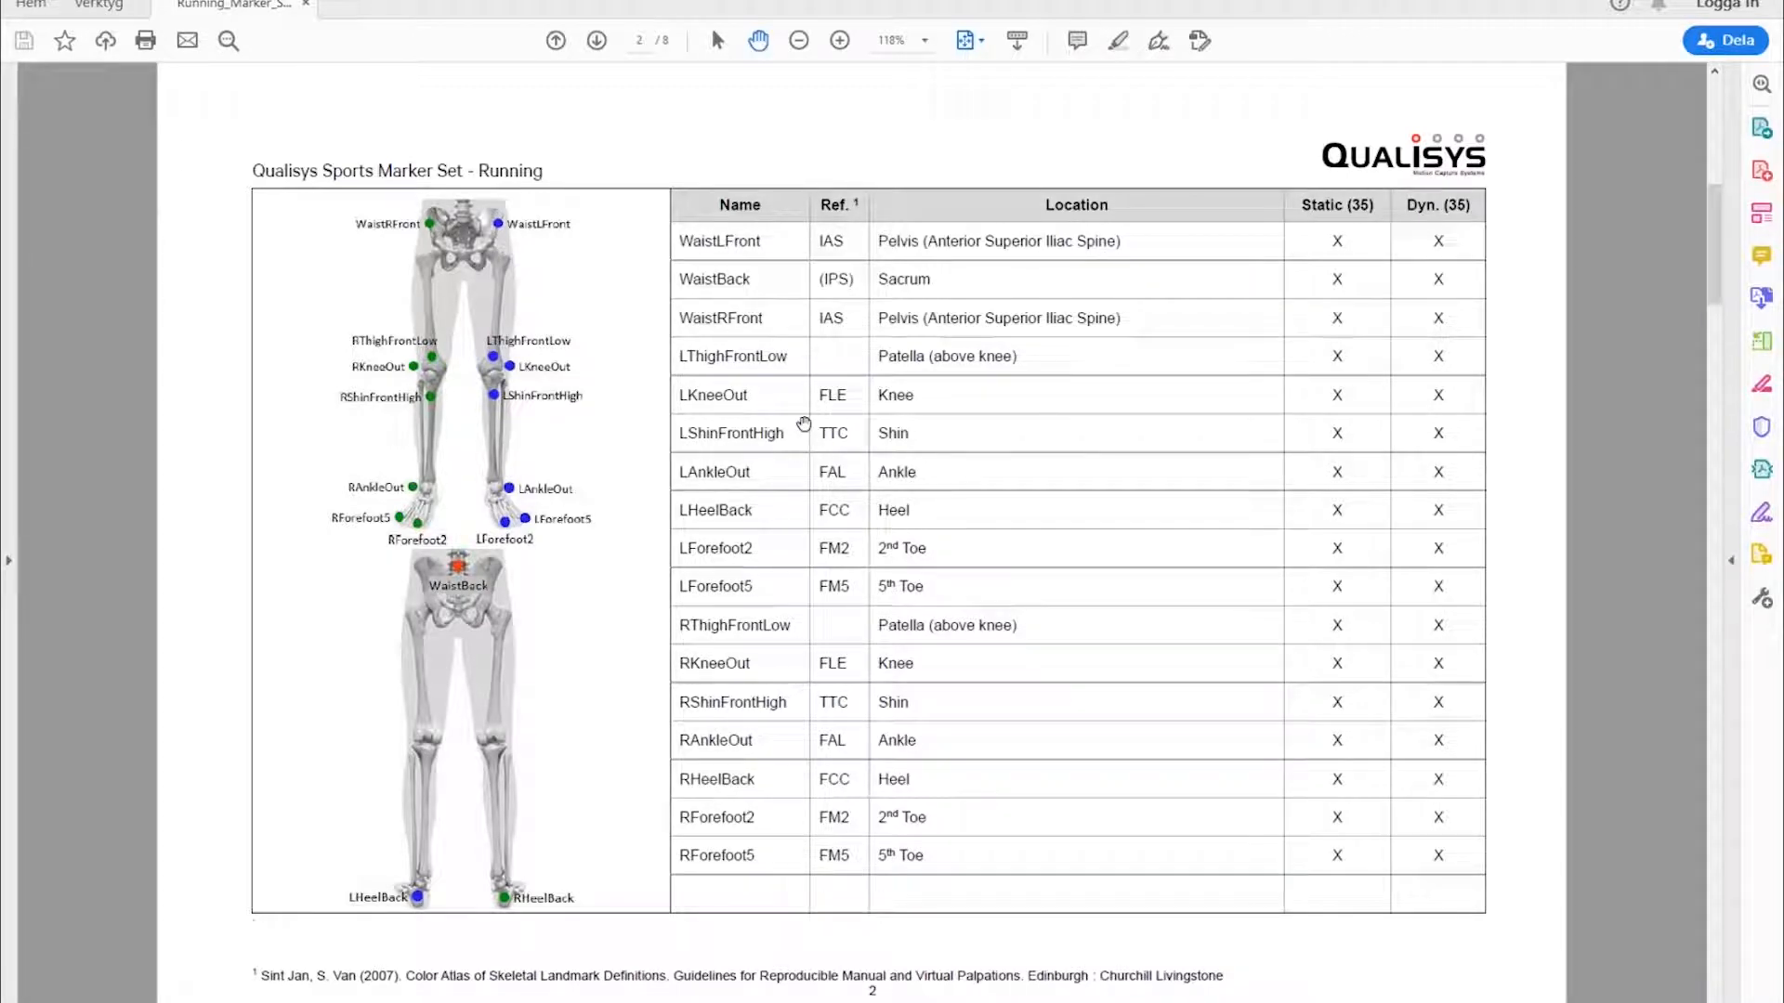
{"action": "left_click", "coordinate": [597, 39]}
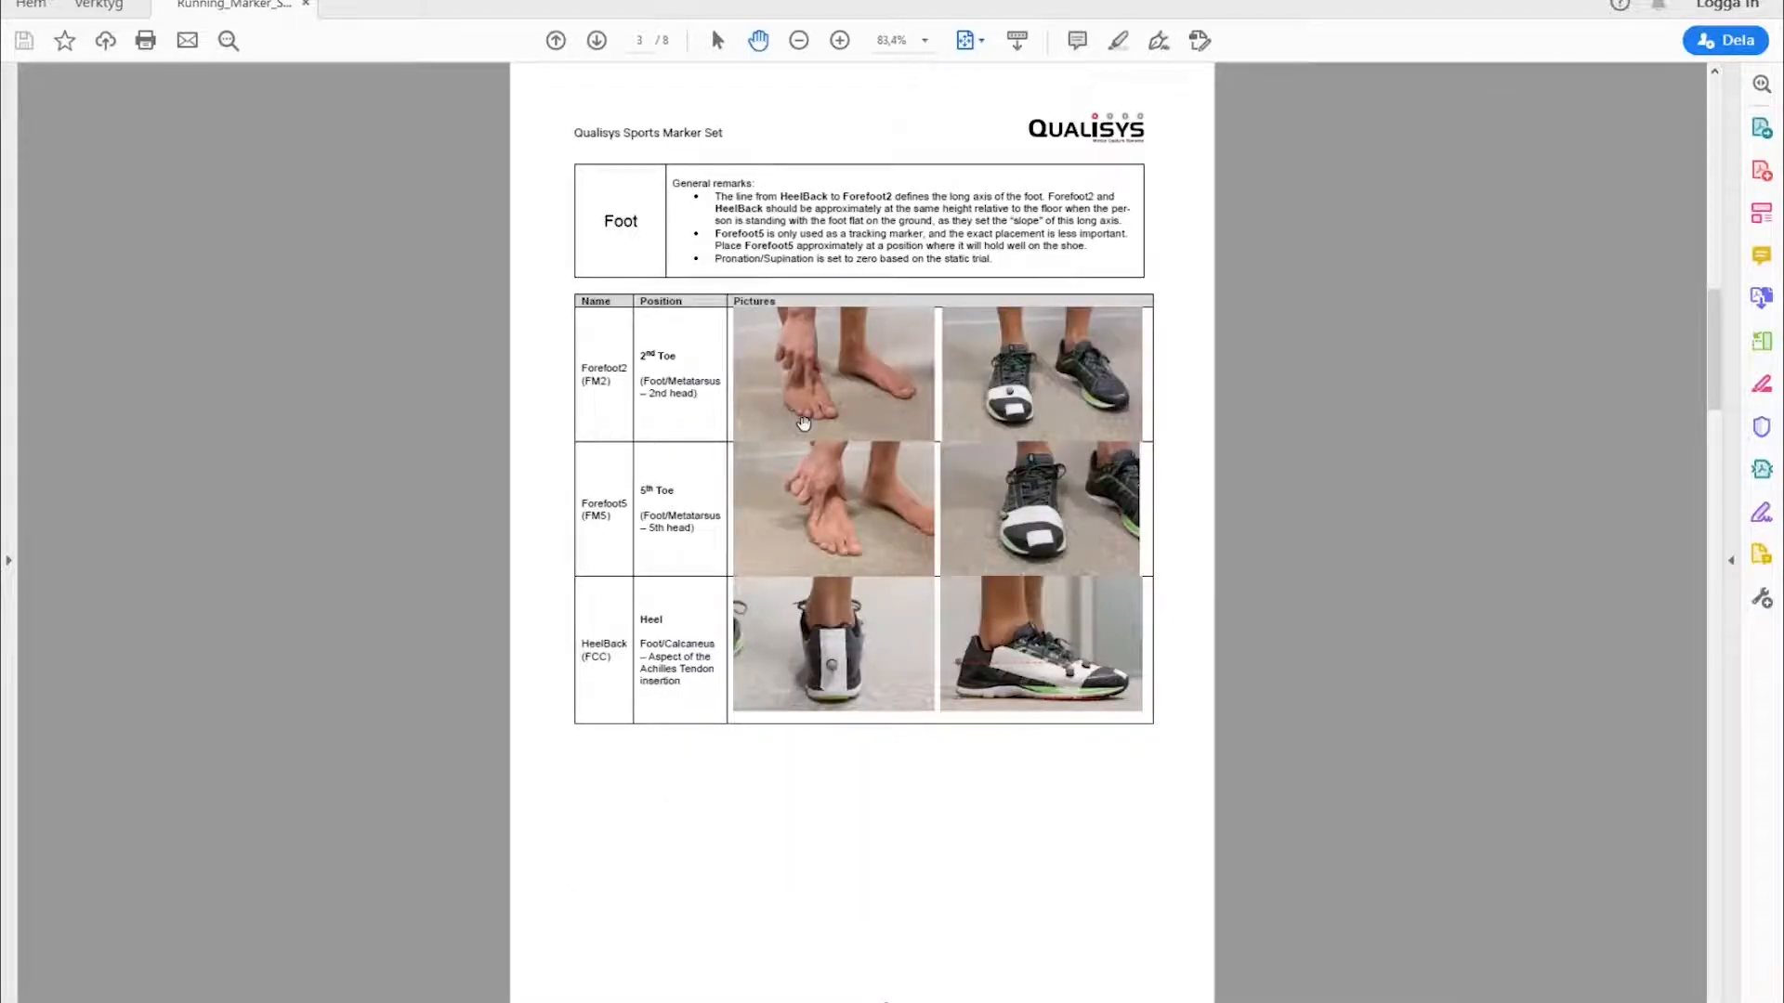
{"action": "left_click", "coordinate": [840, 39]}
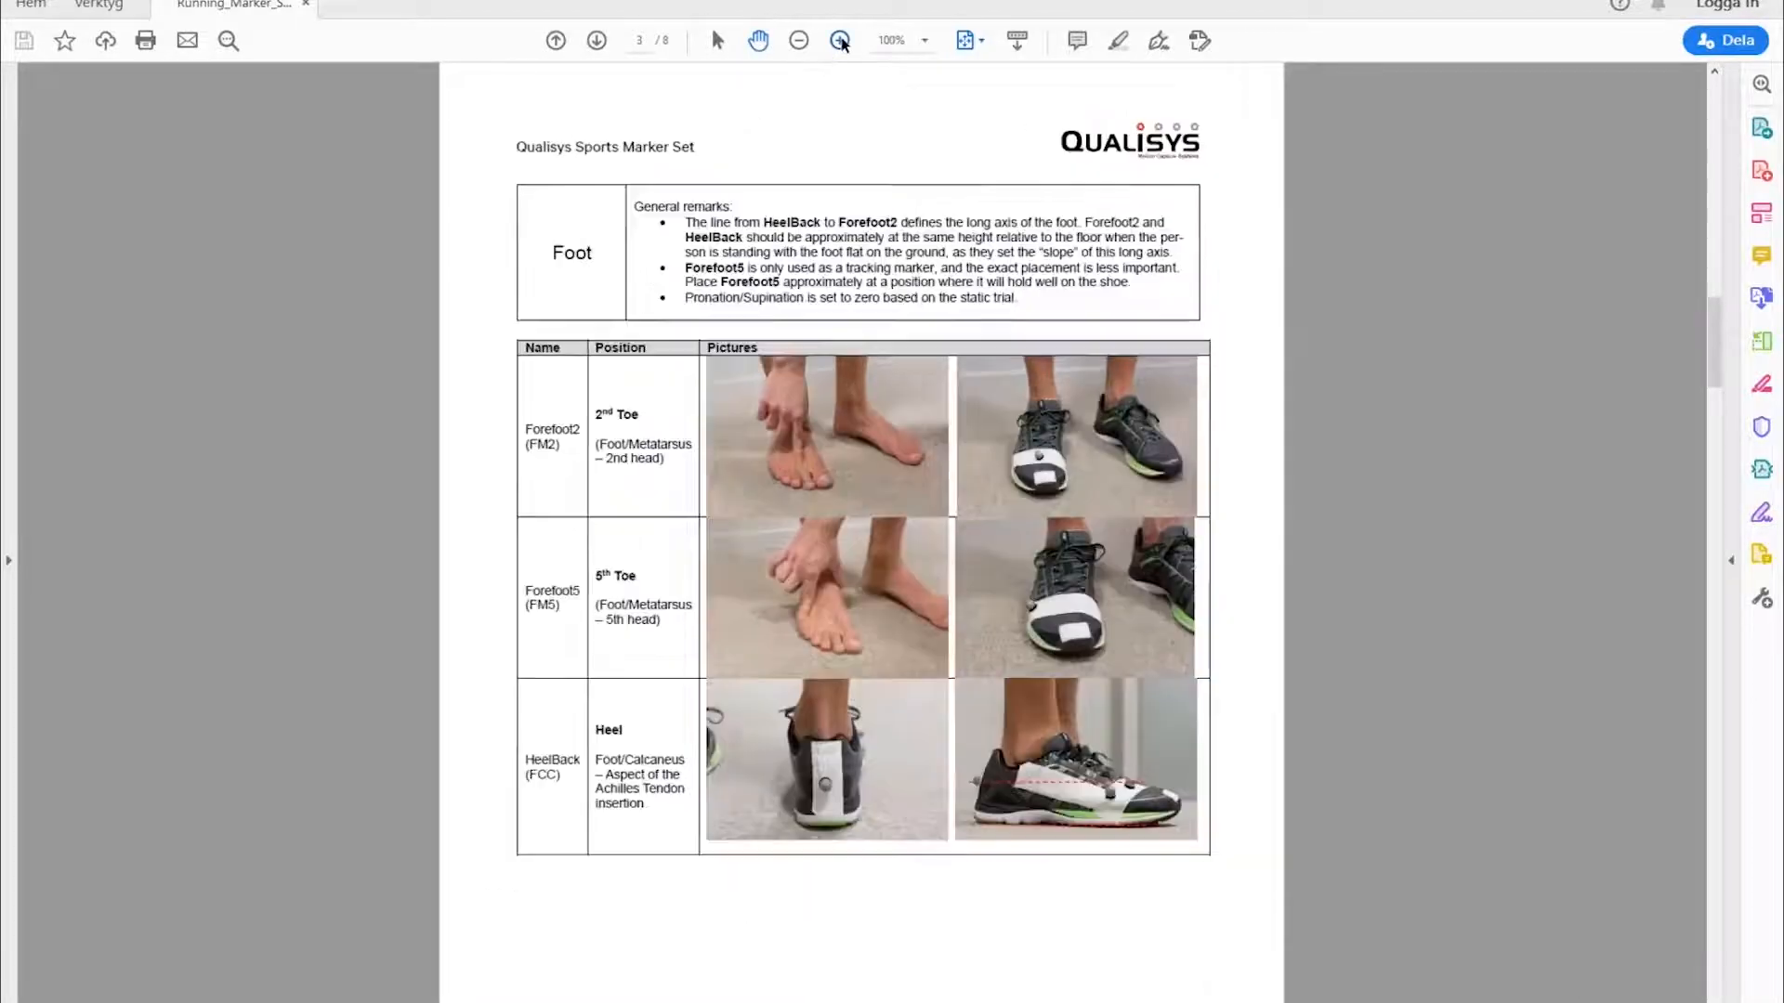
{"action": "left_click", "coordinate": [839, 39]}
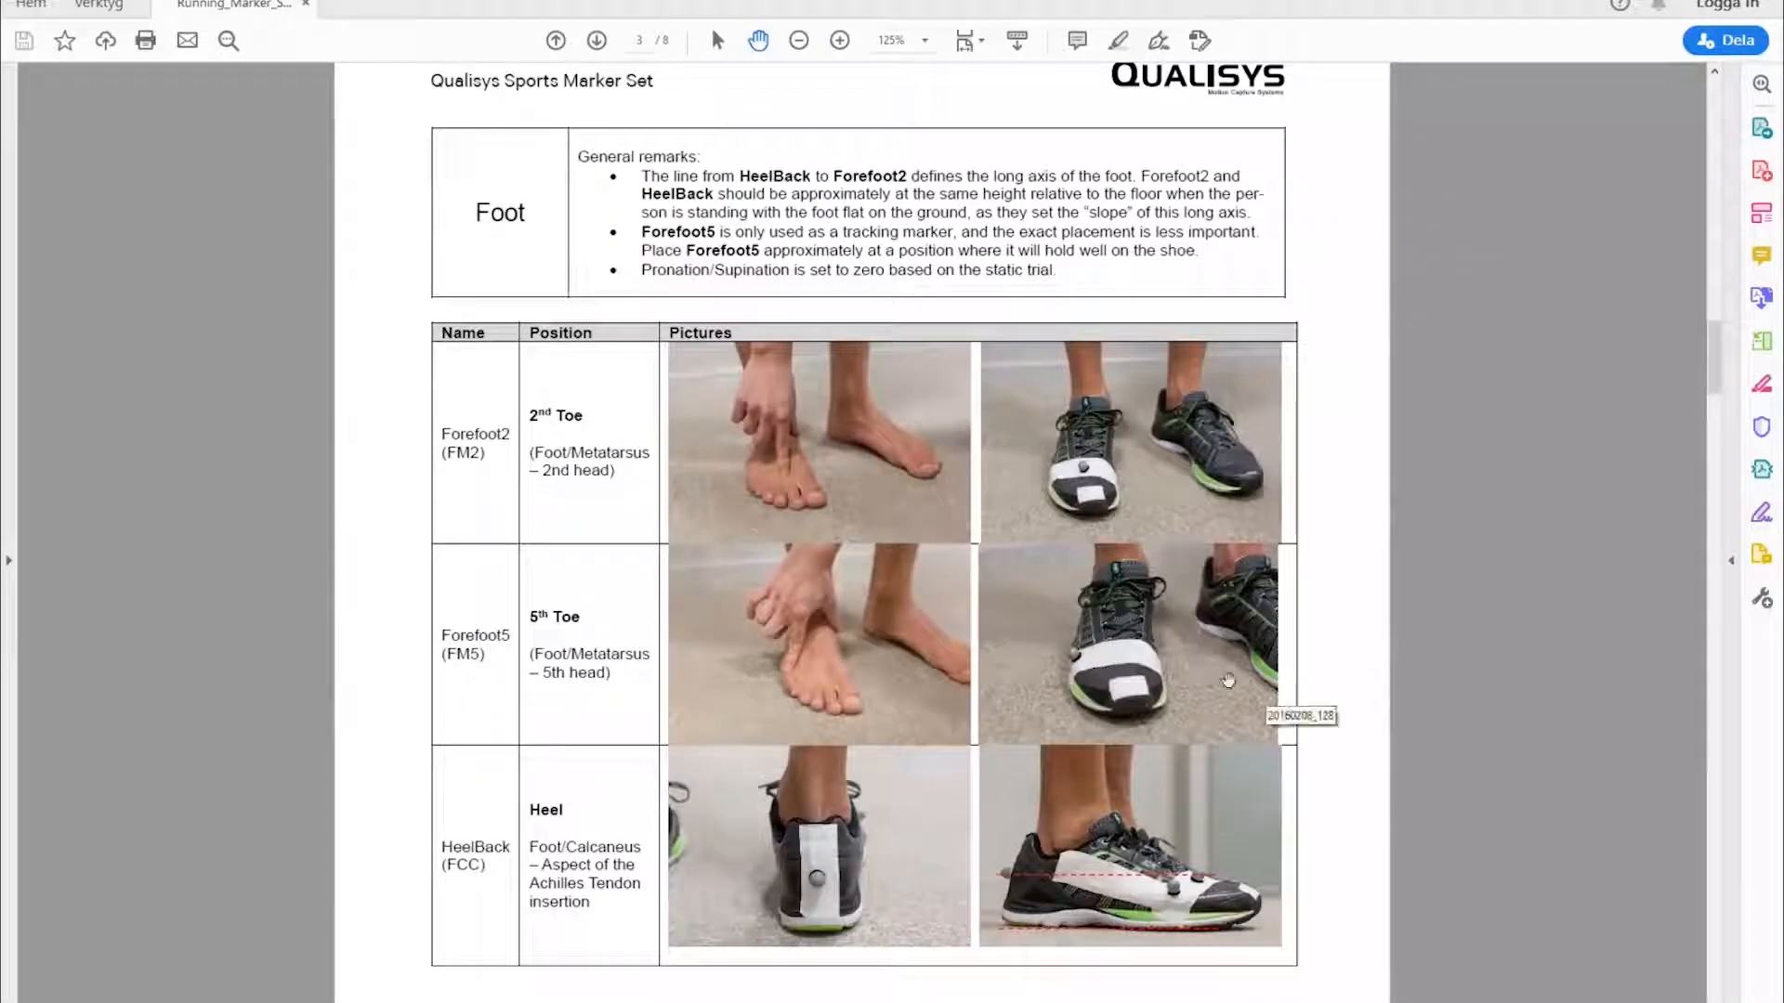
{"action": "scroll", "scroll_direction": "down", "scroll_amount": 3}
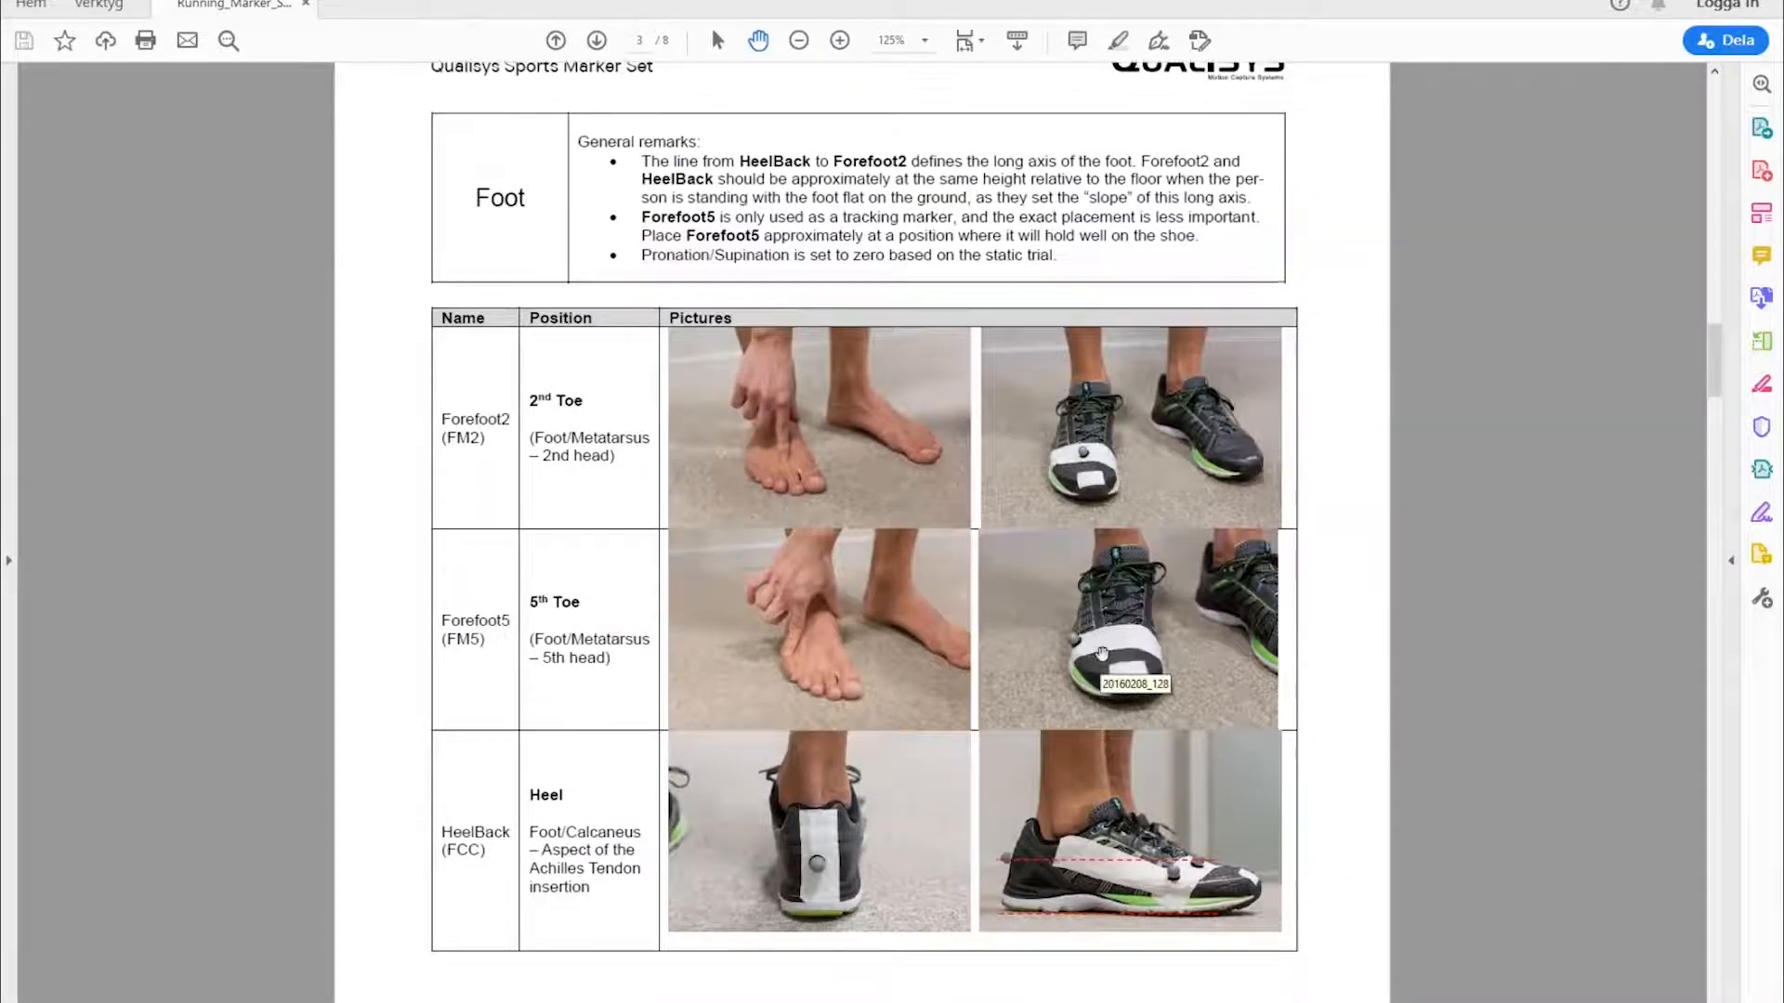
{"action": "left_click", "coordinate": [596, 39]}
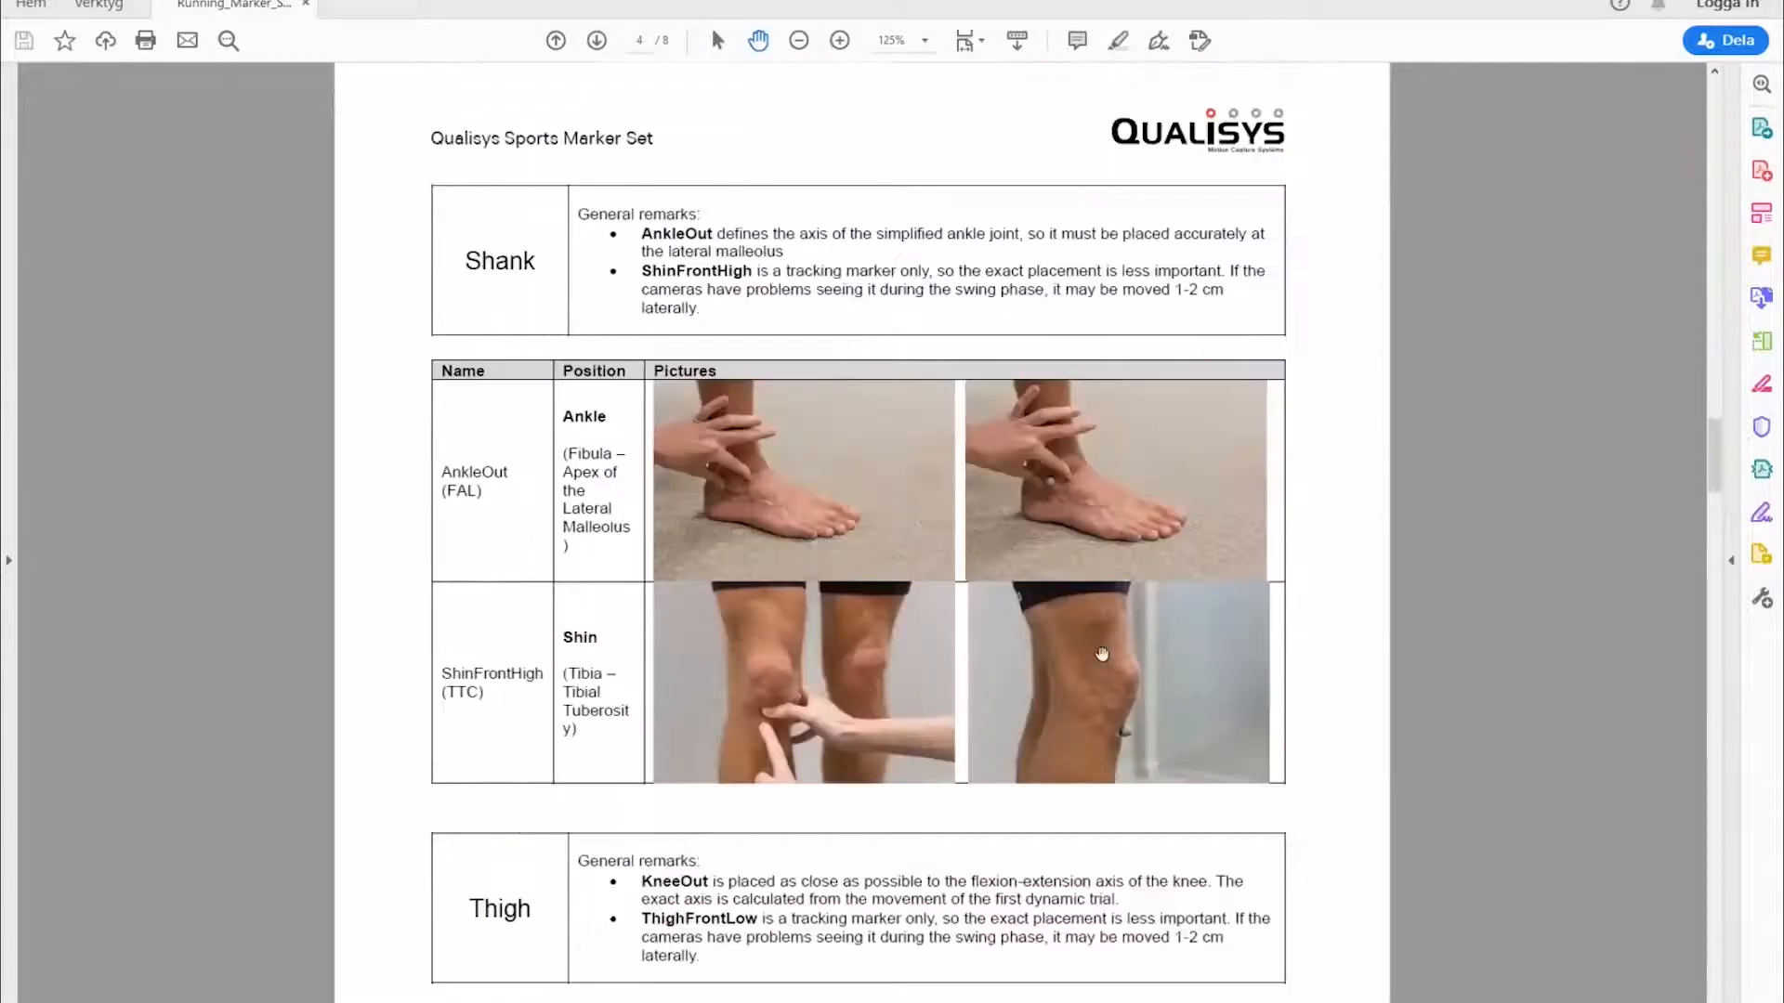
{"action": "scroll", "scroll_direction": "down", "scroll_amount": 3}
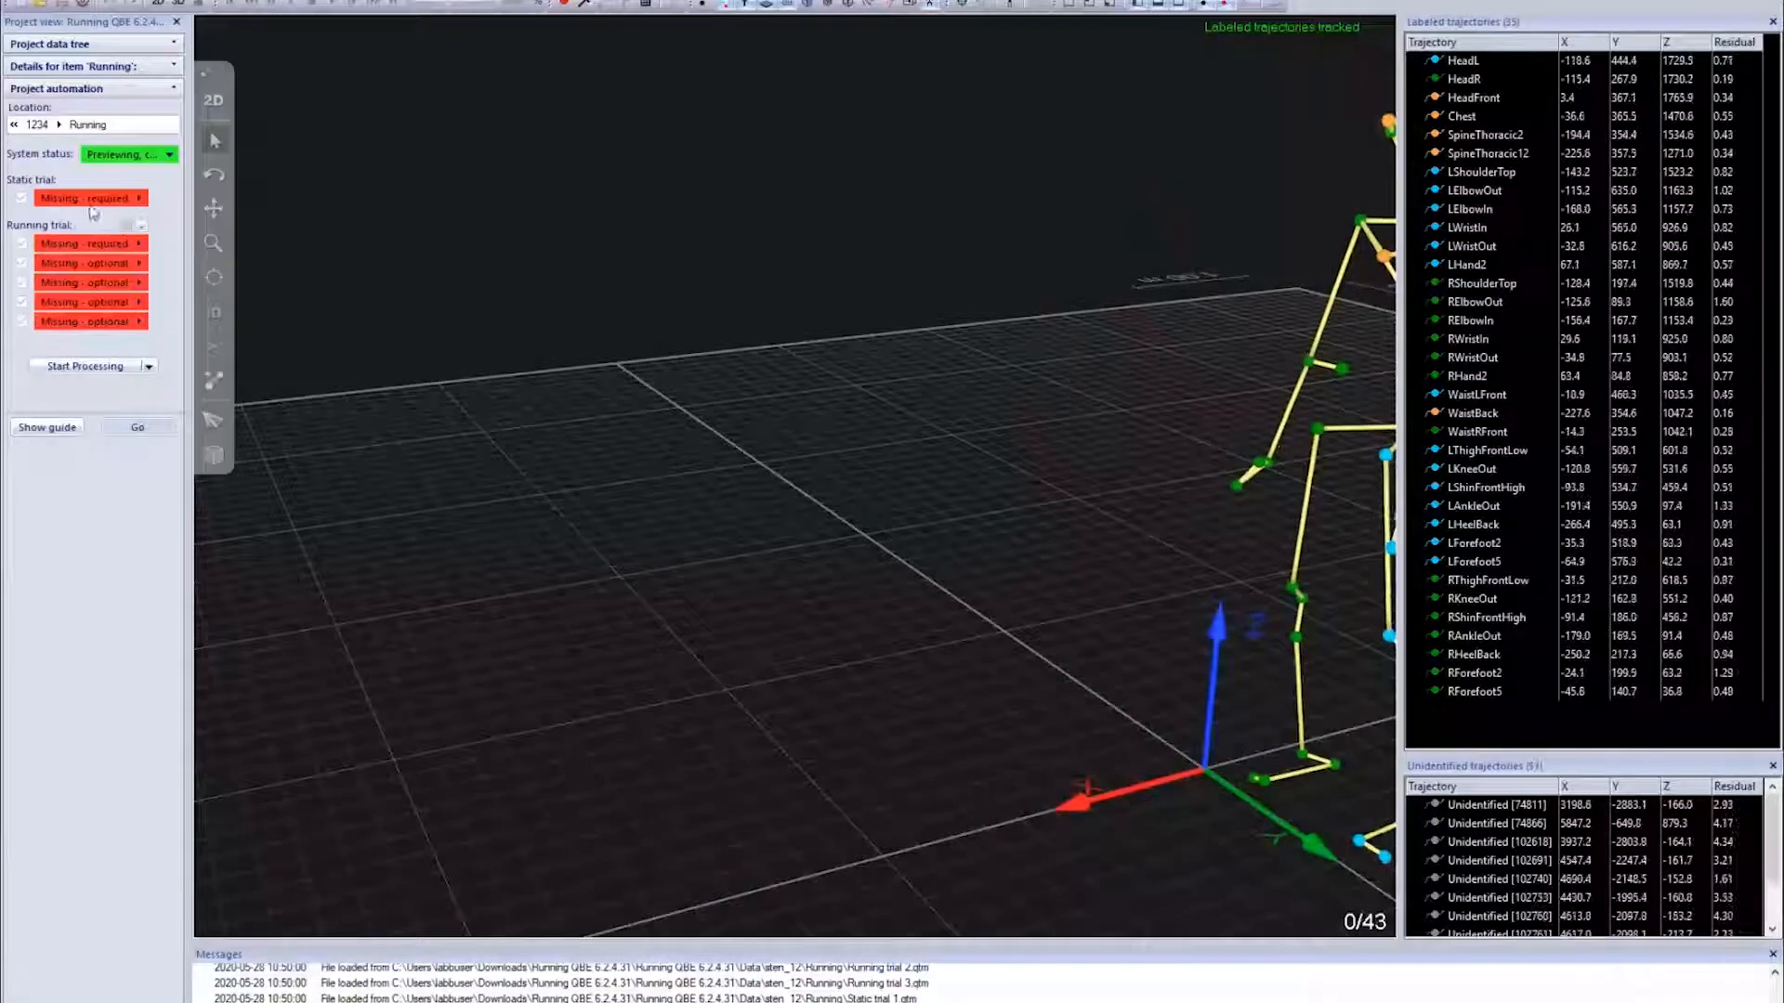
Capture the required static trial from the Project automation checklist
{"action": "left_click", "coordinate": [91, 199]}
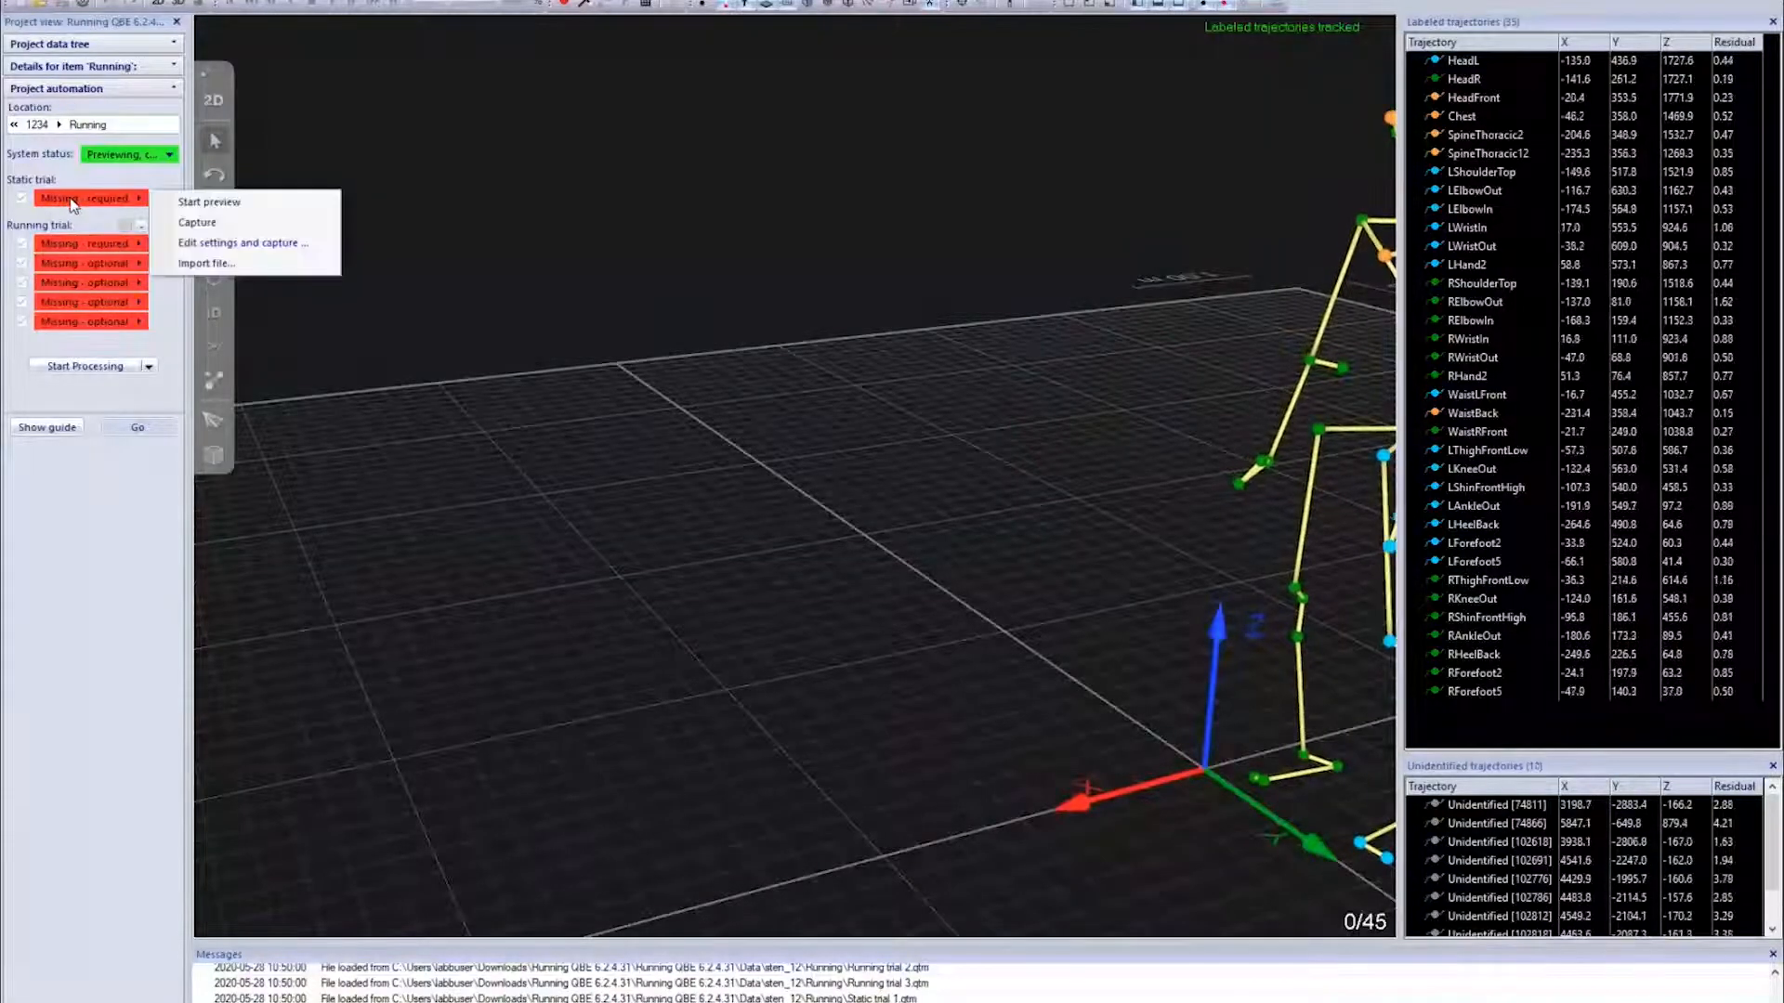
{"action": "left_click", "coordinate": [197, 221]}
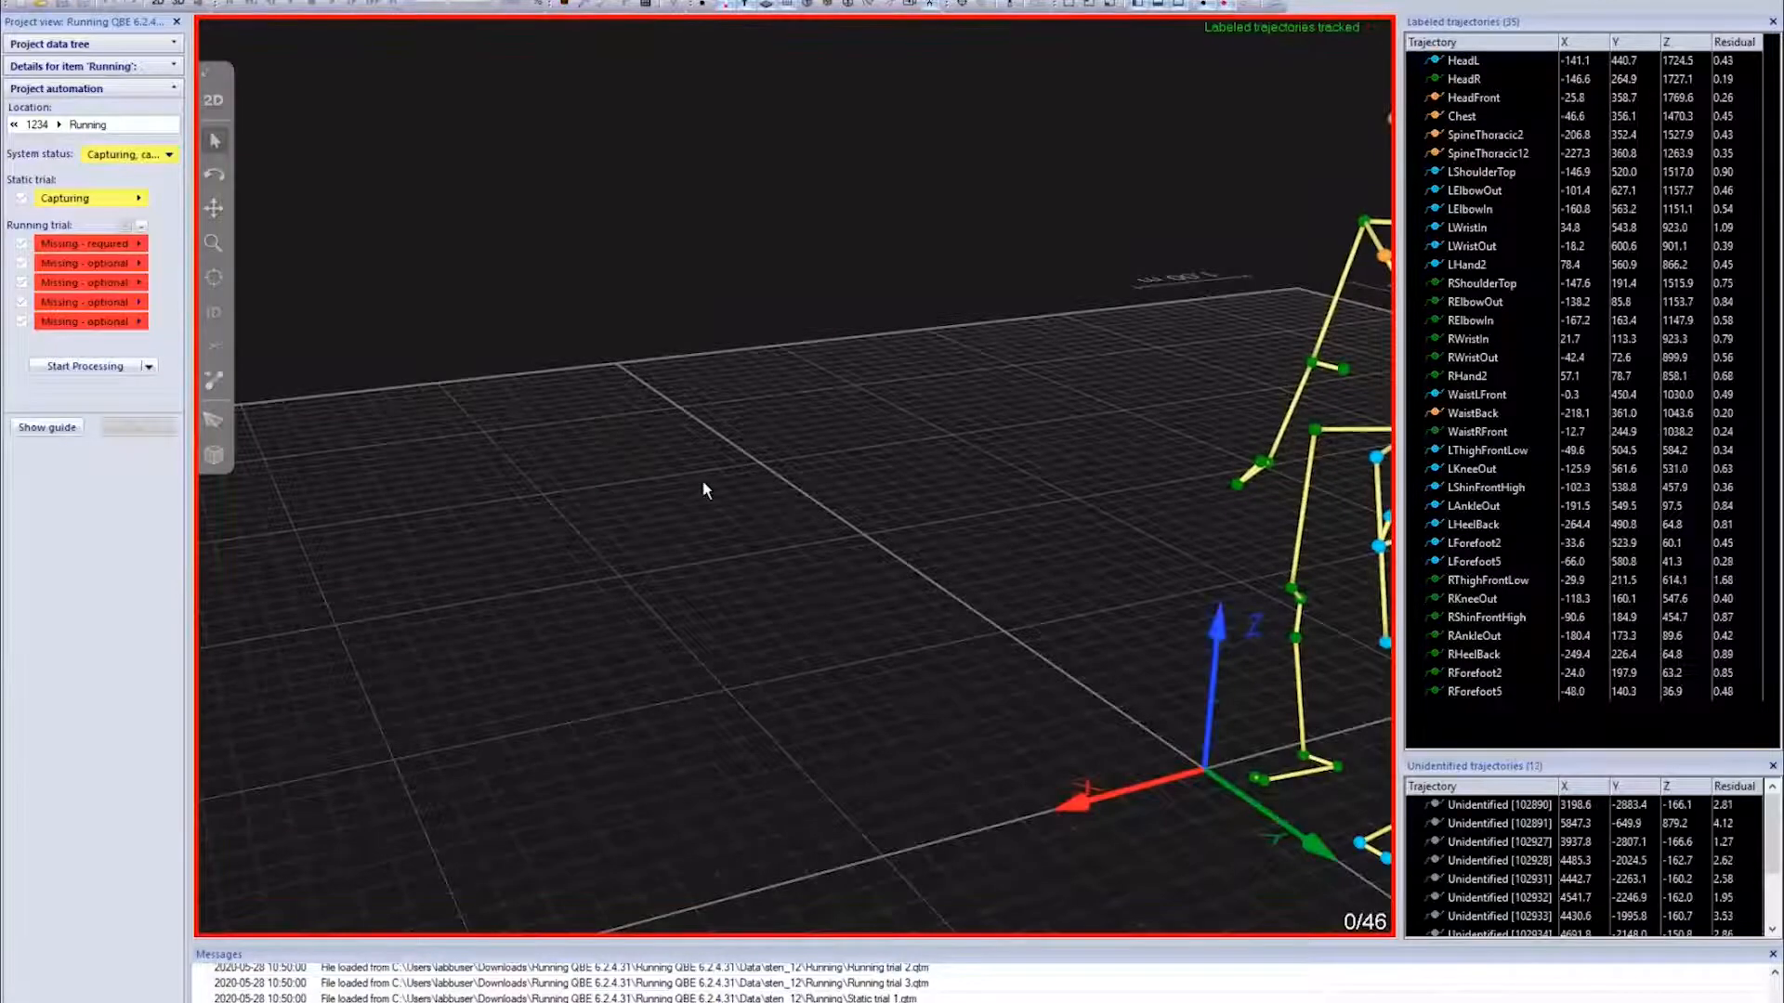
{"action": "left_click", "coordinate": [84, 366]}
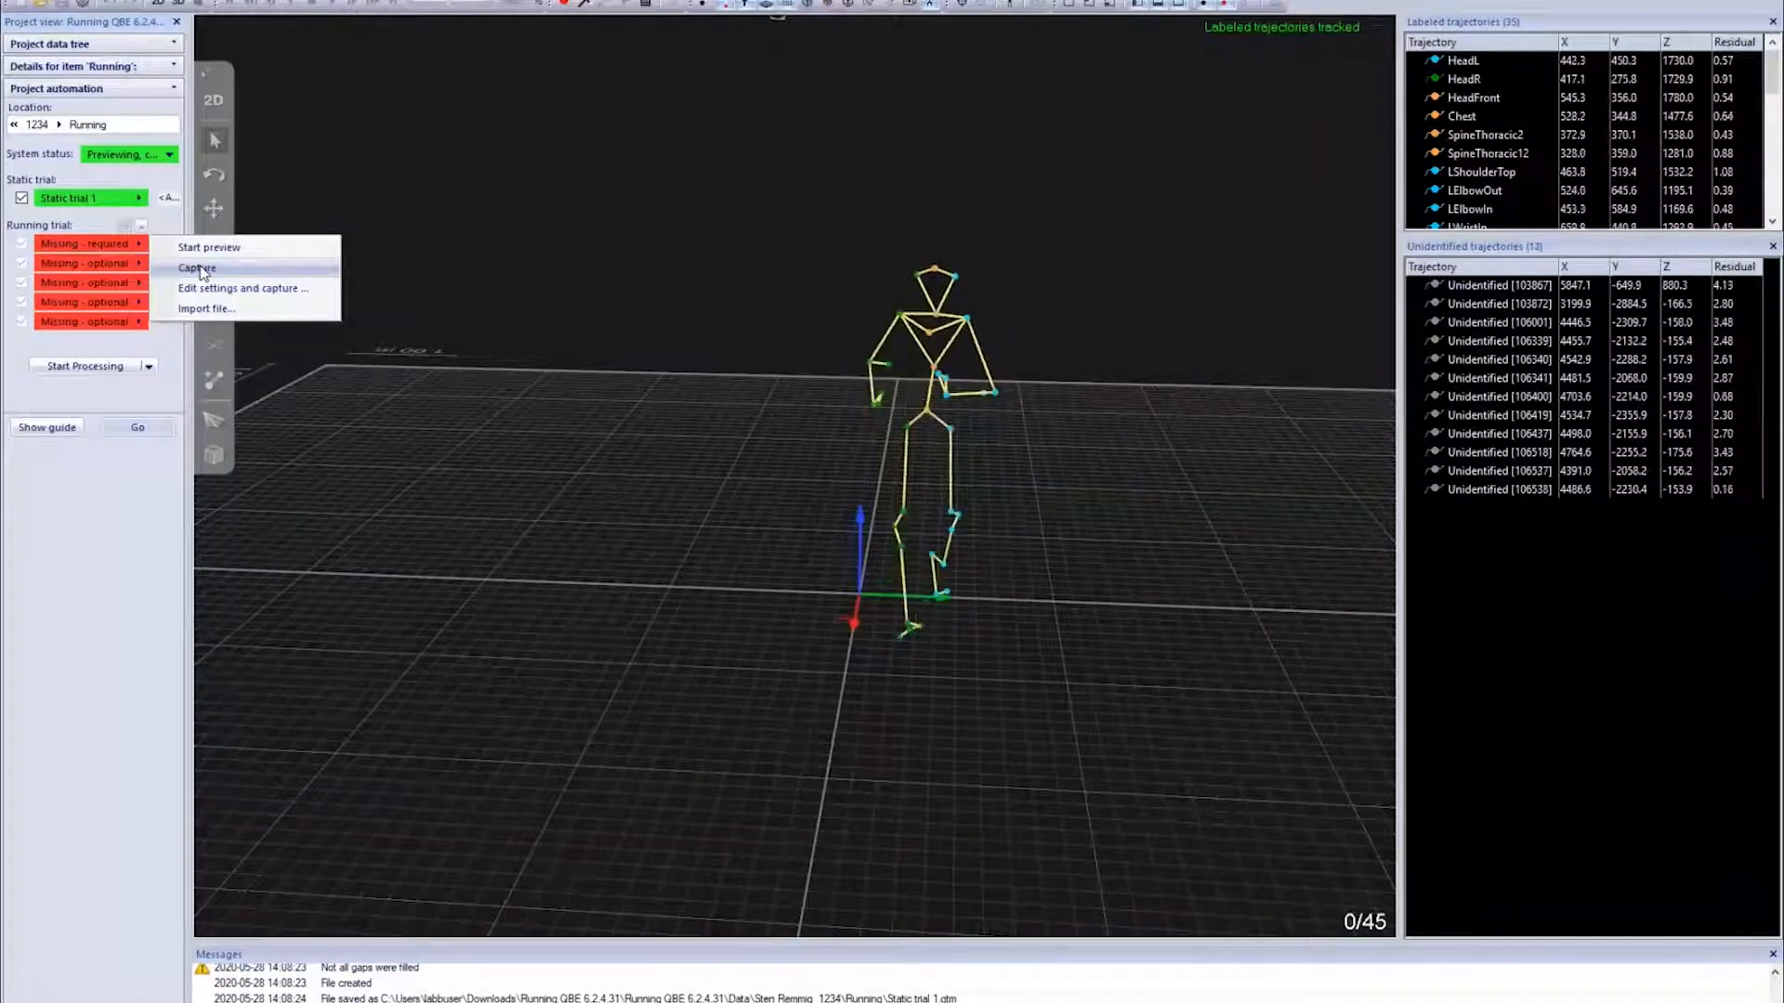
Capture Running trial 1, save its details at 8 km/h and start preview for the next trial
{"action": "left_click", "coordinate": [195, 267]}
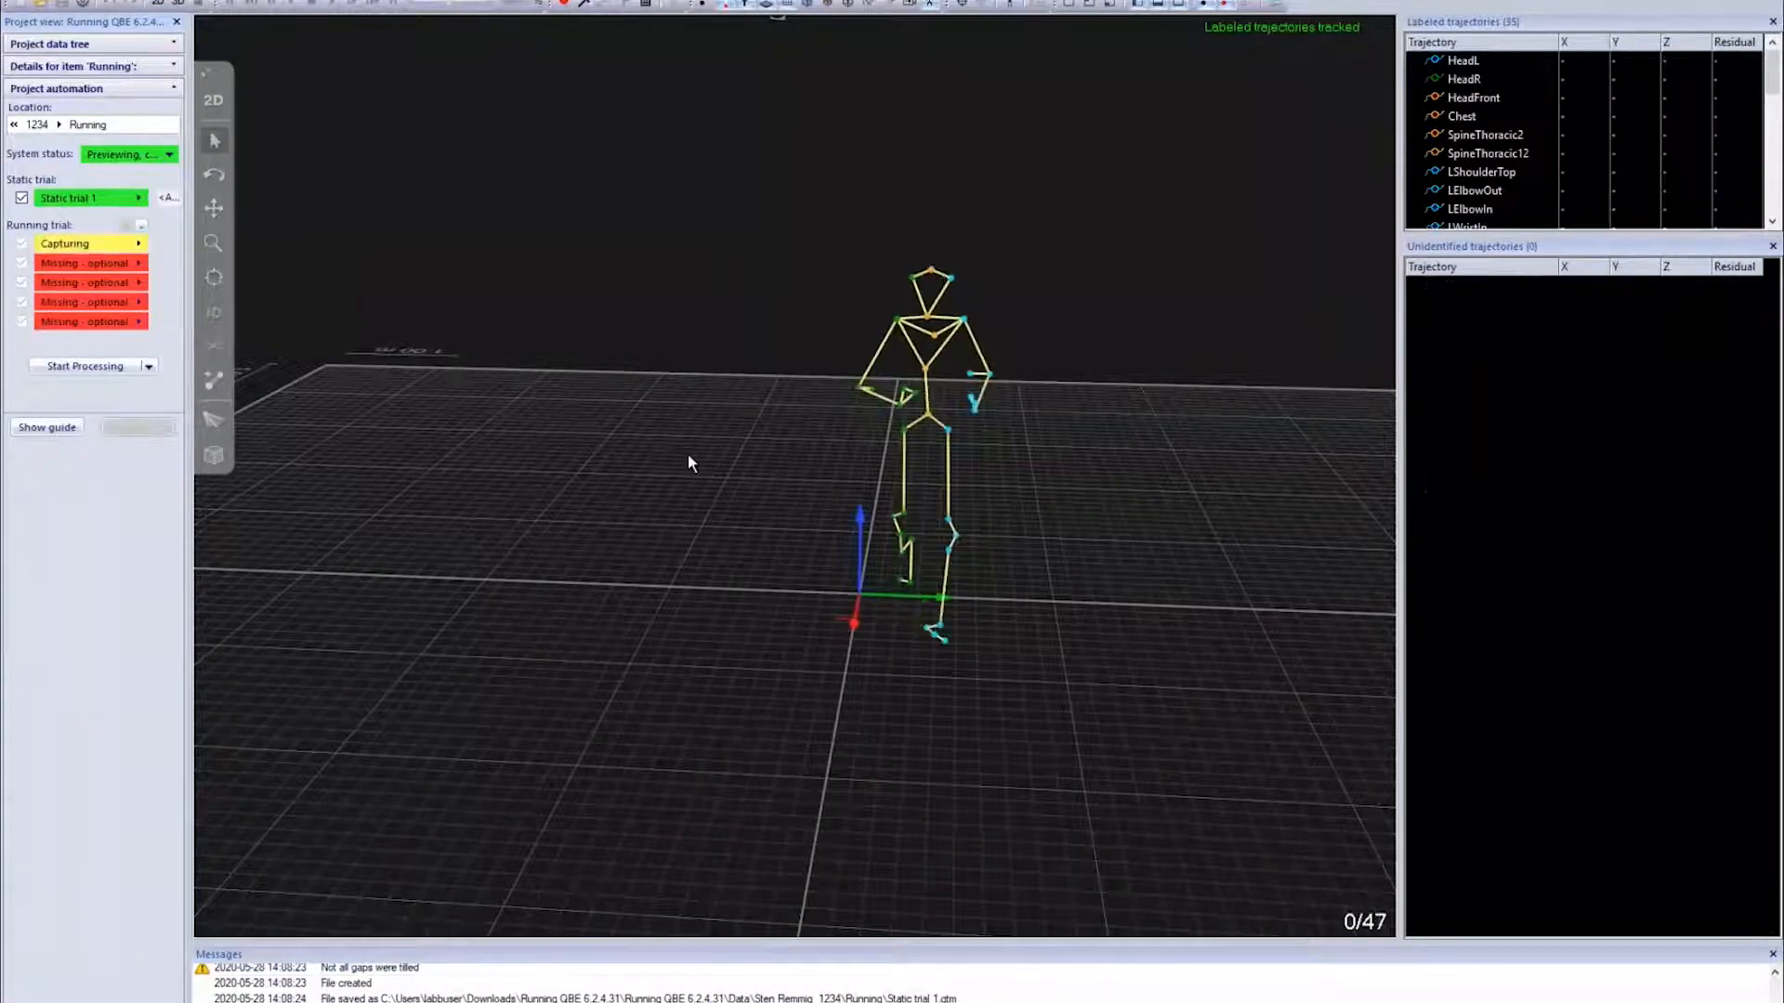
{"action": "left_click", "coordinate": [84, 366]}
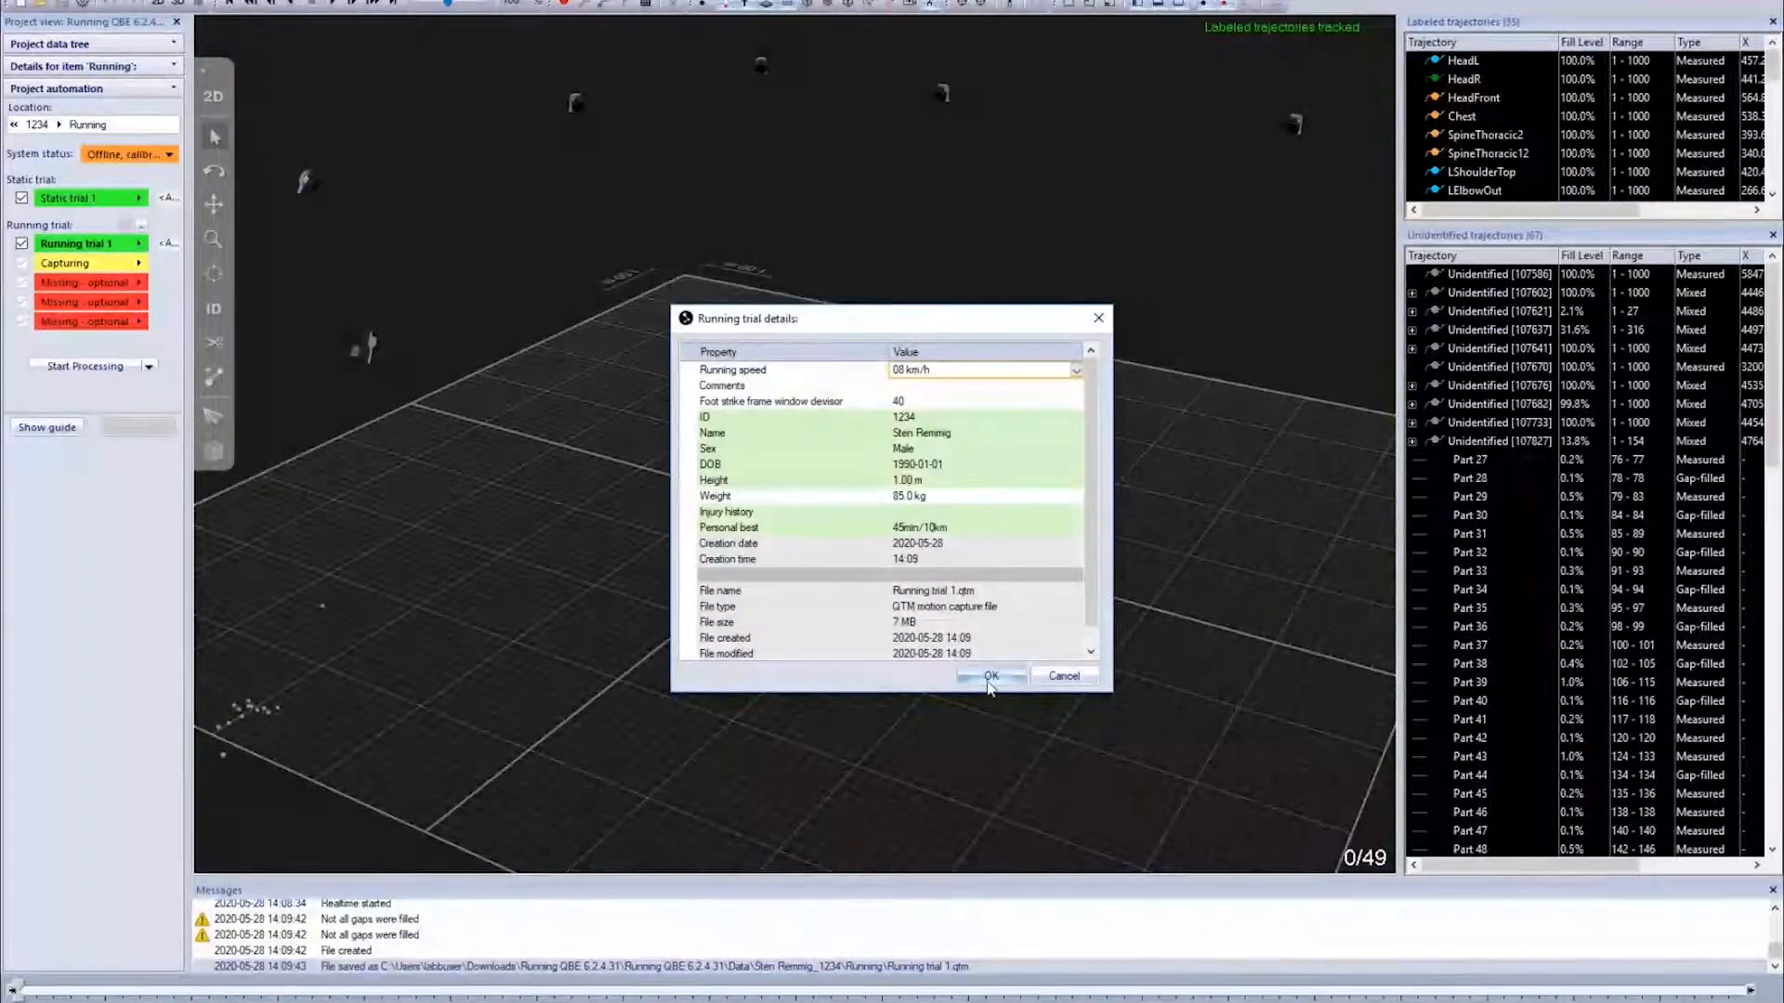
{"action": "left_click", "coordinate": [988, 677]}
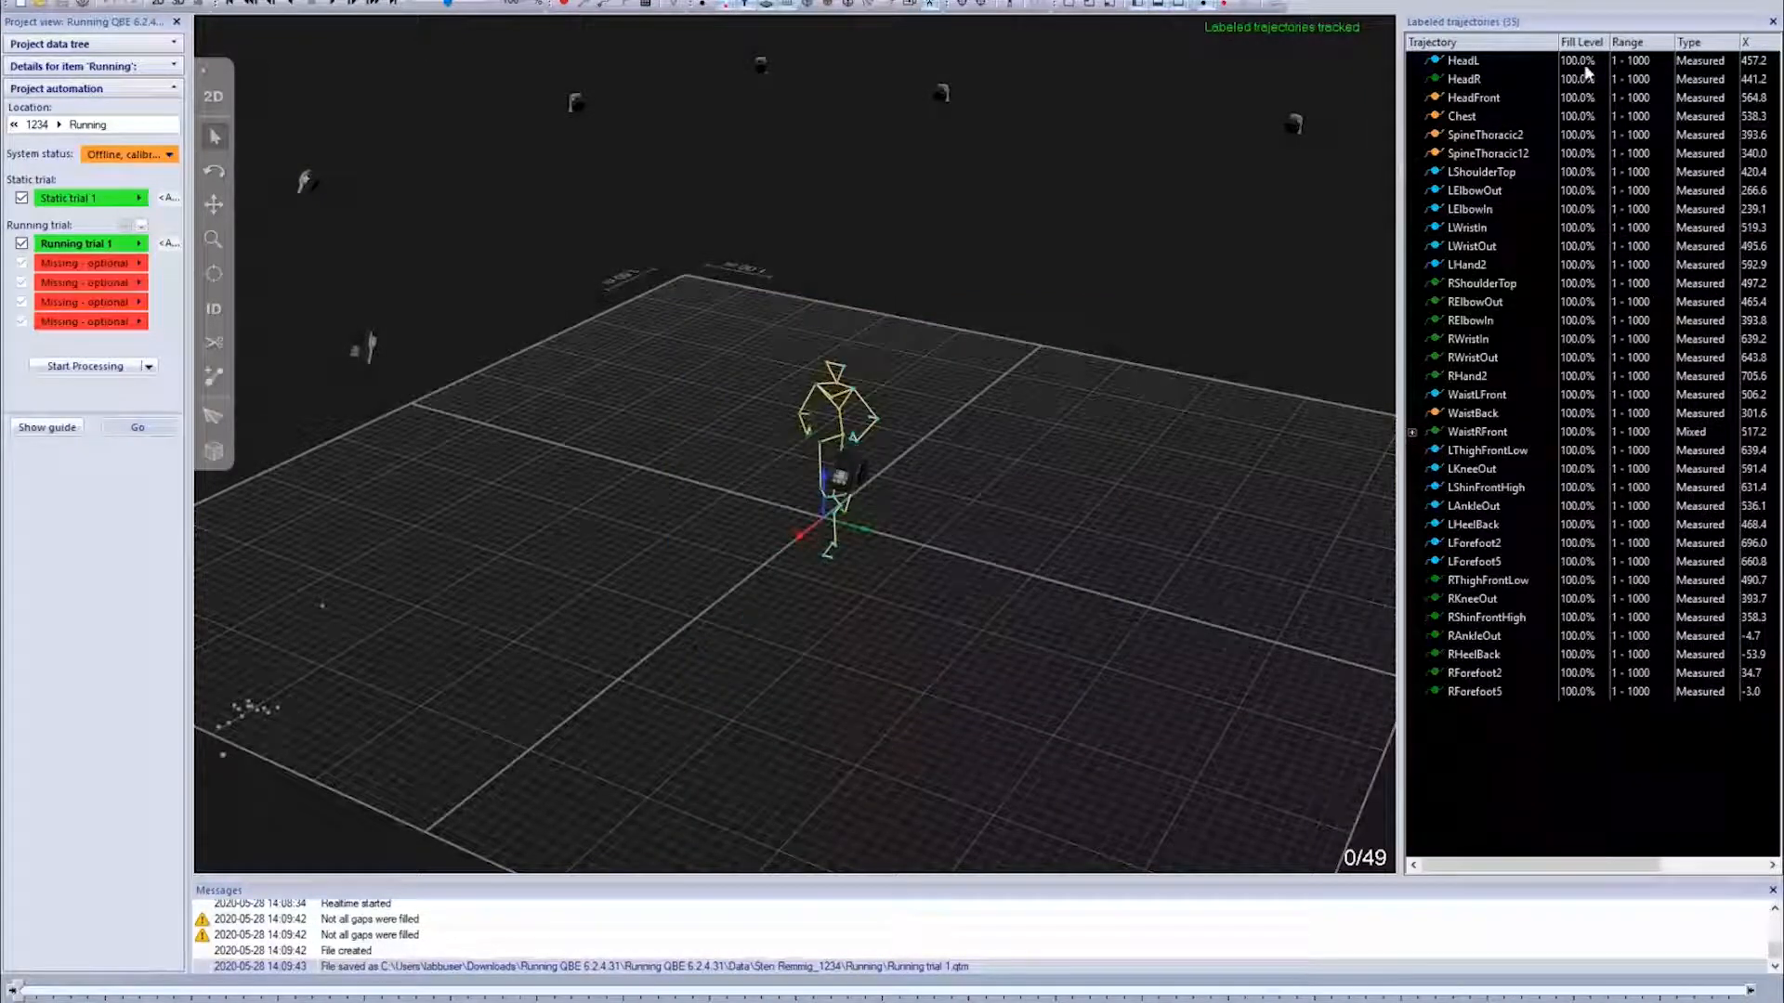
{"action": "left_click", "coordinate": [1473, 97]}
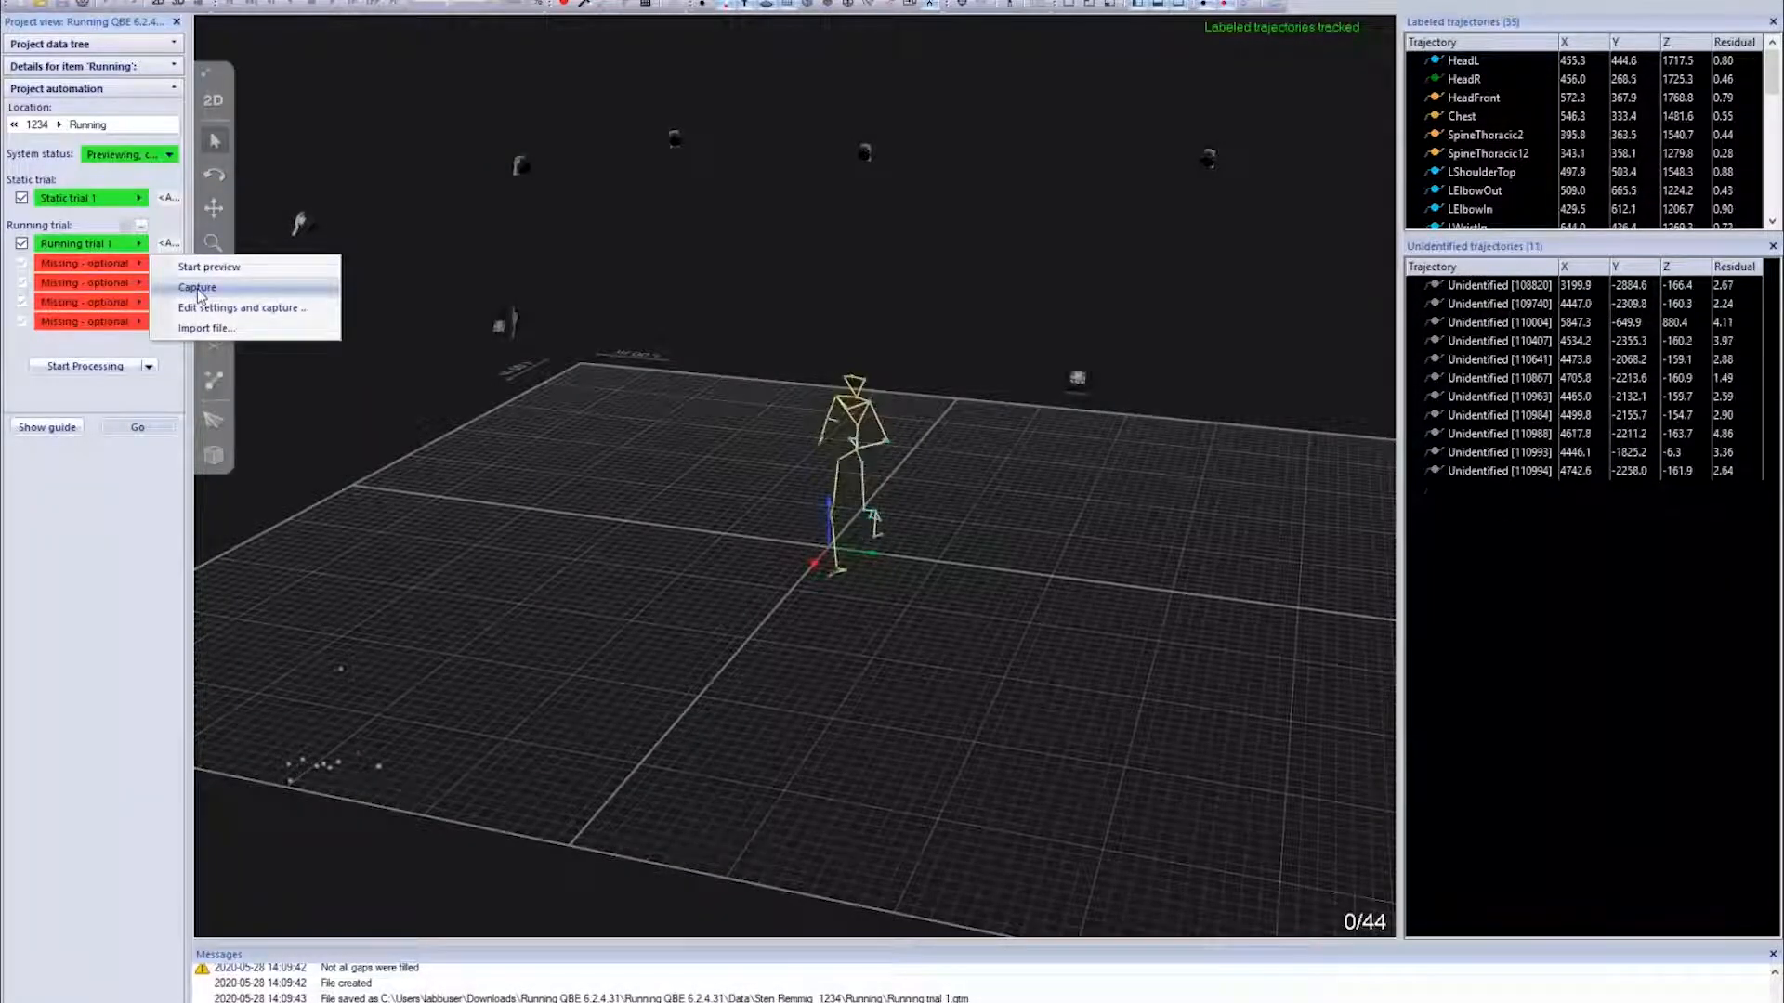
Capture Running trial 2 at 10 km/h and start capturing trial 3
{"action": "left_click", "coordinate": [197, 287]}
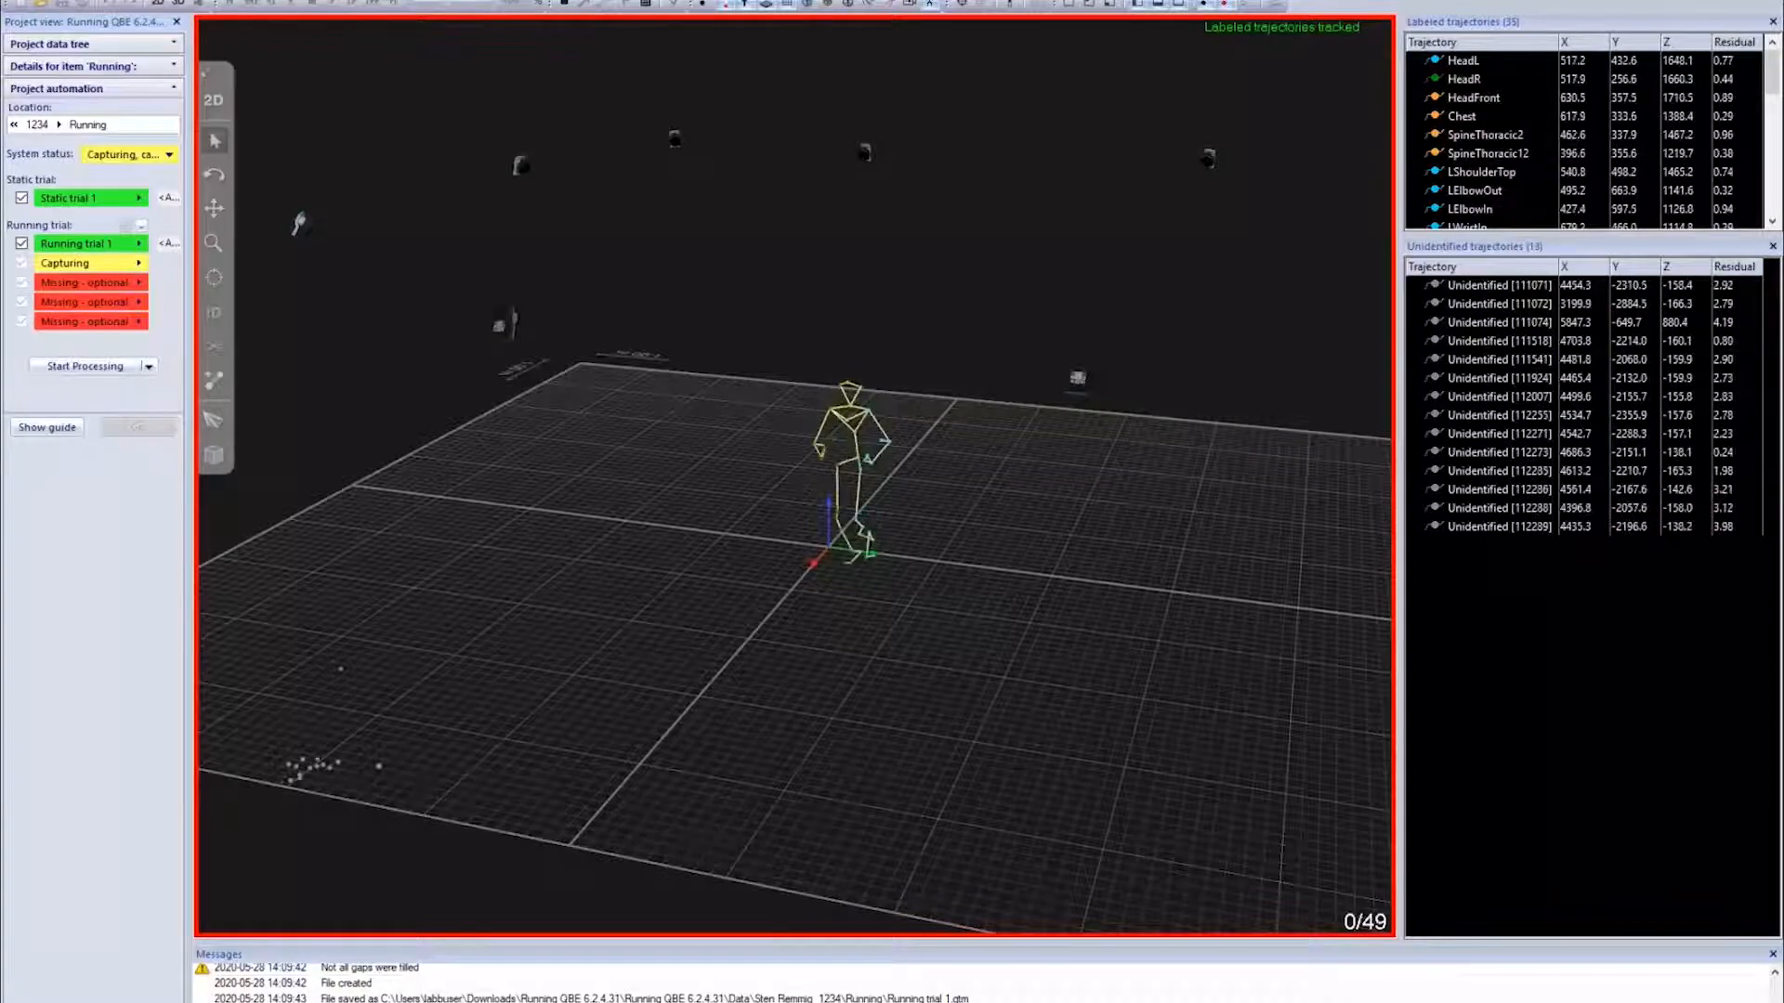
{"action": "left_click", "coordinate": [85, 366]}
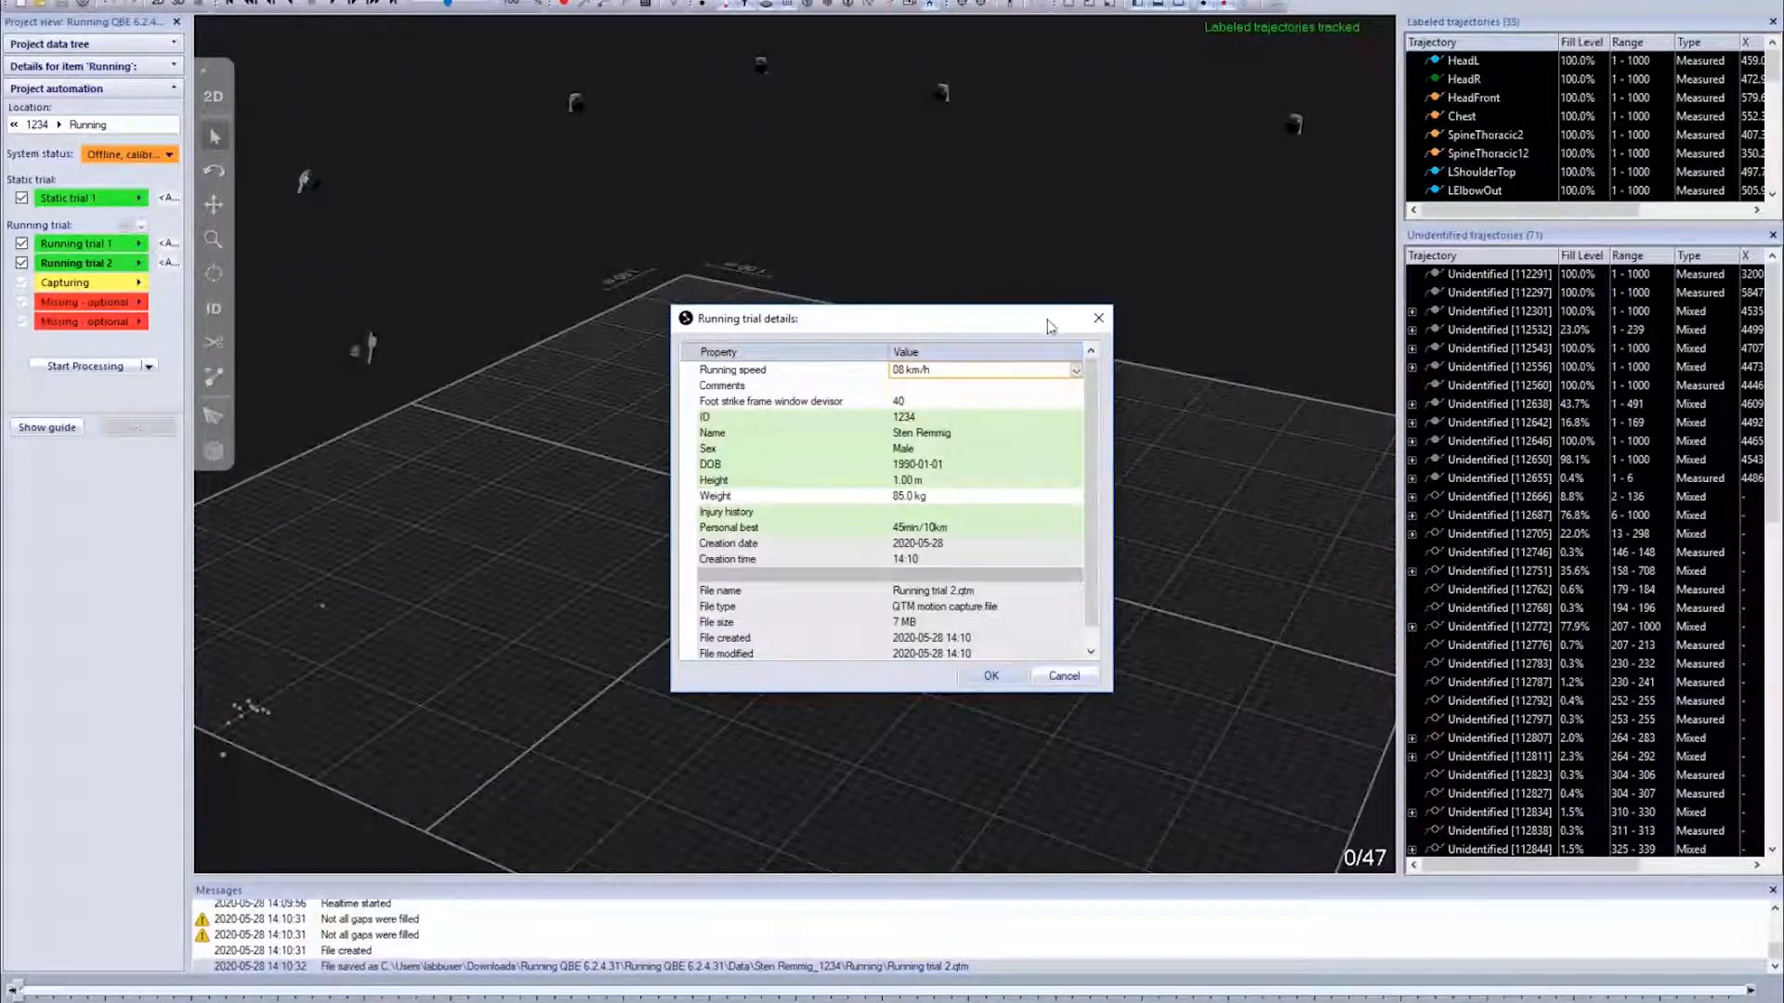
{"action": "left_click", "coordinate": [1074, 370]}
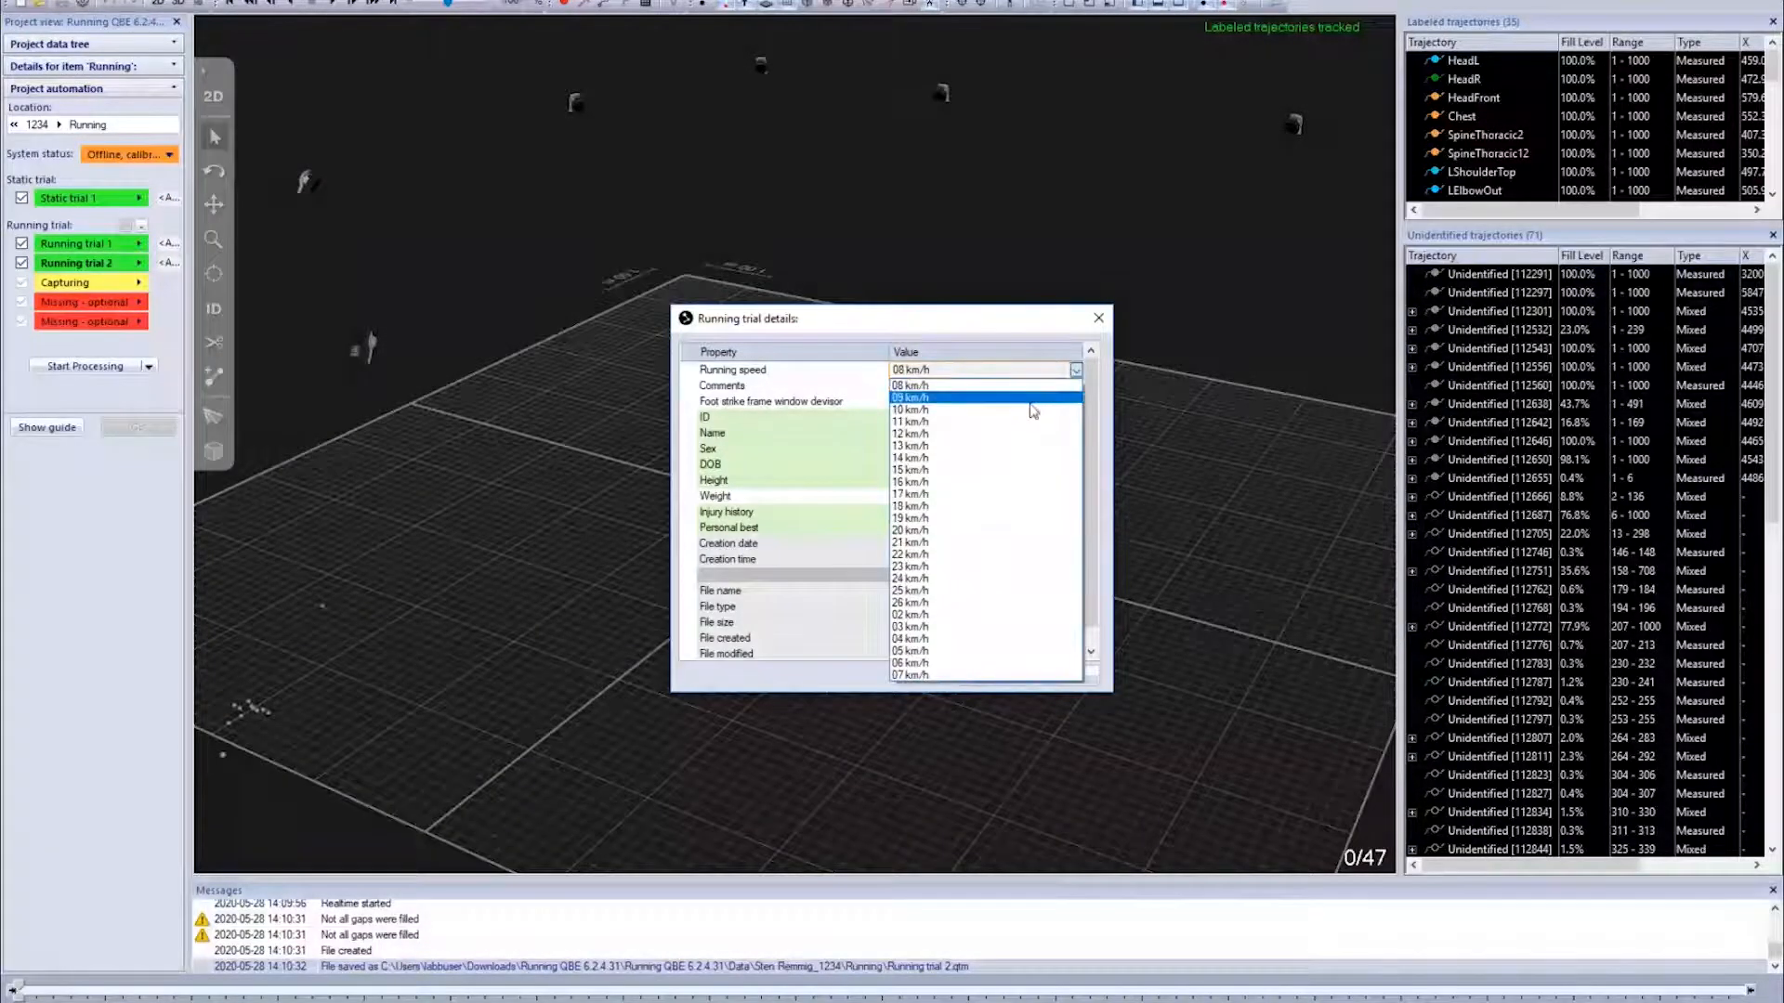
{"action": "left_click", "coordinate": [922, 410]}
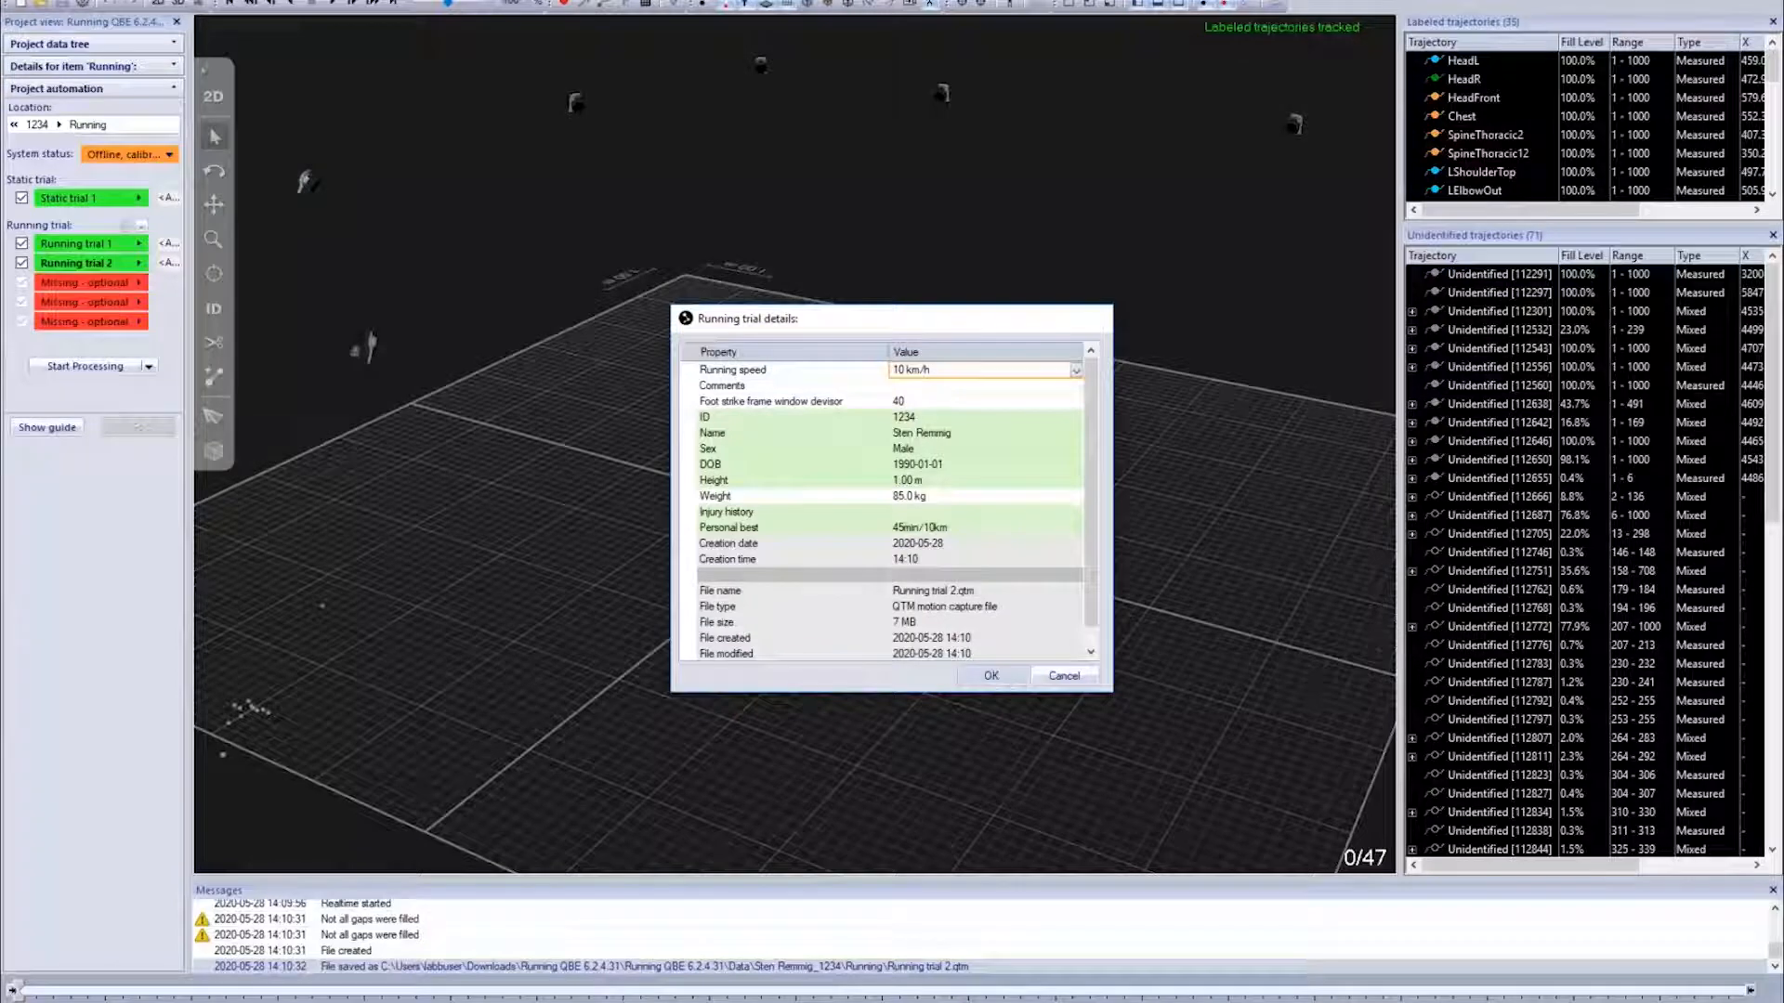
{"action": "left_click", "coordinate": [990, 675]}
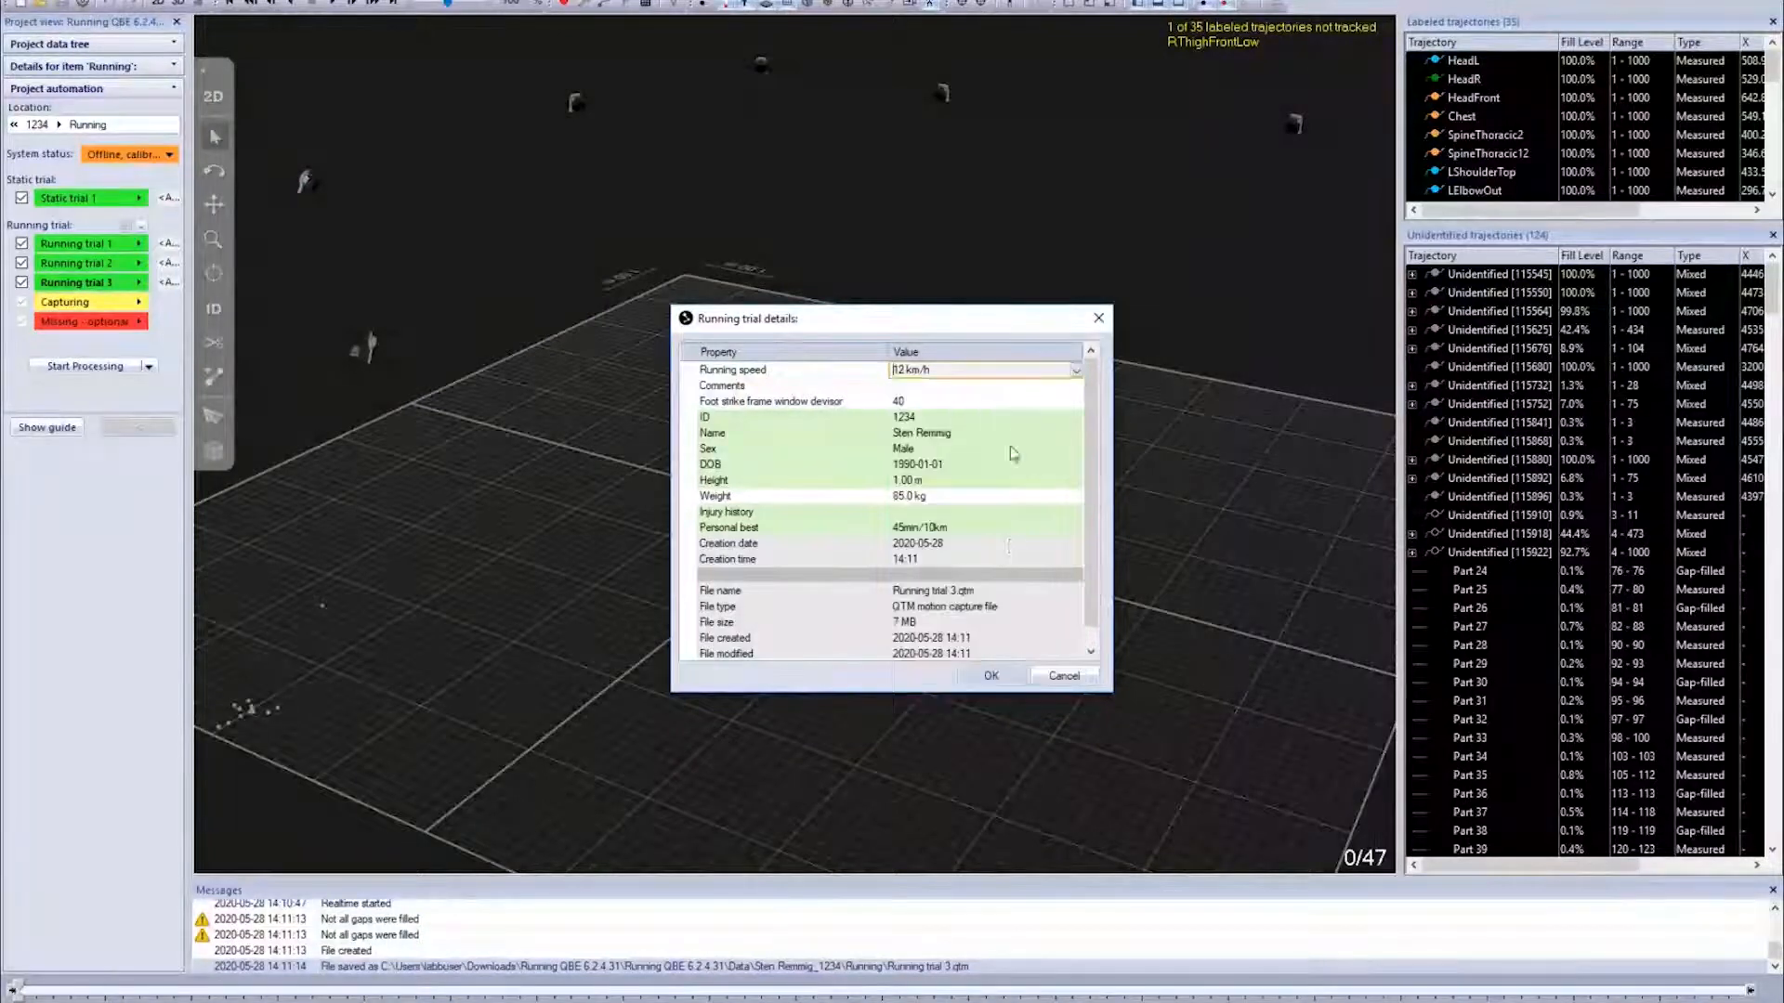
Save Running trial 3 at 12 km/h and select the partially tracked RThighFrontLow trajectory
{"action": "left_click", "coordinate": [990, 674]}
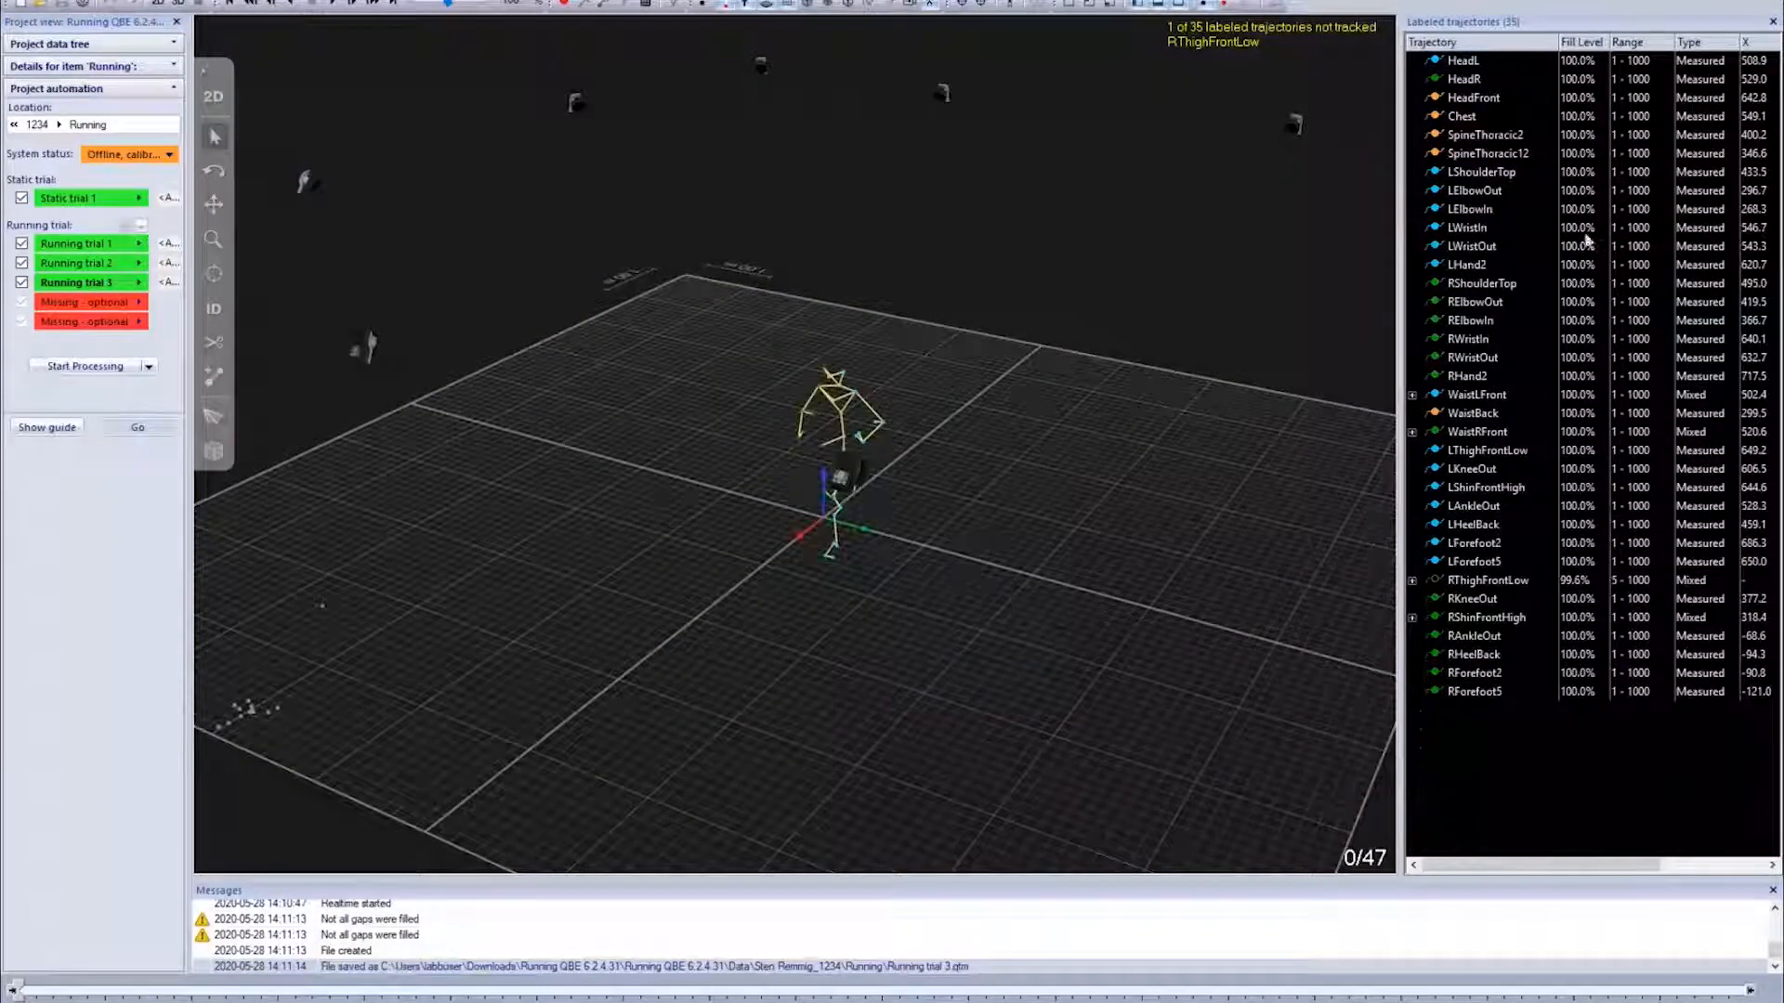
{"action": "left_click", "coordinate": [1490, 579]}
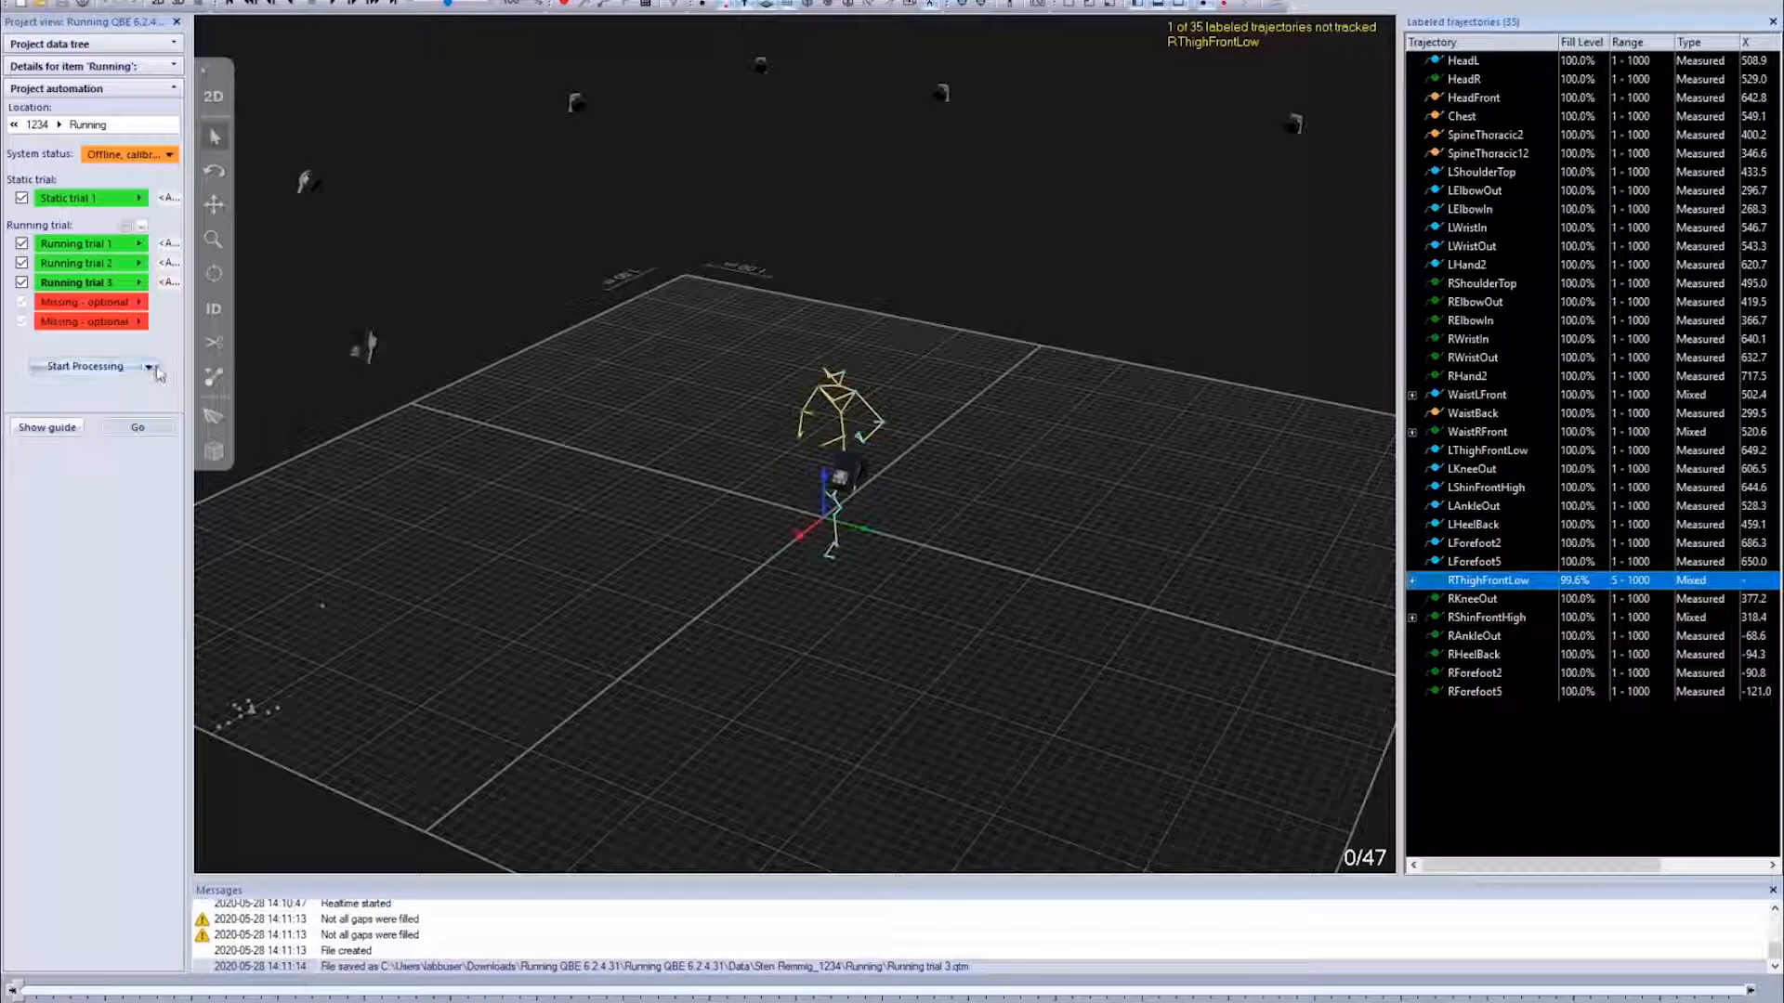
Start processing with the Analysis and web report option
{"action": "left_click", "coordinate": [147, 366]}
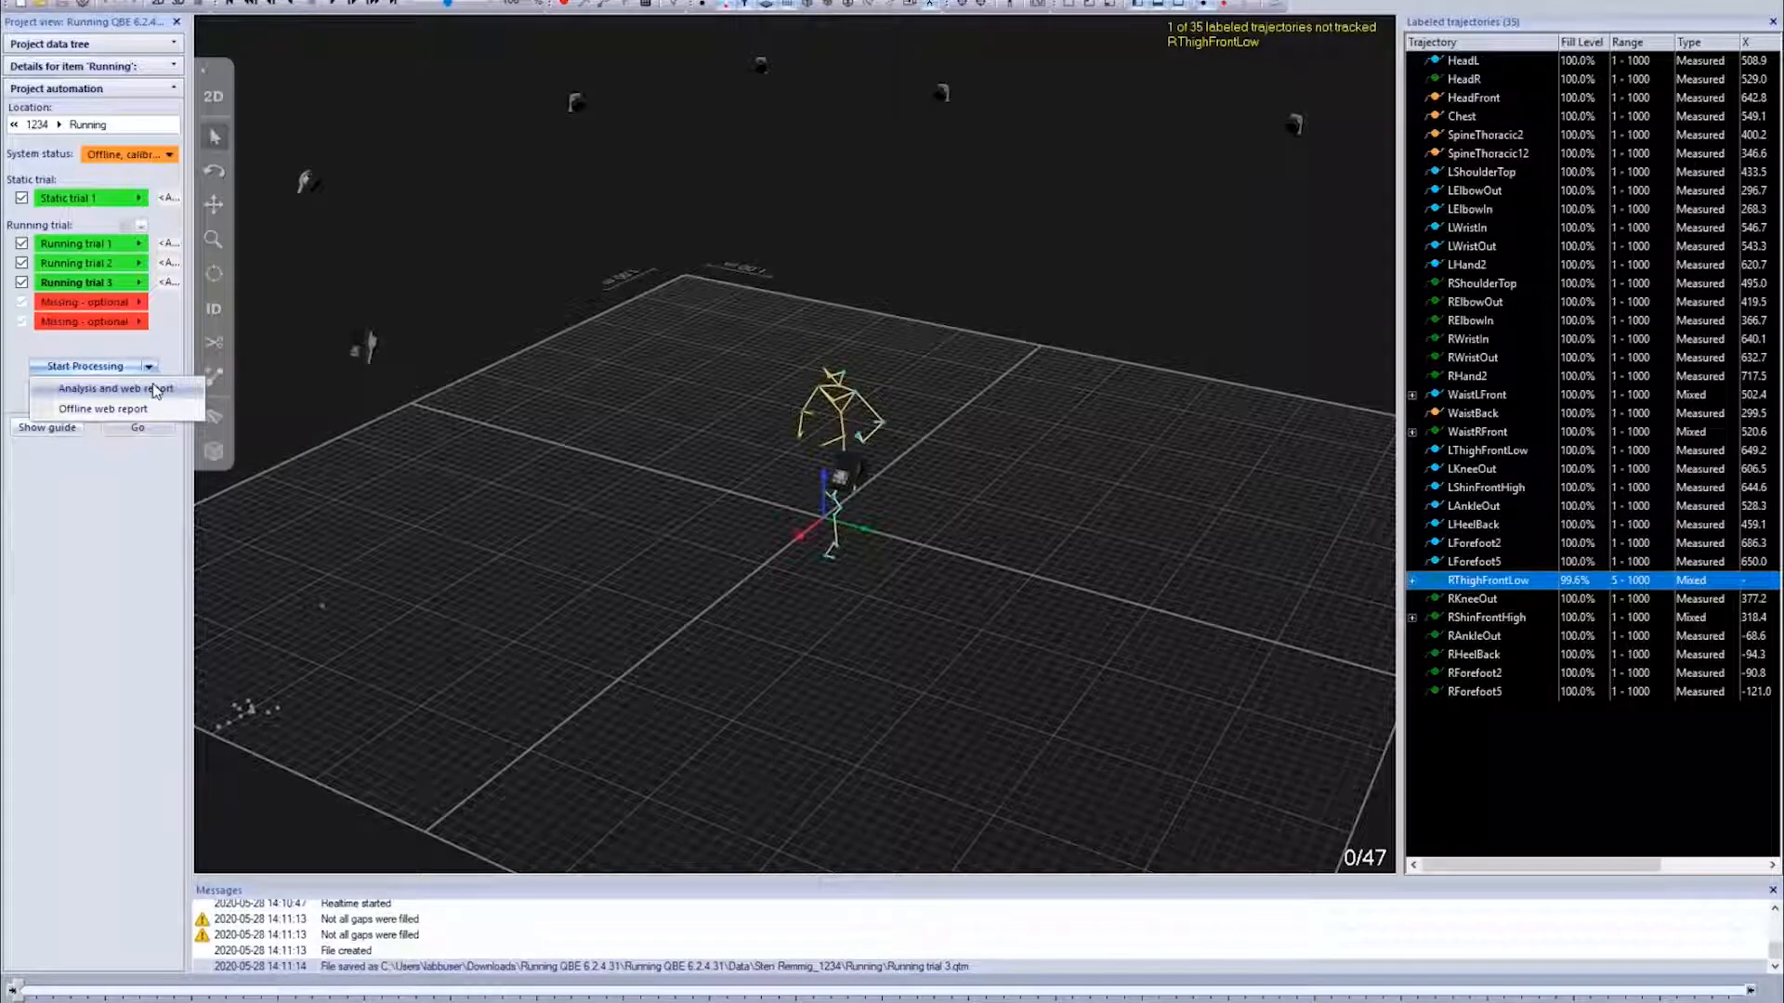
{"action": "left_click", "coordinate": [114, 389]}
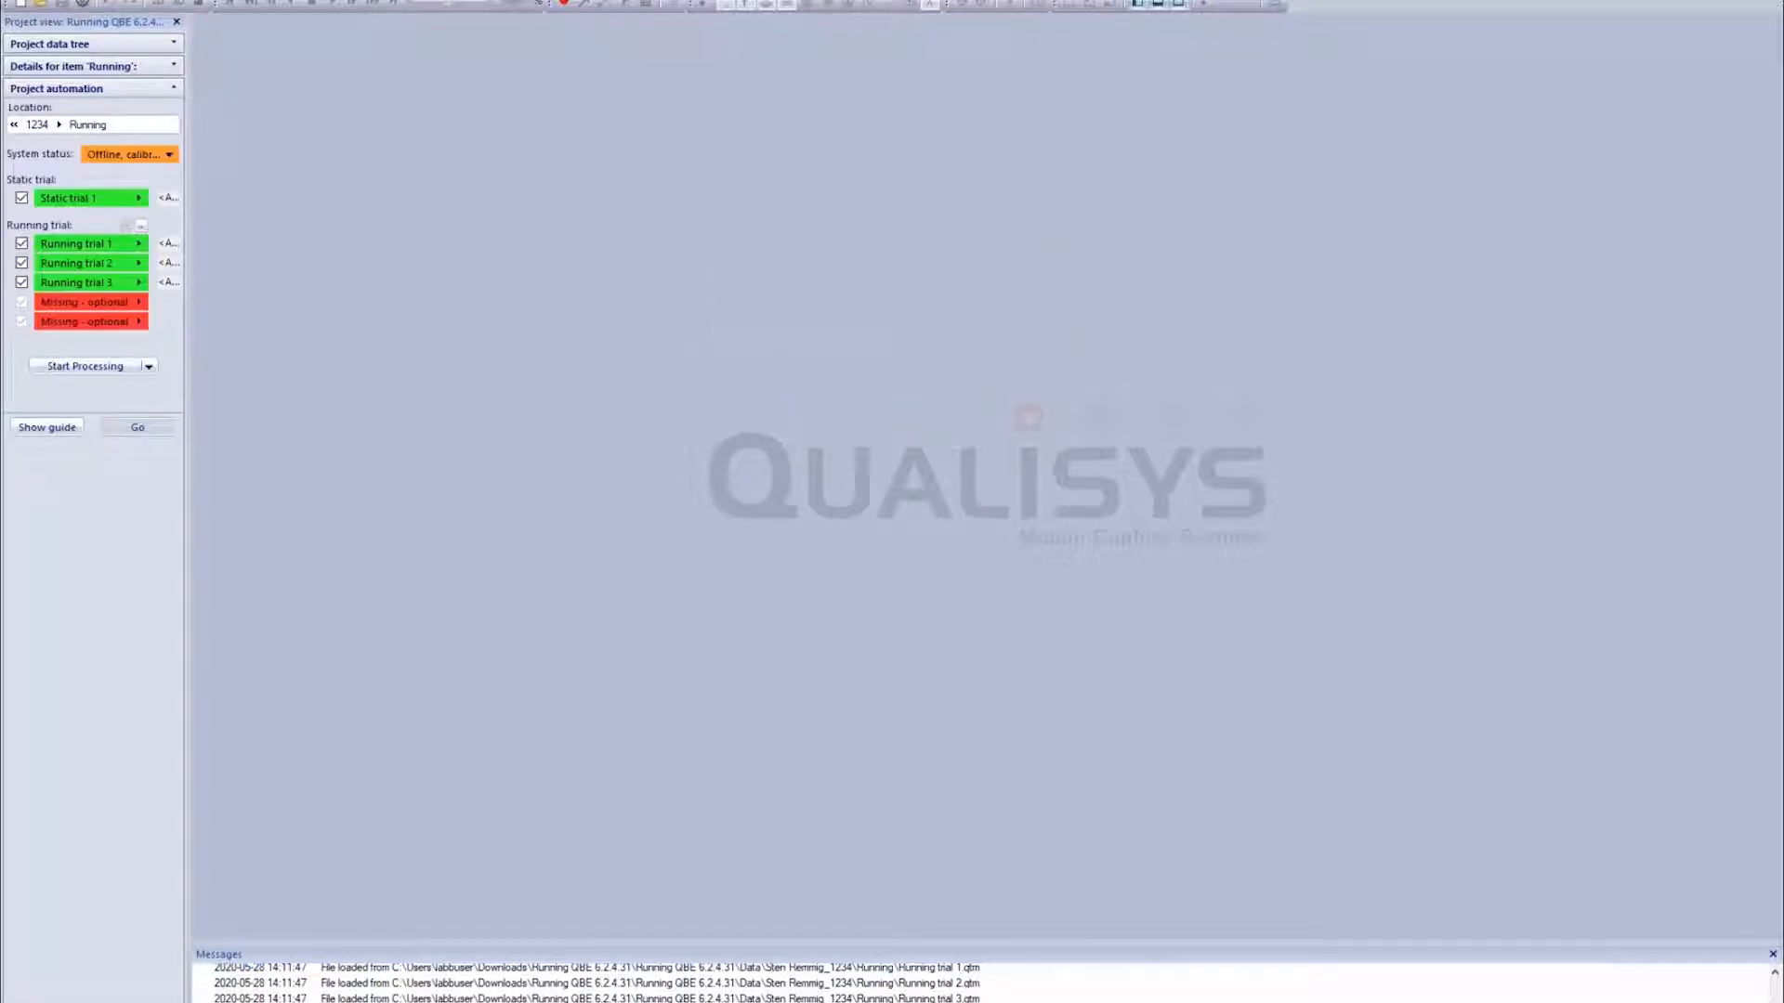
{"action": "mouse_move", "coordinate": [466, 67]}
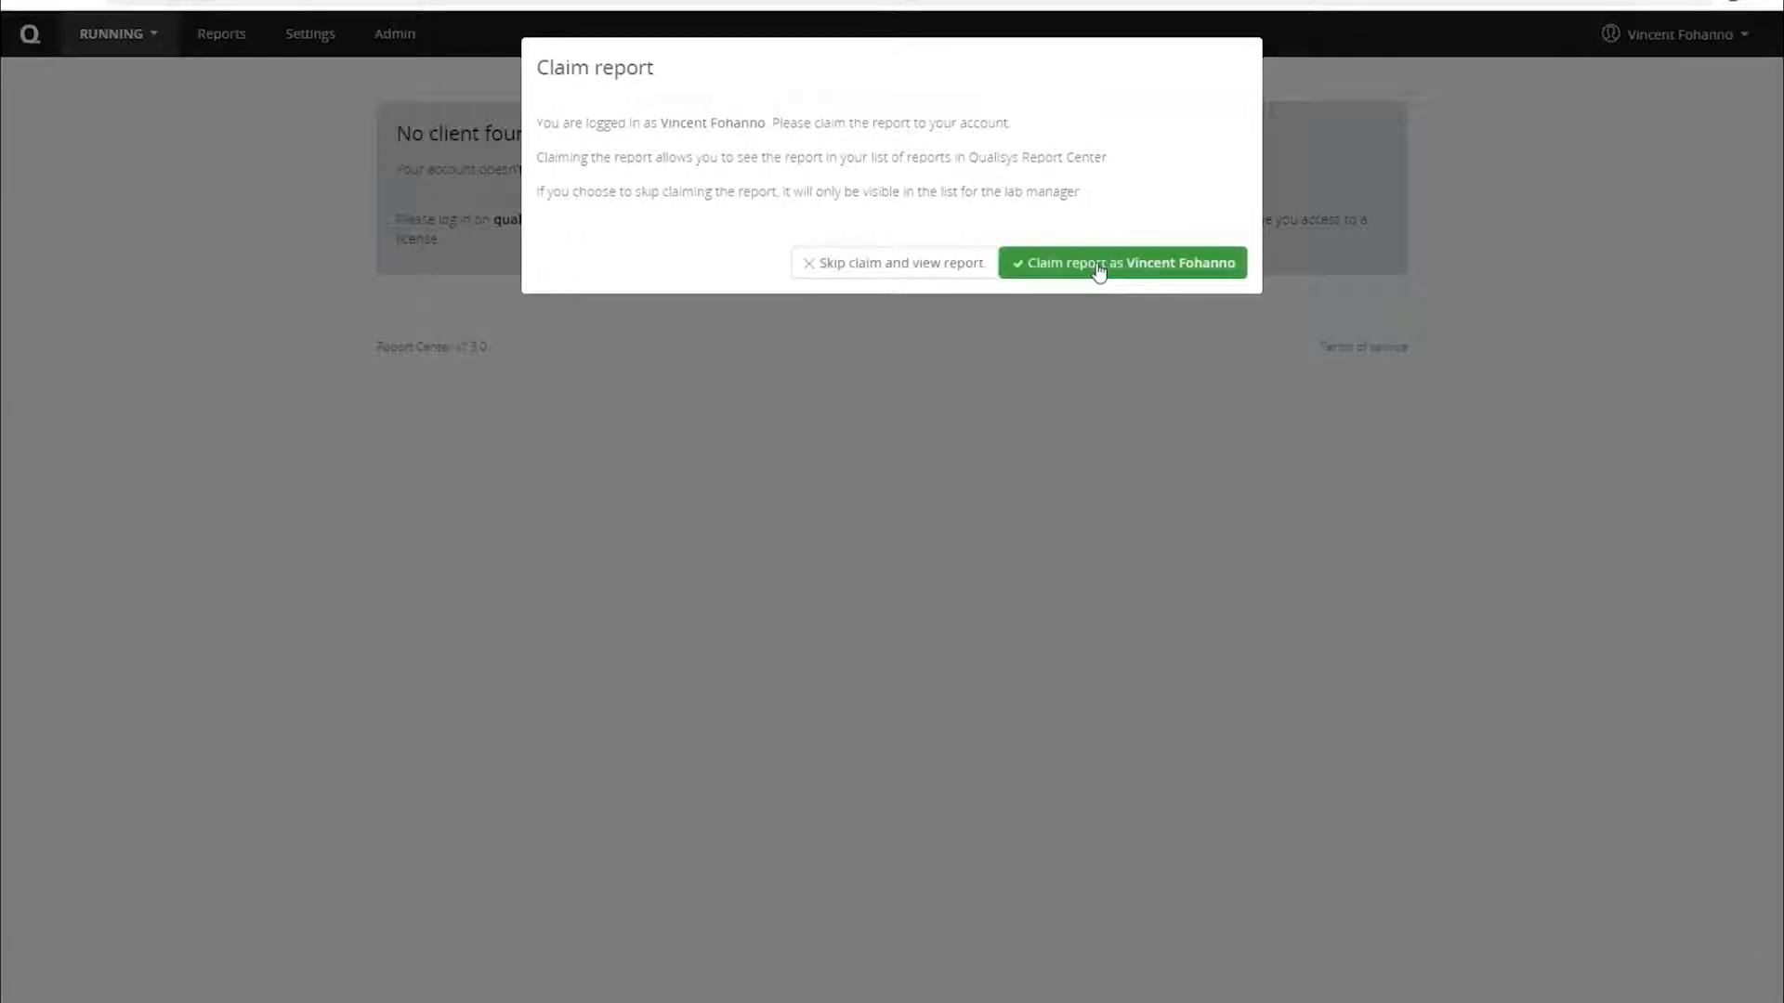
Claim the report and expand Report data to list running trials 1, 2 and 3
{"action": "left_click", "coordinate": [1123, 262]}
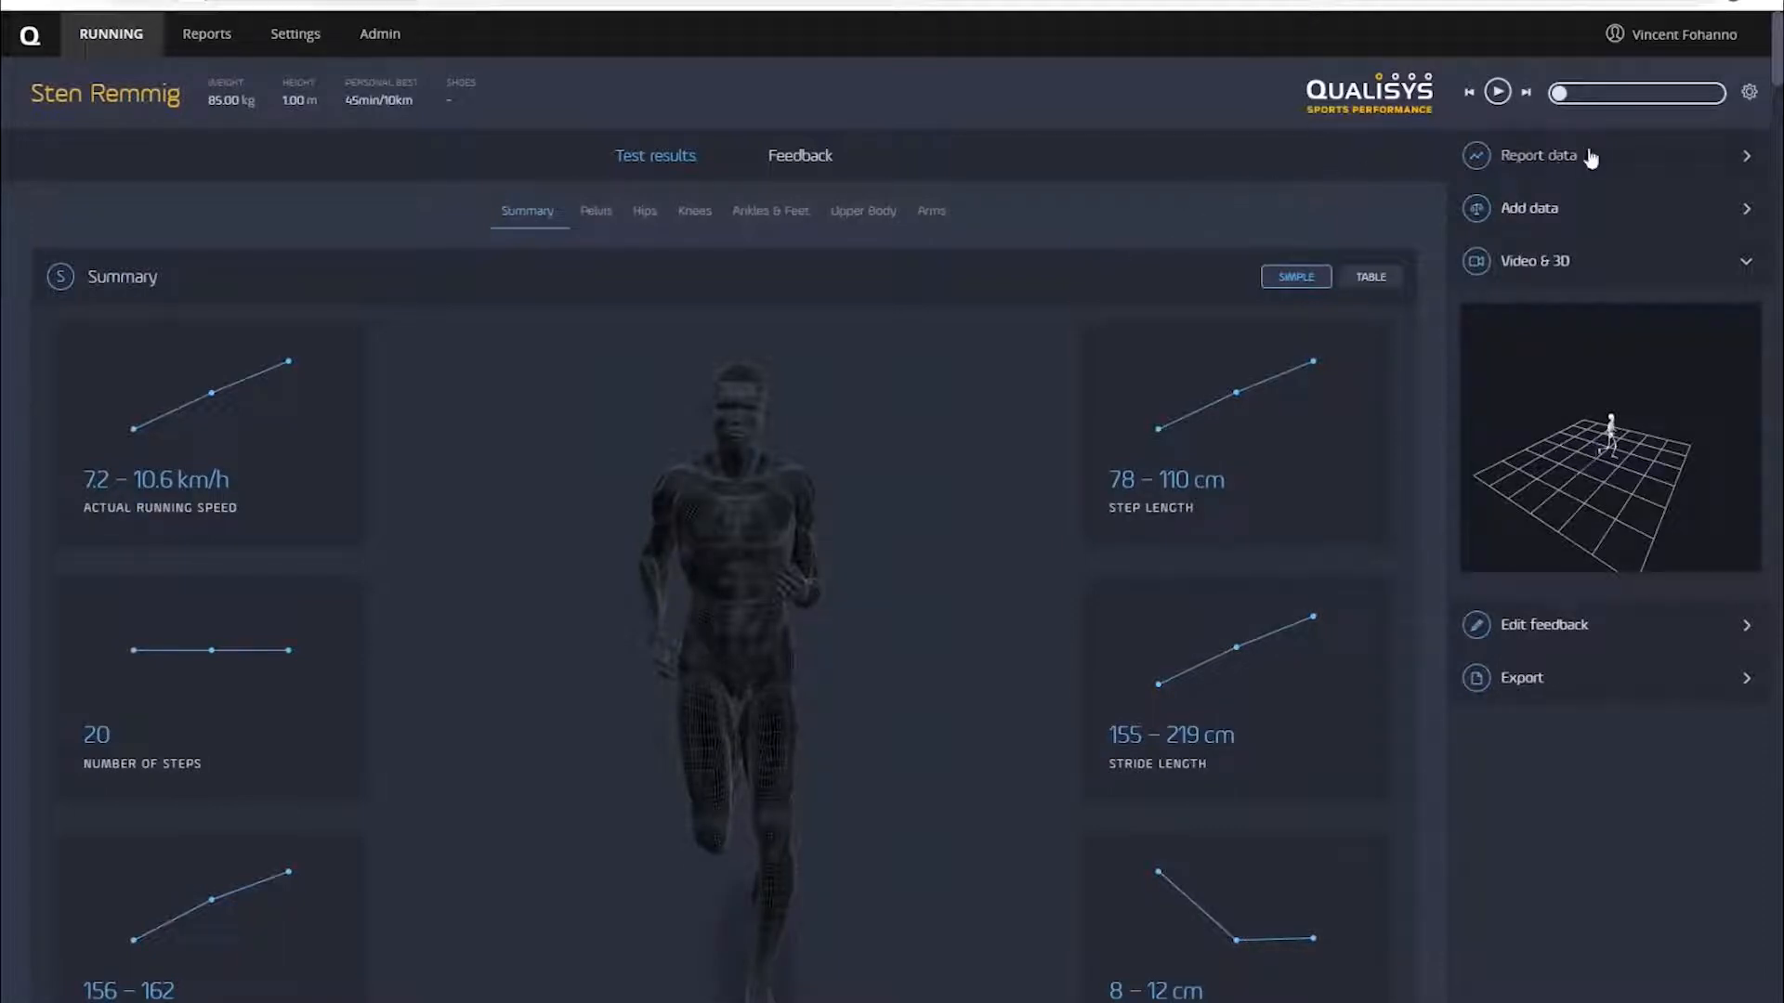
{"action": "left_click", "coordinate": [1538, 156]}
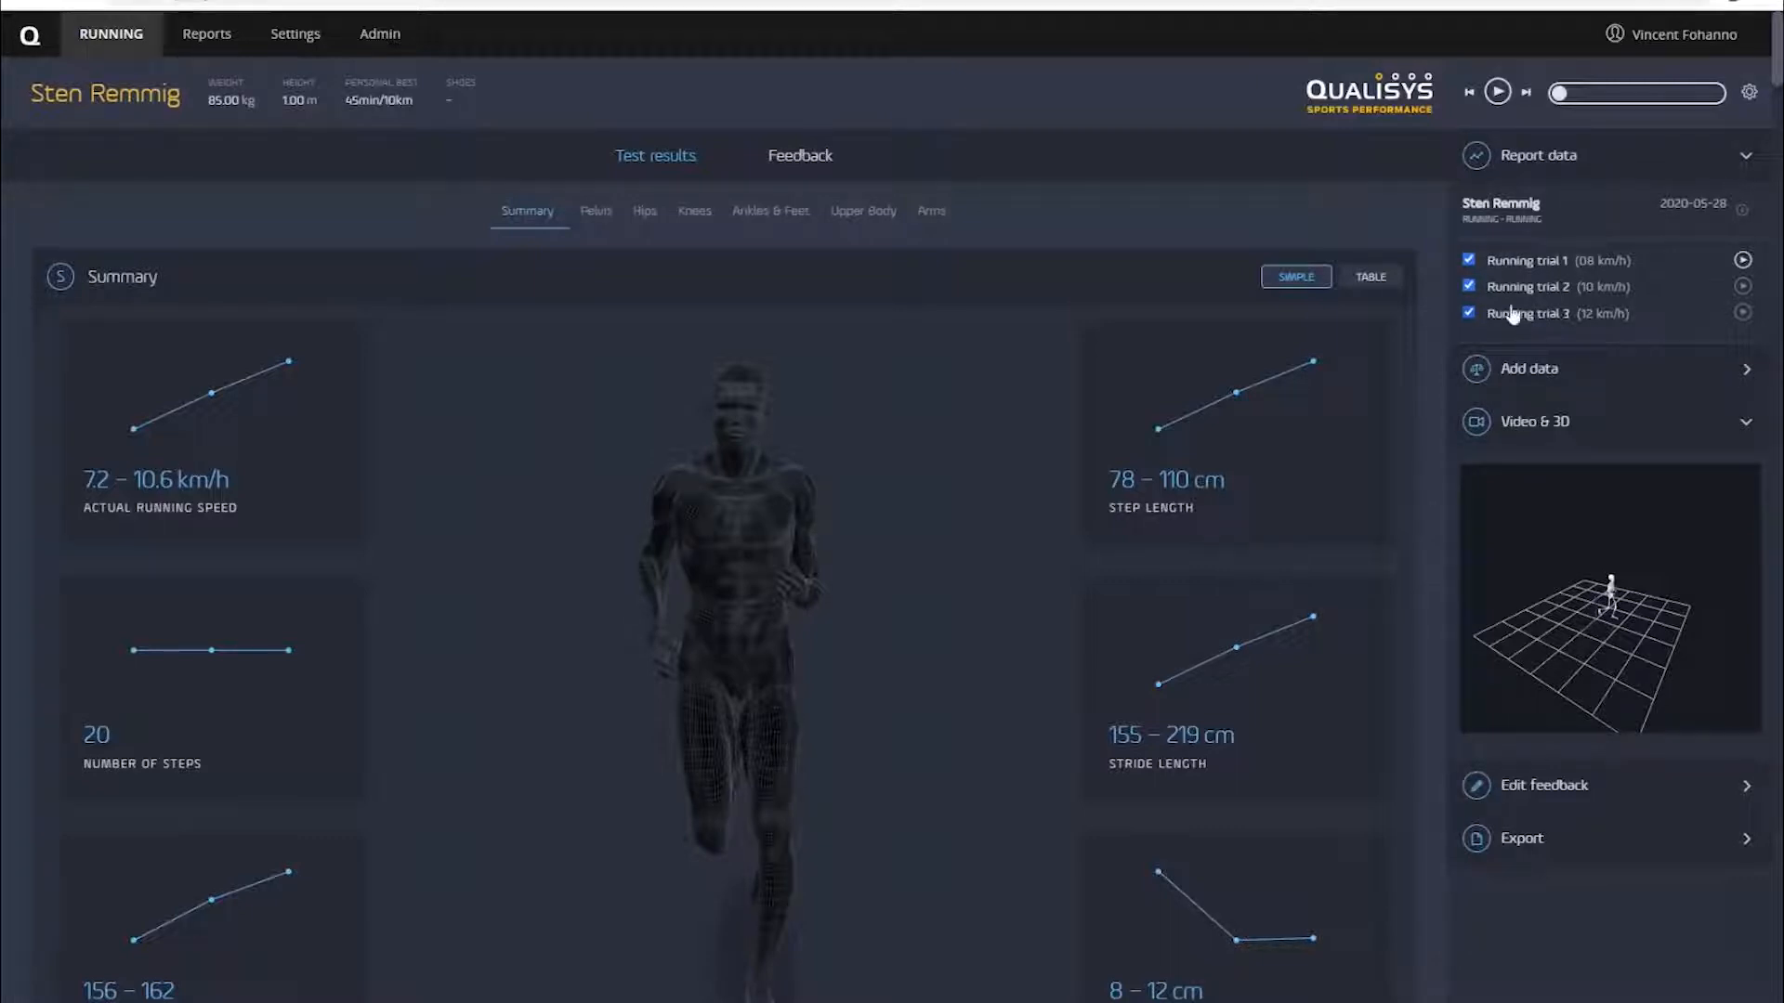
Toggle Running trial 1 off and on in the summary, then play and pause the 3D skeleton animation
{"action": "left_click", "coordinate": [1468, 260]}
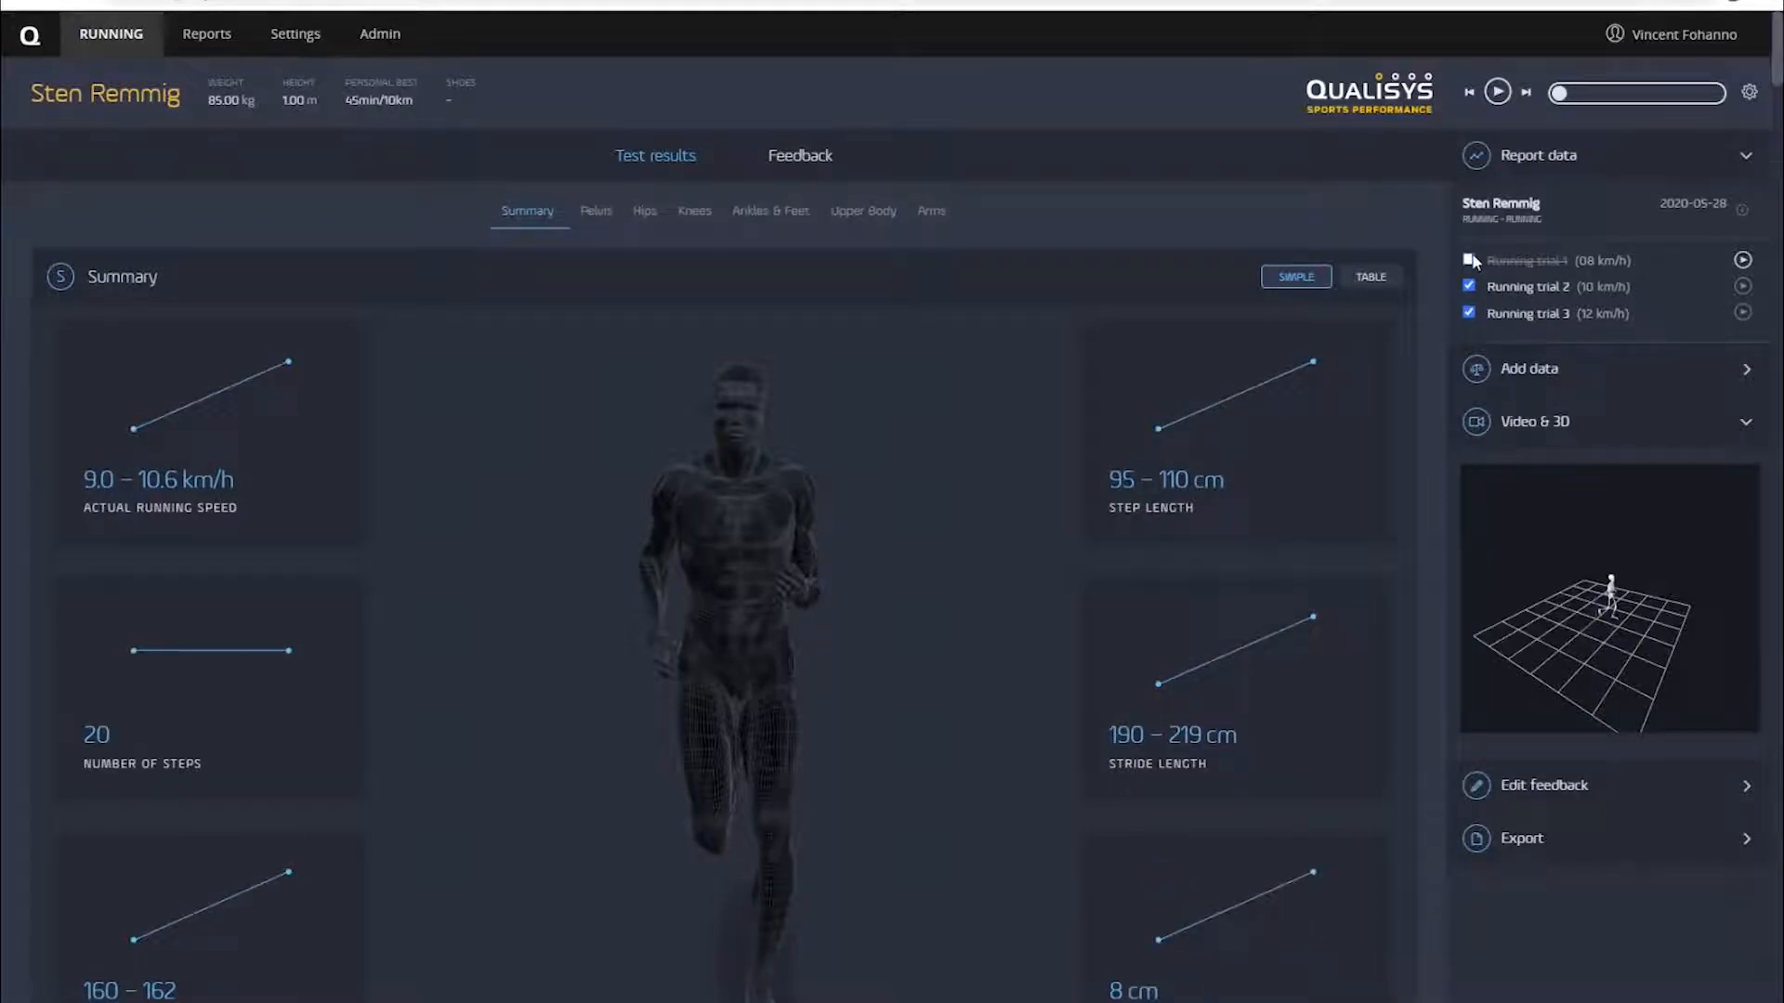
{"action": "left_click", "coordinate": [1468, 260]}
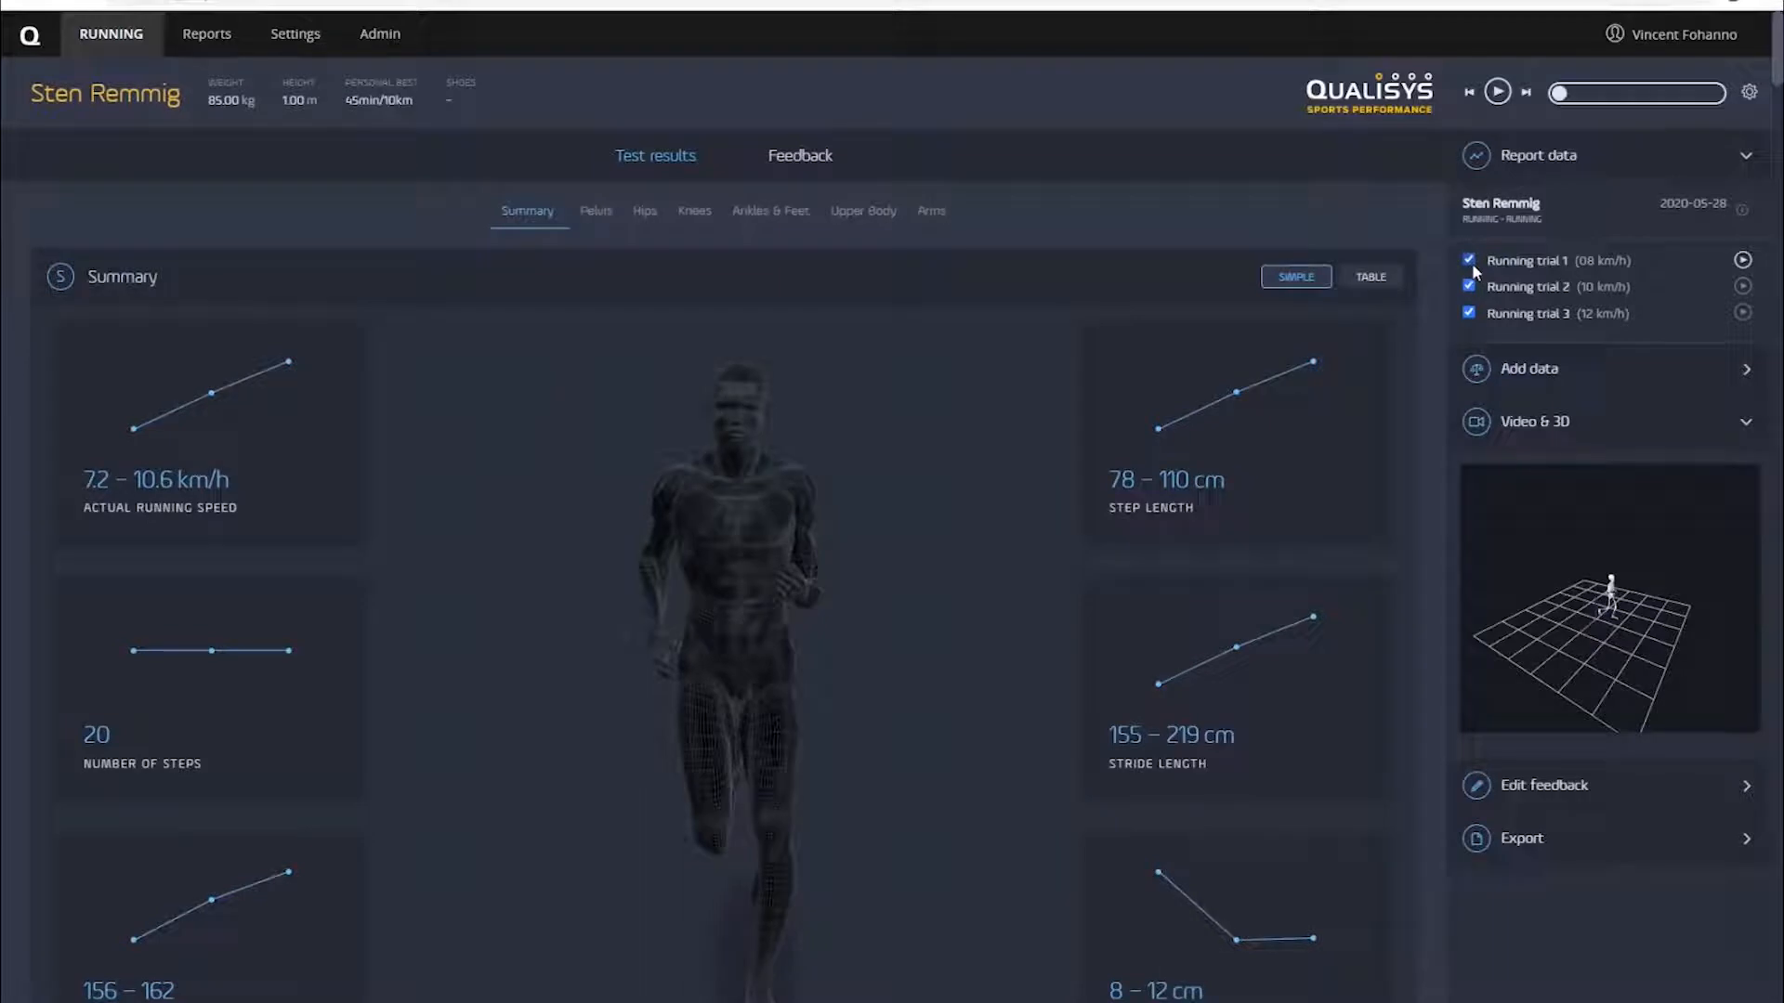
{"action": "mouse_move", "coordinate": [1410, 398]}
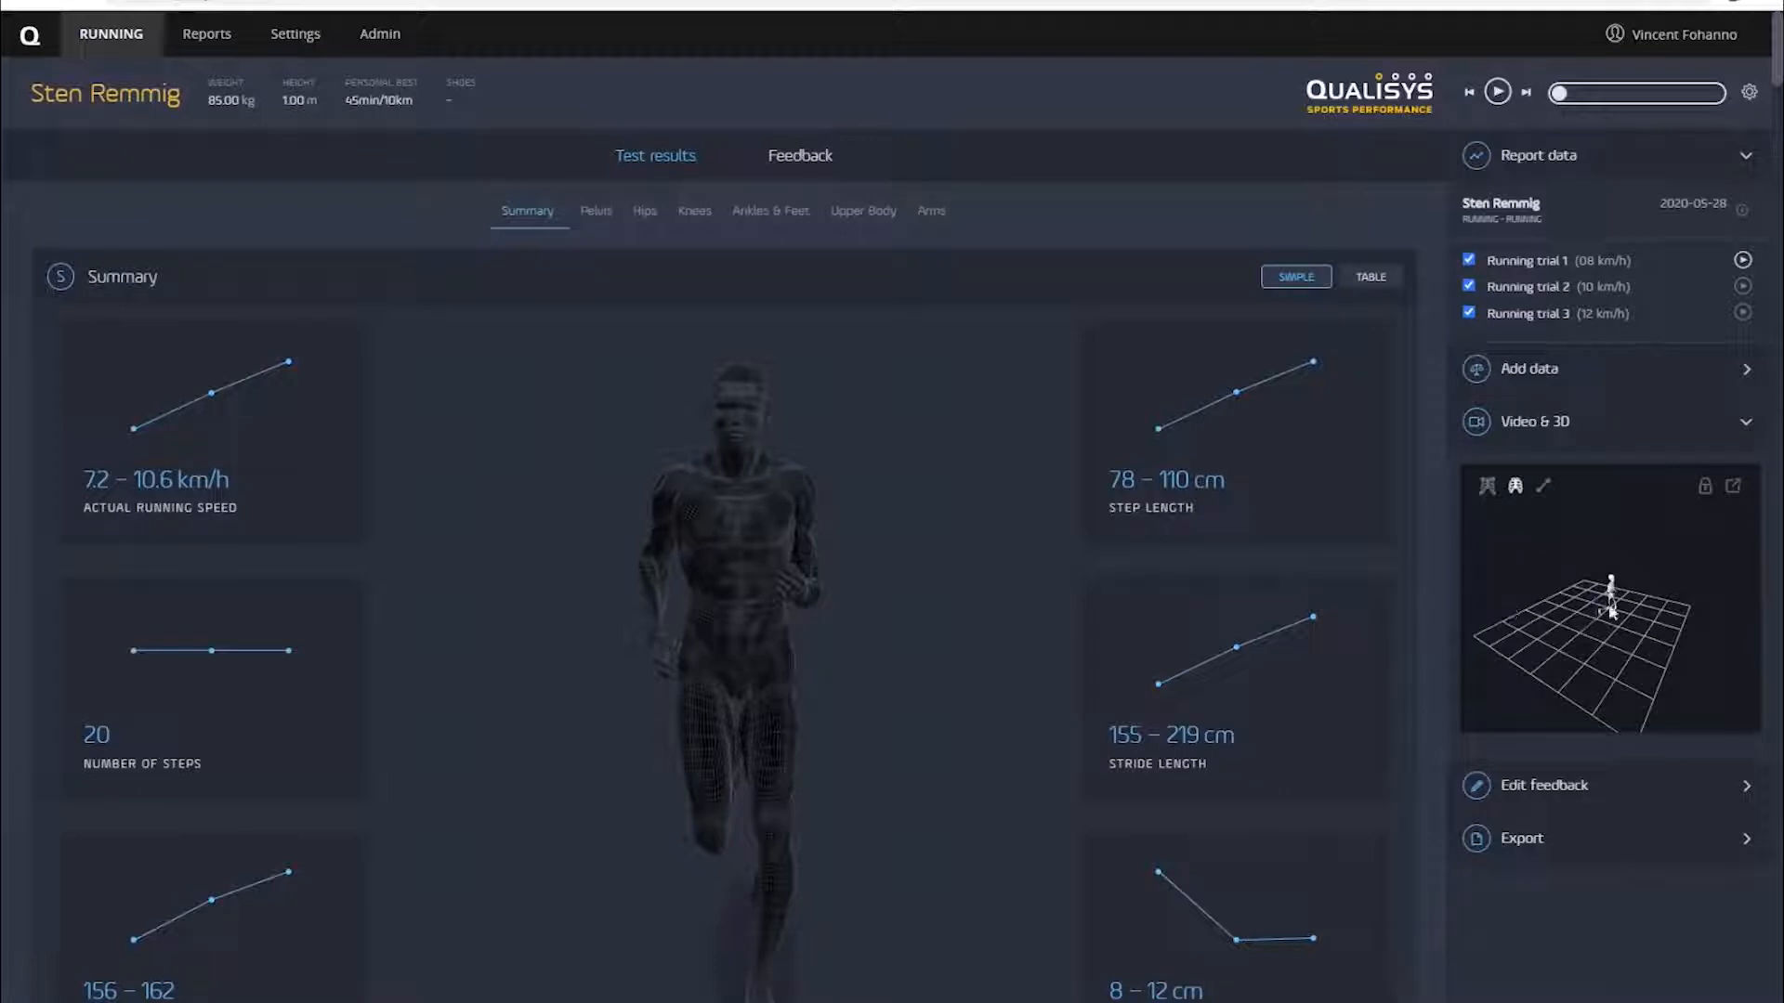
{"action": "left_click", "coordinate": [1498, 91]}
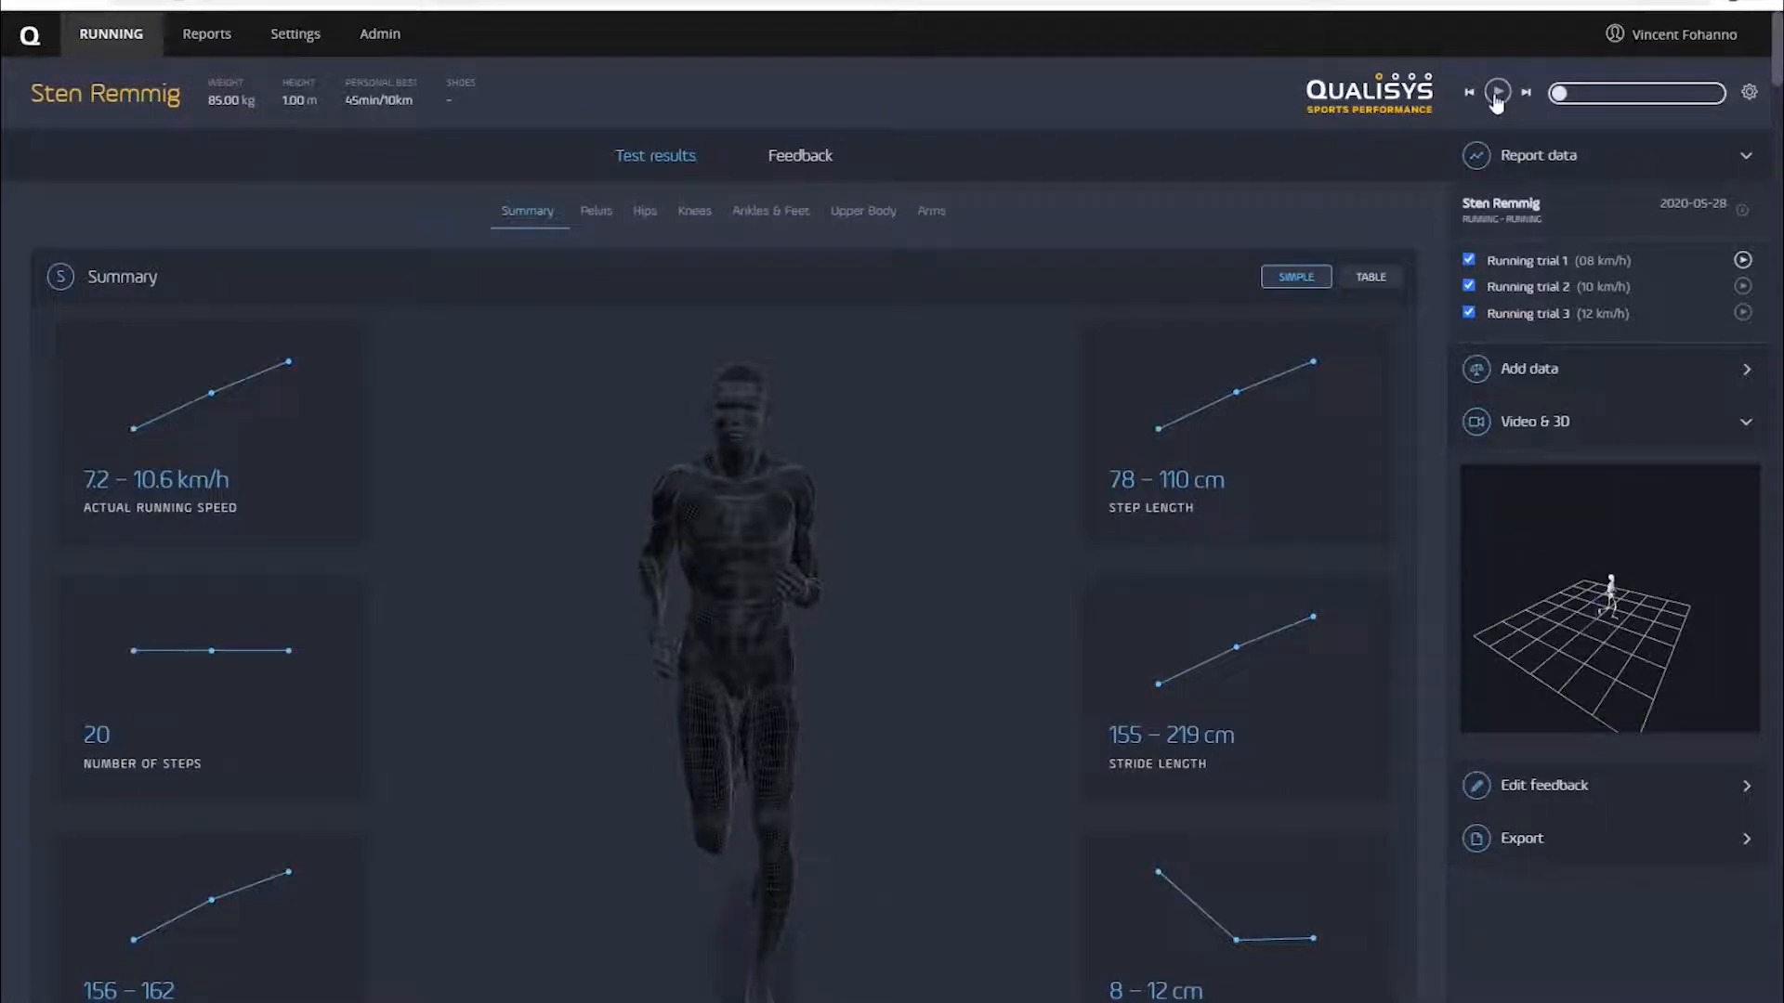
{"action": "left_click", "coordinate": [1498, 93]}
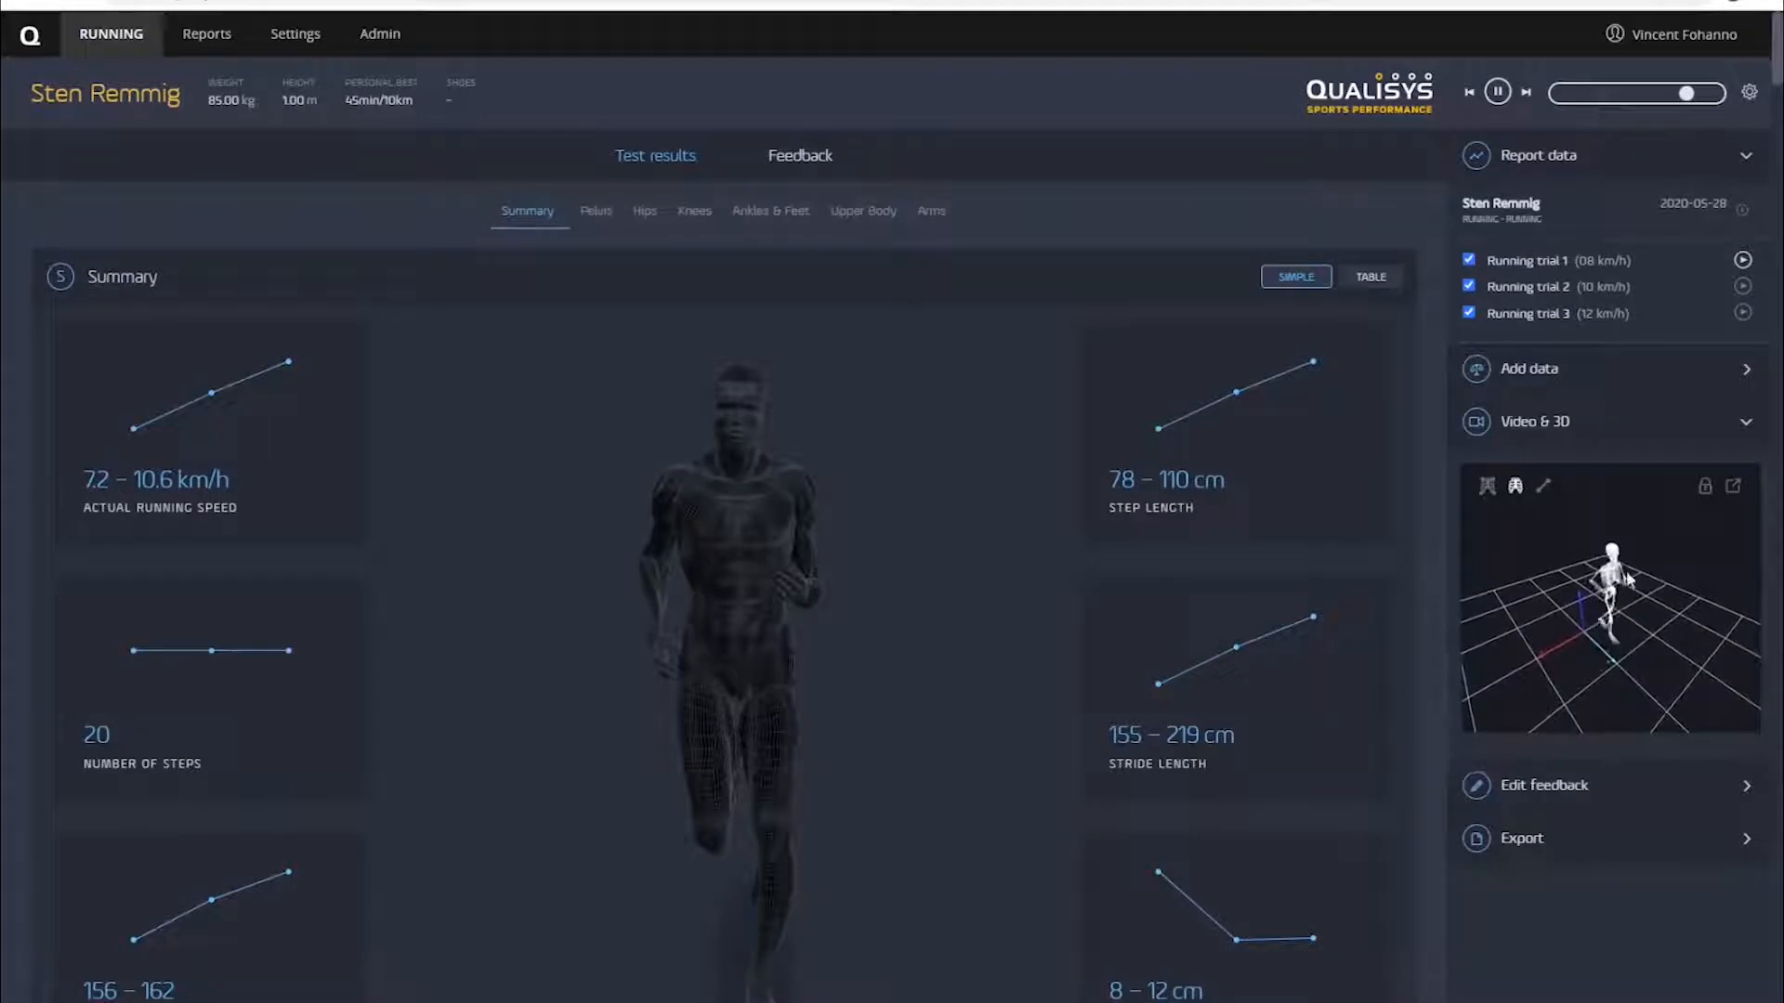
{"action": "left_click", "coordinate": [1498, 91]}
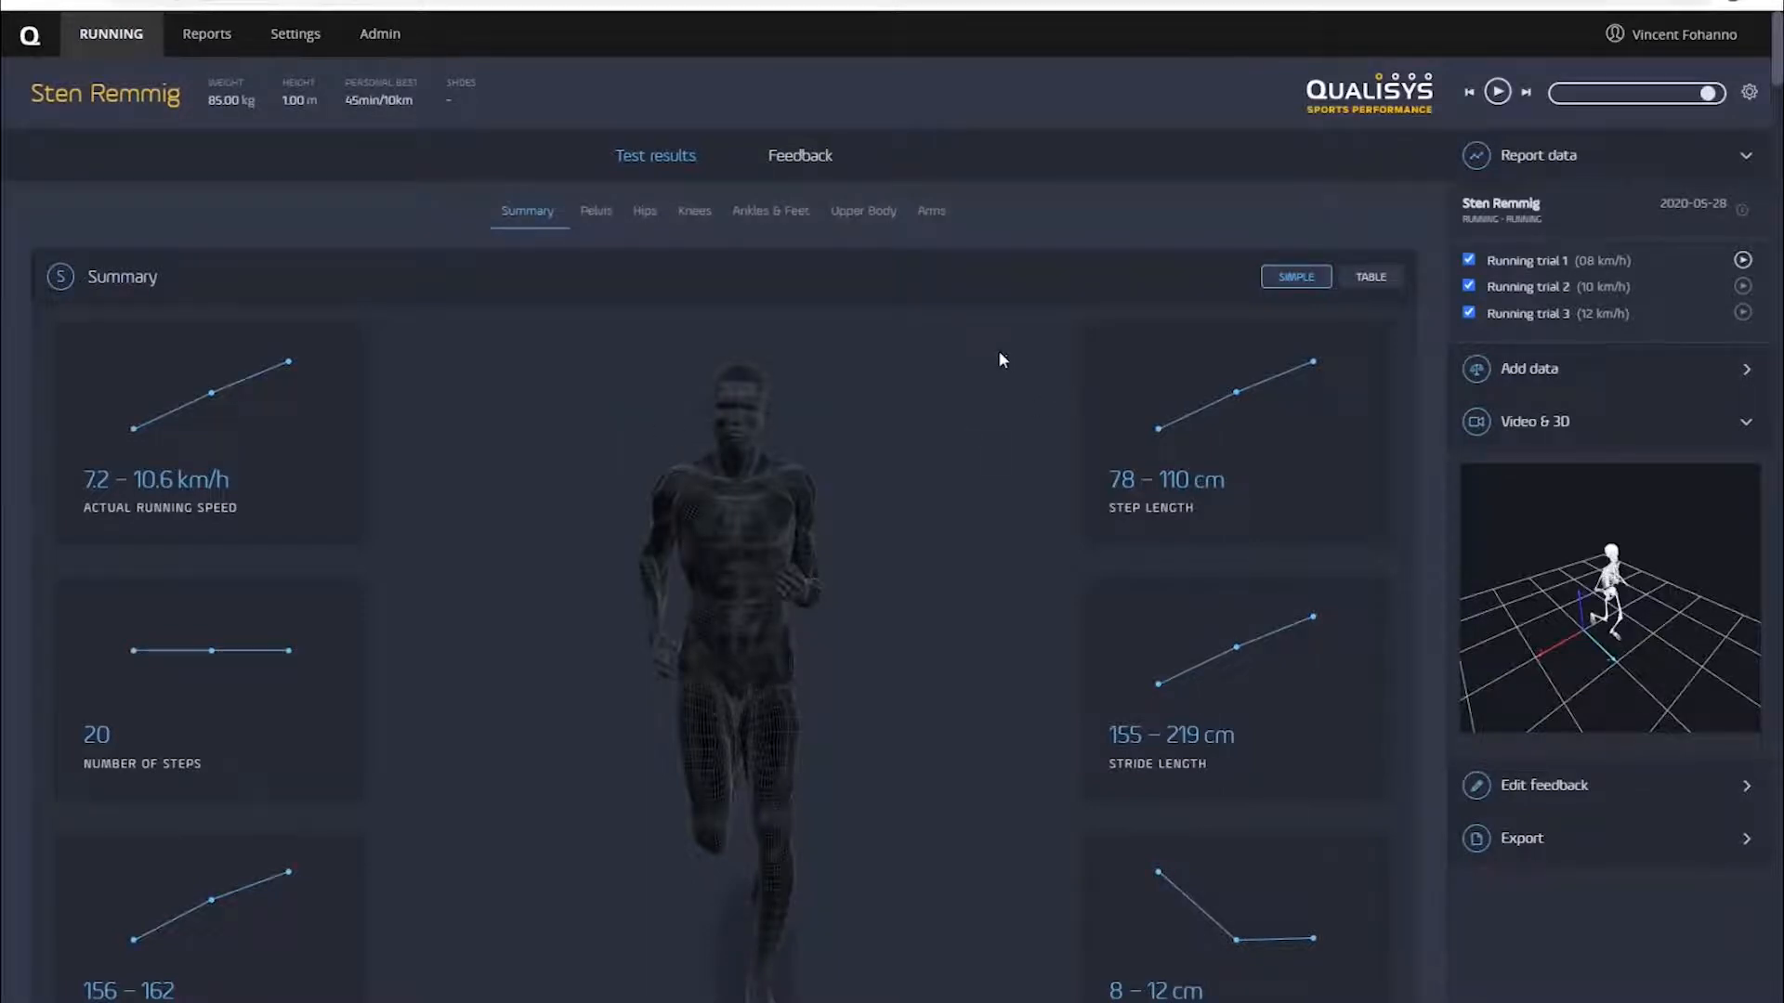
{"action": "mouse_move", "coordinate": [903, 420]}
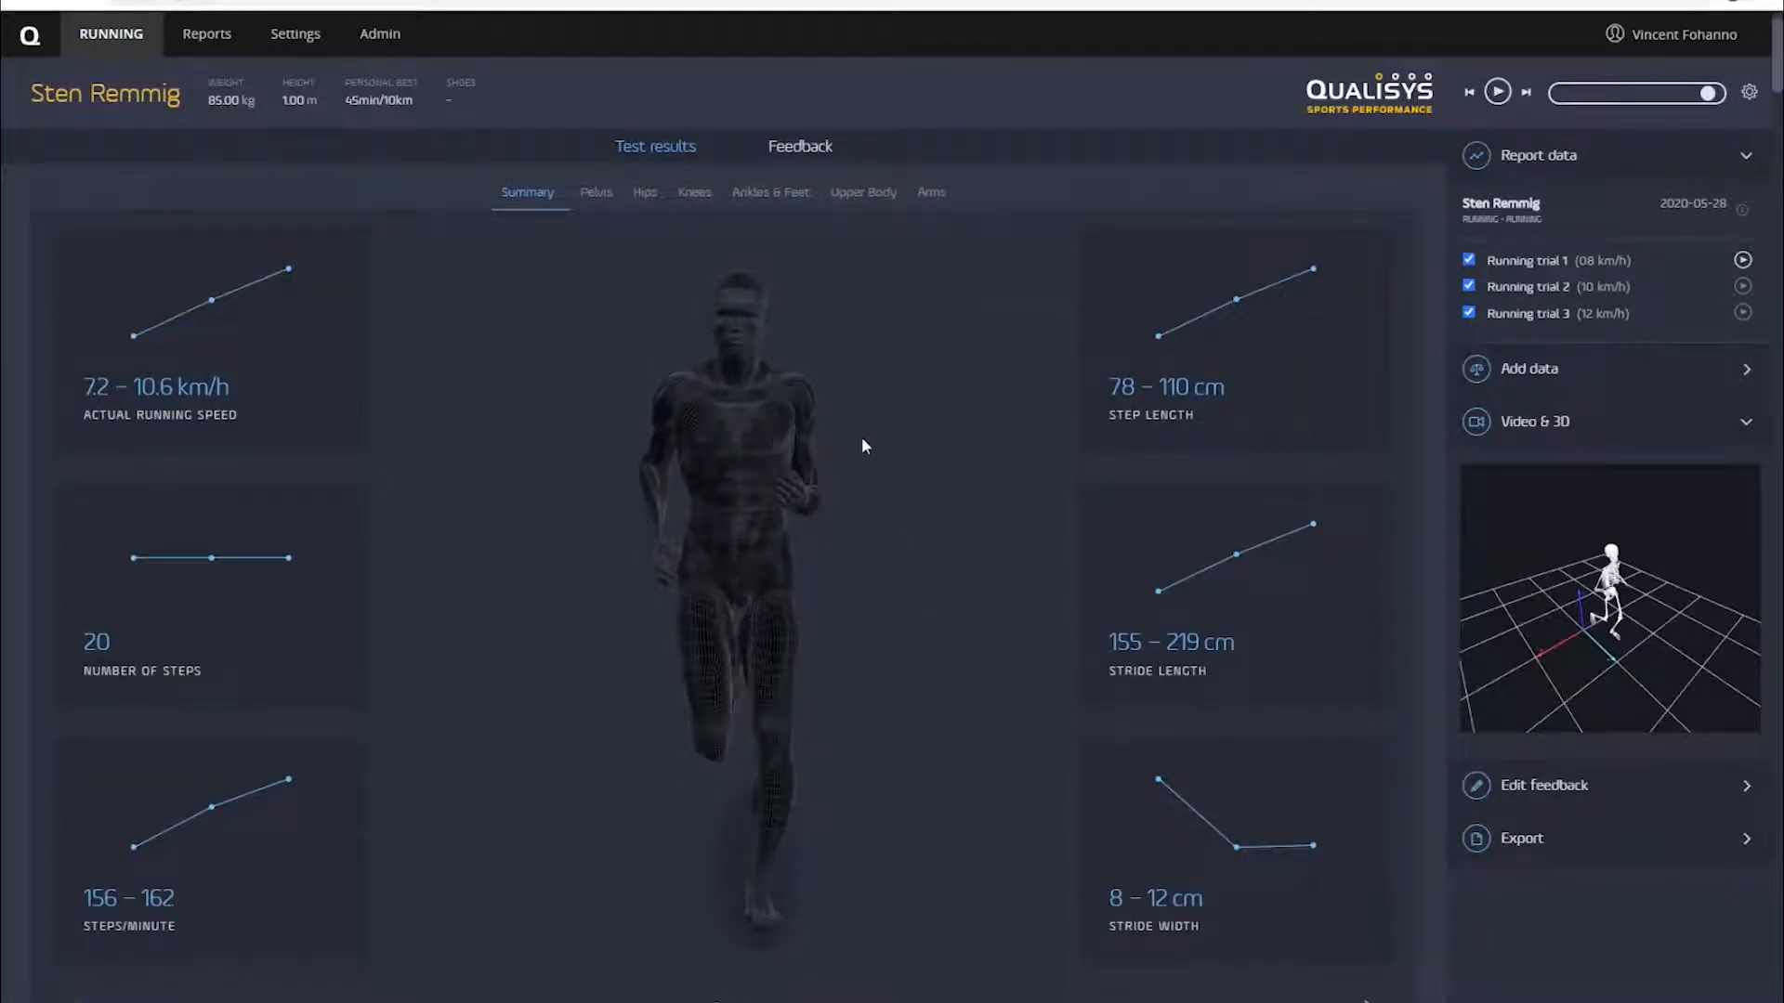
{"action": "mouse_move", "coordinate": [134, 557]}
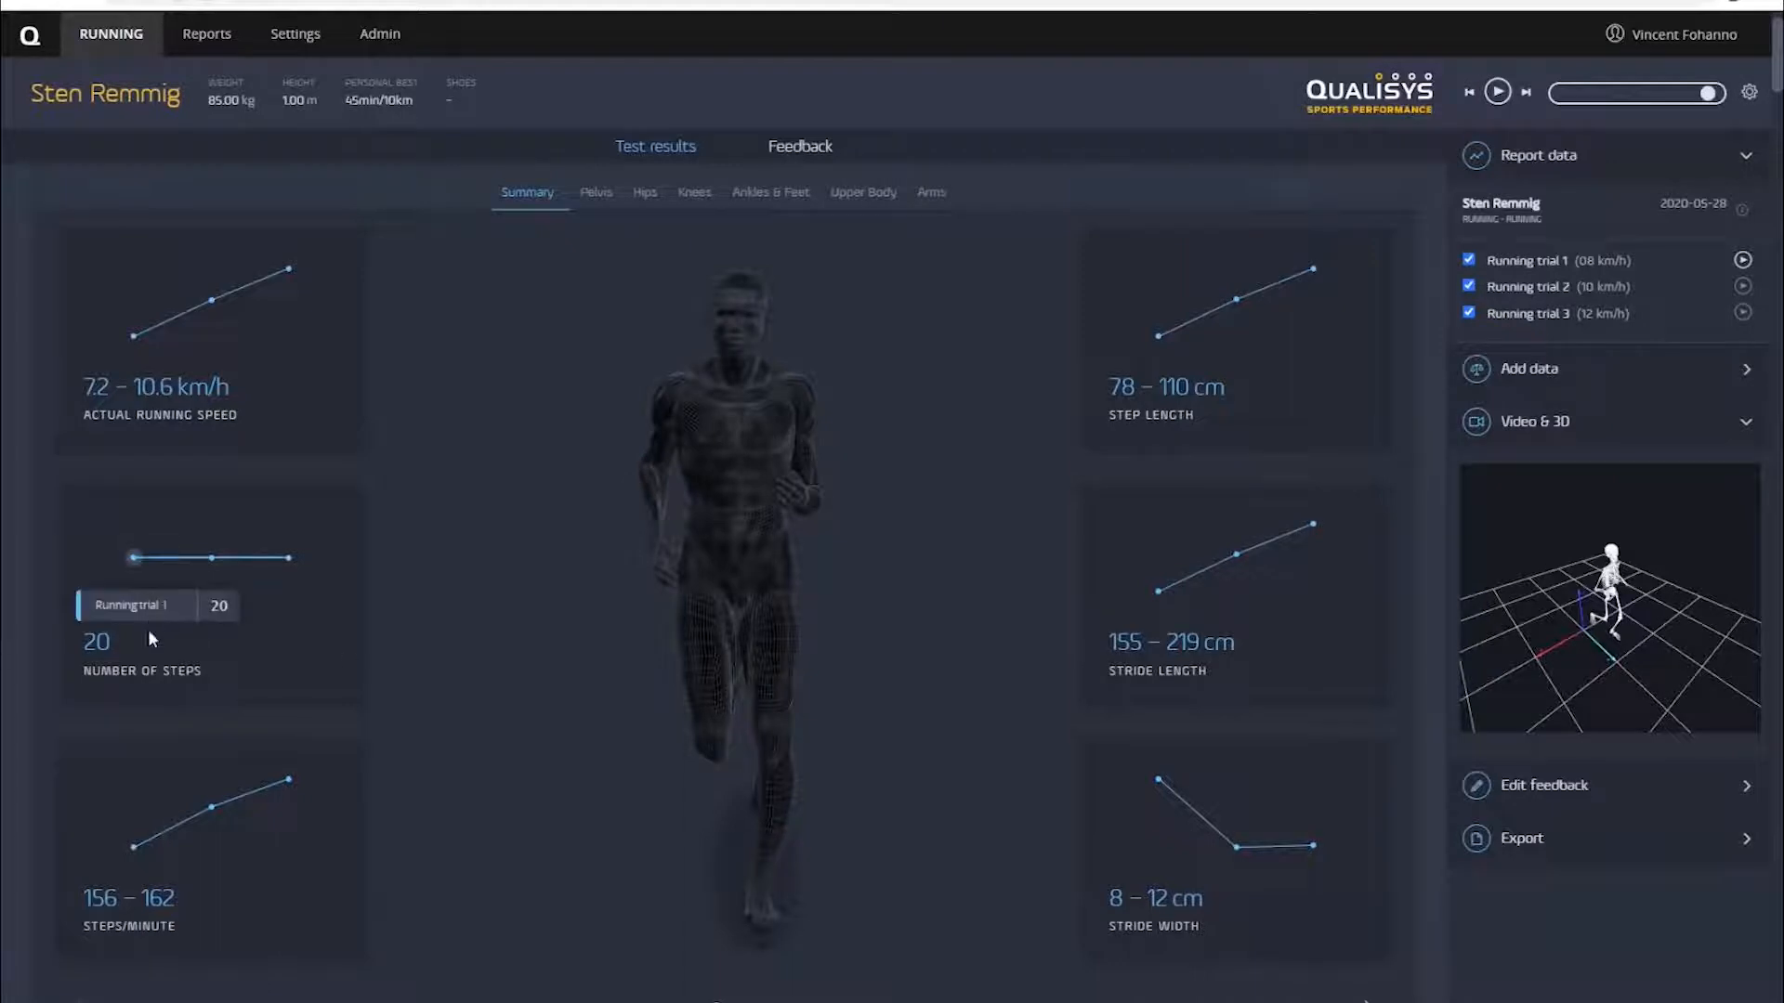
{"action": "mouse_move", "coordinate": [135, 875]}
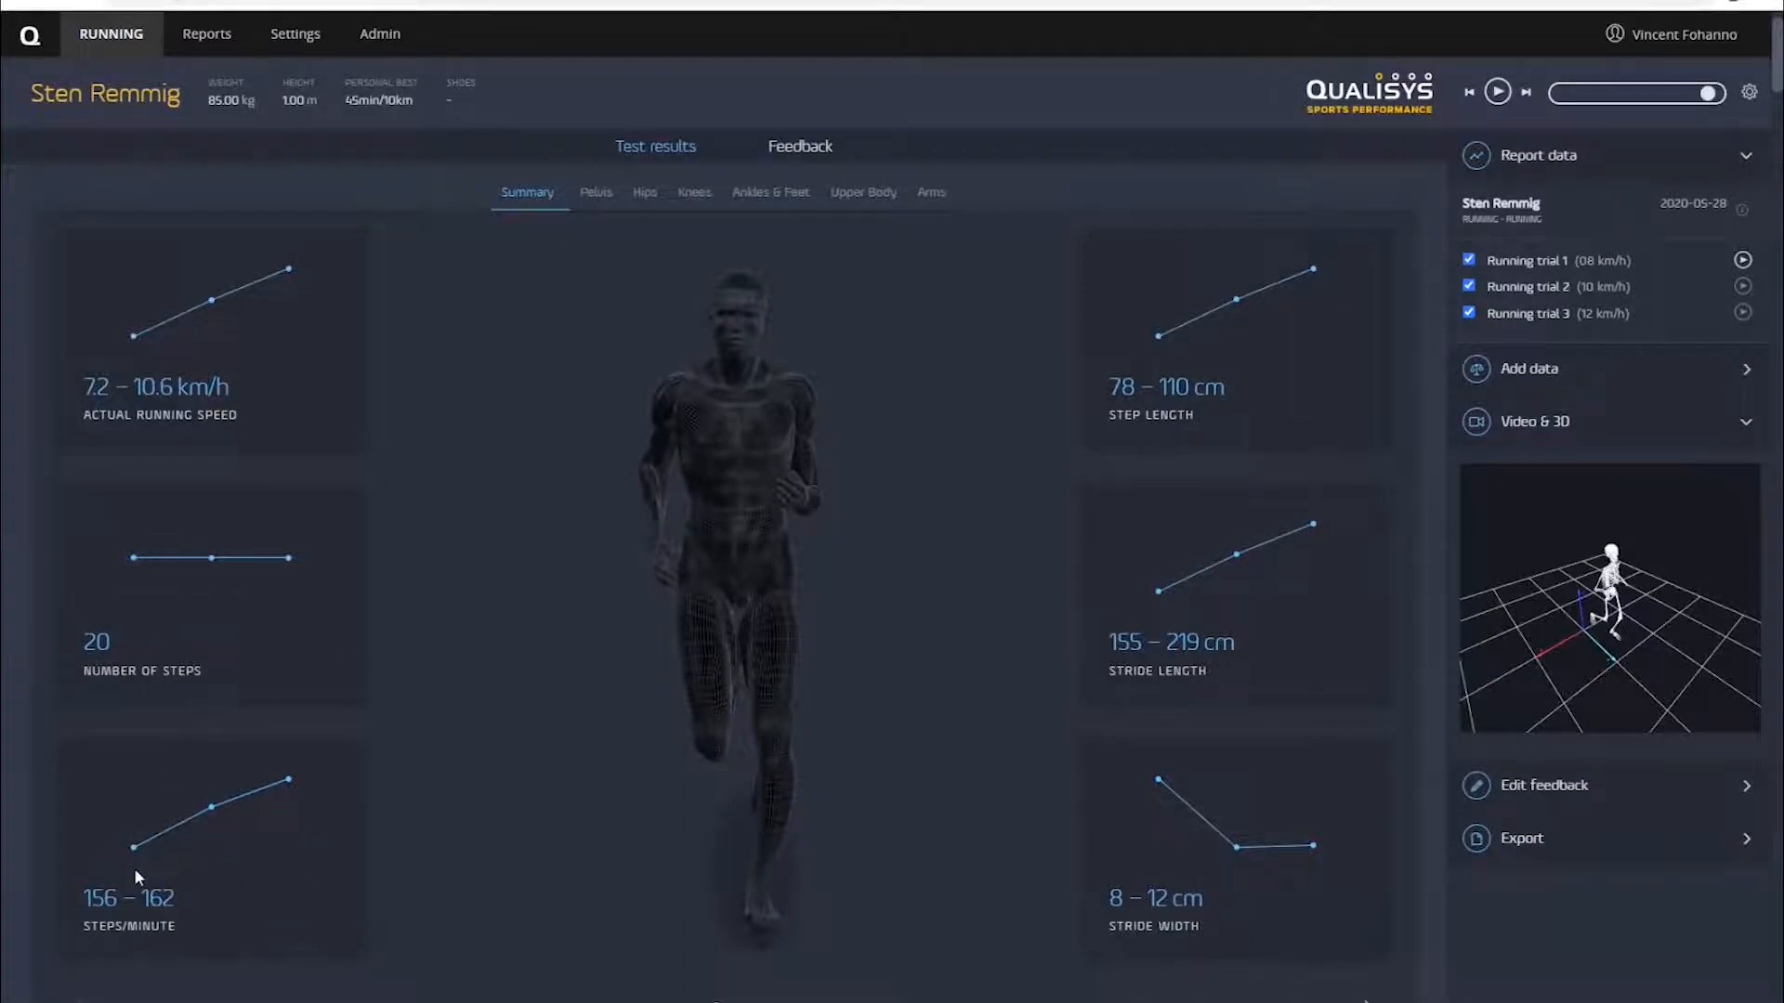
{"action": "mouse_move", "coordinate": [134, 850]}
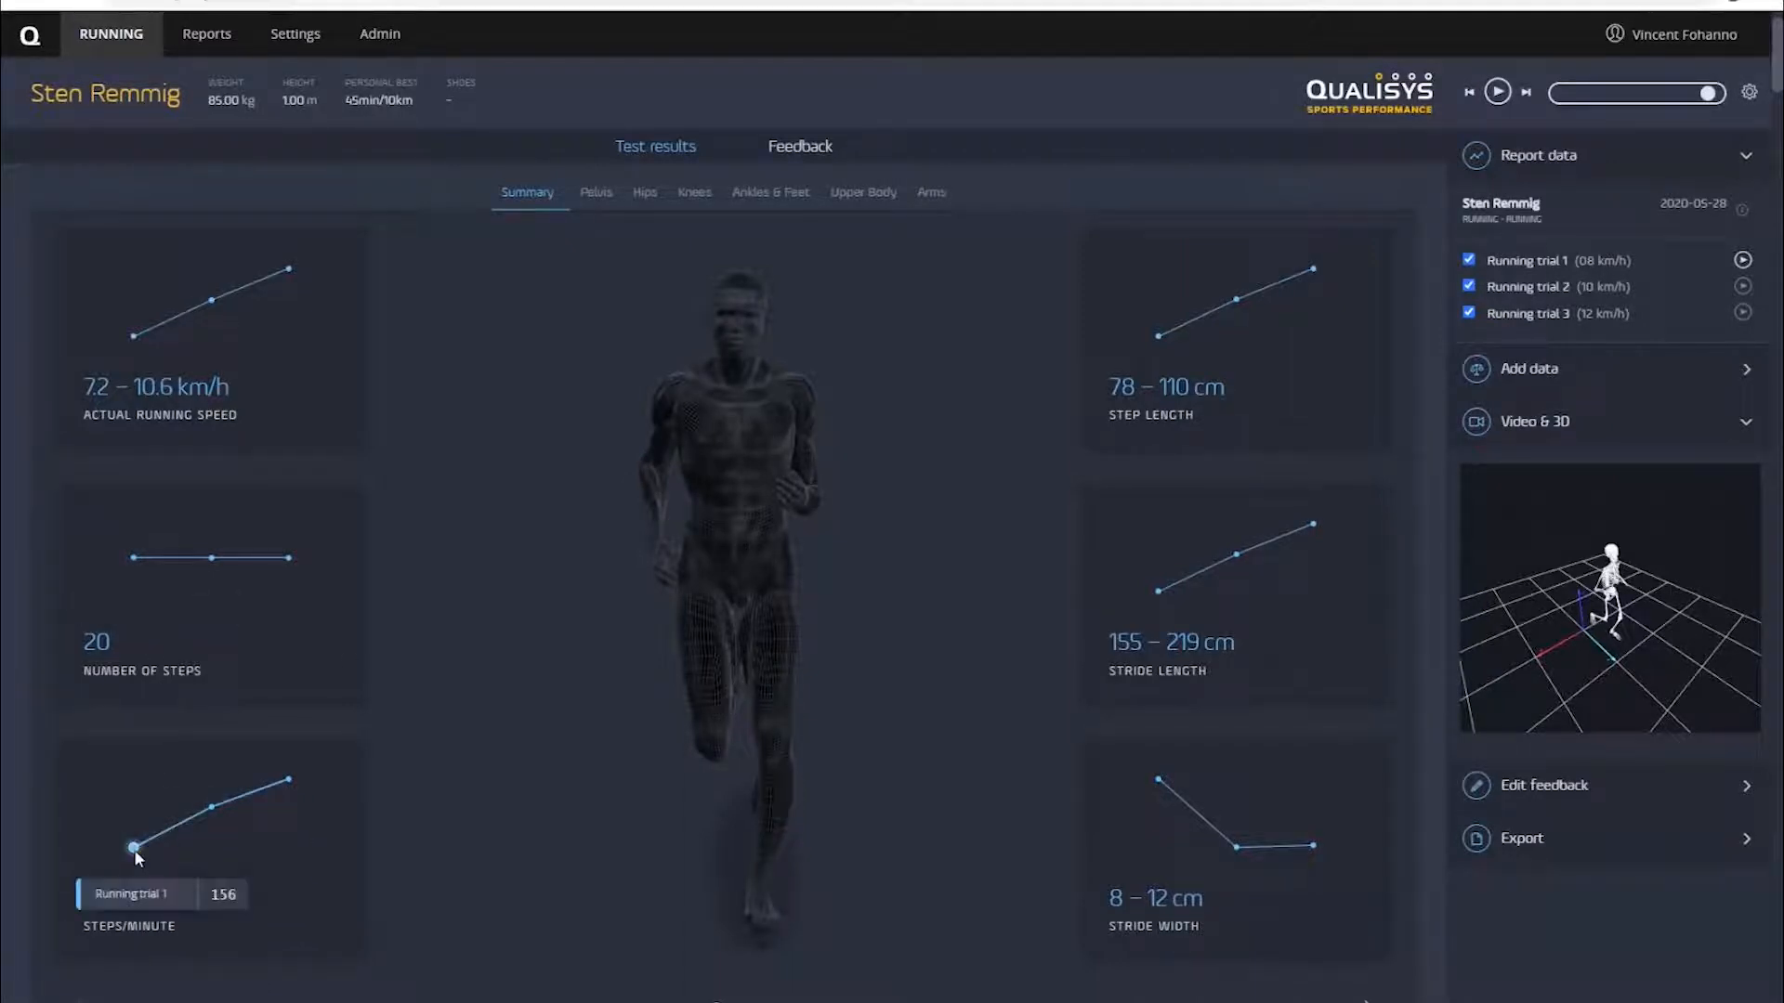
{"action": "mouse_move", "coordinate": [212, 805]}
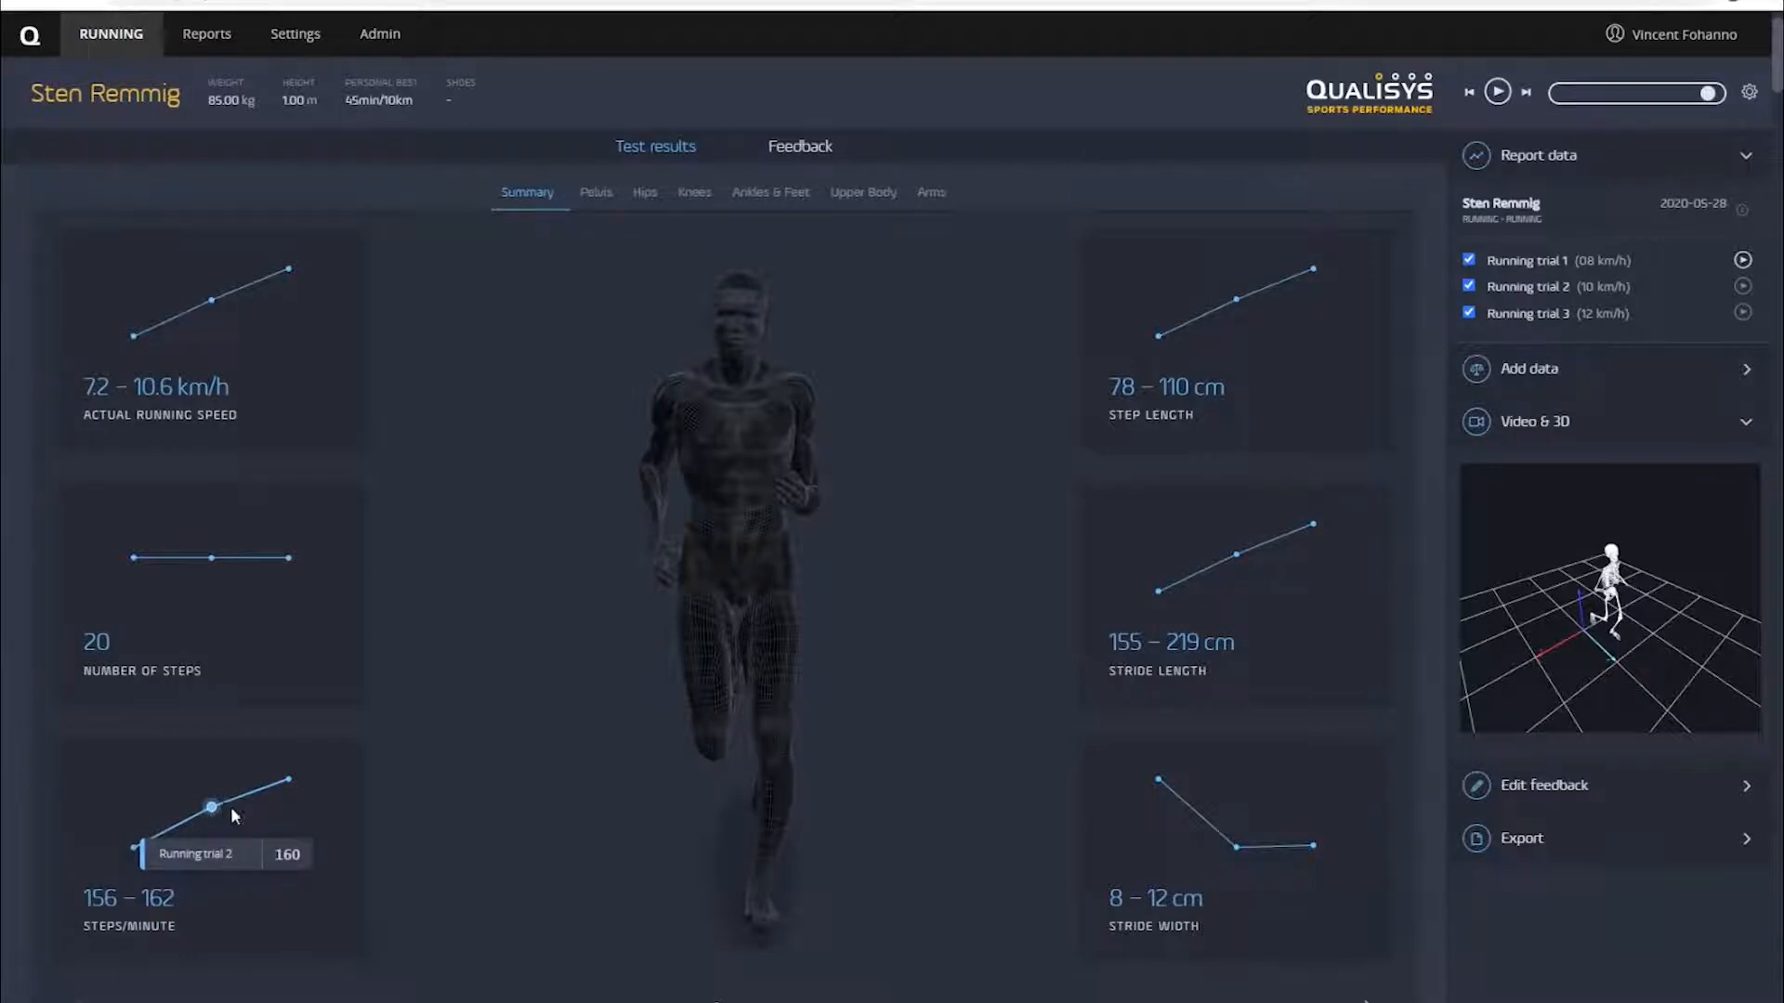
{"action": "mouse_move", "coordinate": [287, 784]}
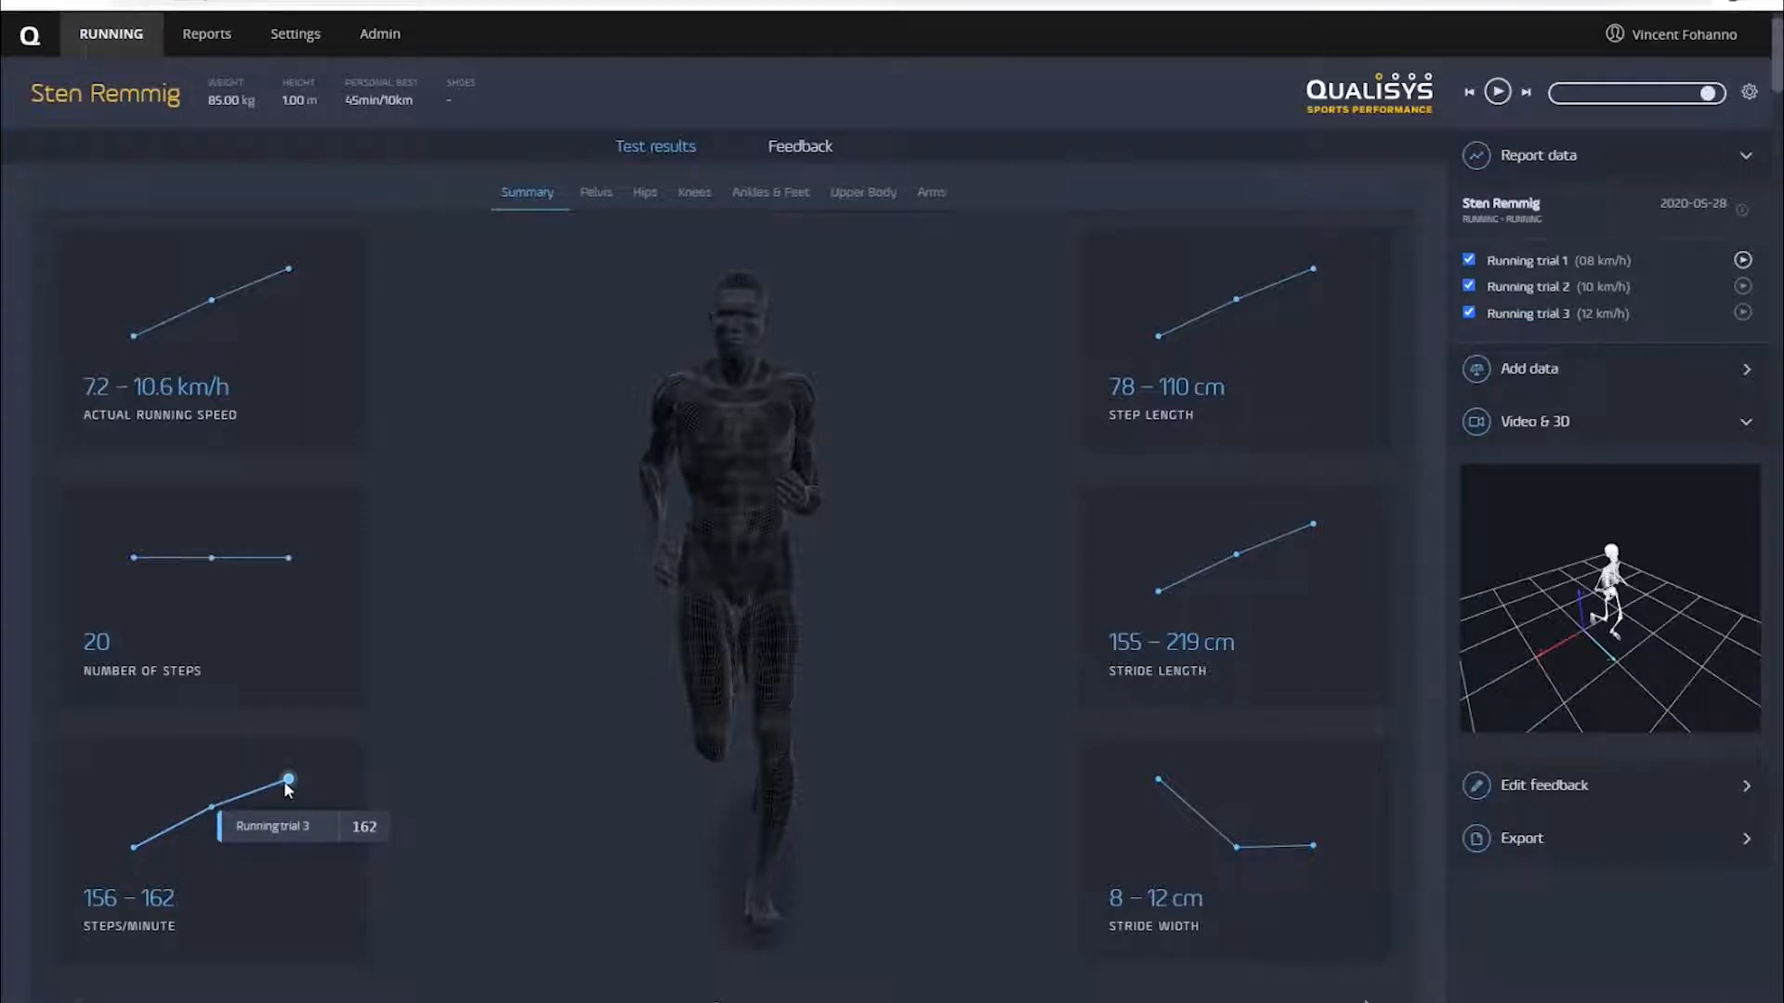
{"action": "mouse_move", "coordinate": [1187, 589]}
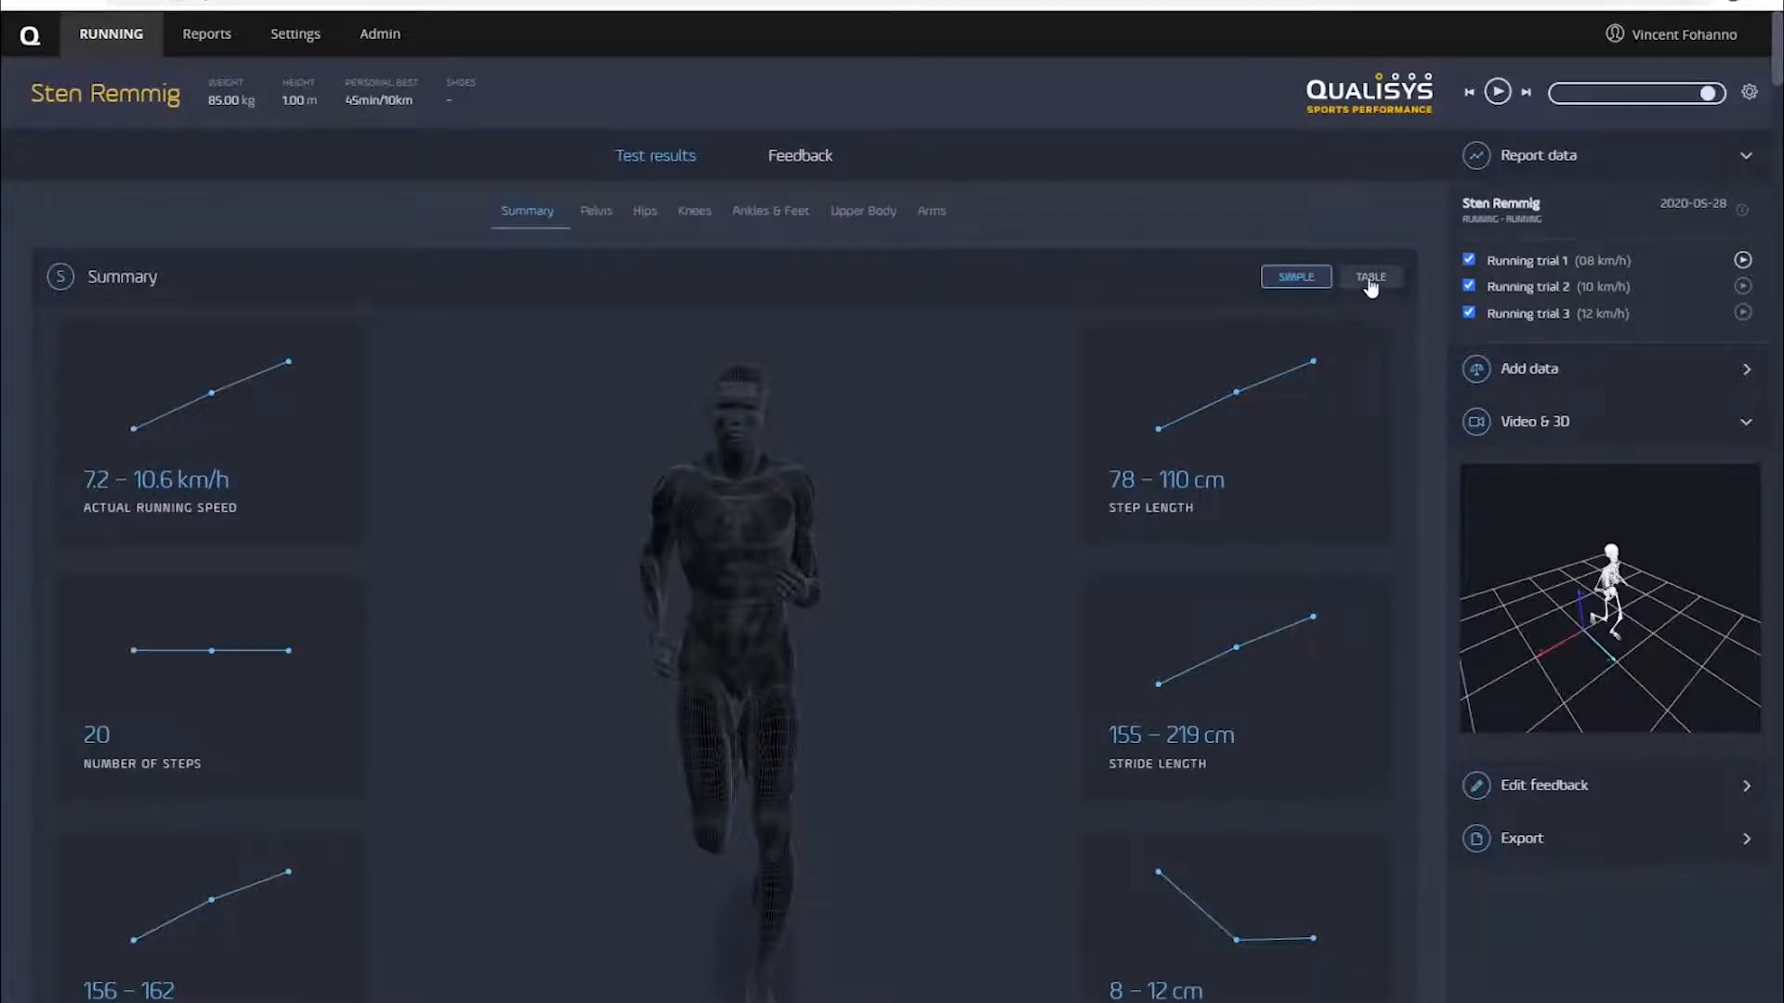
{"action": "left_click", "coordinate": [1370, 276]}
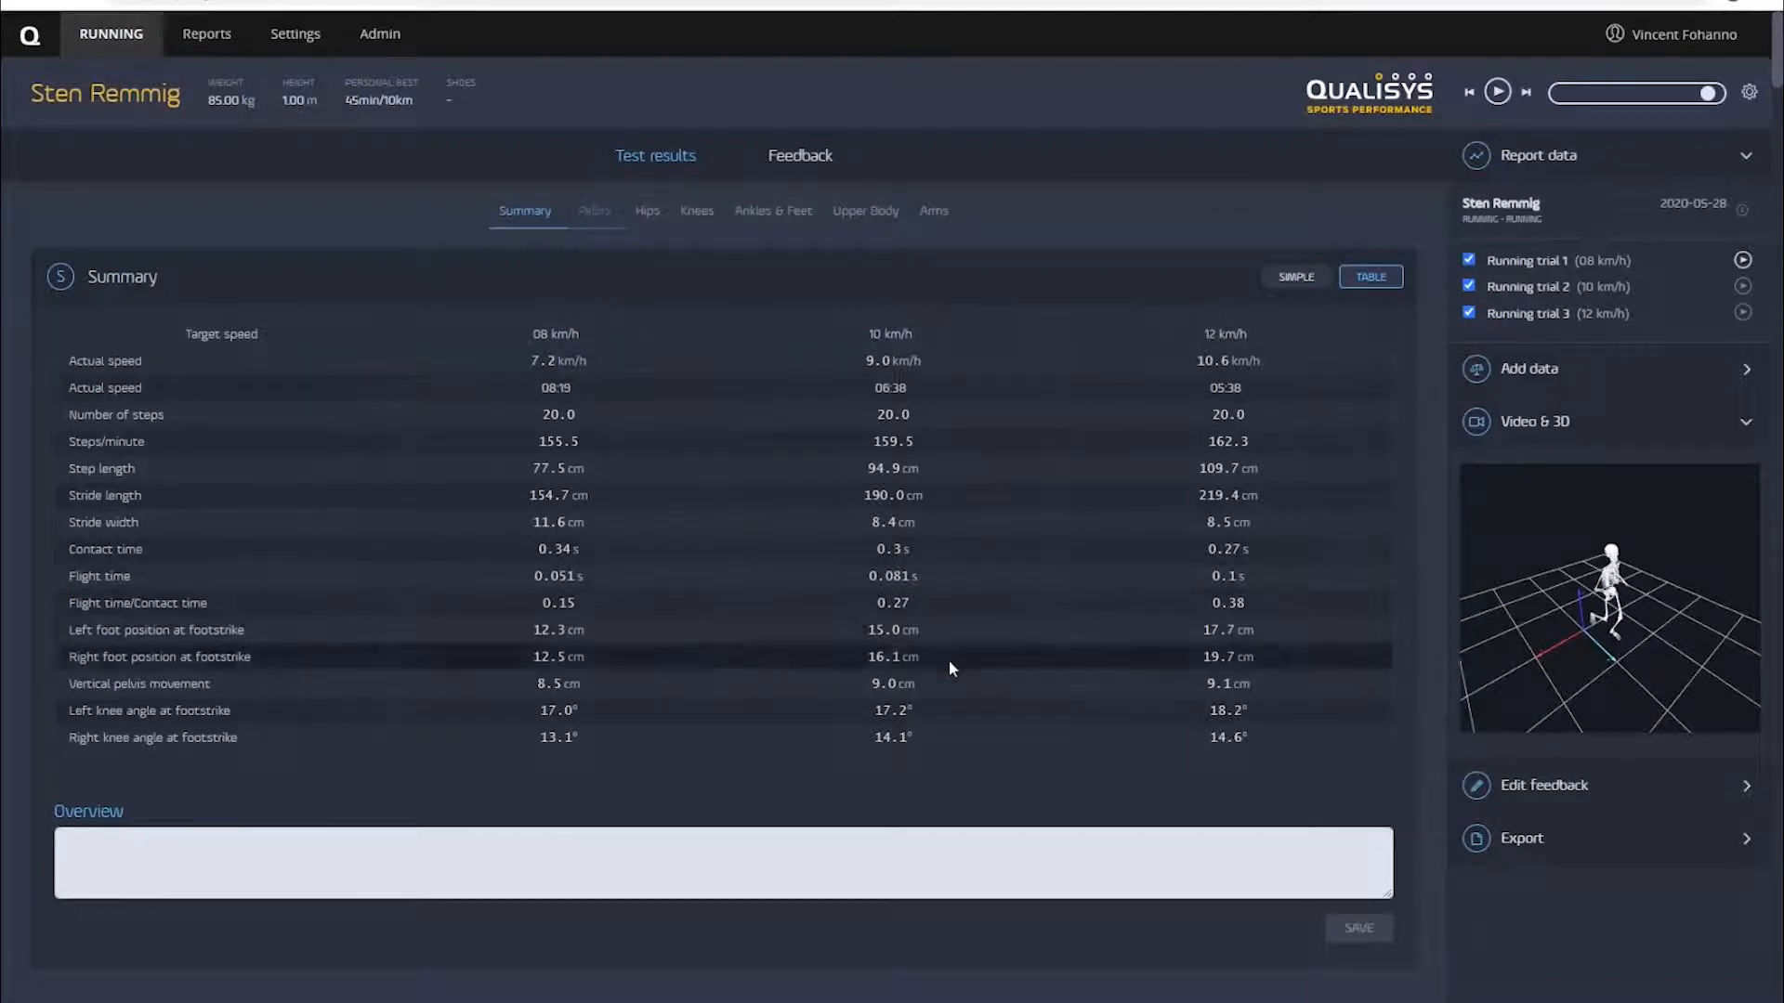
{"action": "mouse_move", "coordinate": [888, 786]}
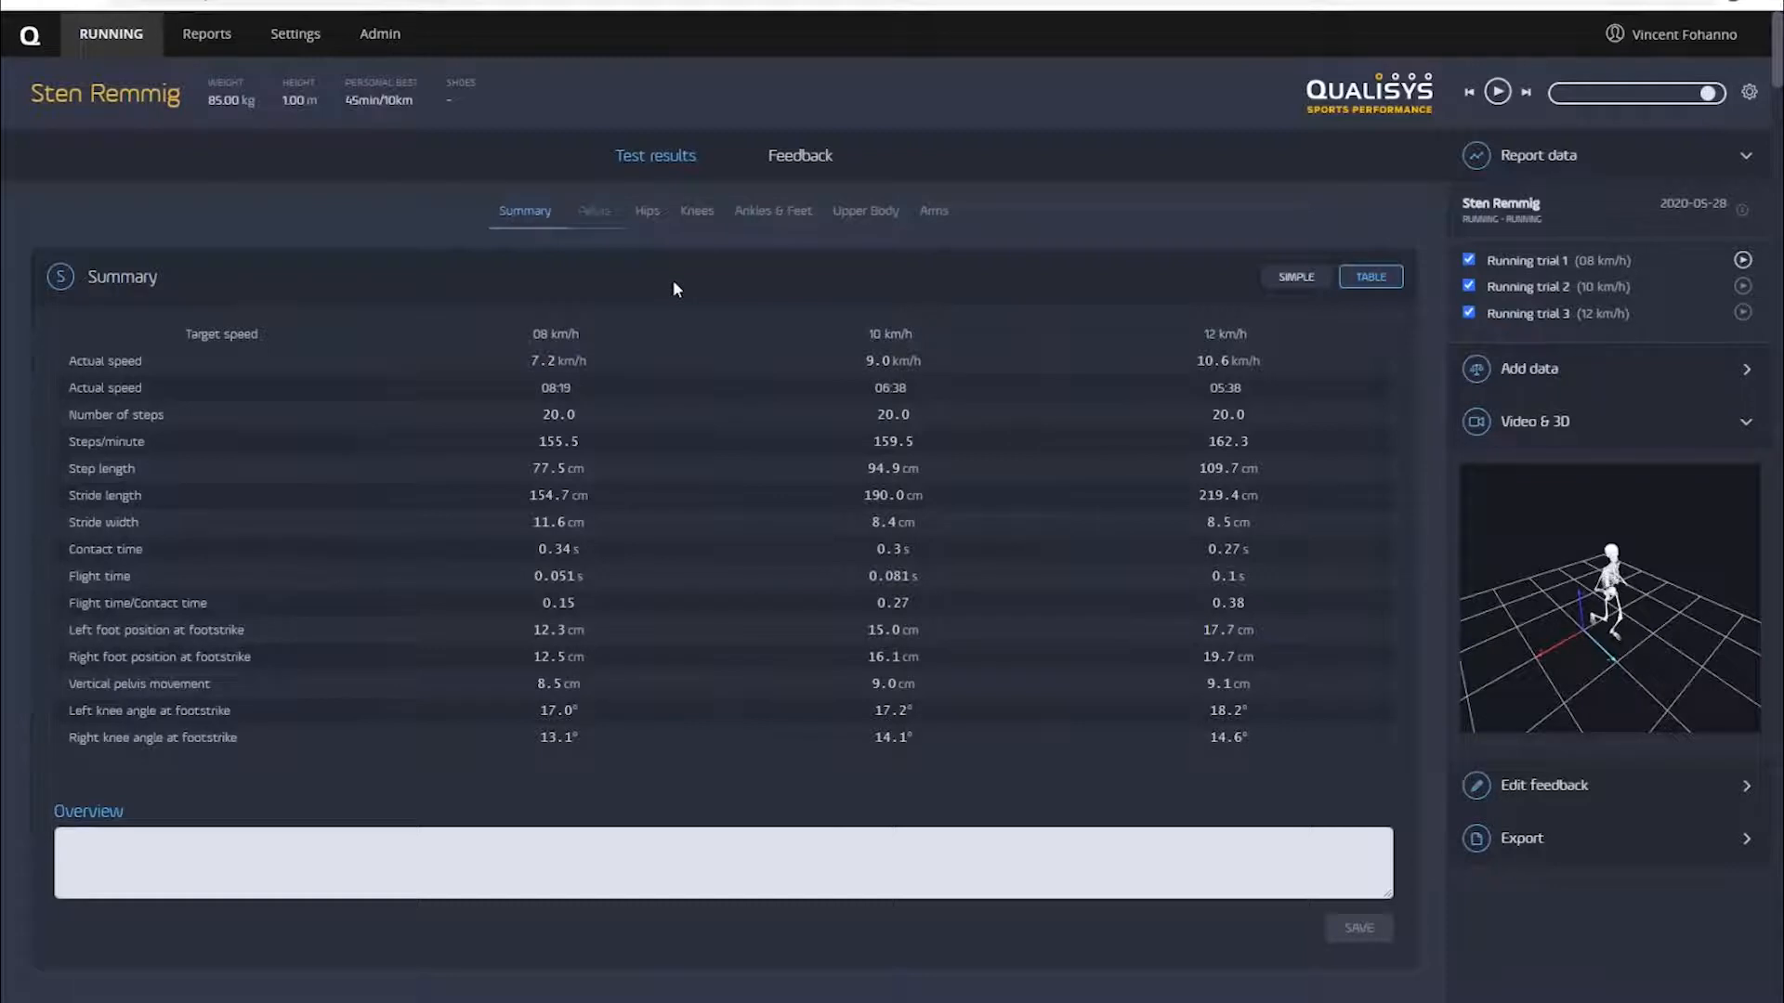
{"action": "scroll", "scroll_direction": "down", "scroll_amount": 3}
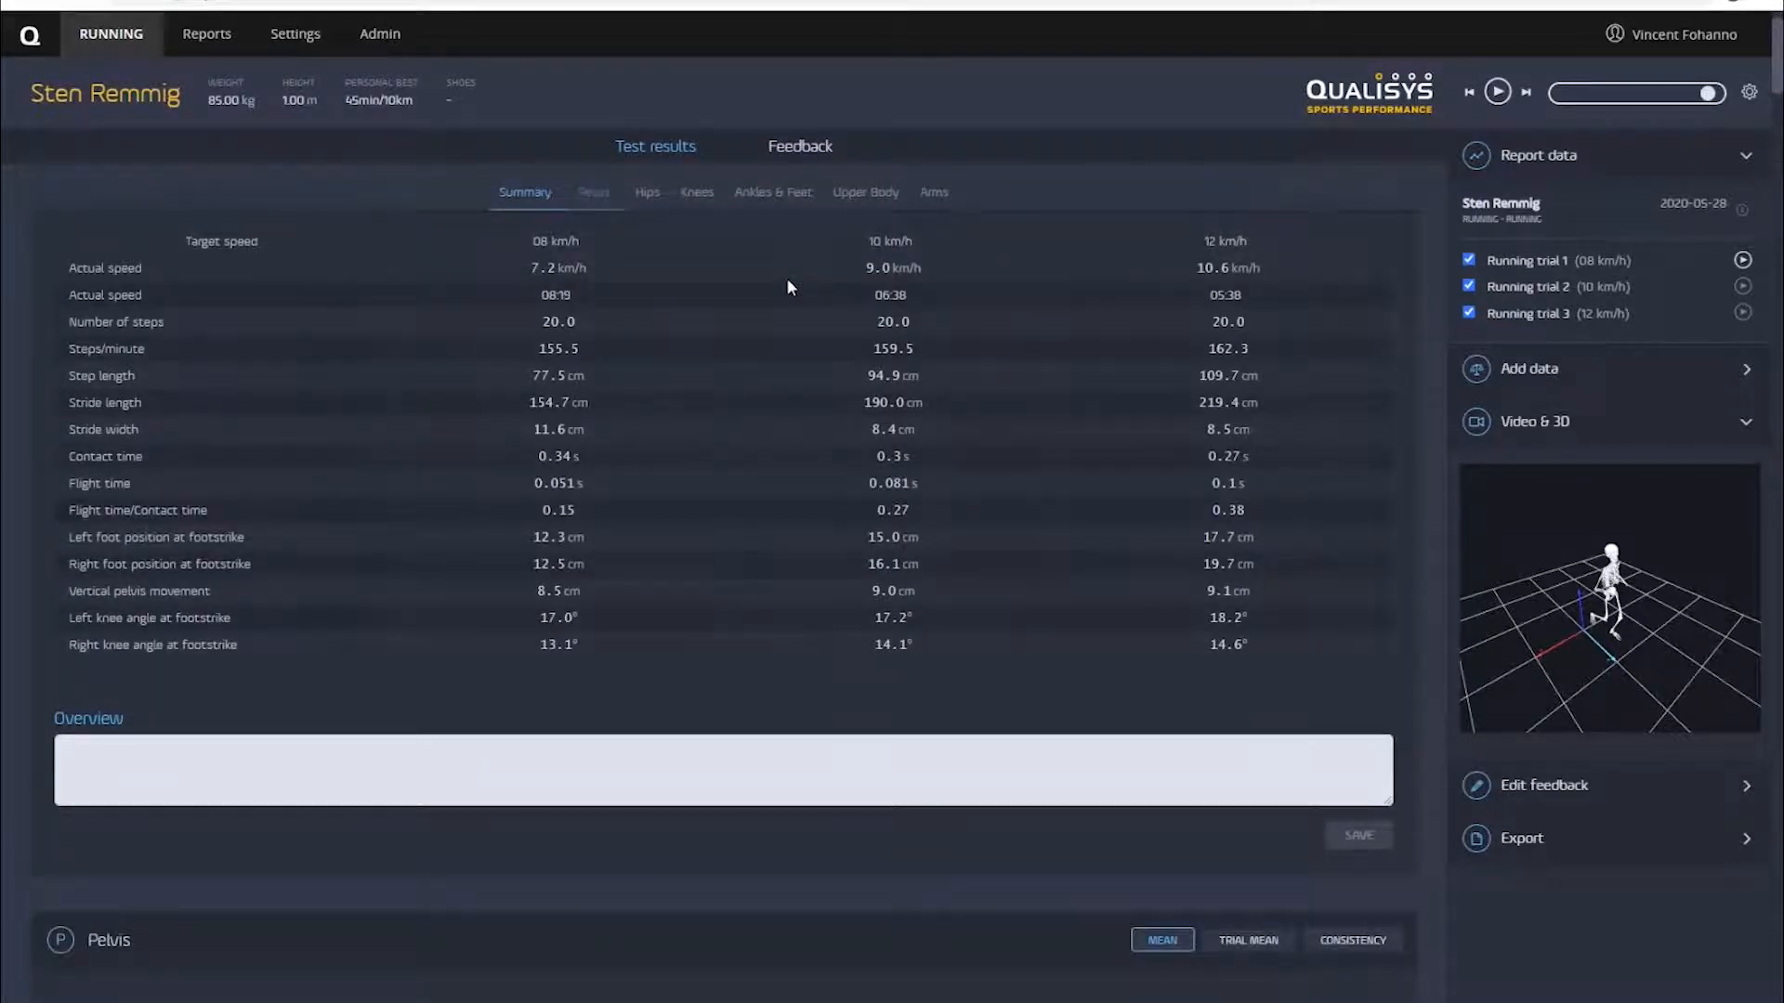
{"action": "scroll", "scroll_direction": "down", "scroll_amount": 3}
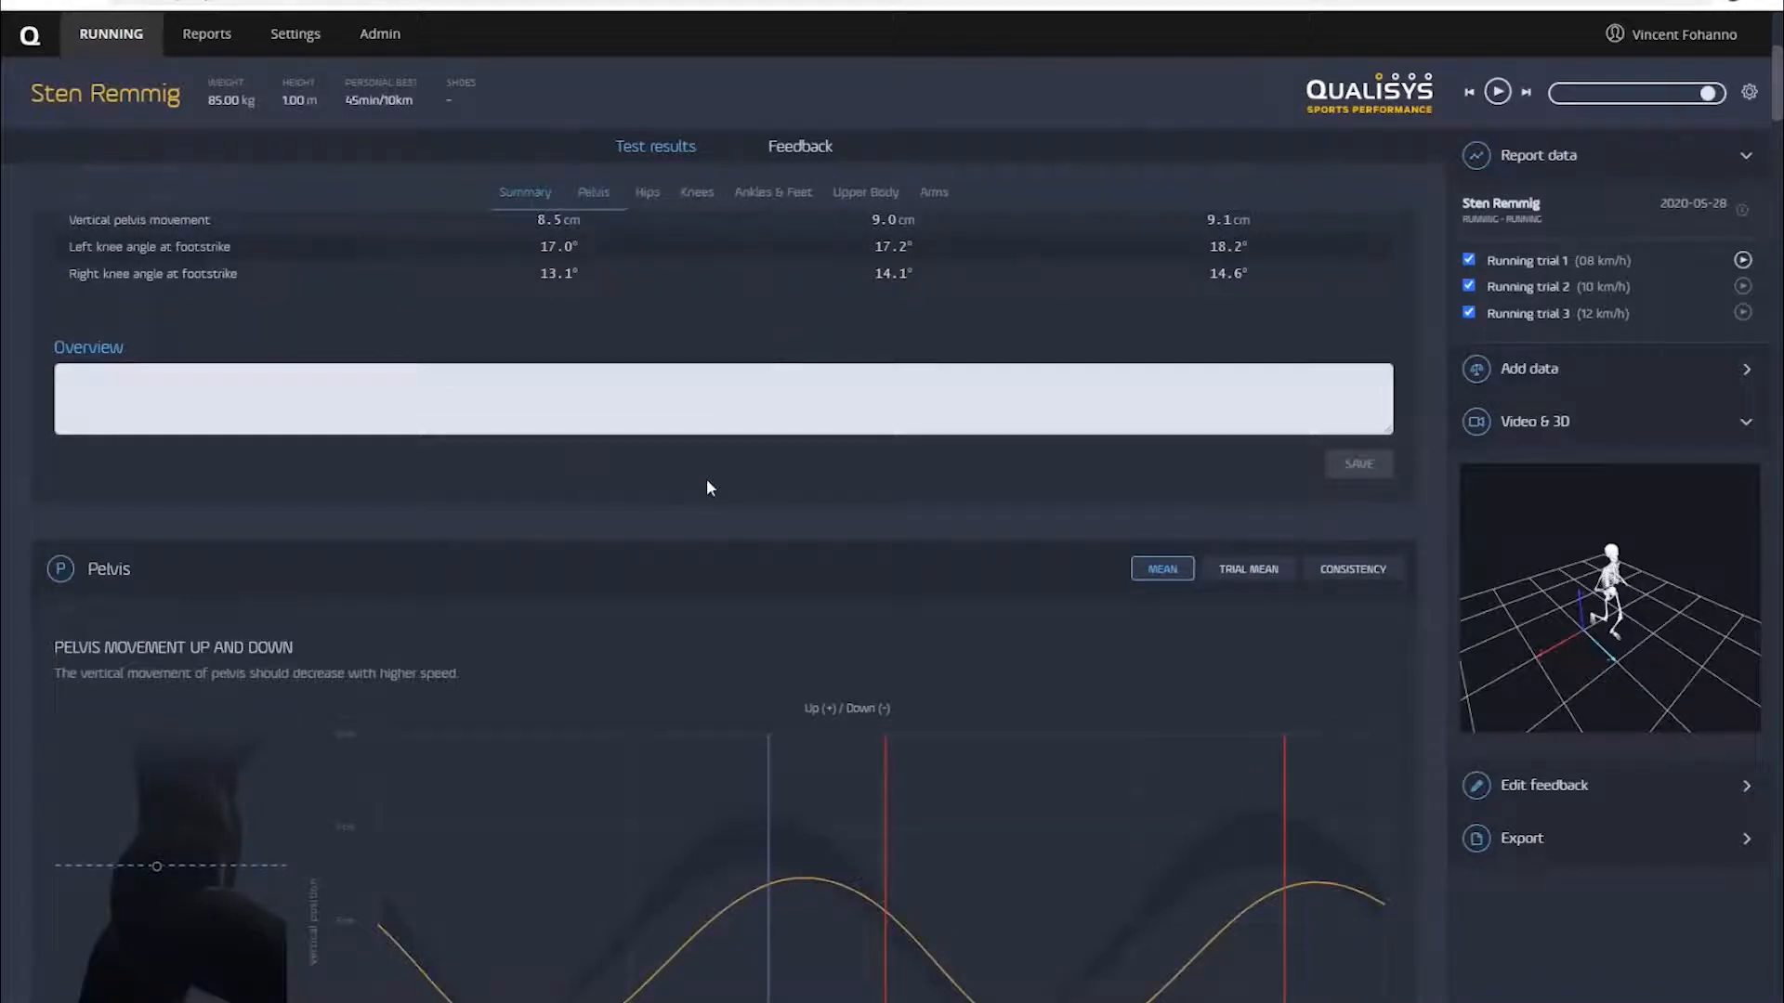
{"action": "scroll", "scroll_direction": "down", "scroll_amount": 3}
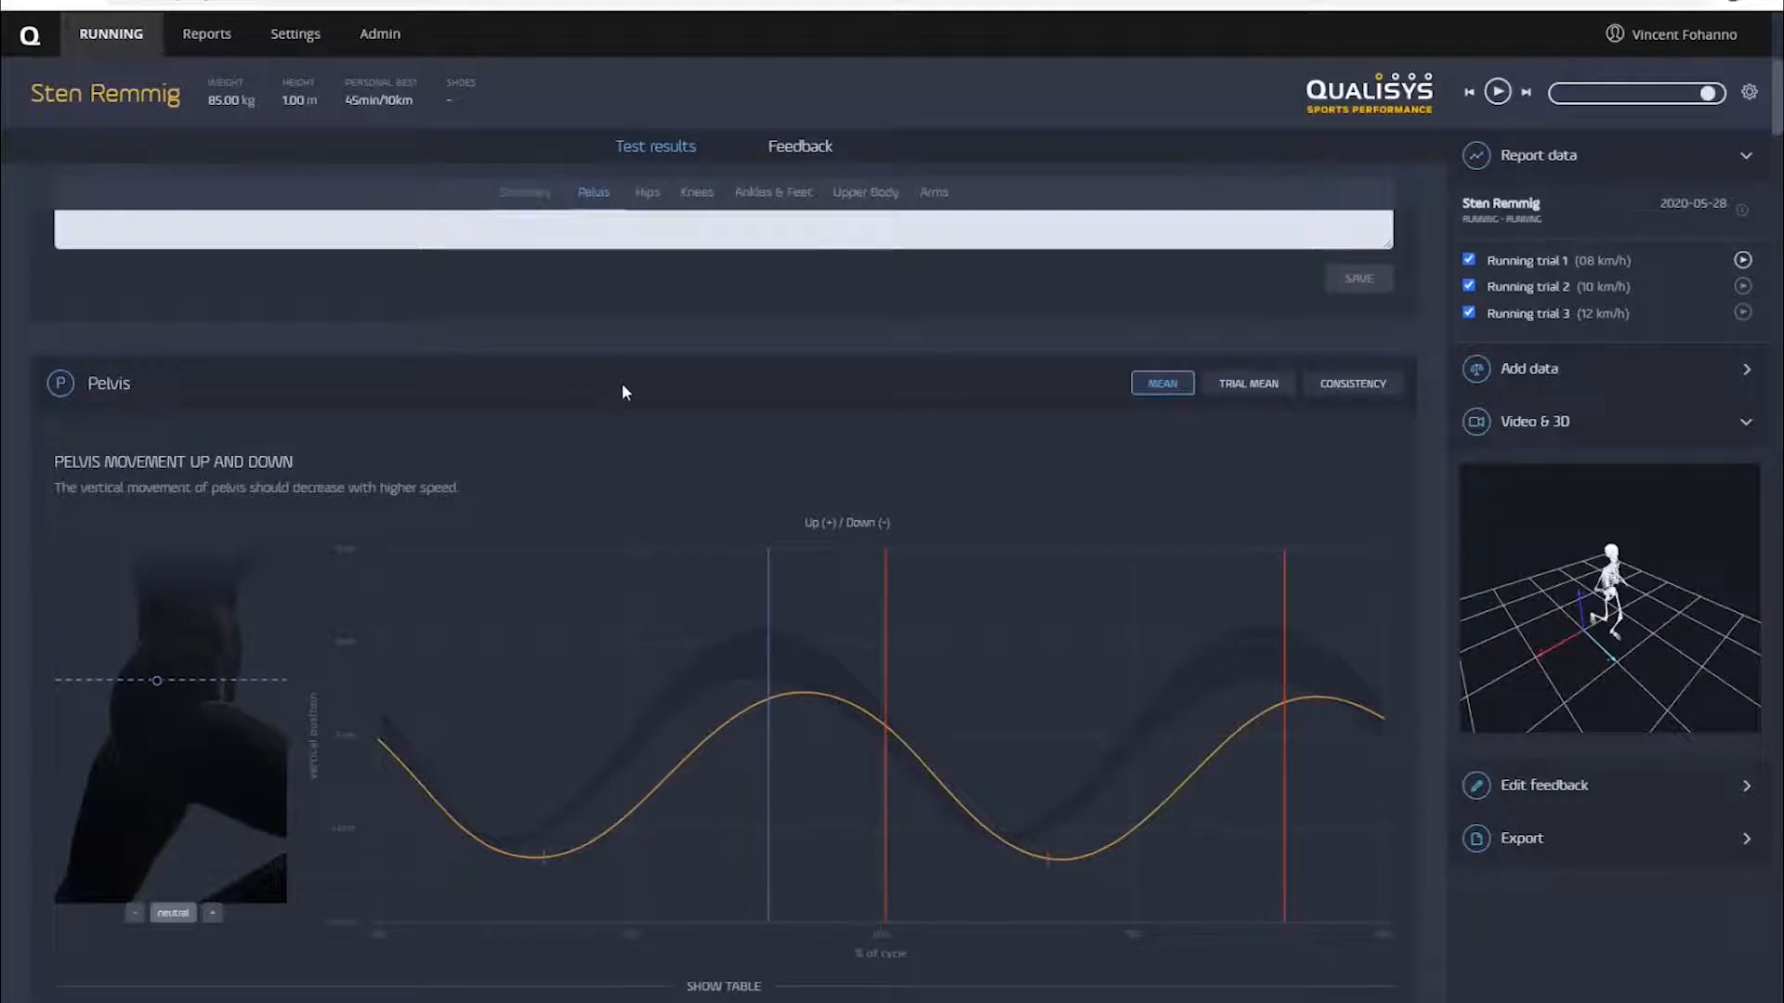
{"action": "left_click", "coordinate": [1246, 383]}
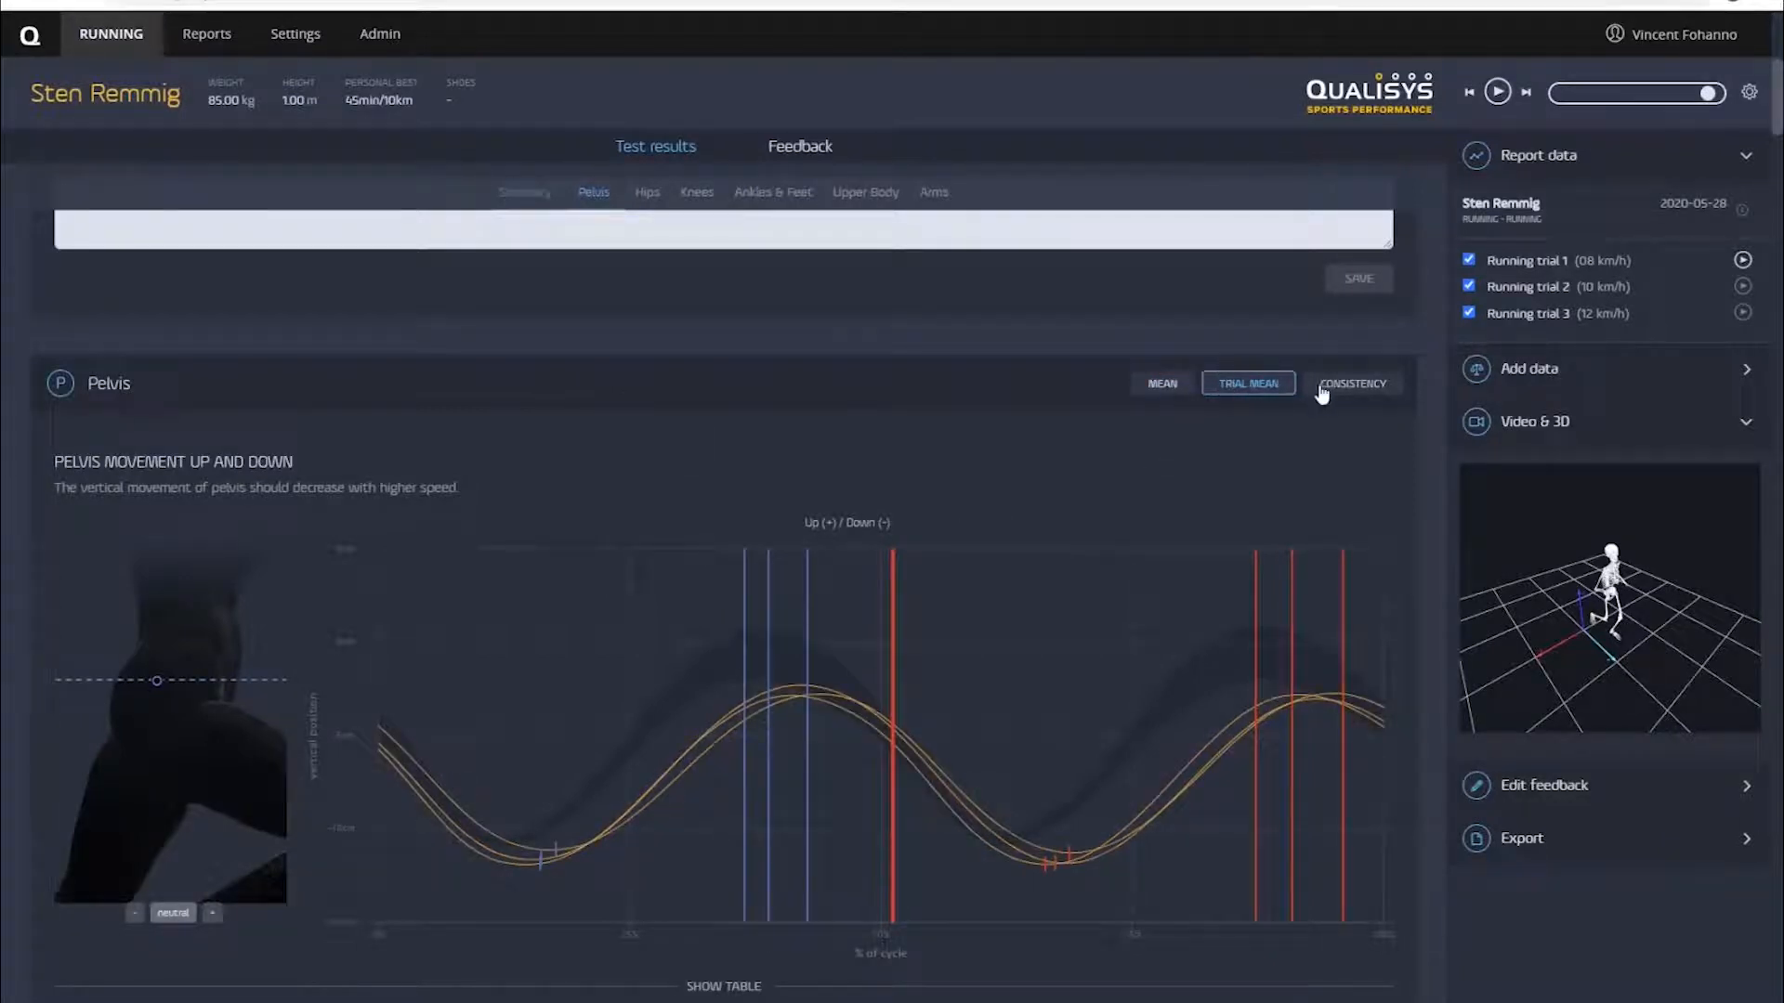
{"action": "left_click", "coordinate": [1247, 383]}
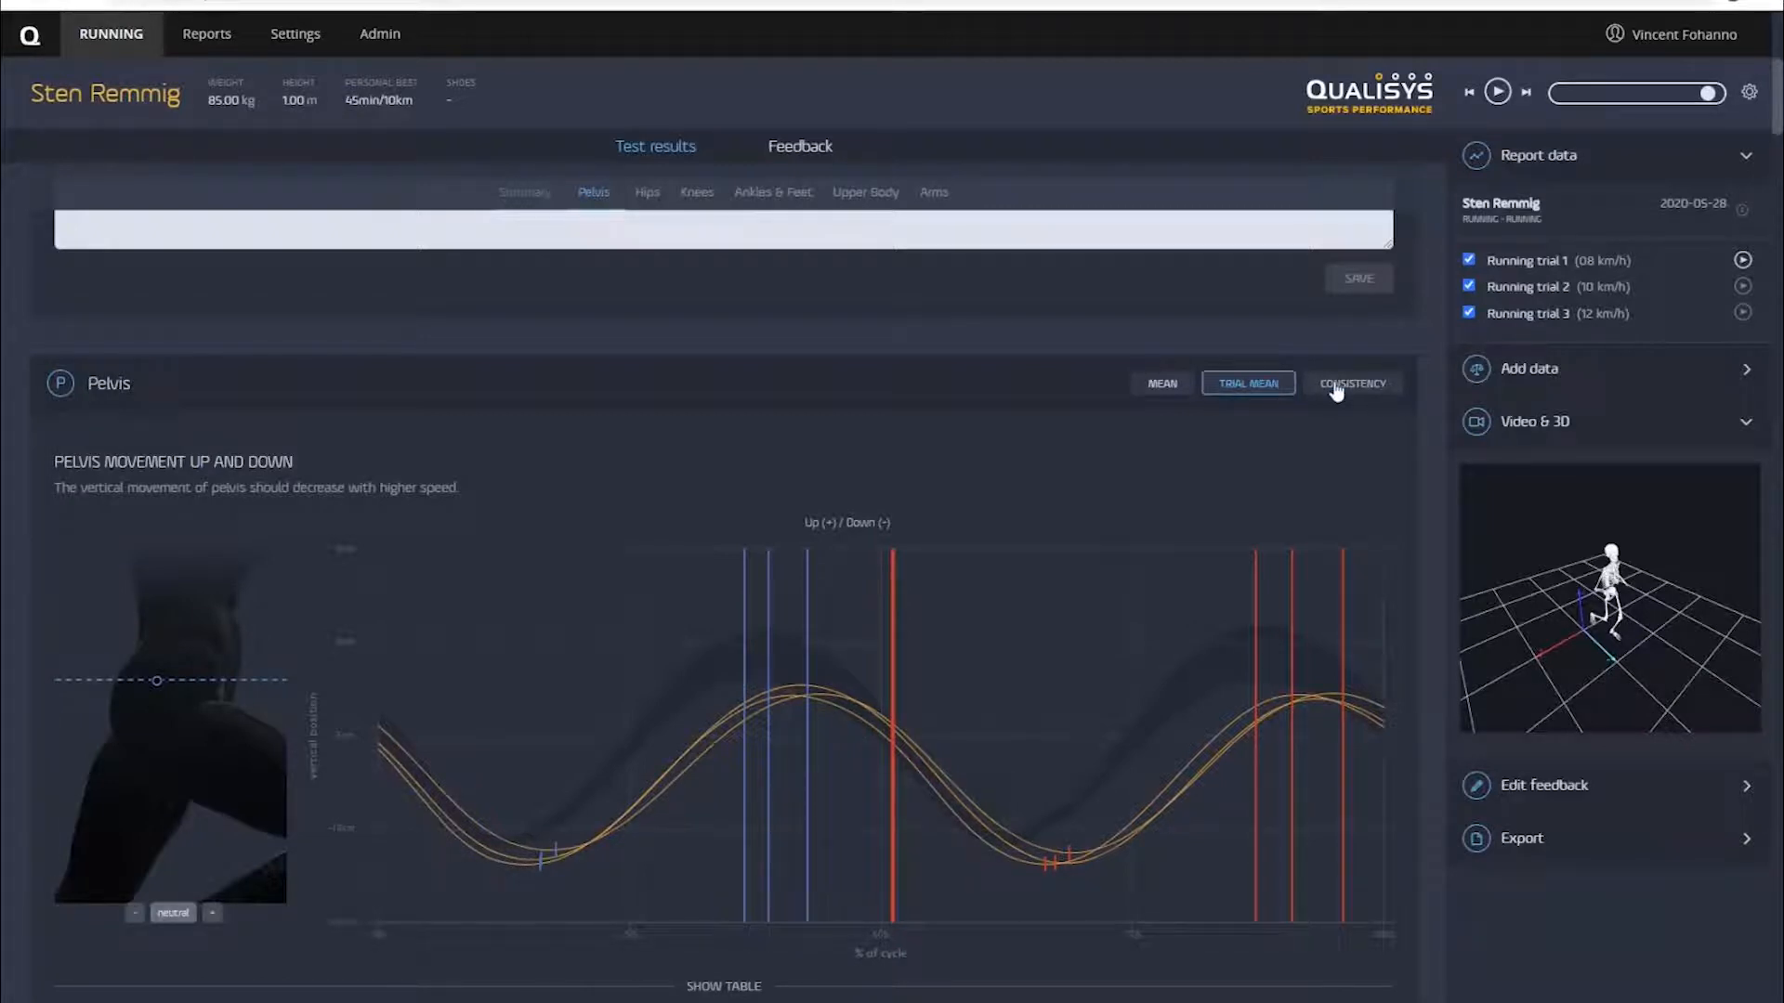
{"action": "left_click", "coordinate": [1351, 383]}
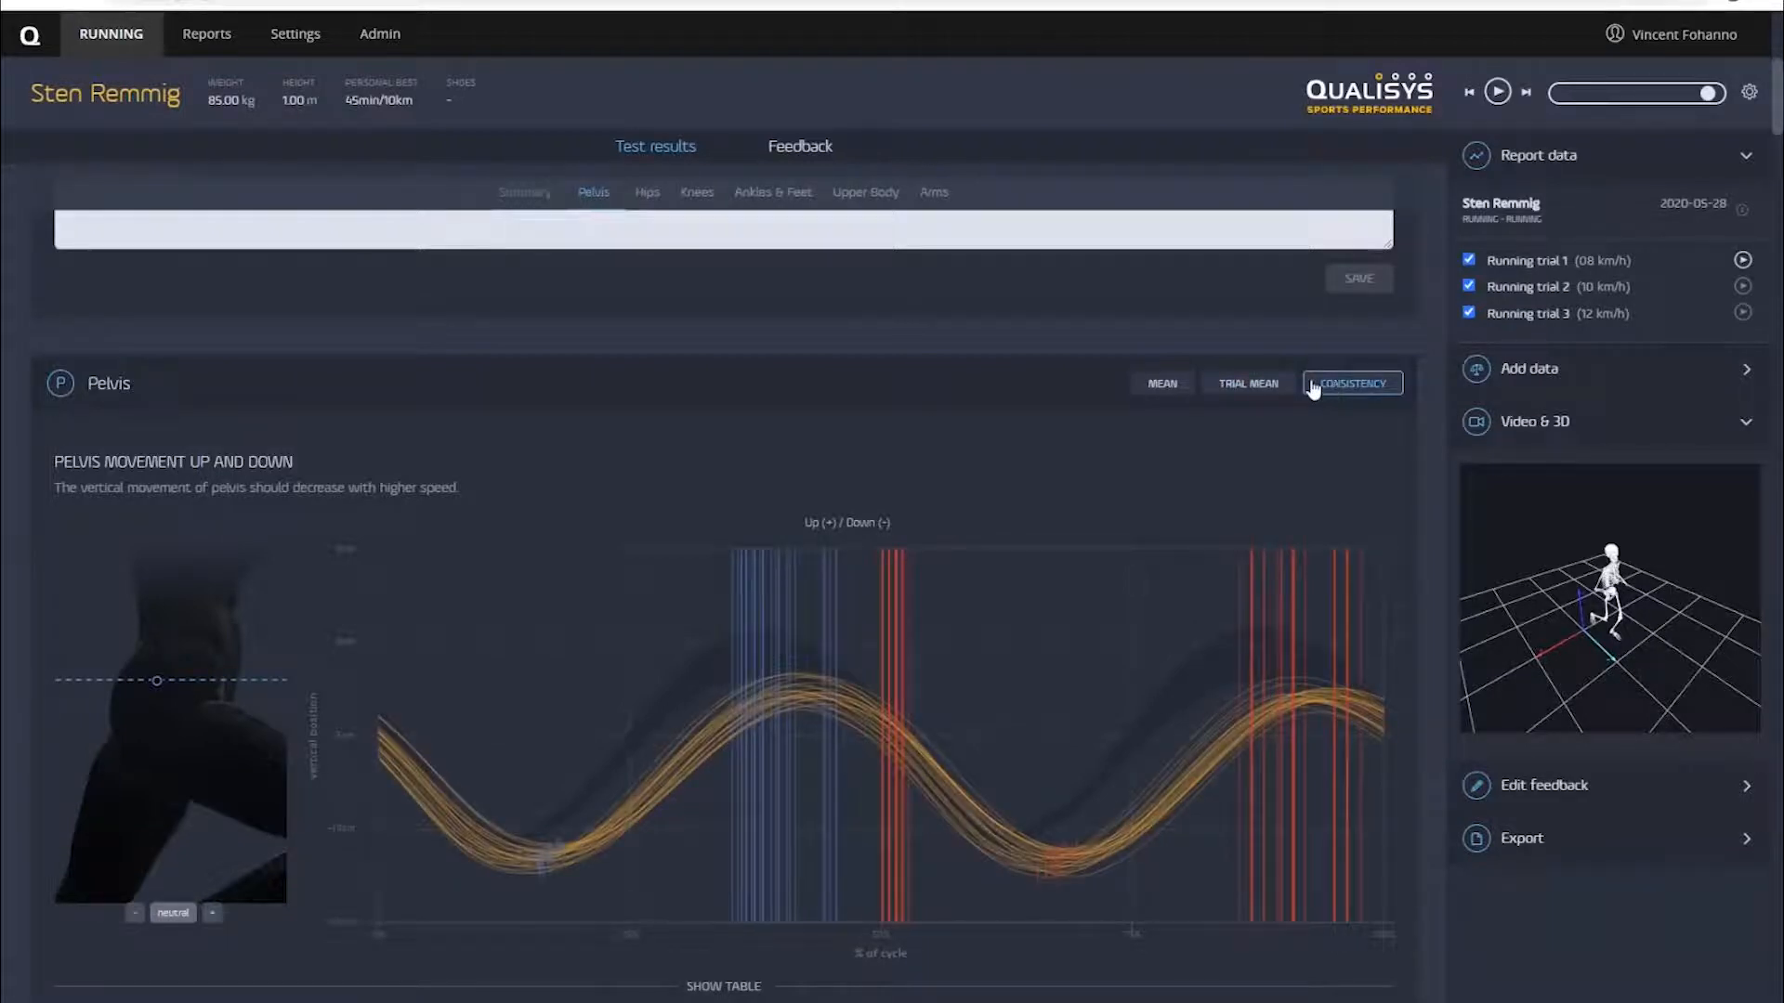
{"action": "left_click", "coordinate": [1162, 383]}
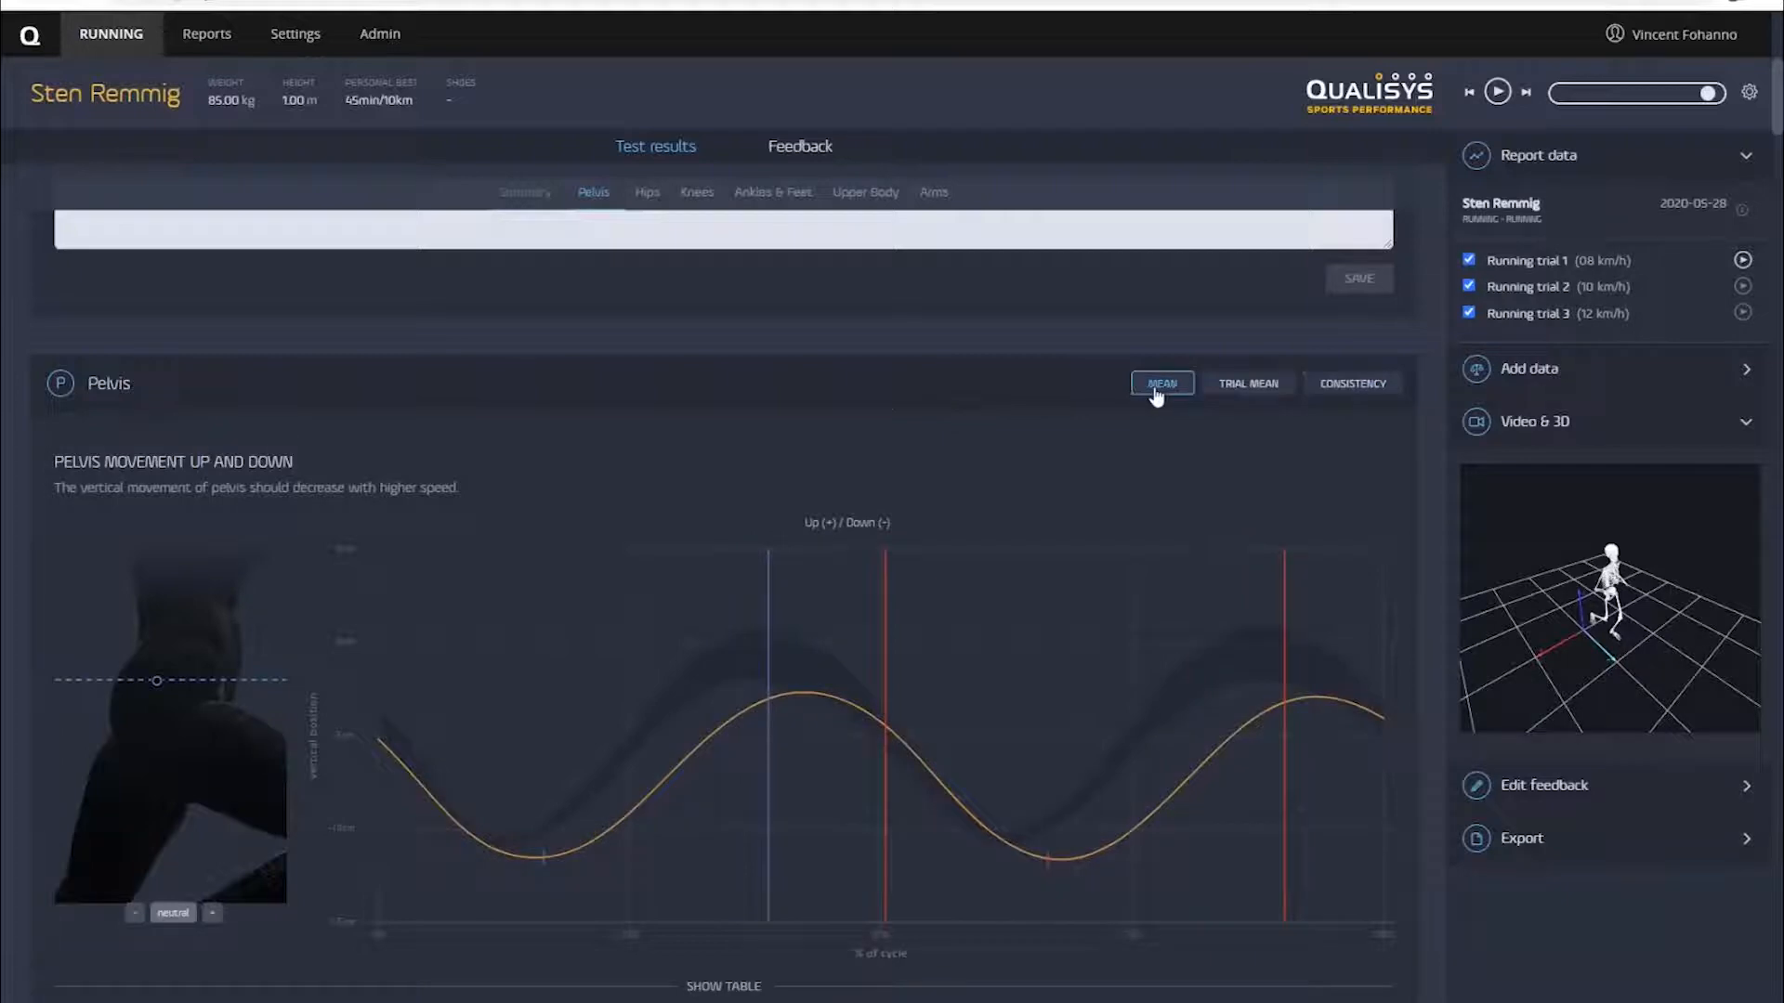
{"action": "scroll", "scroll_direction": "down", "scroll_amount": 3}
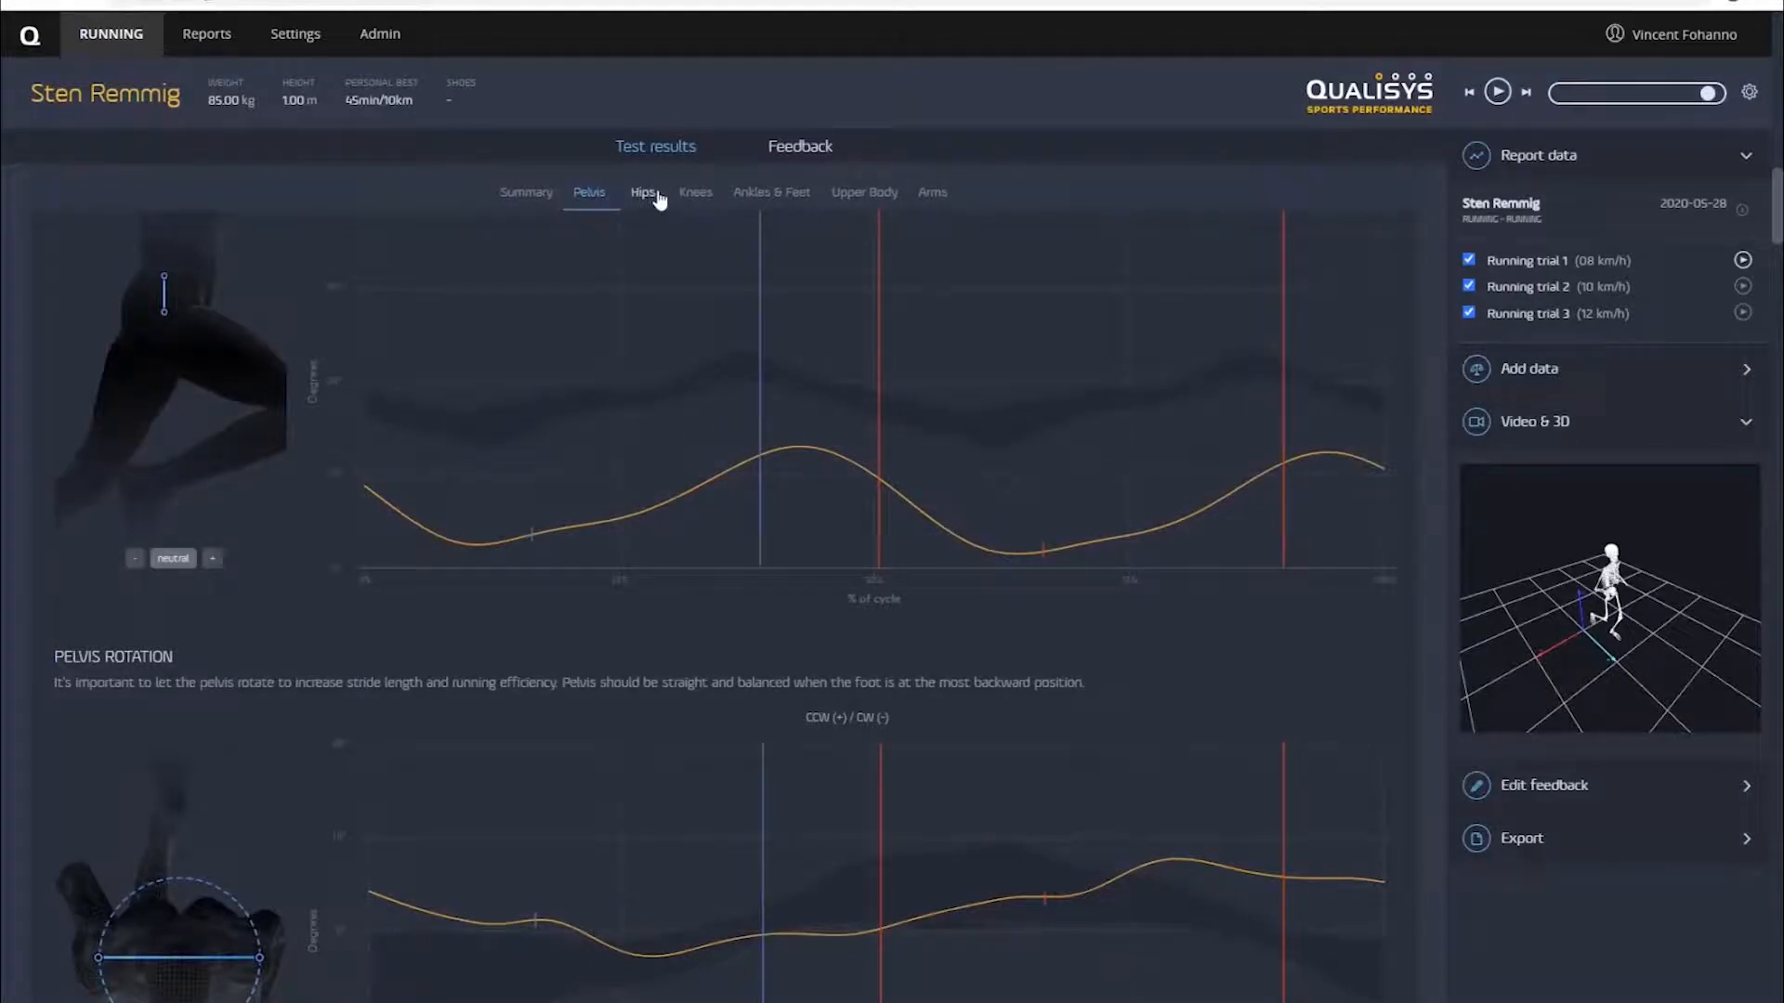
{"action": "mouse_move", "coordinate": [931, 191]}
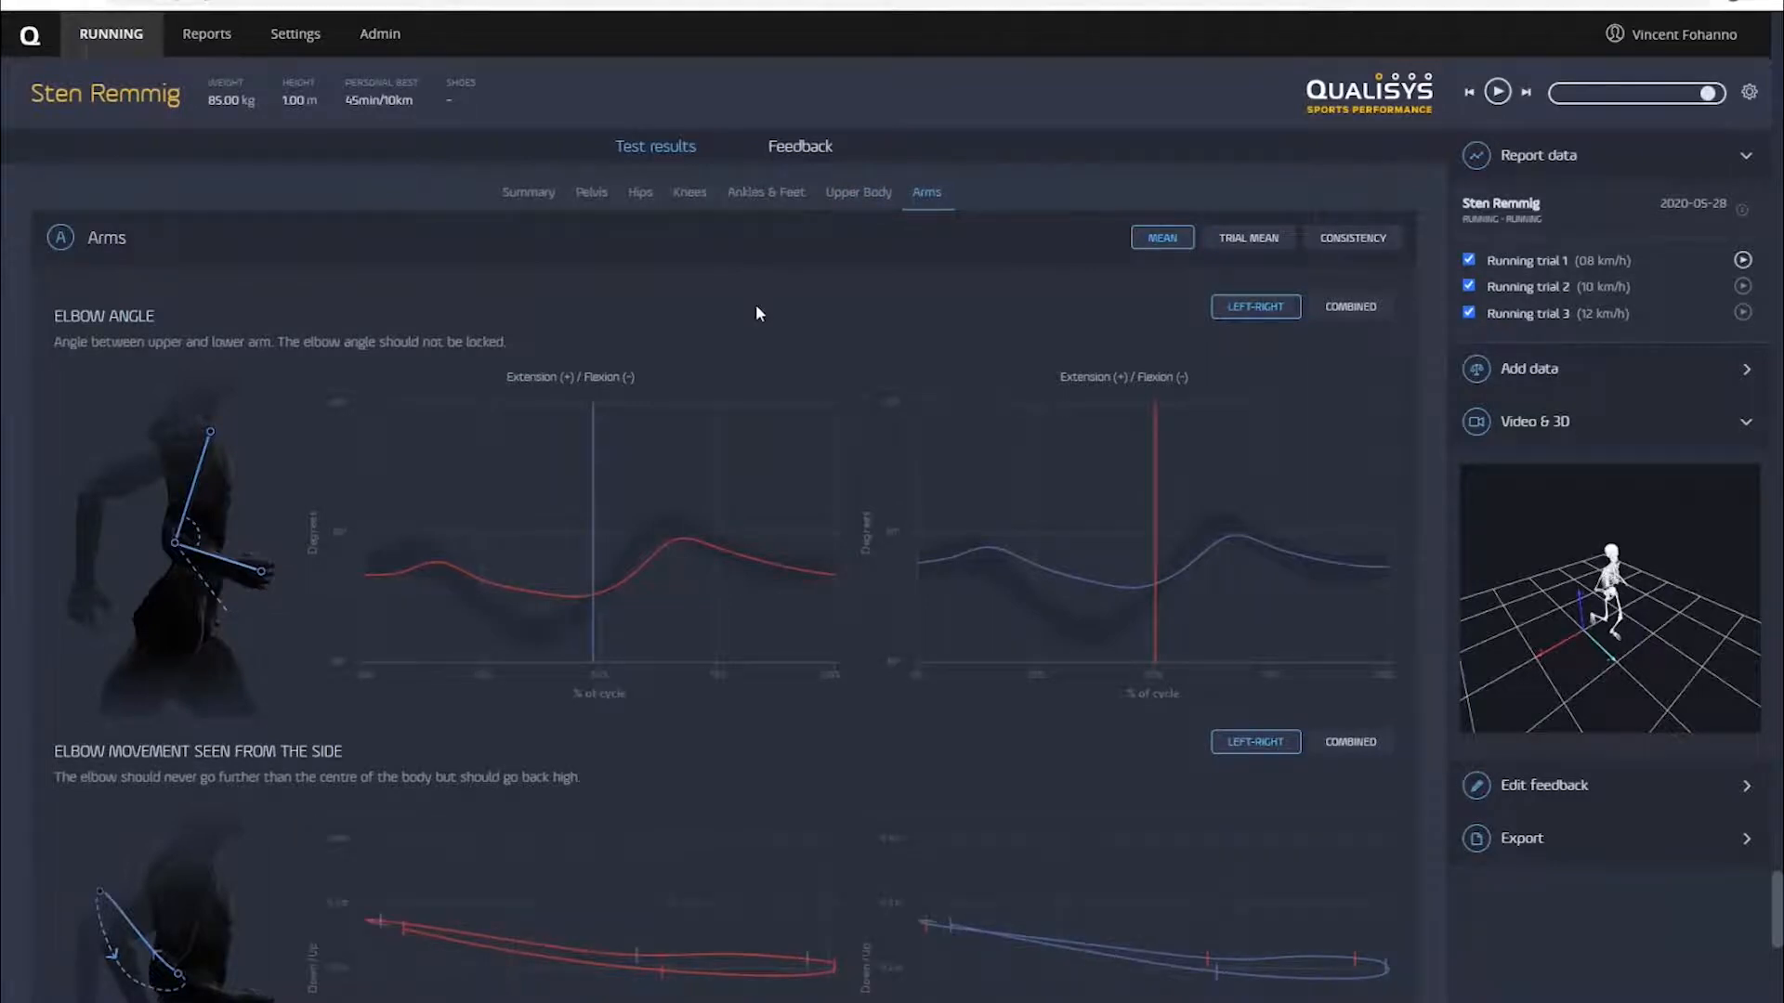
{"action": "mouse_move", "coordinate": [831, 346]}
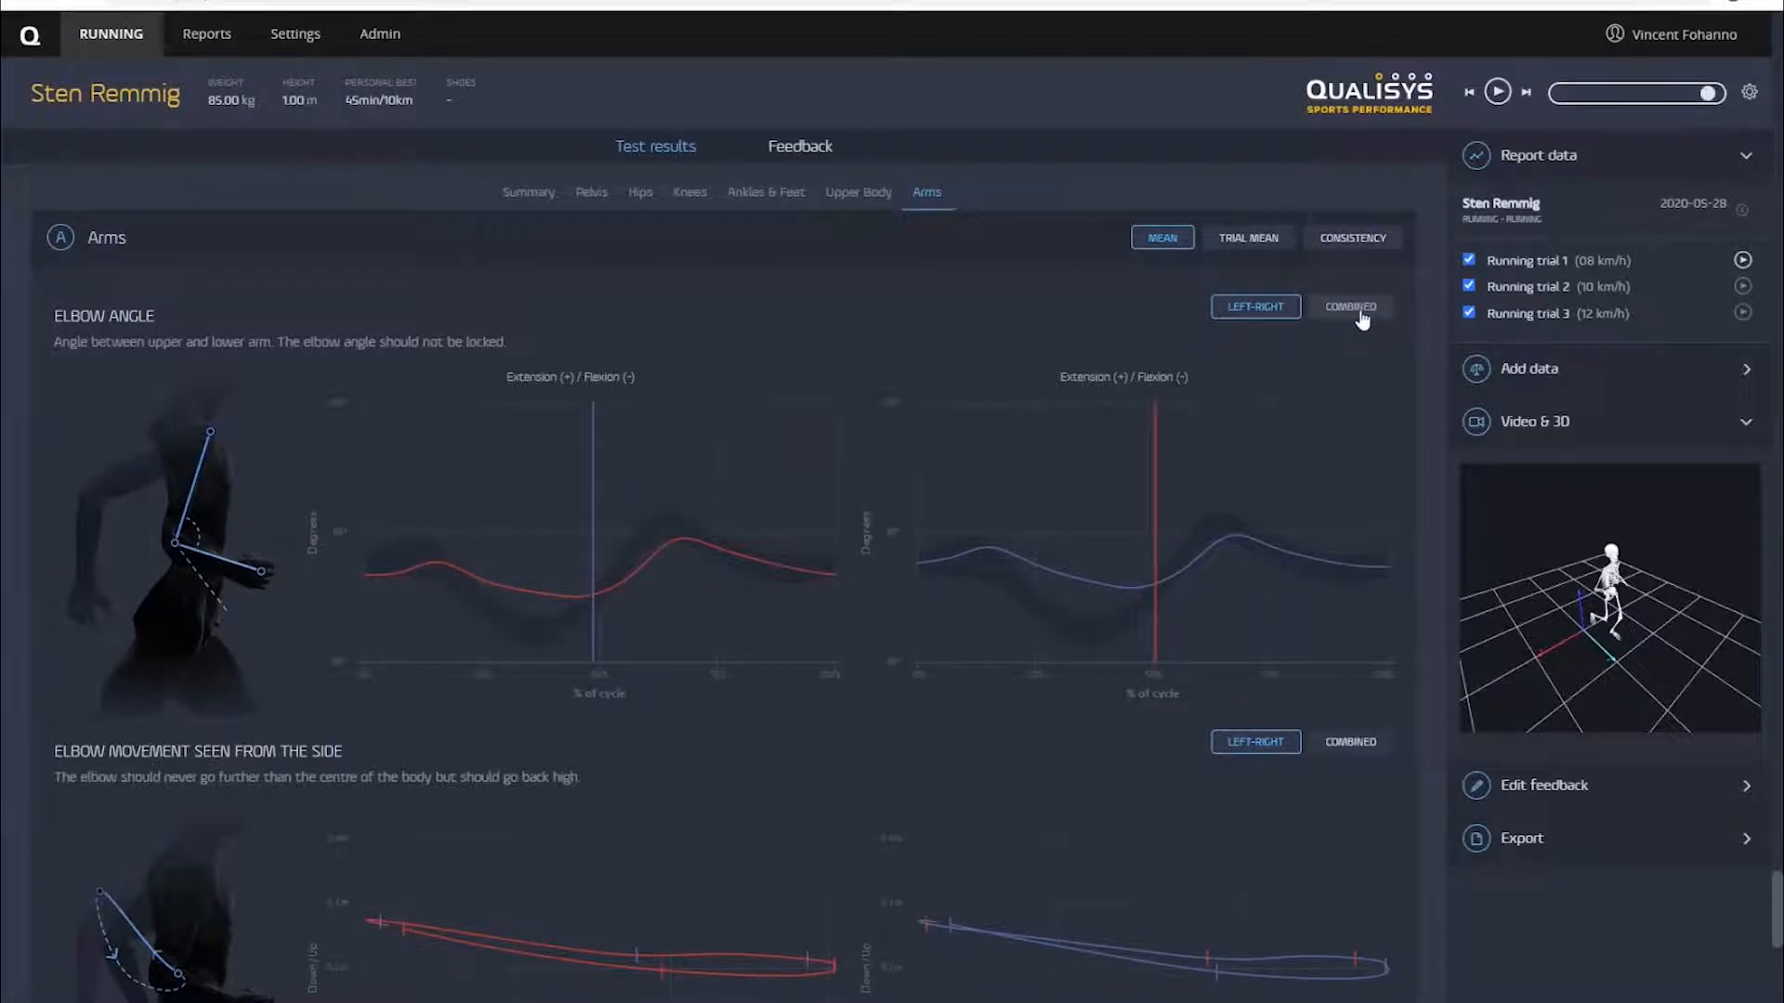
Combine the left and right Elbow Angle curves into one chart on the Arms results
{"action": "left_click", "coordinate": [1350, 306]}
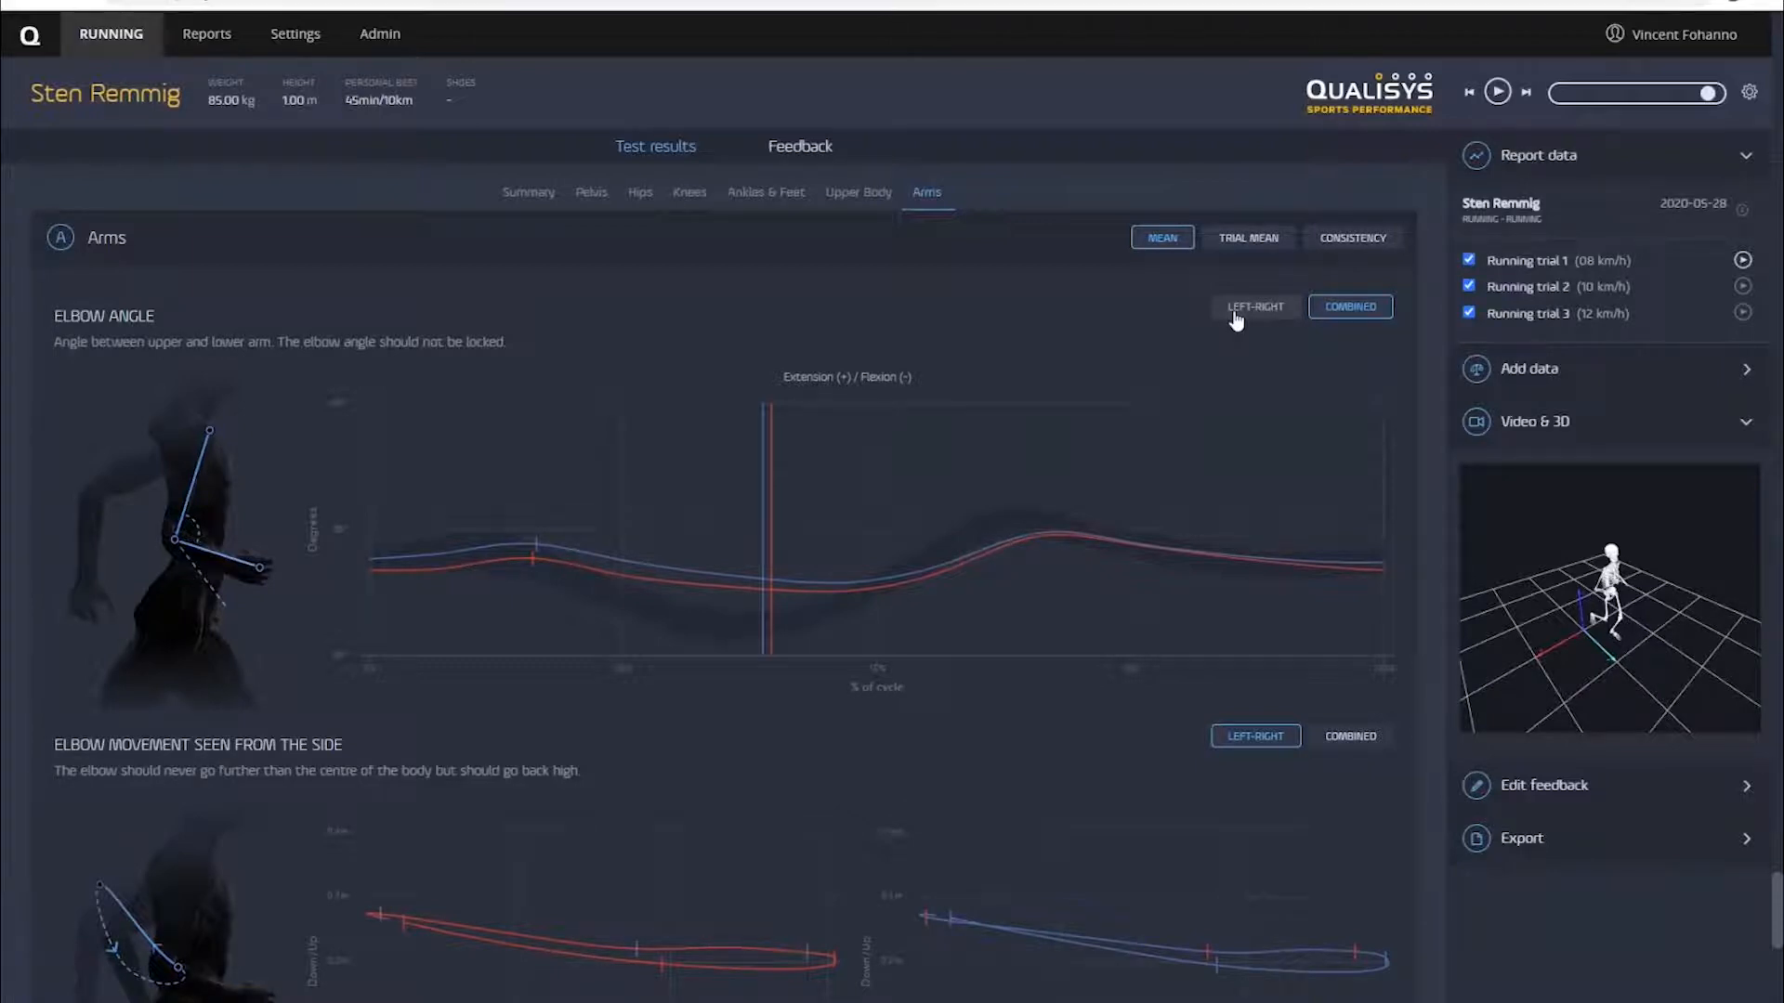
{"action": "mouse_move", "coordinate": [1228, 322]}
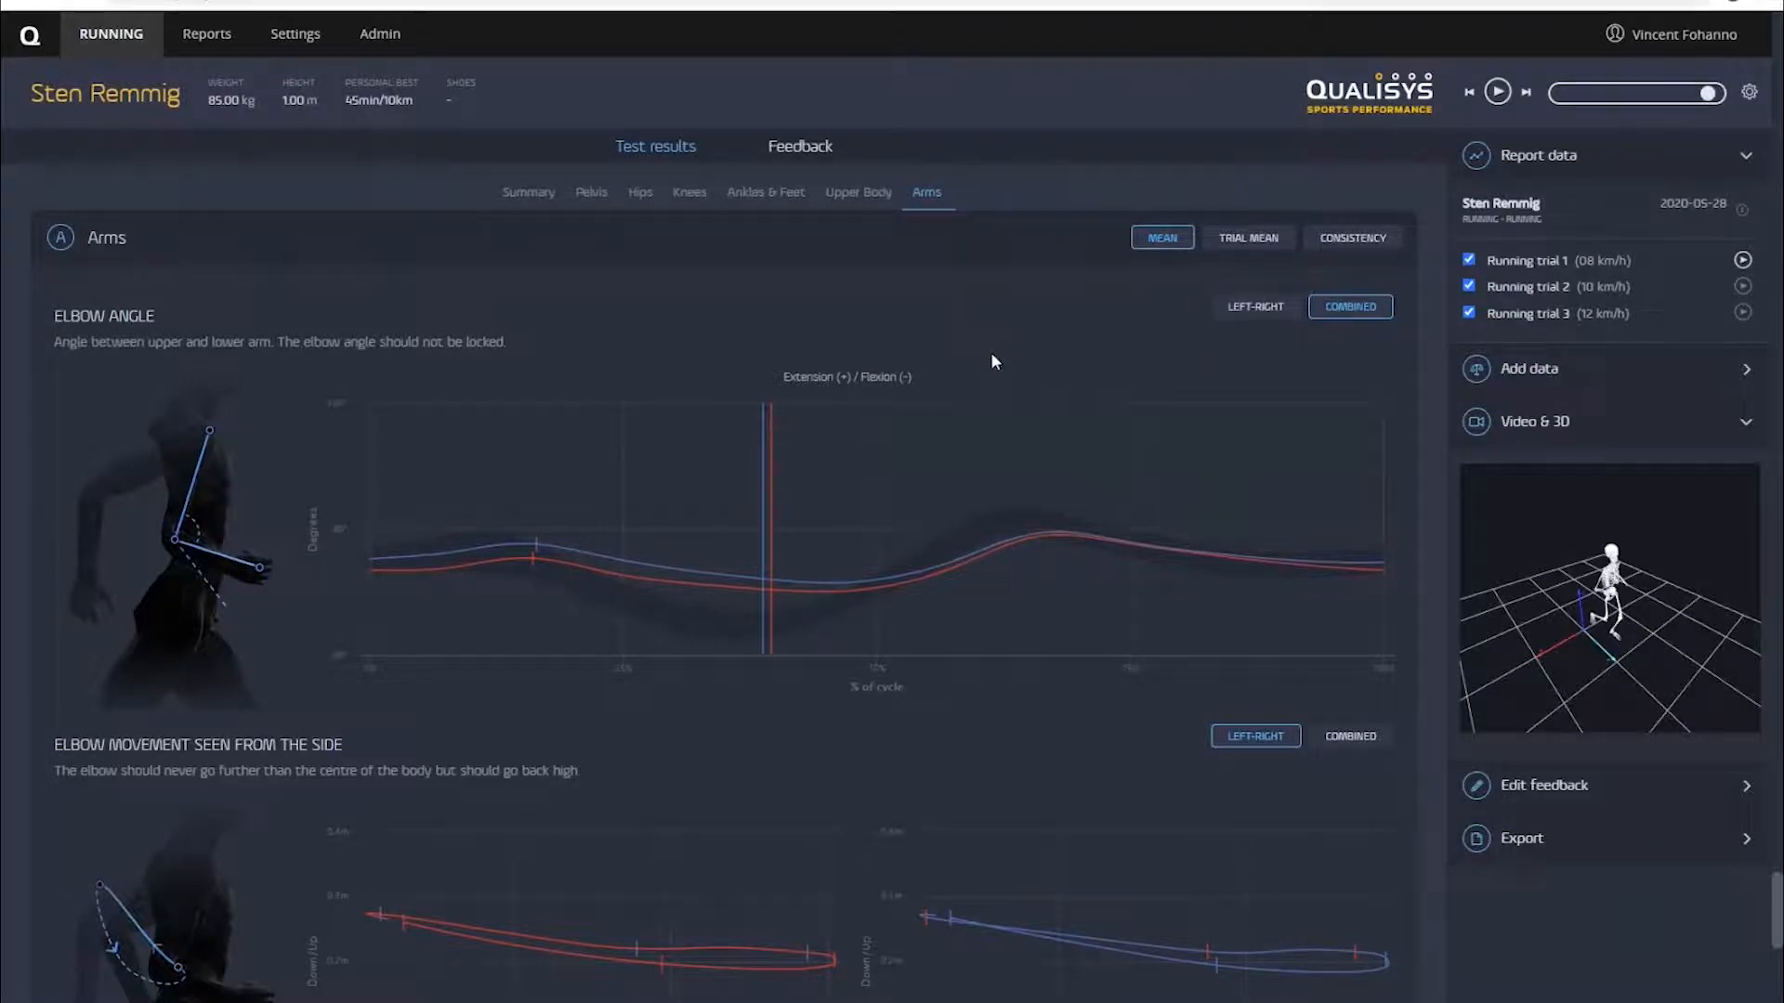
{"action": "key", "text": "alt+tab"}
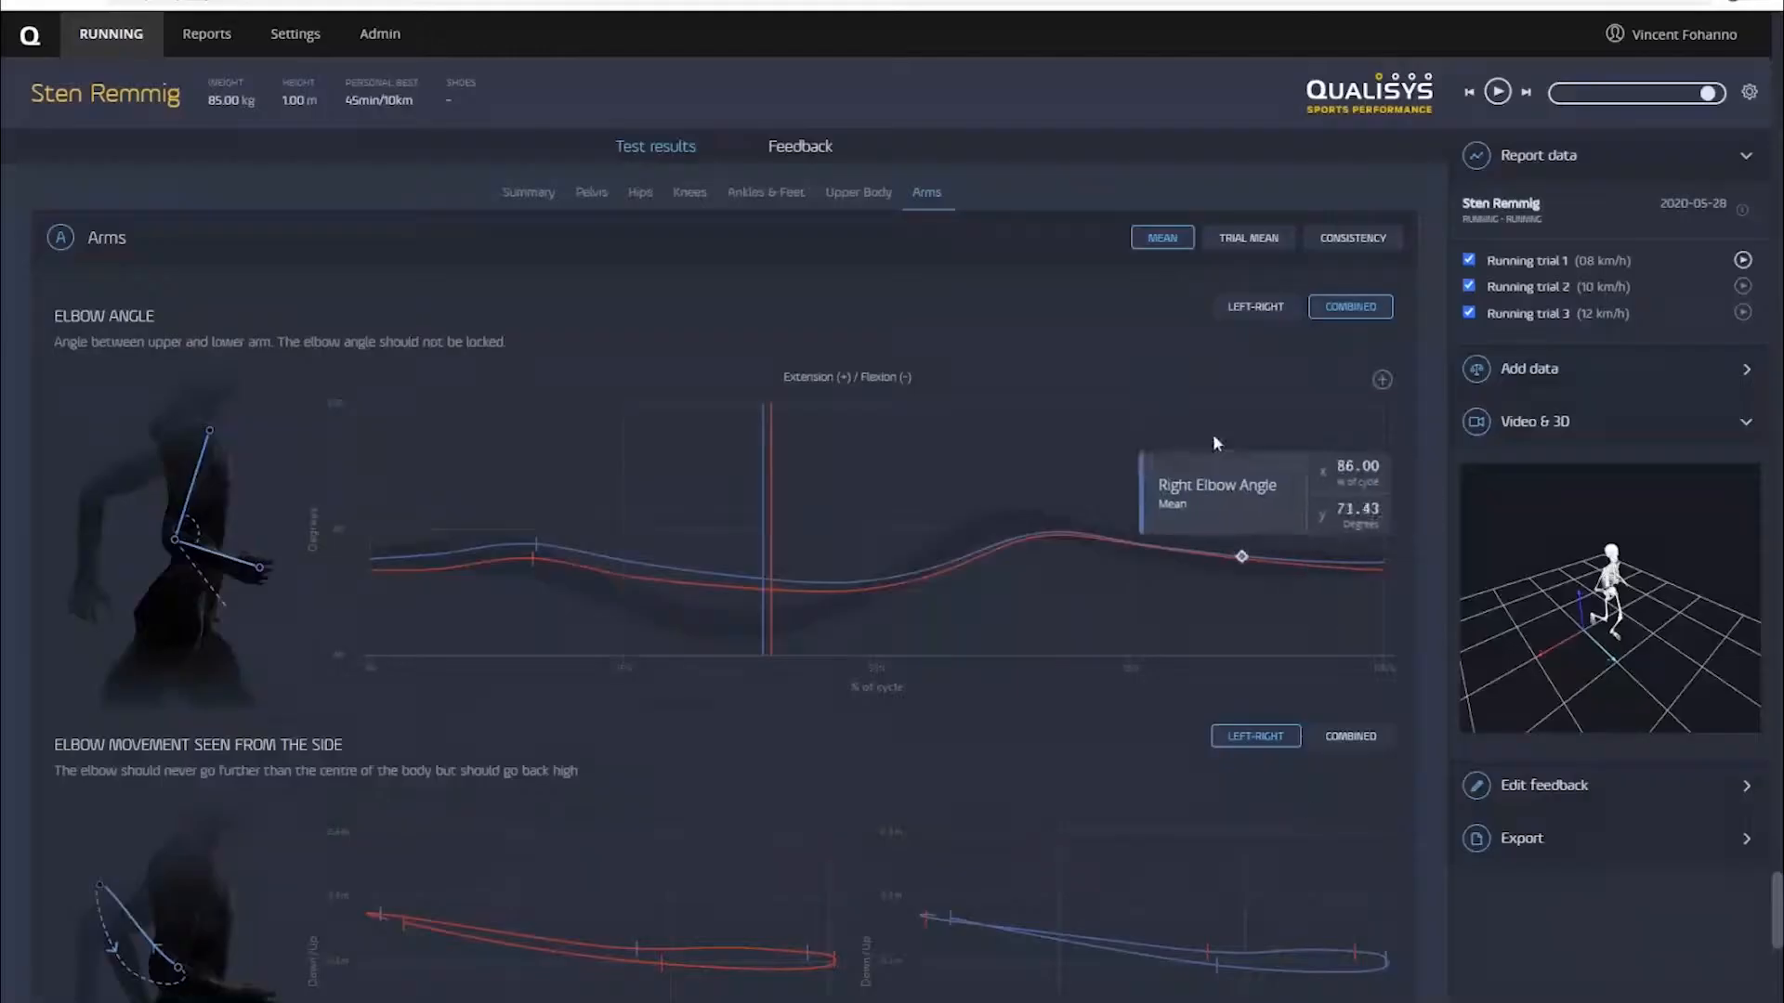
{"action": "mouse_move", "coordinate": [1164, 394]}
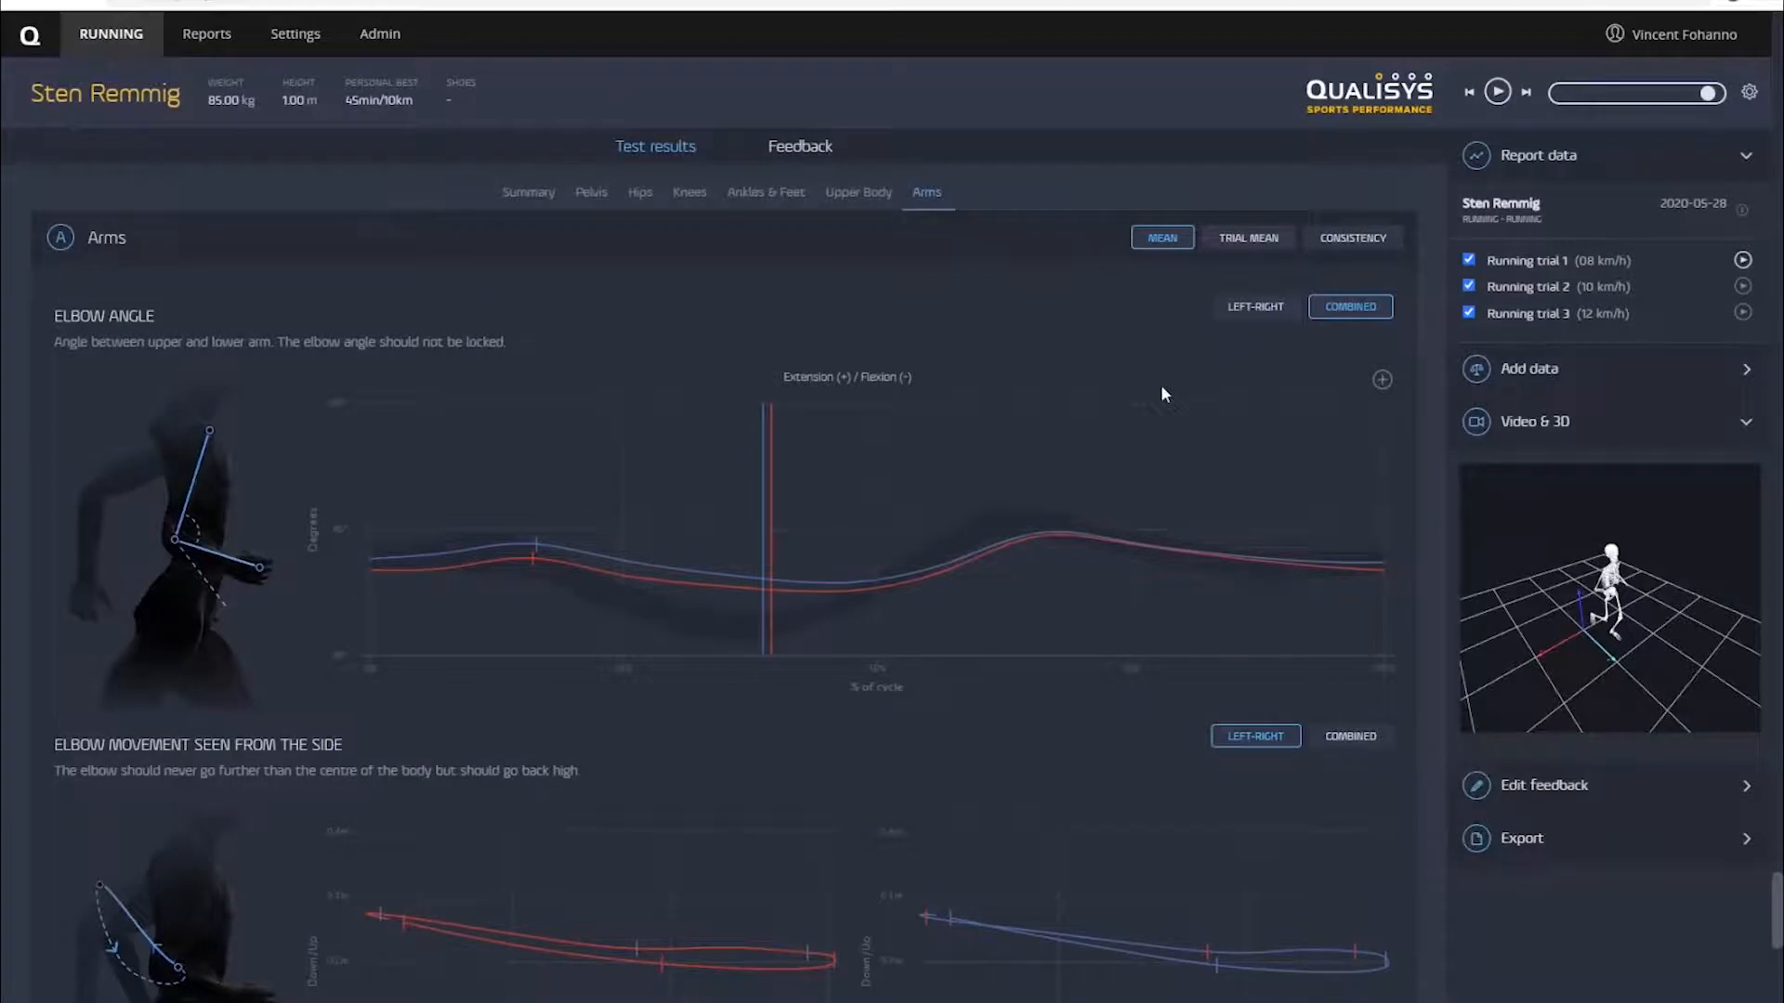
{"action": "mouse_move", "coordinate": [1433, 203]}
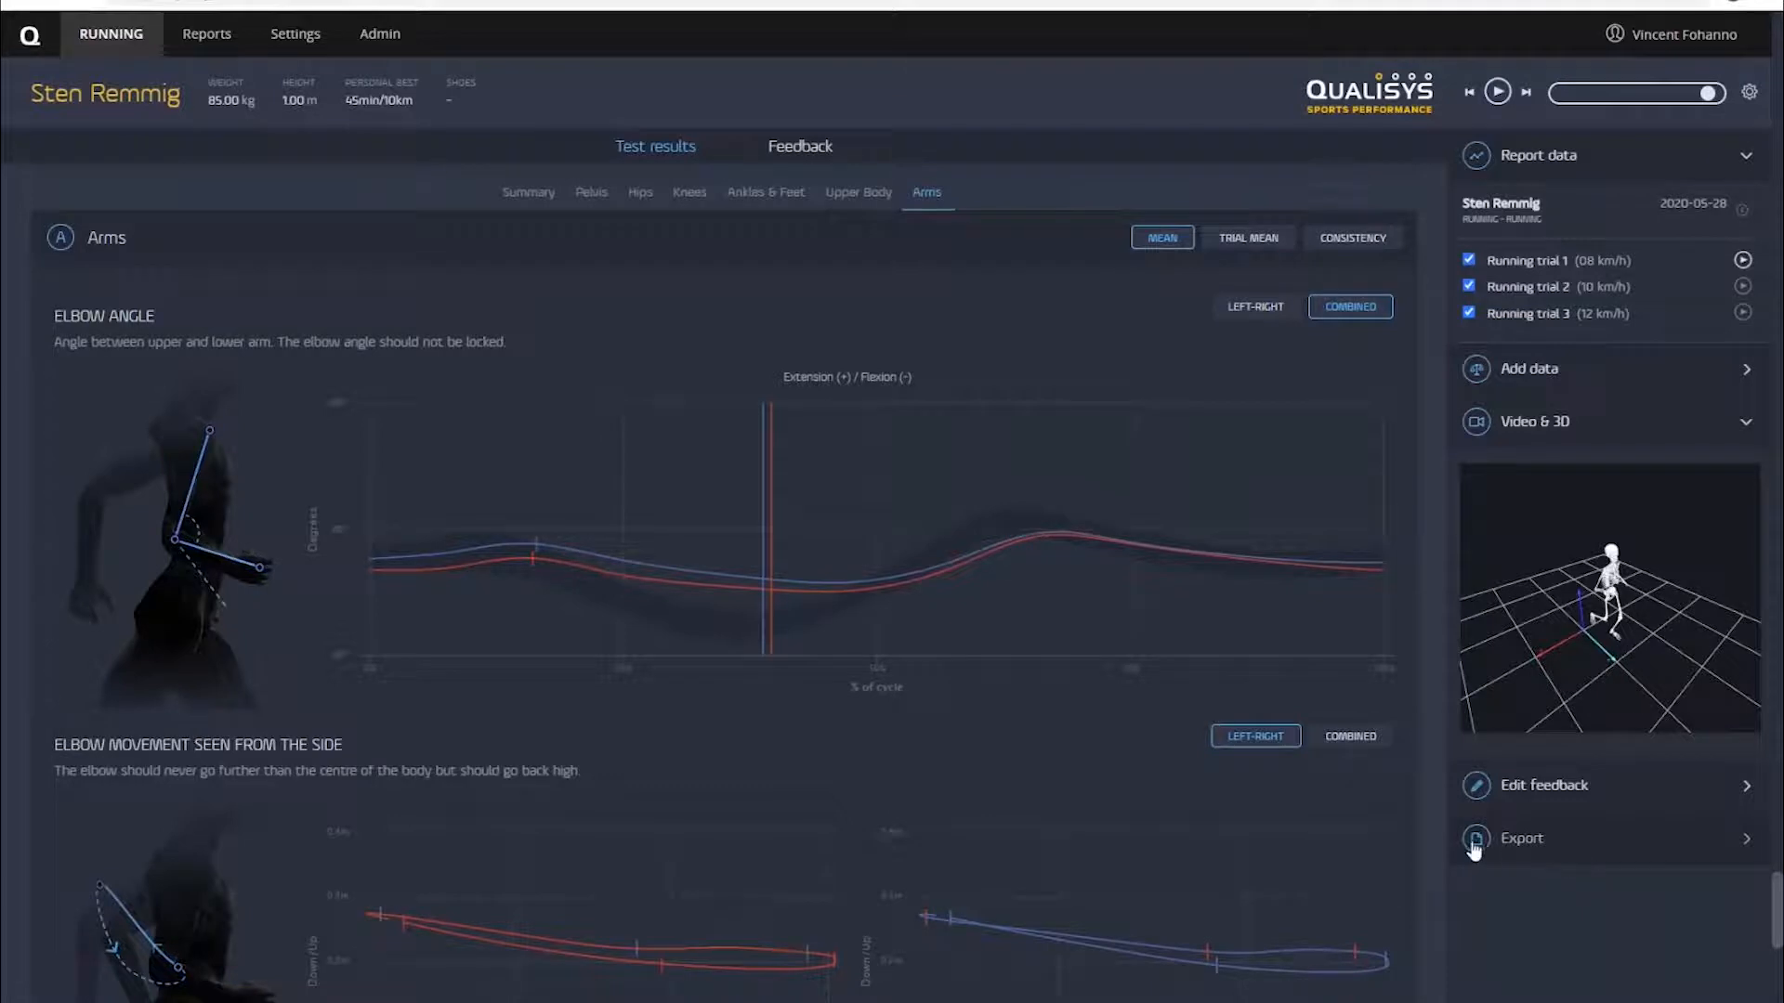
{"action": "mouse_move", "coordinate": [1568, 855]}
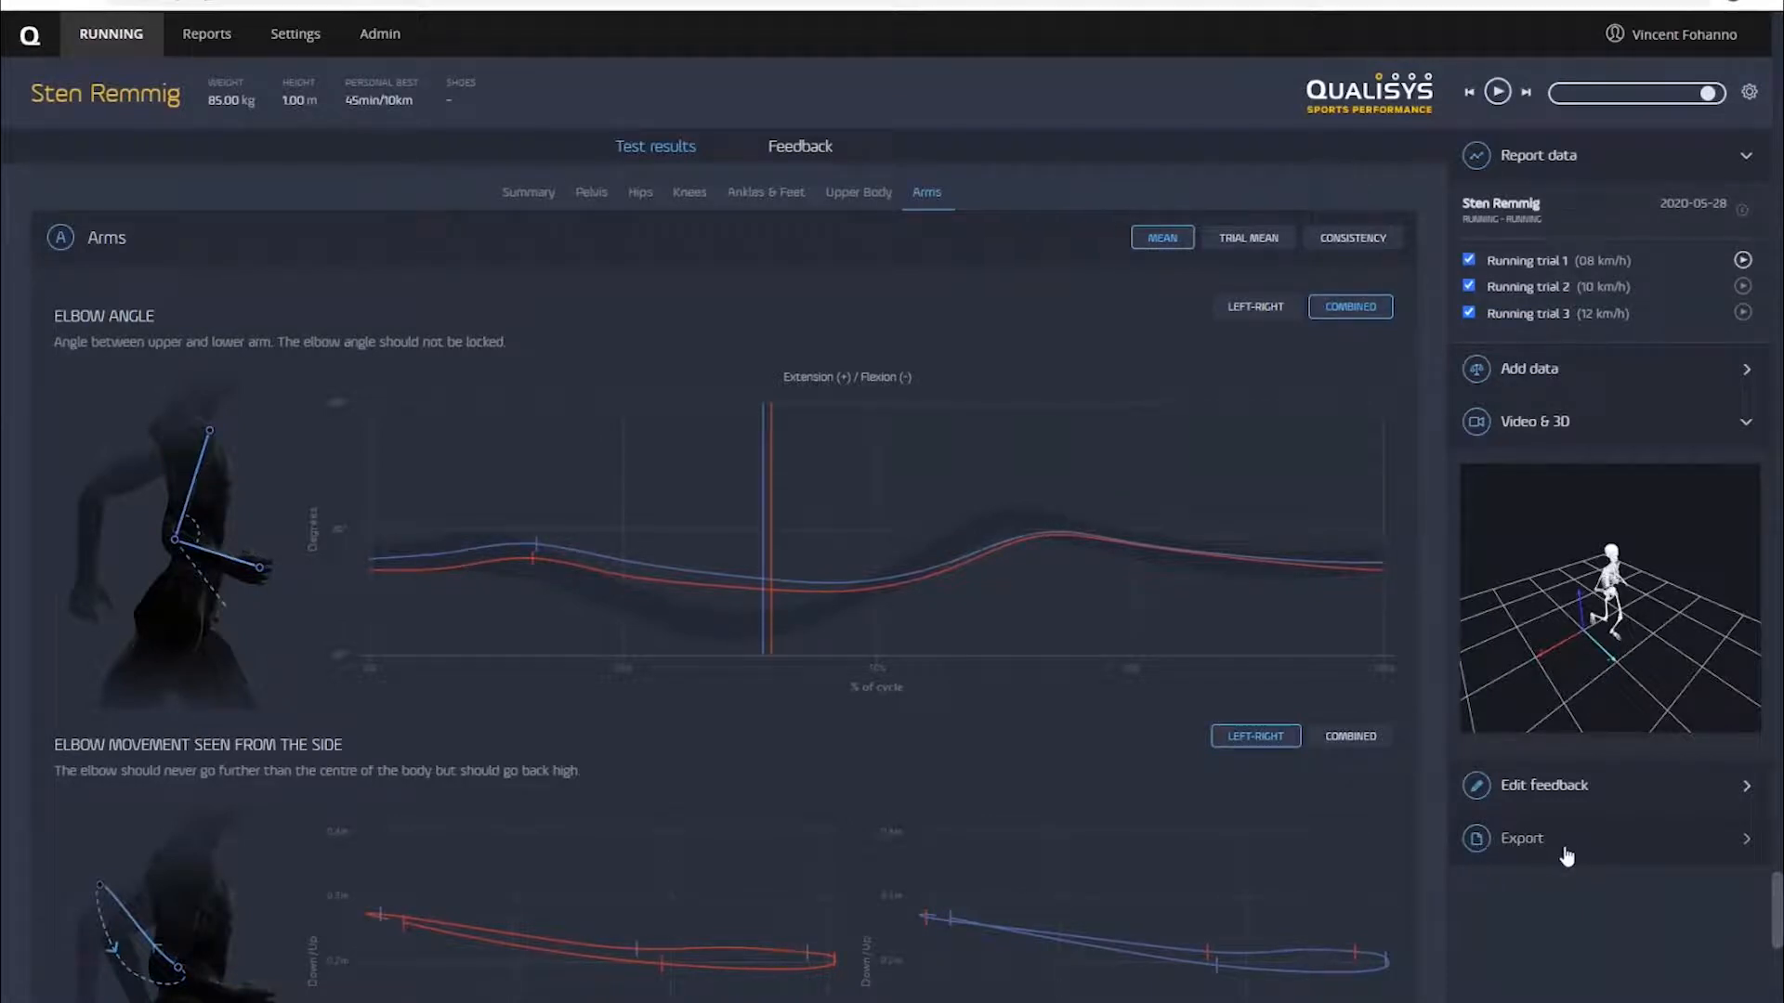
Expand the Export panel and choose A4 paper size for the PDF
{"action": "left_click", "coordinate": [1520, 838]}
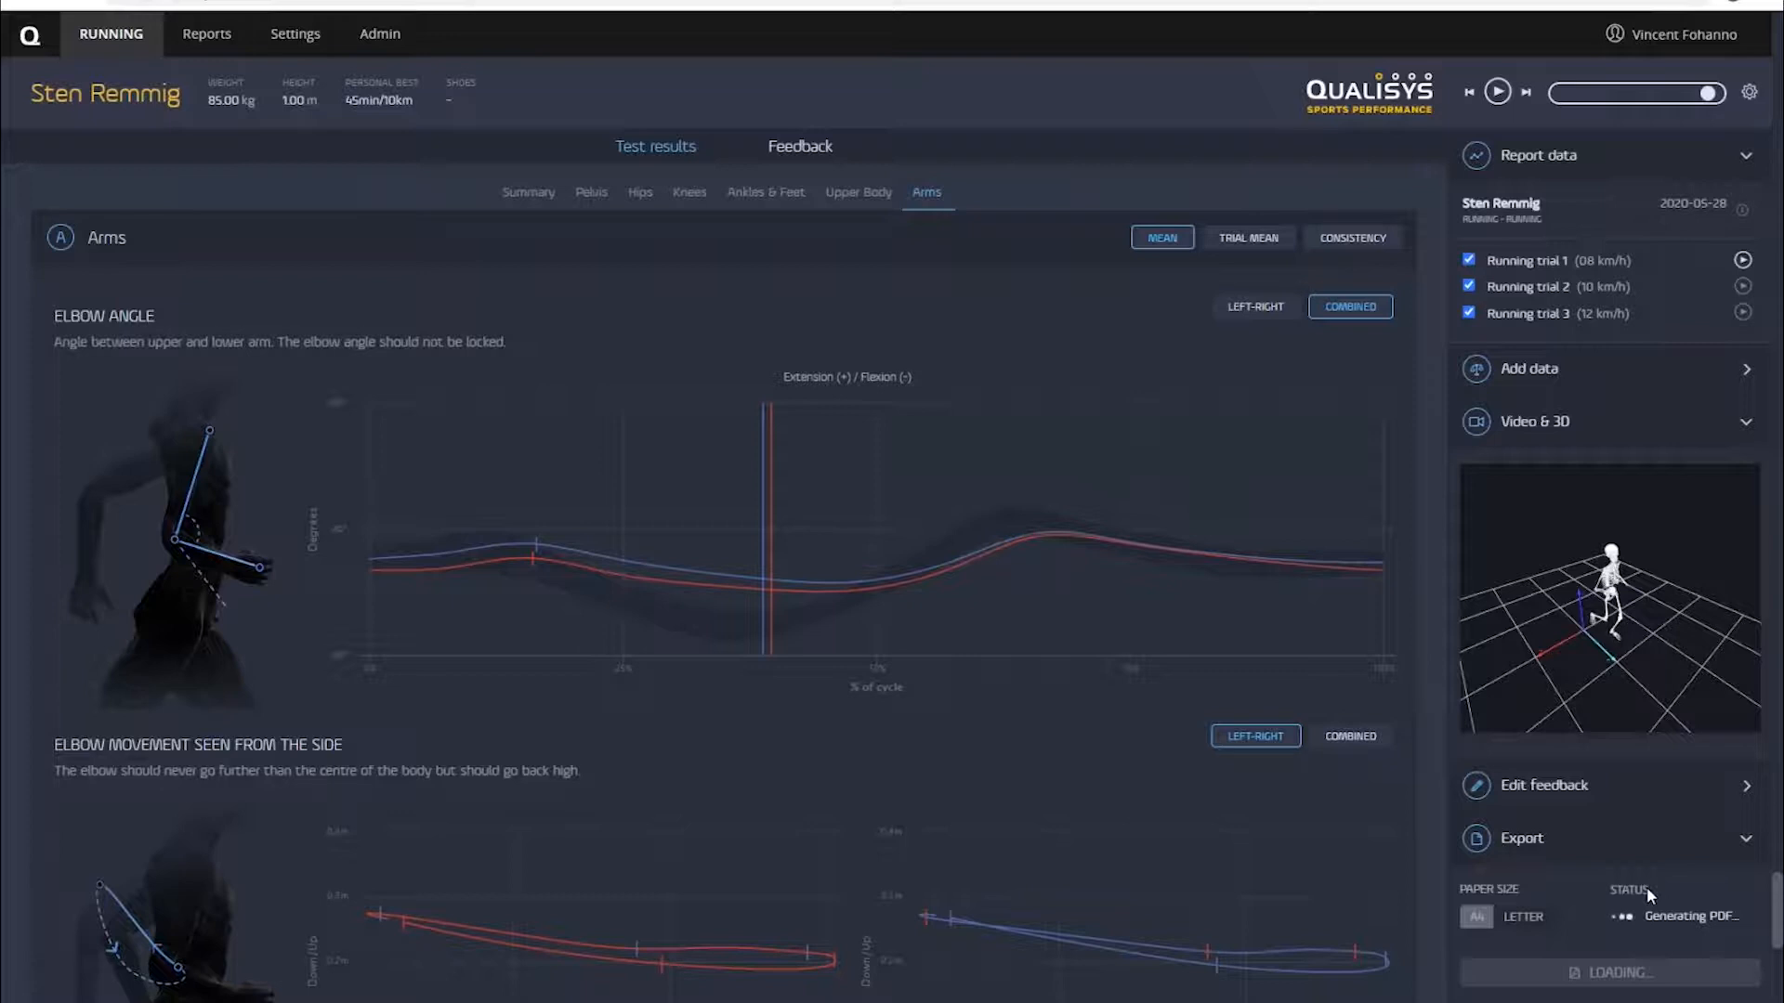
{"action": "mouse_move", "coordinate": [896, 589]}
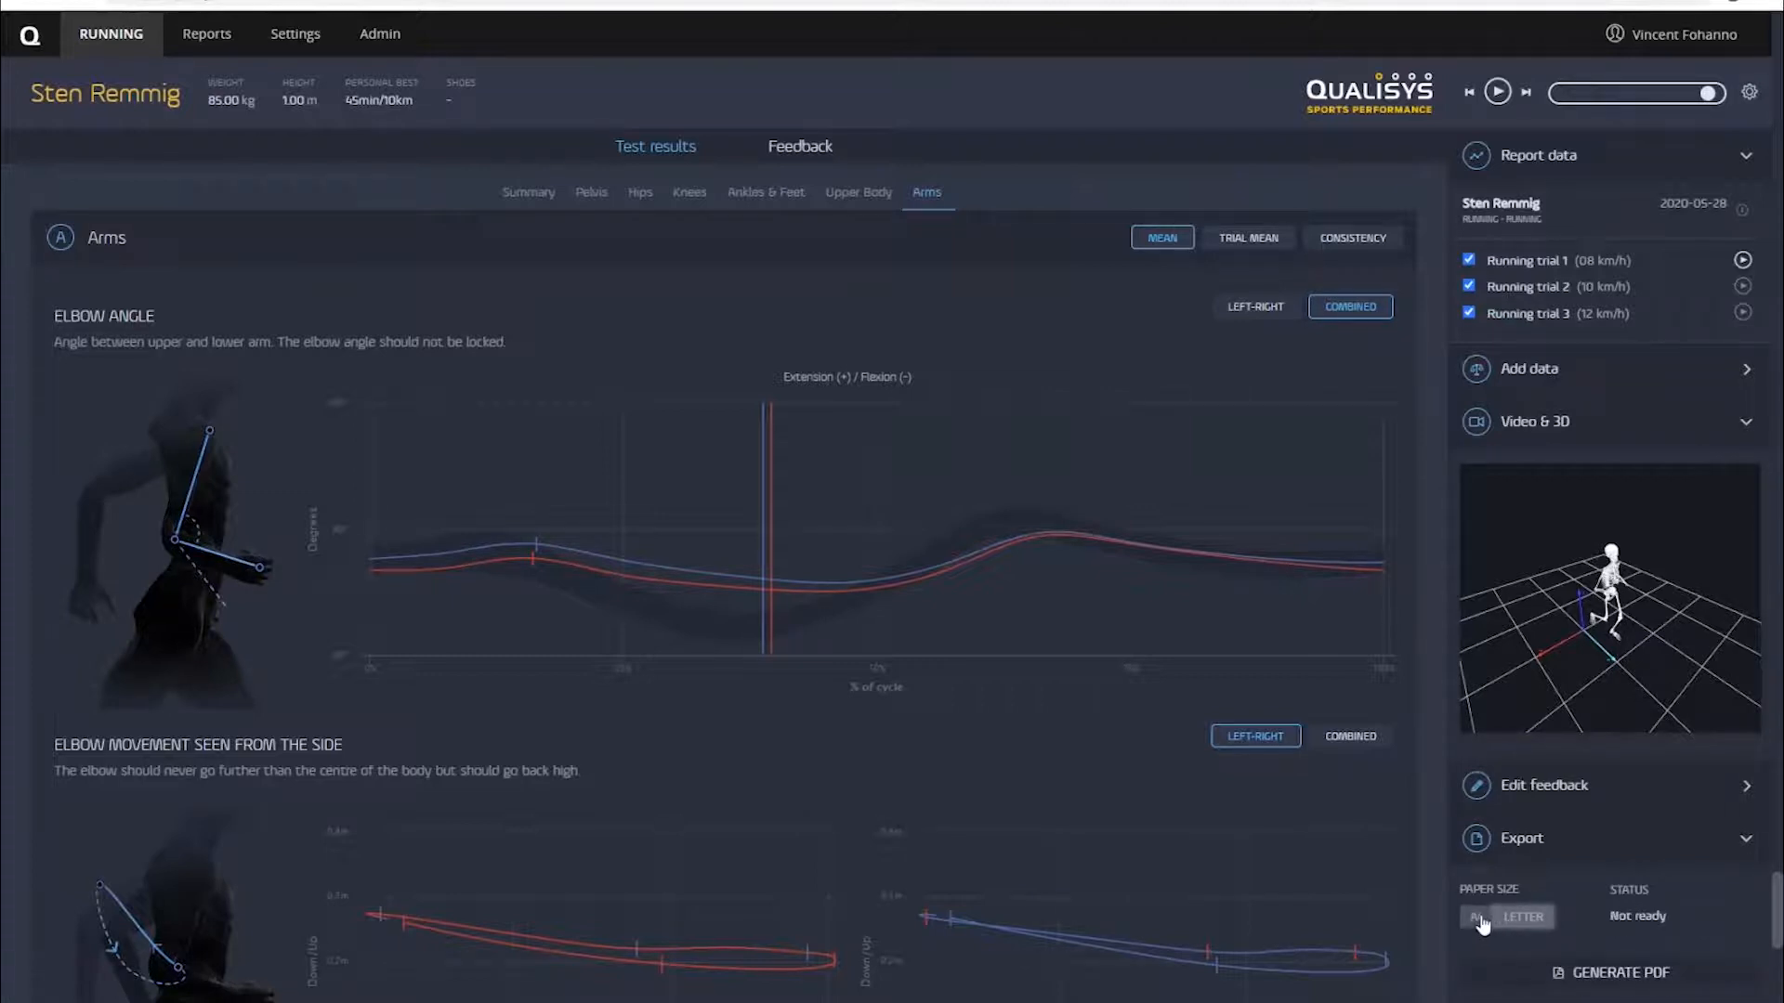
{"action": "left_click", "coordinate": [1609, 971]}
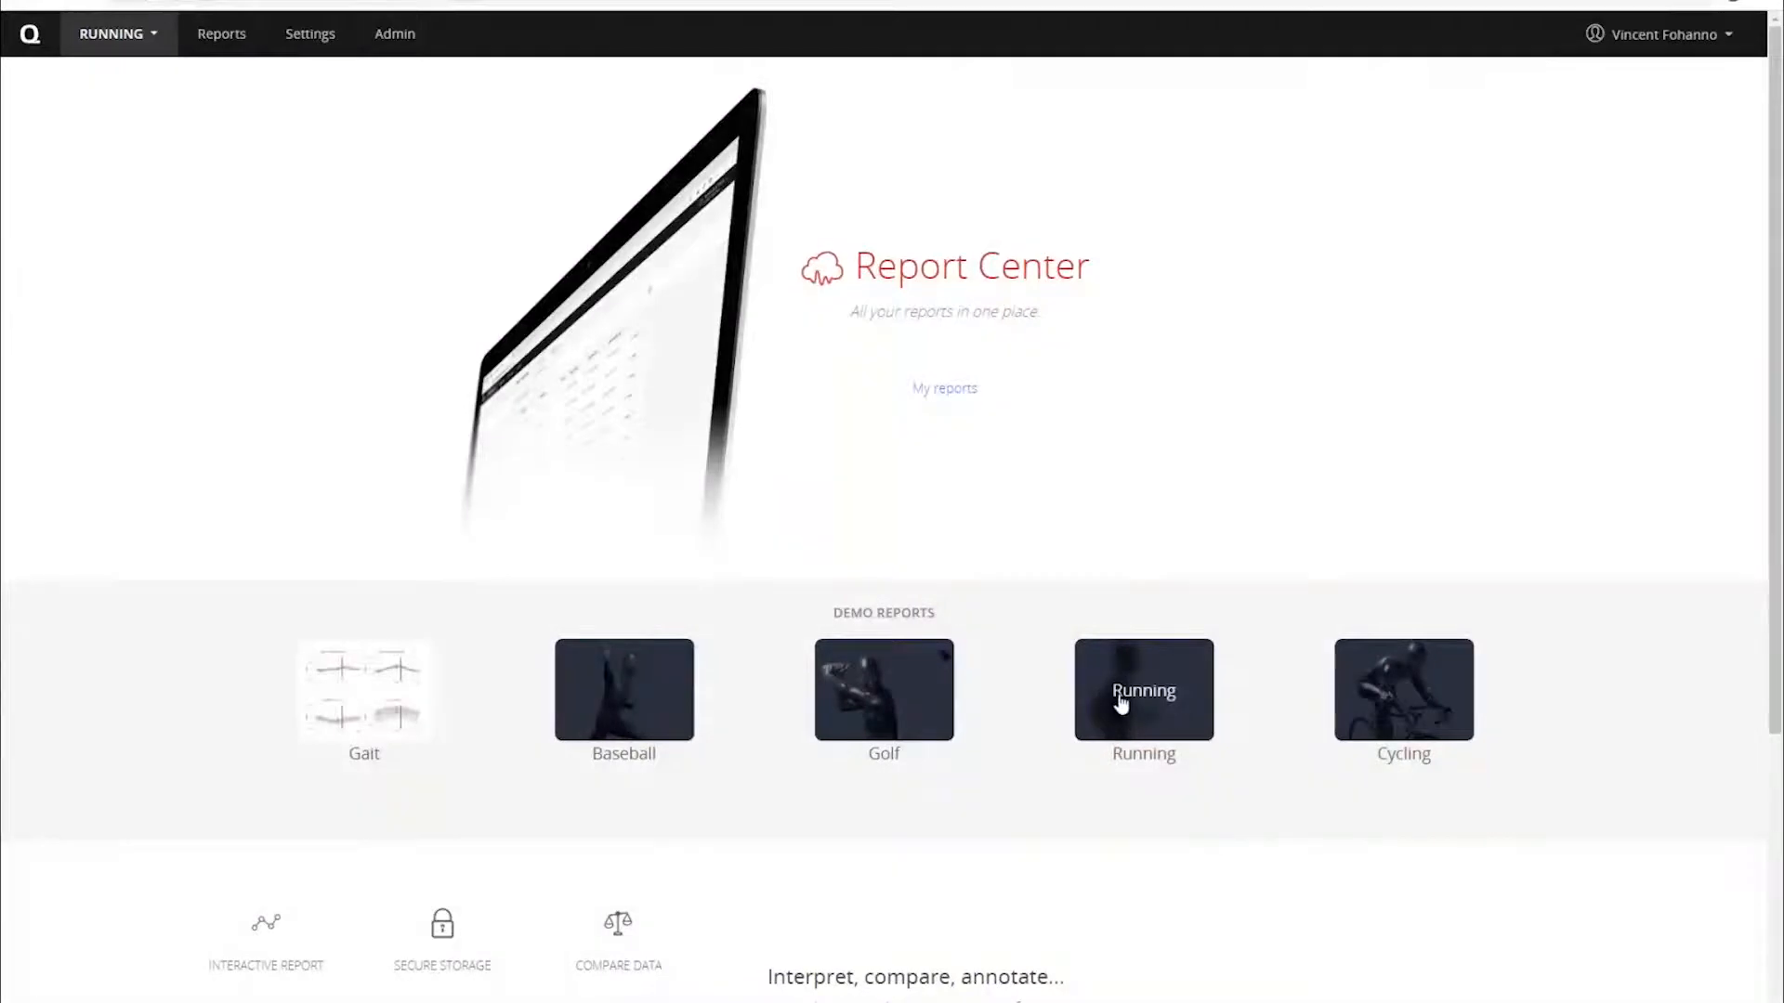
{"action": "mouse_move", "coordinate": [323, 163]}
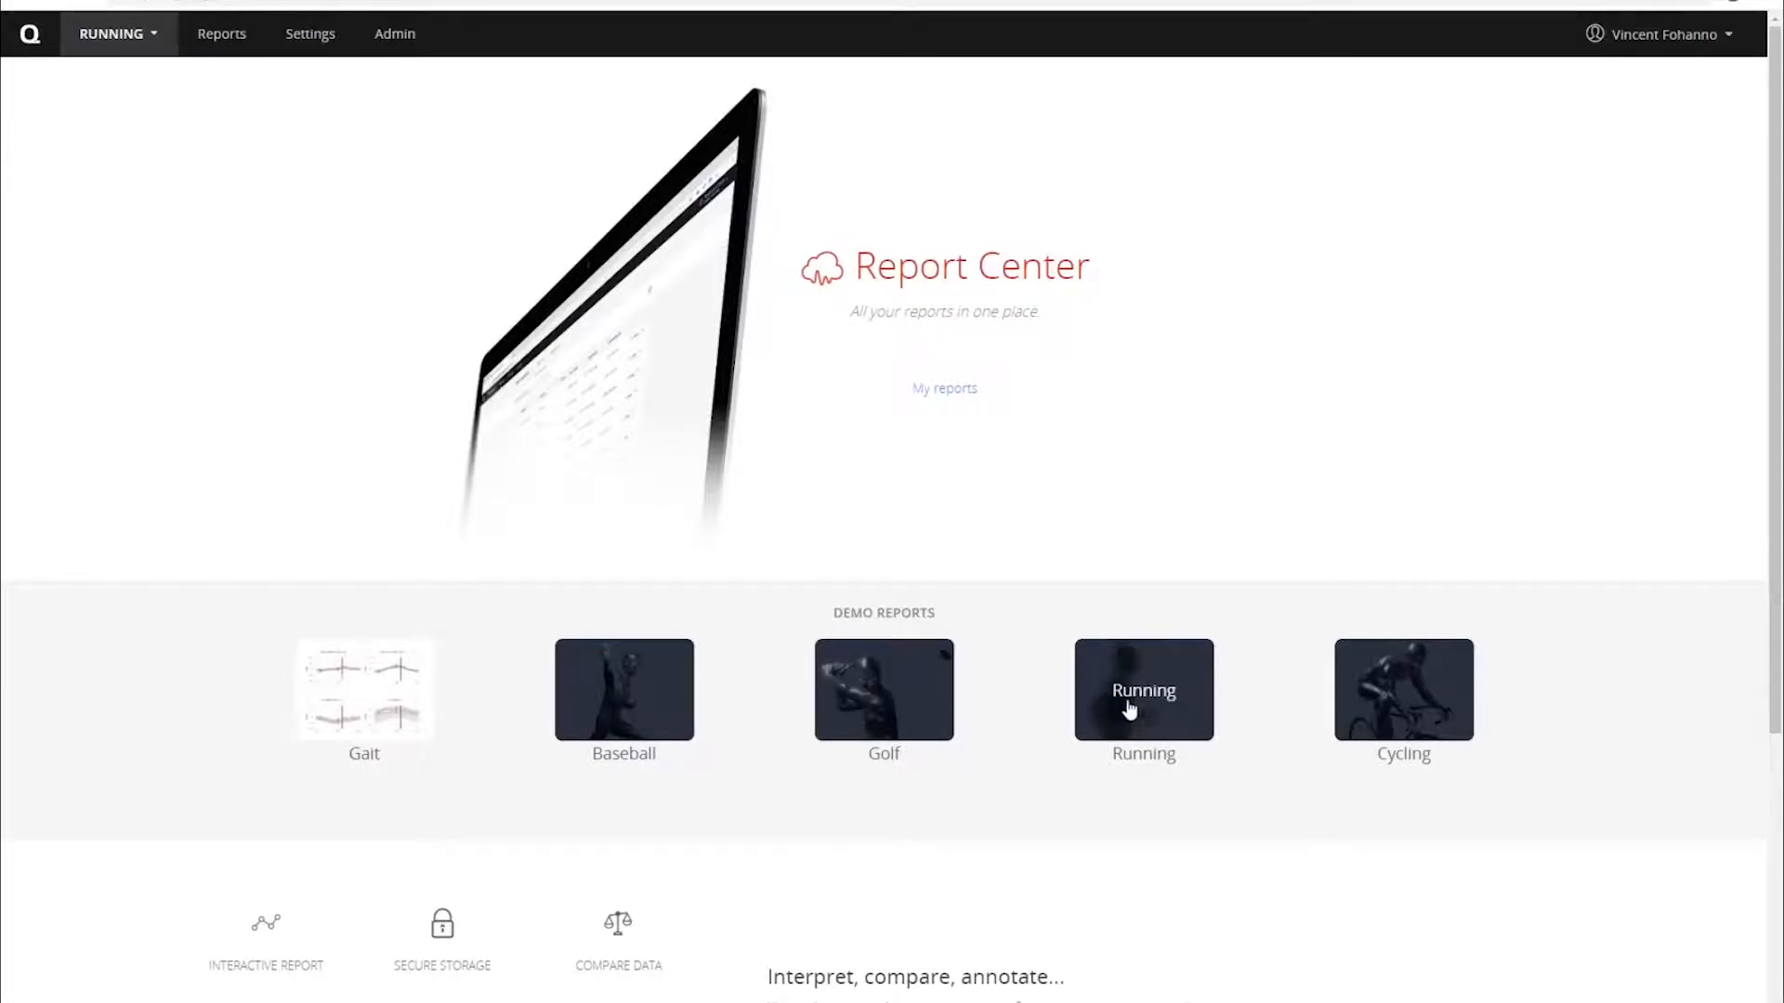
{"action": "left_click", "coordinate": [1142, 689]}
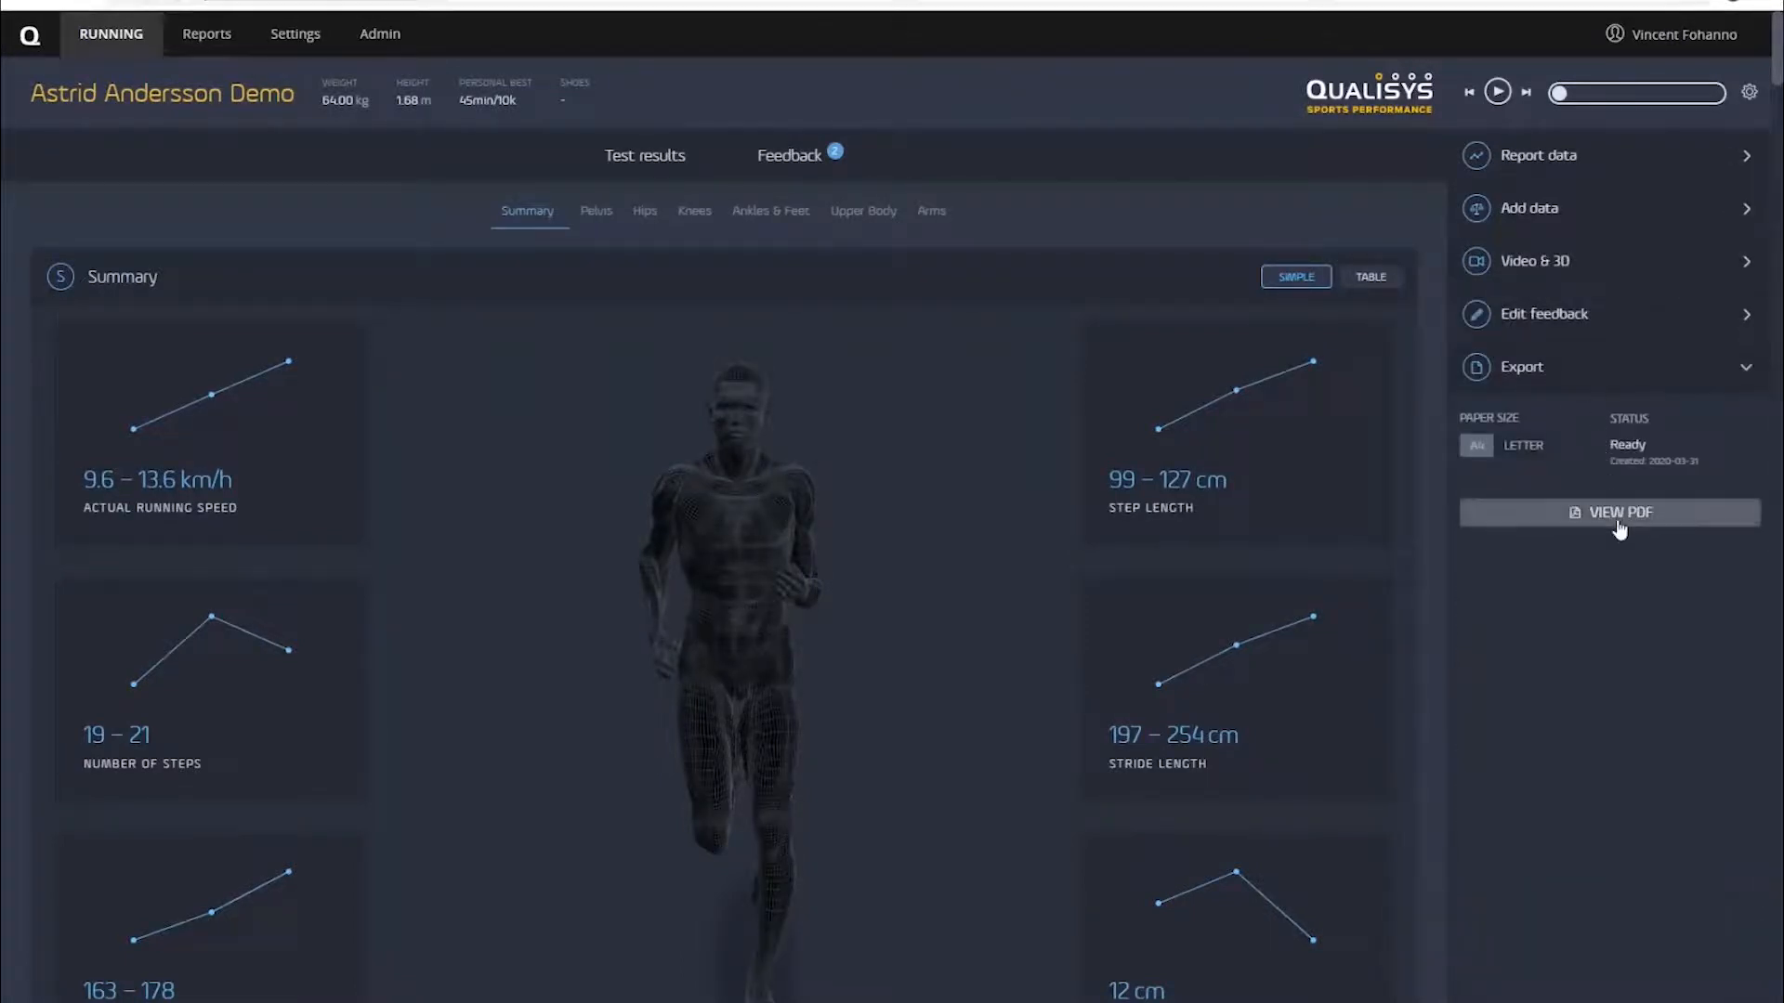
View the demo report's generated PDF summary pages, then return to its Feedback notes
{"action": "left_click", "coordinate": [1609, 513]}
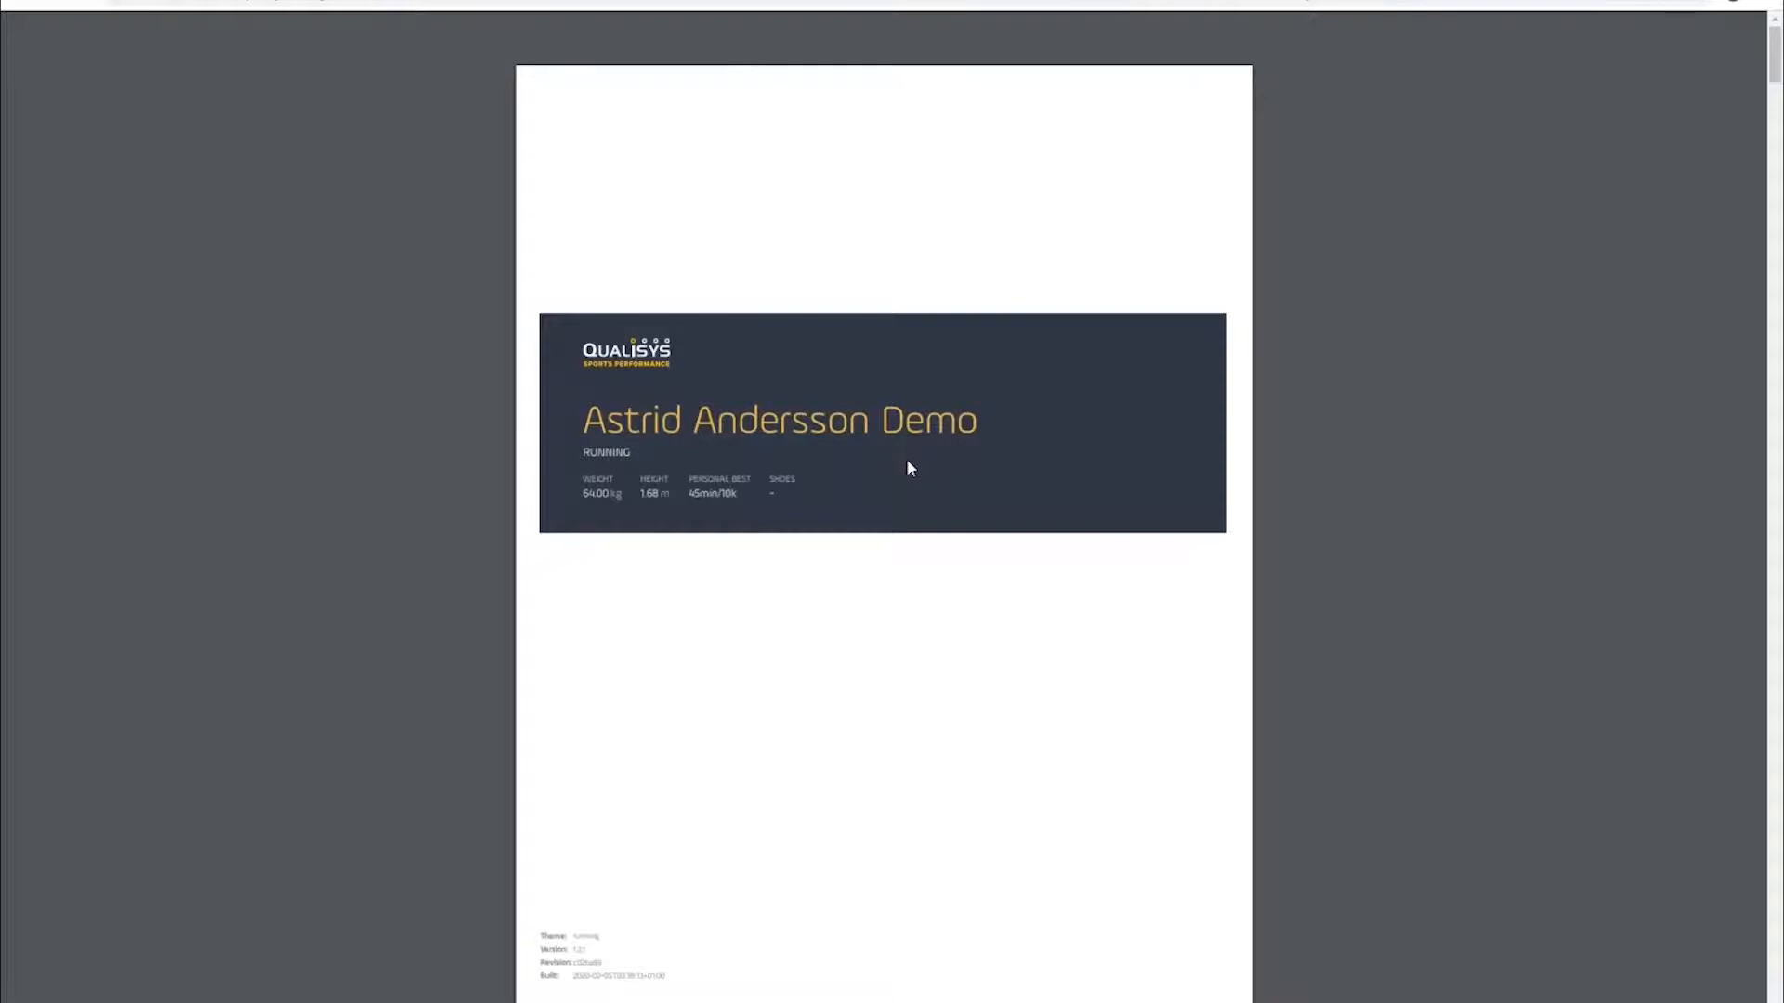
{"action": "scroll", "scroll_direction": "down", "scroll_amount": 3}
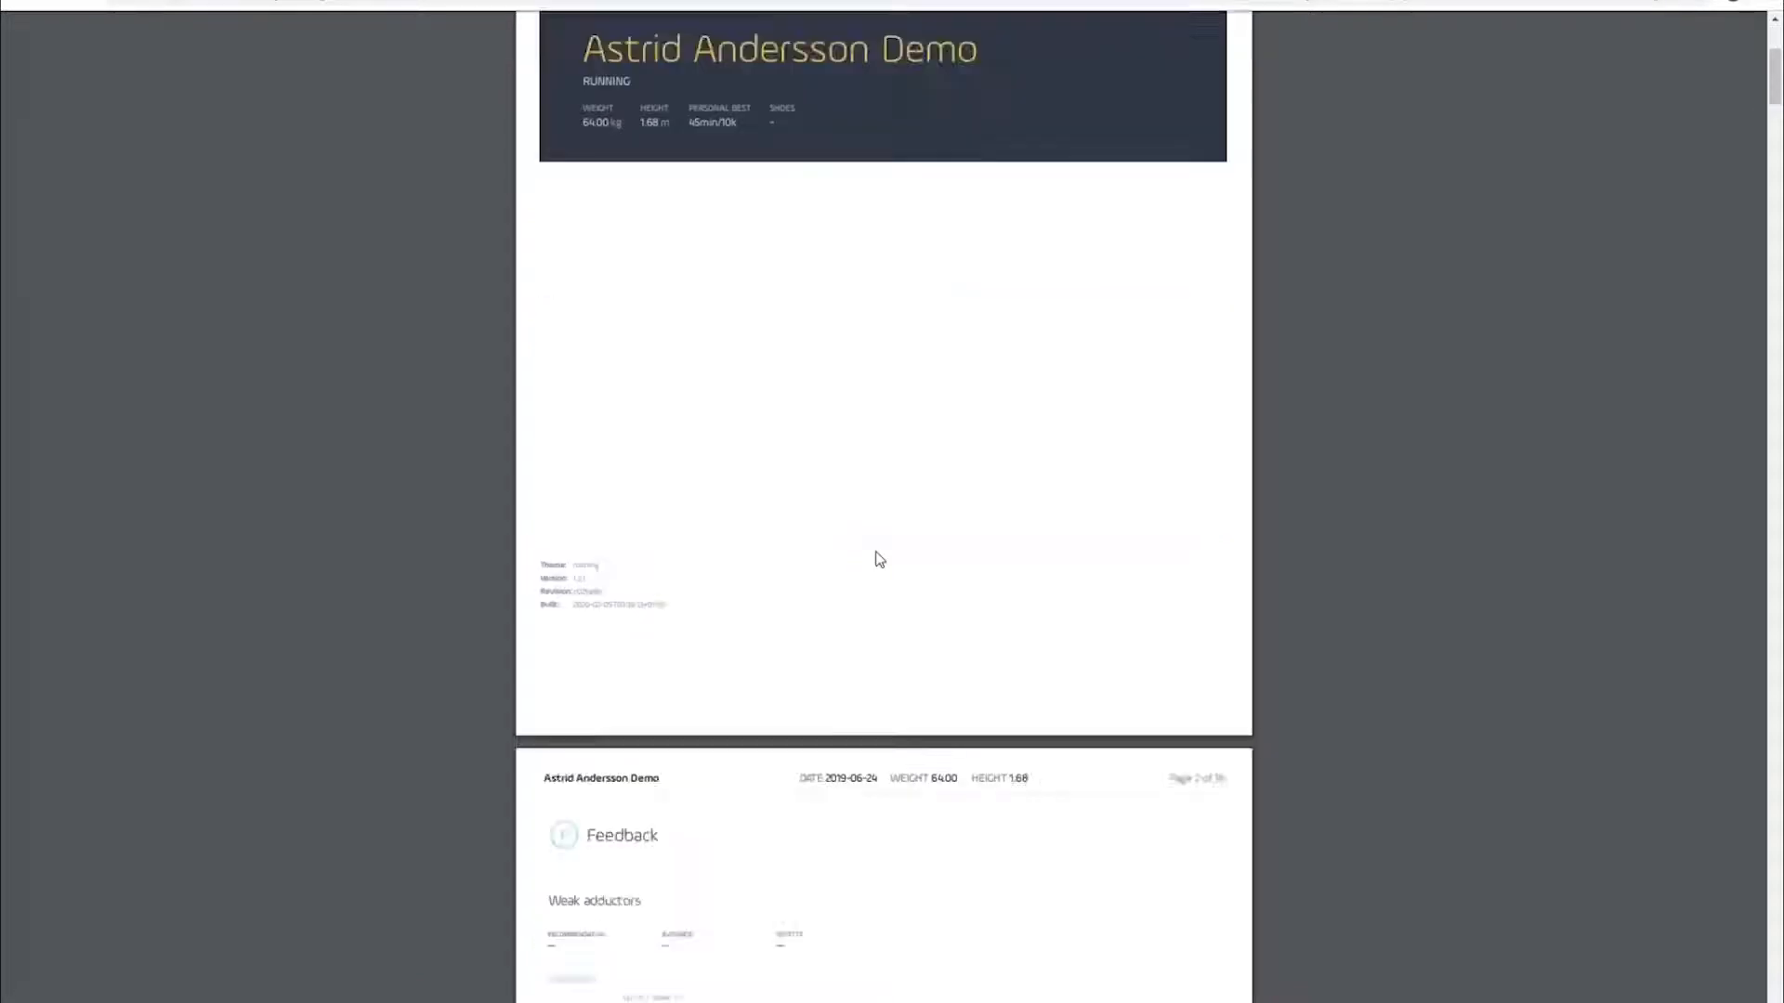
{"action": "scroll", "scroll_direction": "down", "scroll_amount": 3}
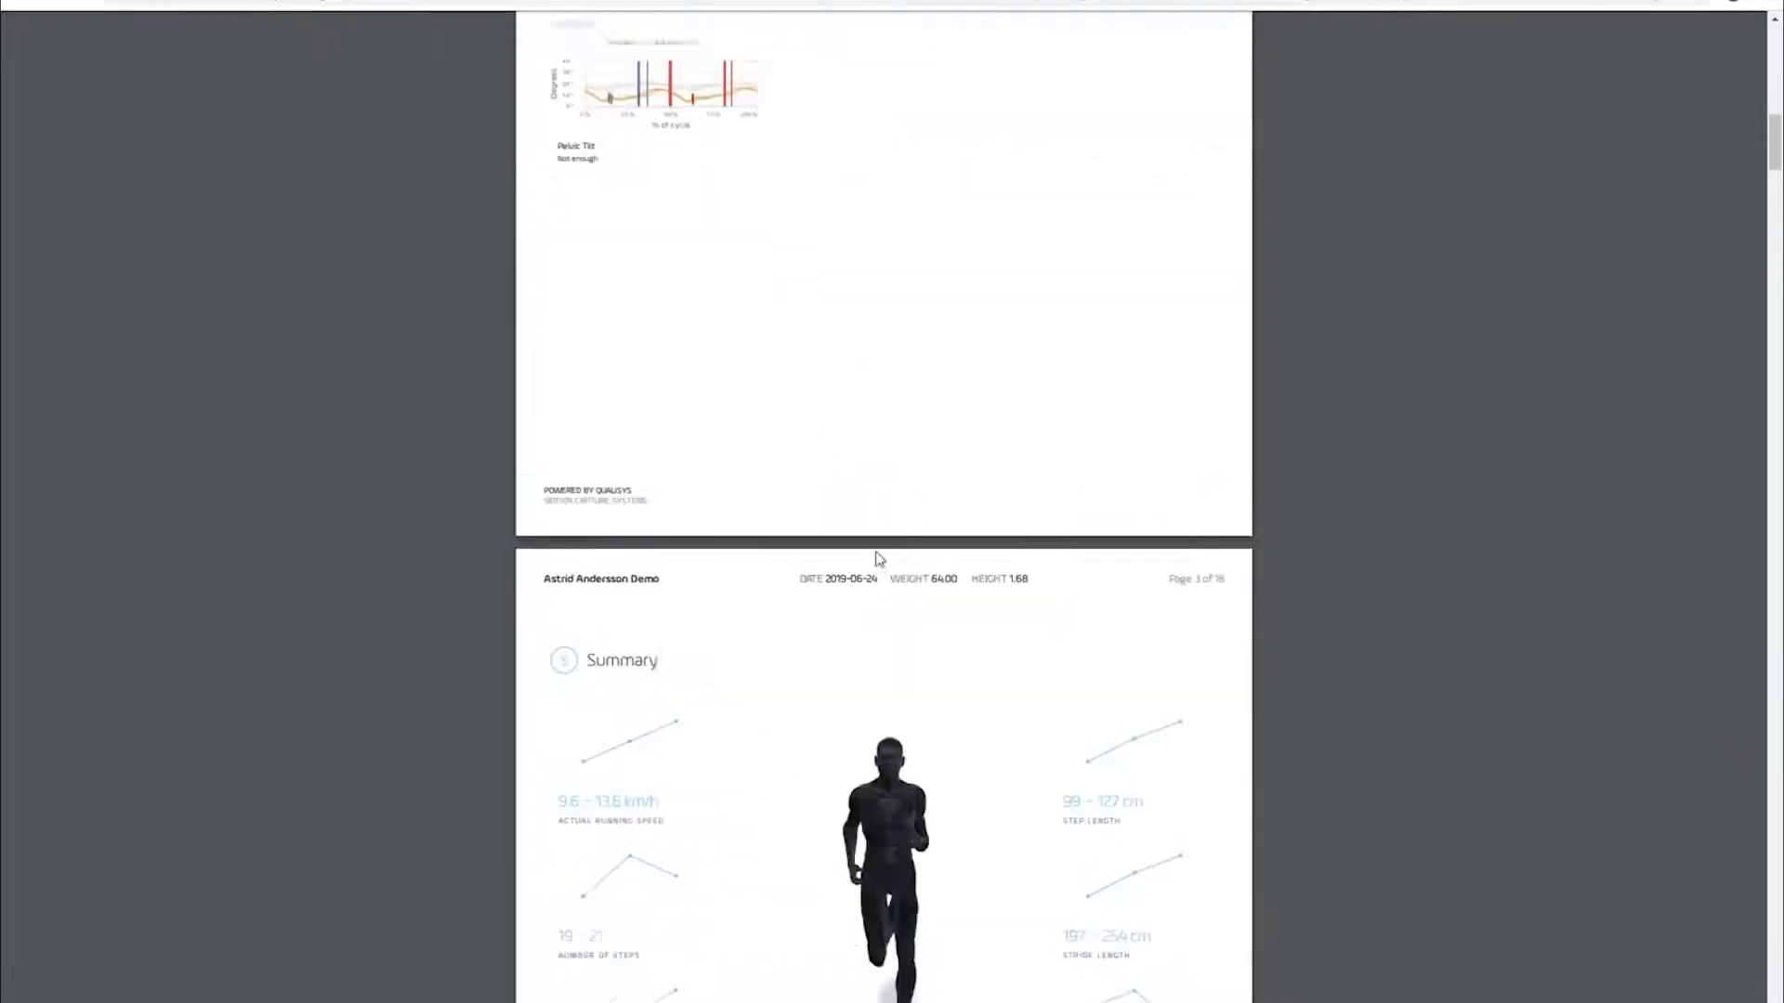
{"action": "scroll", "scroll_direction": "down", "scroll_amount": 3}
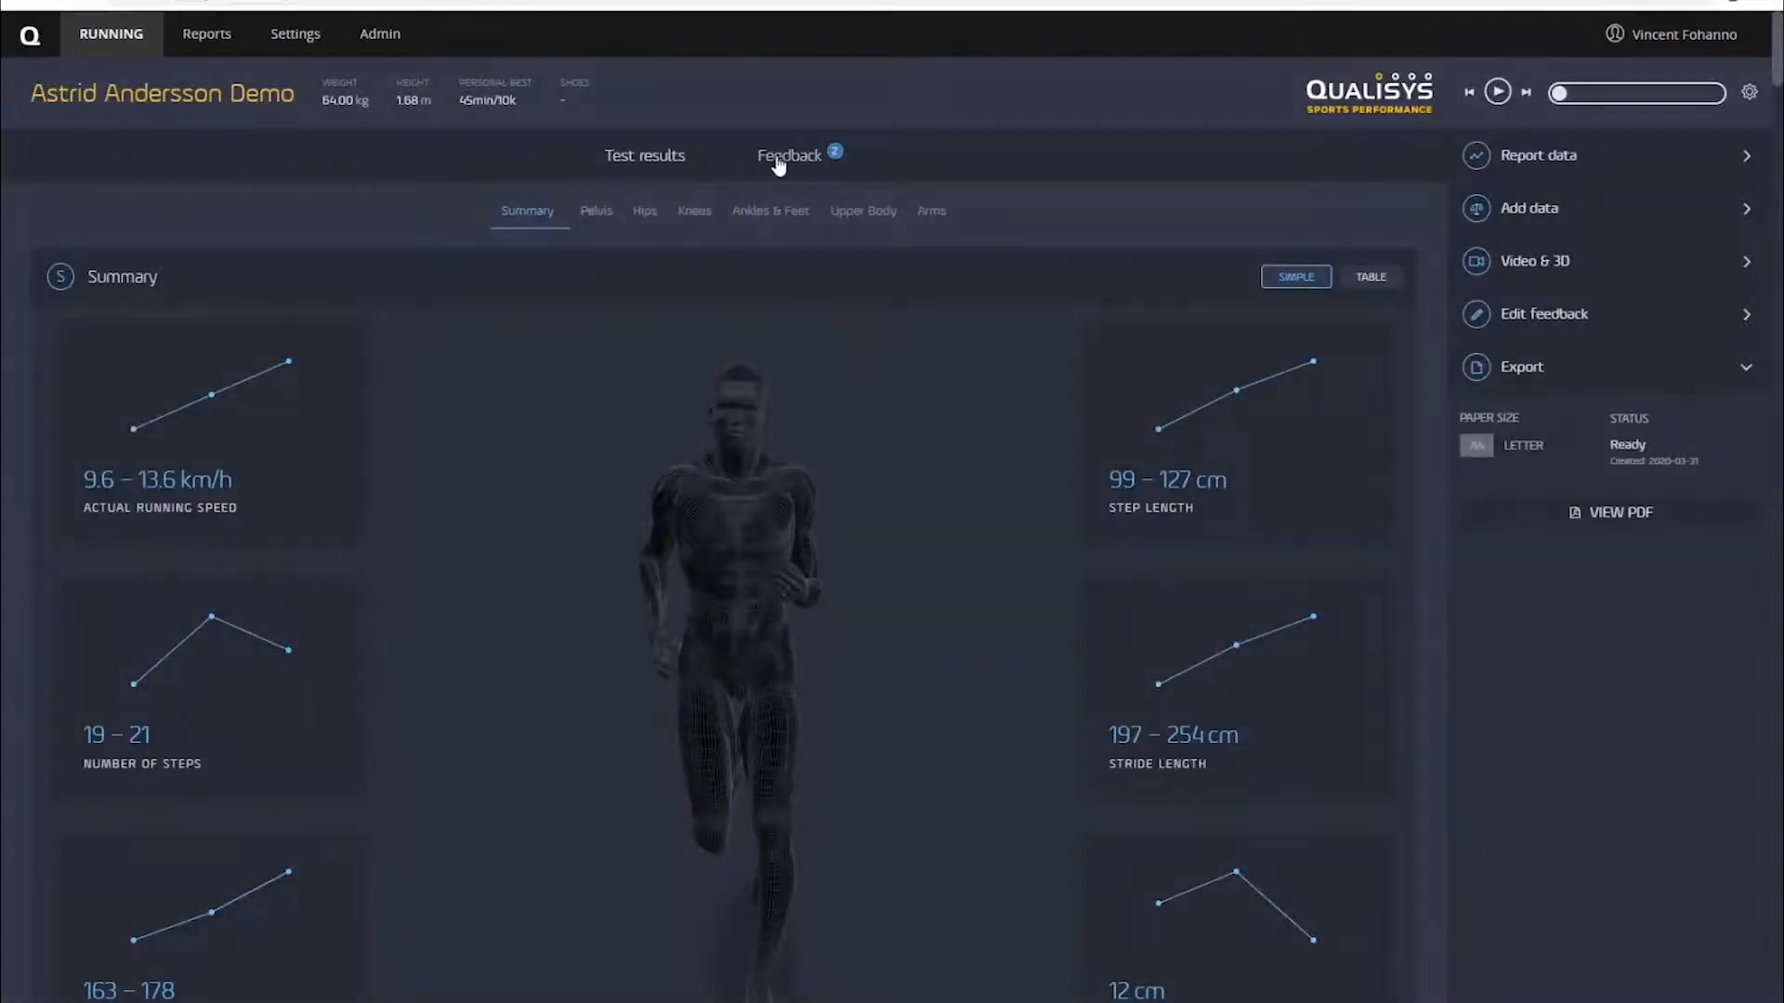
{"action": "left_click", "coordinate": [788, 156]}
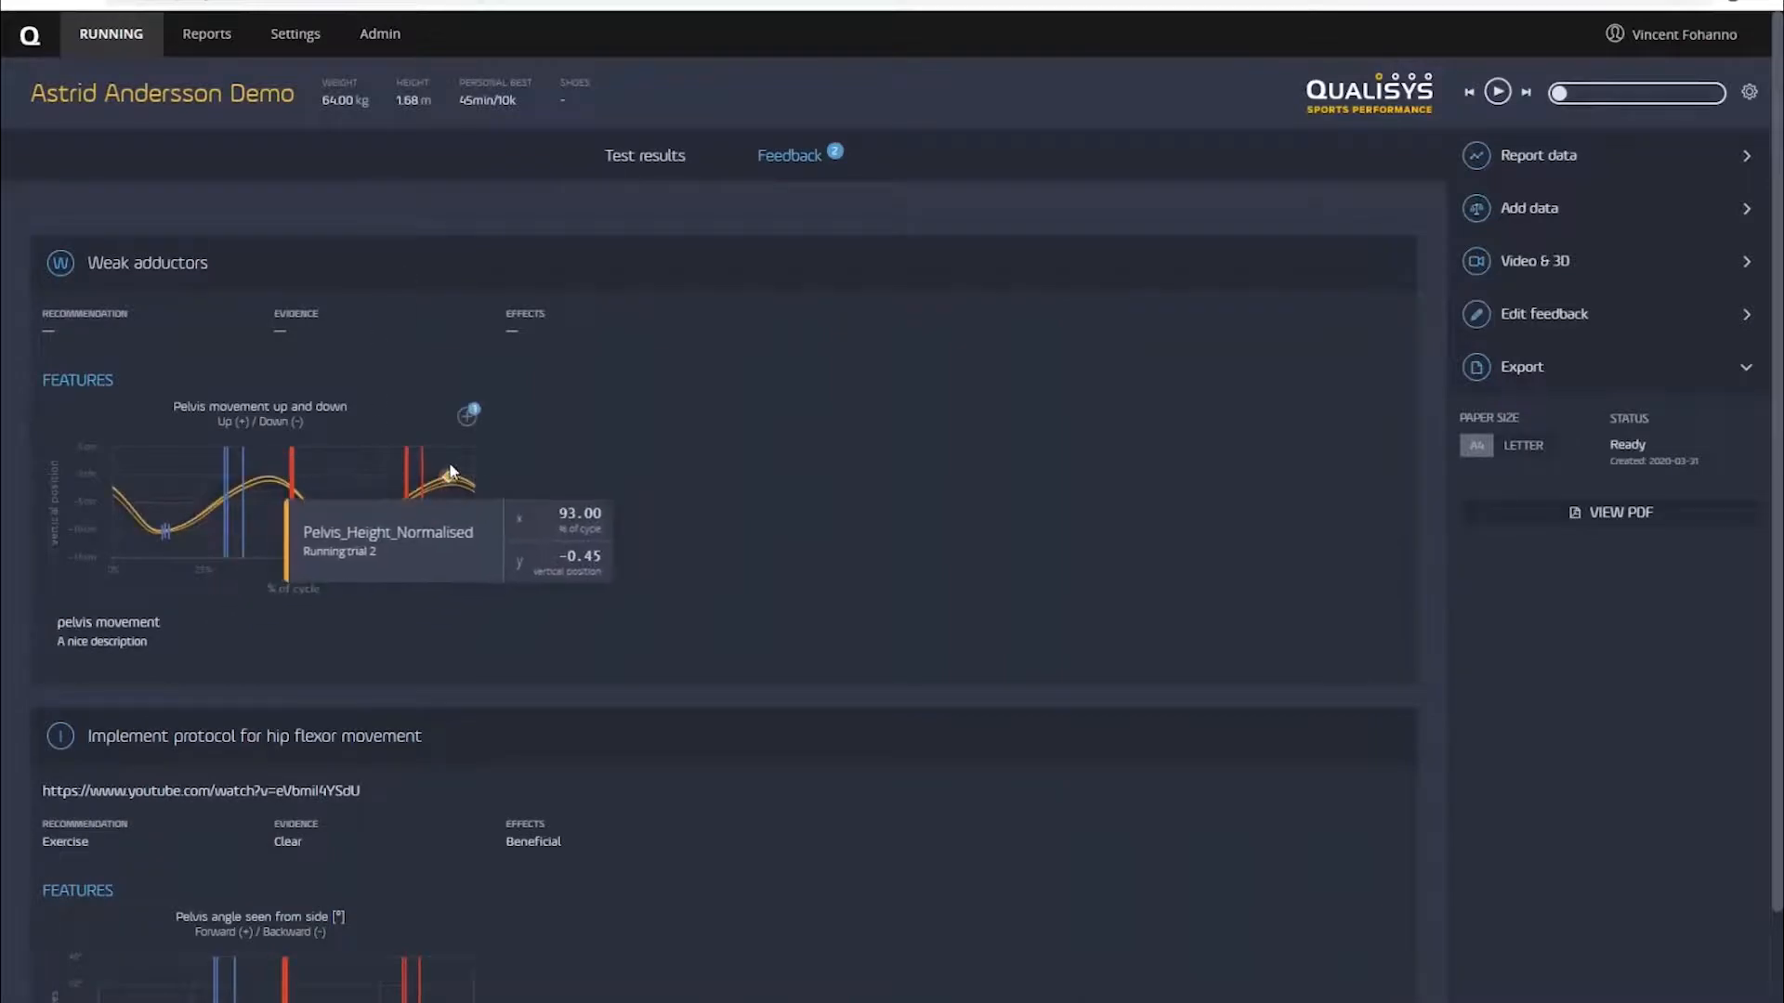
Reopen the PDF and page through the data table, Hips, Knees and Ankles pages
{"action": "left_click", "coordinate": [1610, 513]}
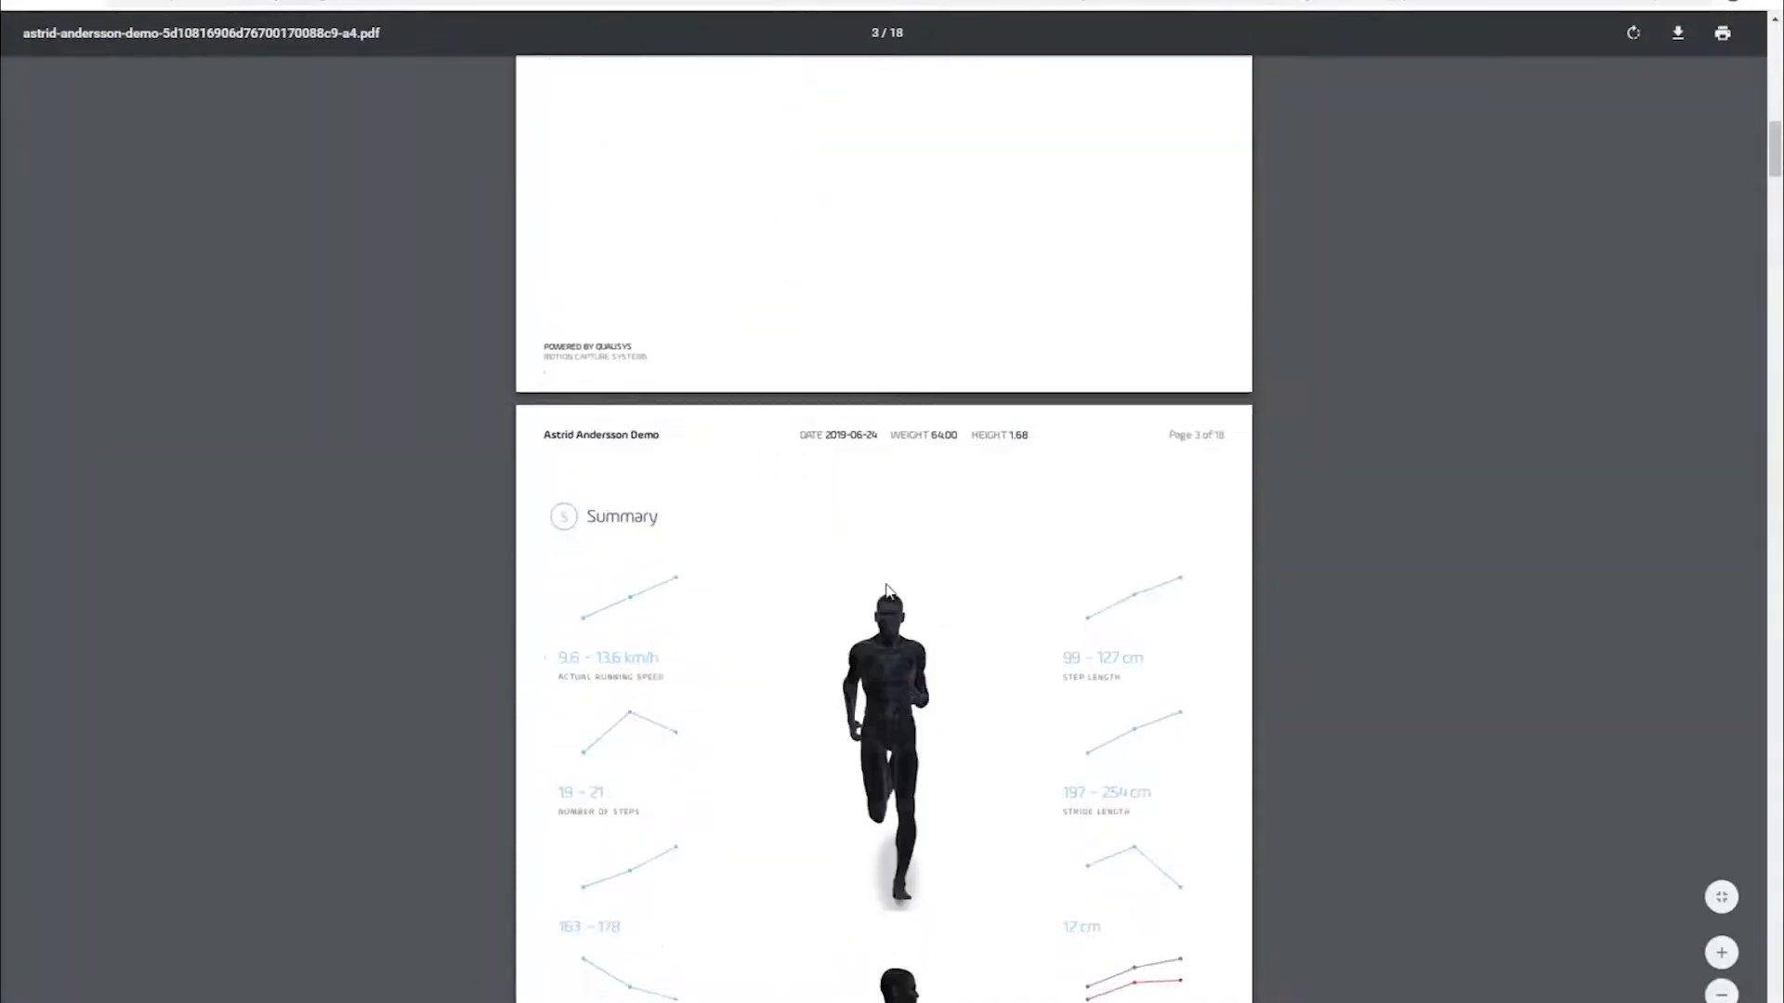
{"action": "scroll", "scroll_direction": "down", "scroll_amount": 3}
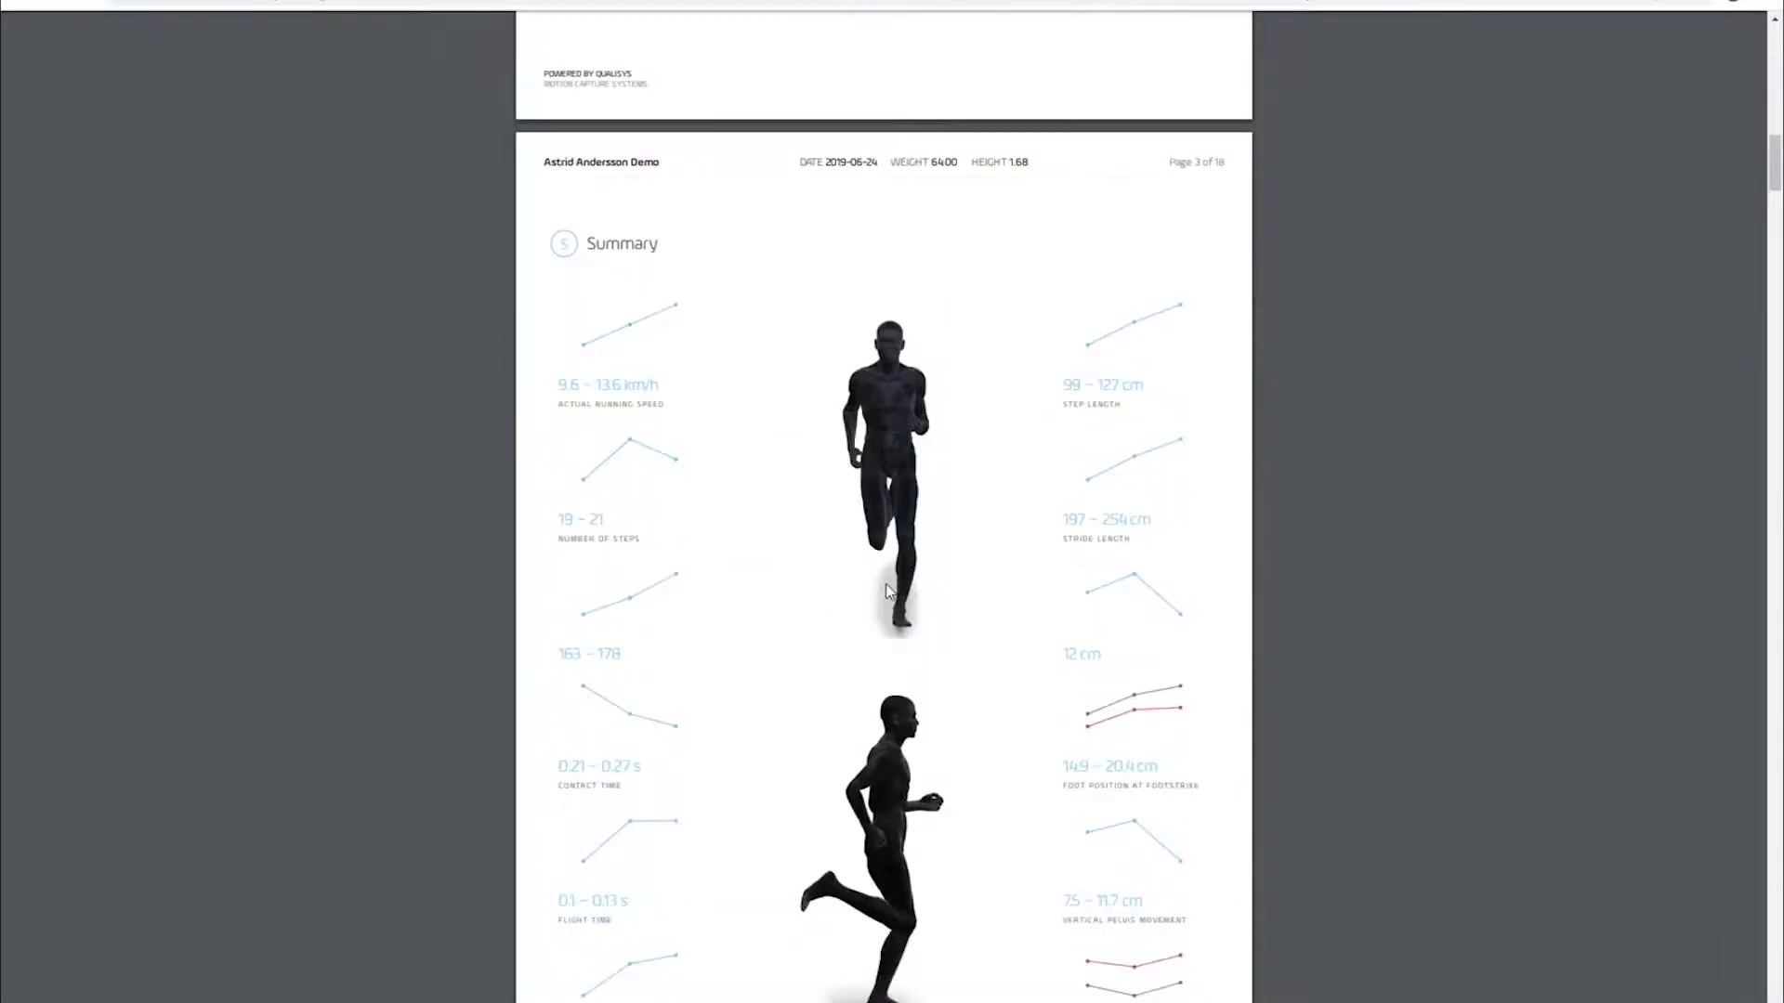
{"action": "scroll", "scroll_direction": "down", "scroll_amount": 3}
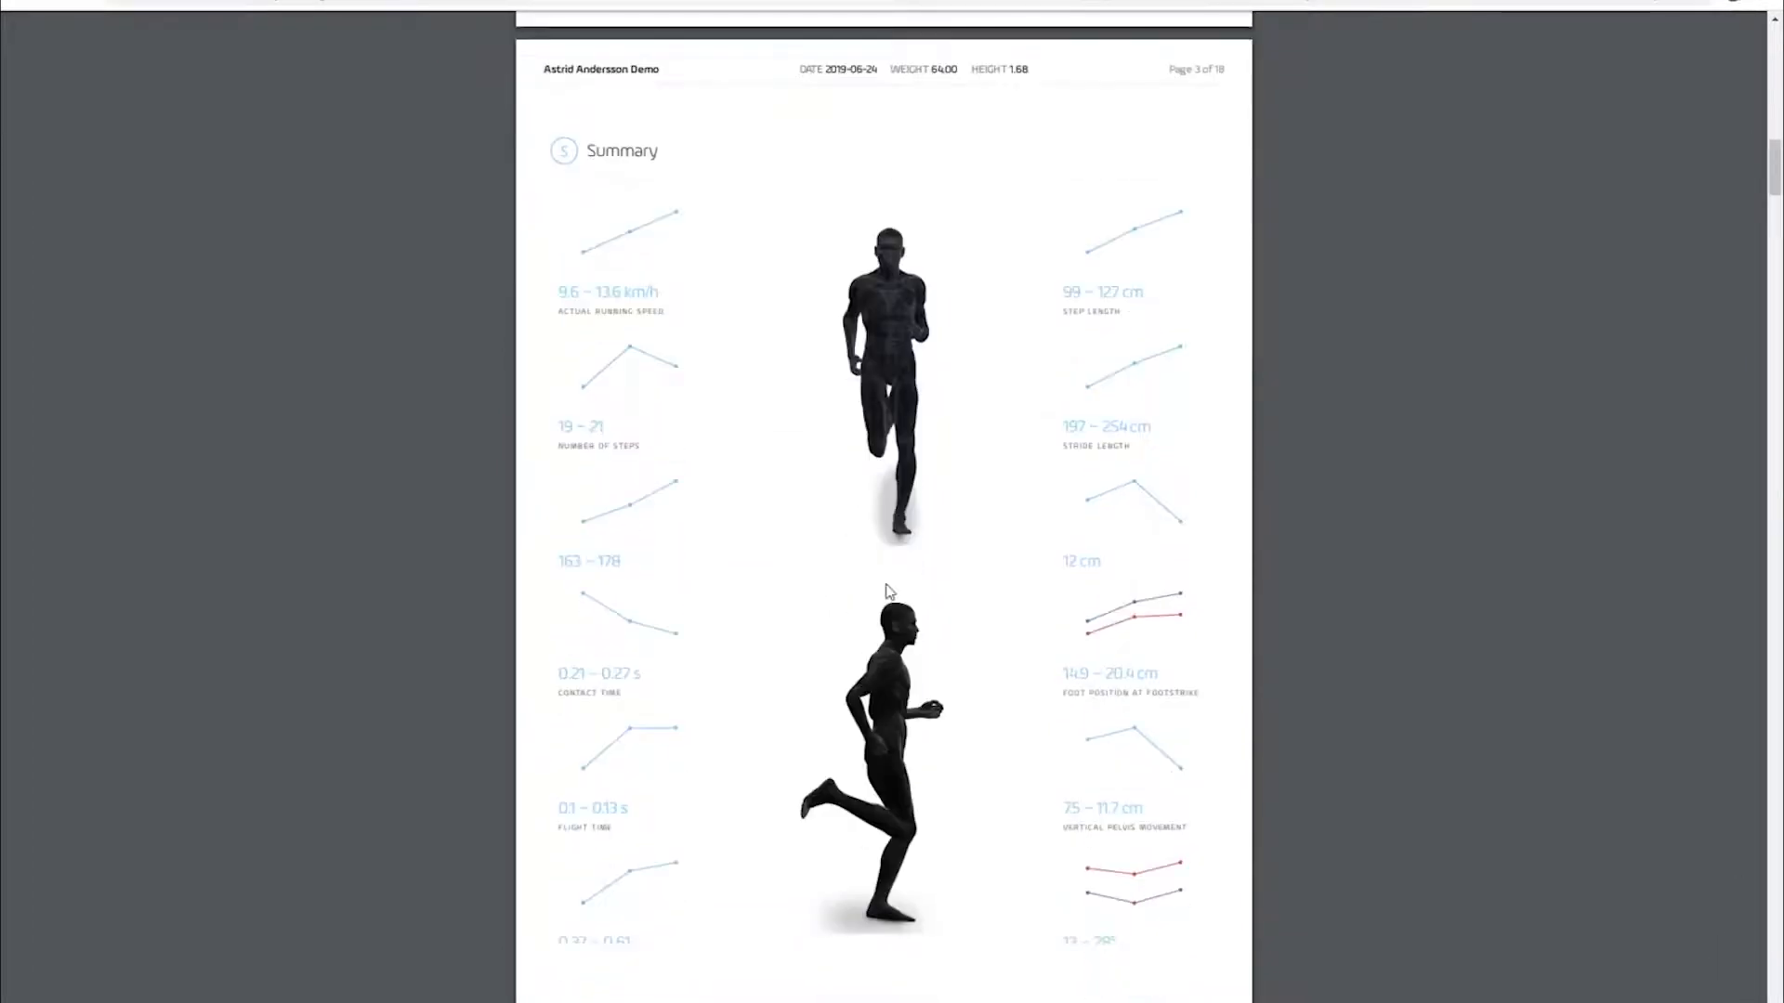
{"action": "scroll", "scroll_direction": "down", "scroll_amount": 3}
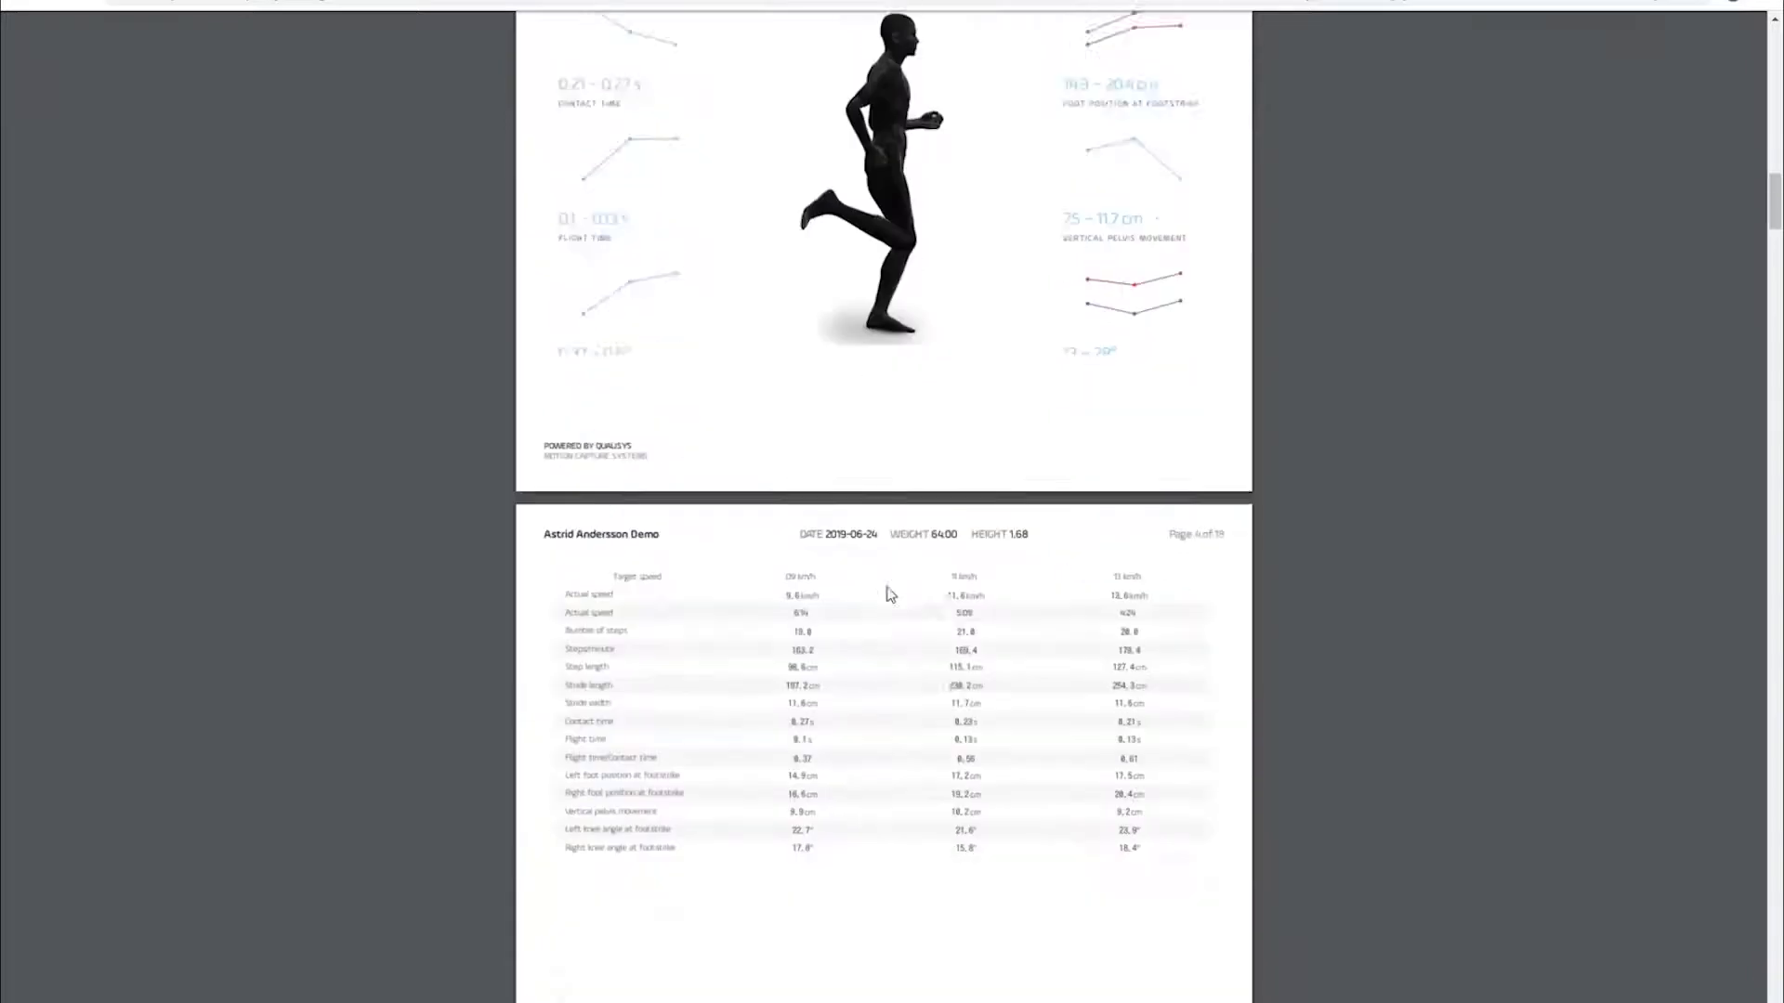
{"action": "scroll", "scroll_direction": "down", "scroll_amount": 3}
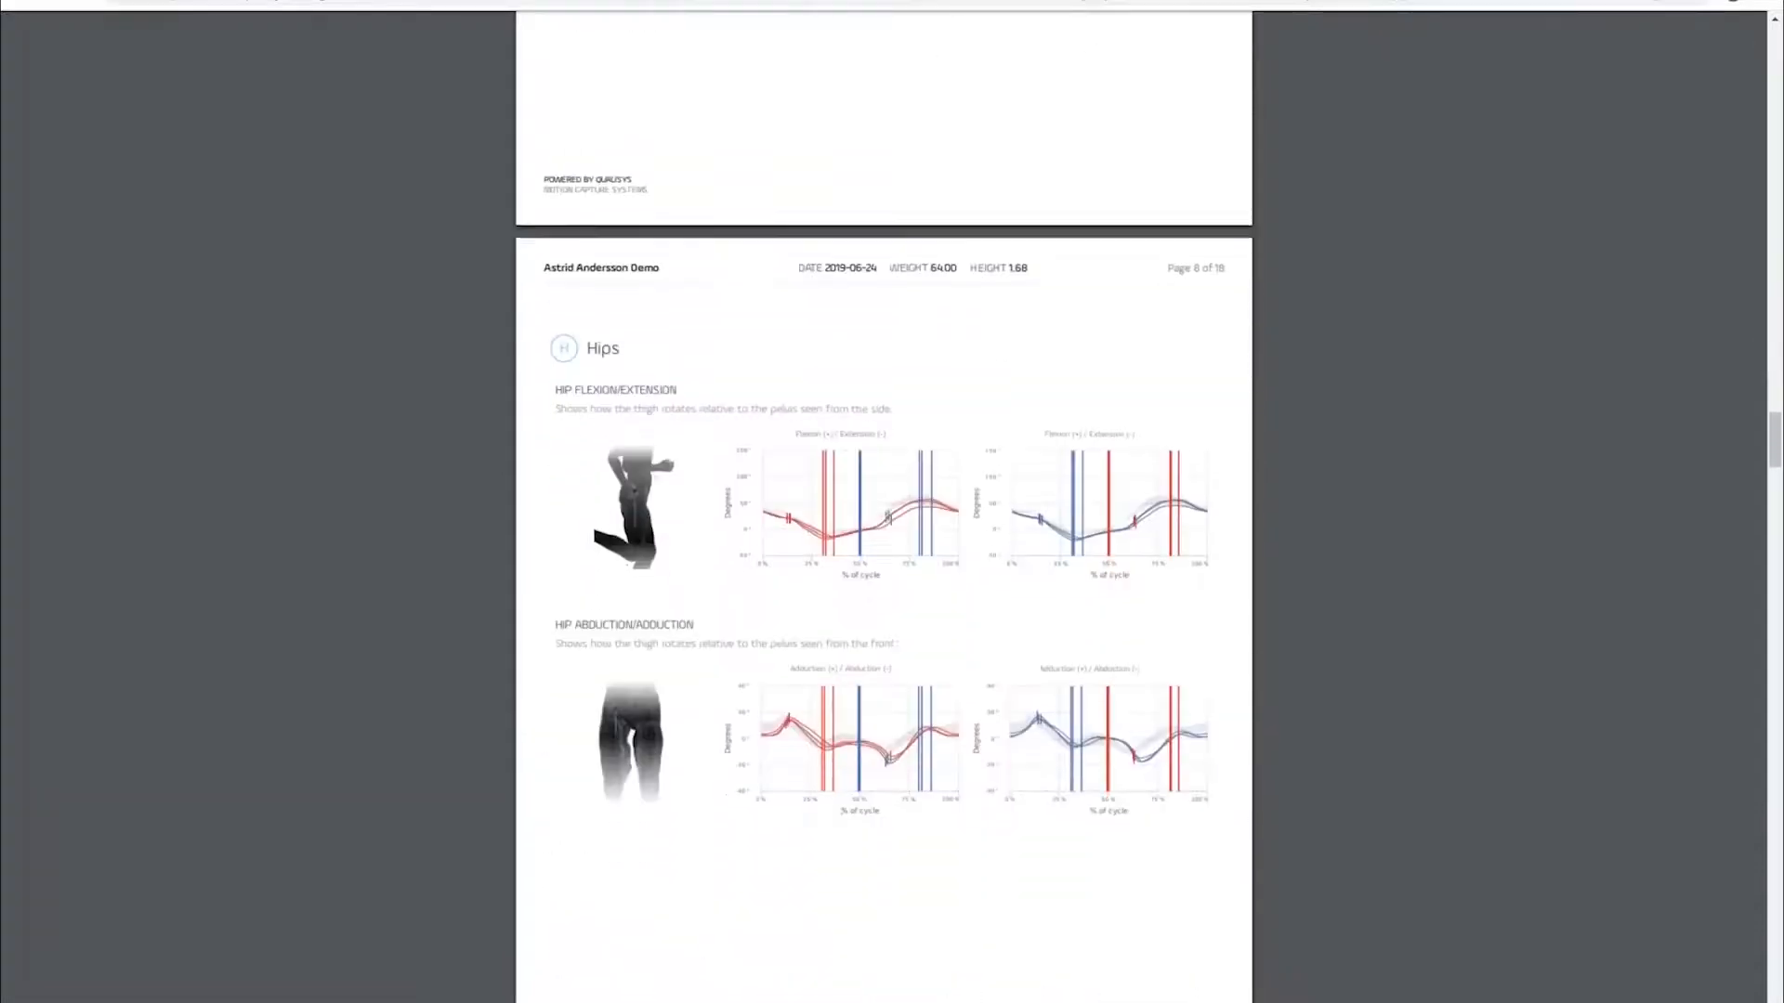
{"action": "scroll", "scroll_direction": "down", "scroll_amount": 3}
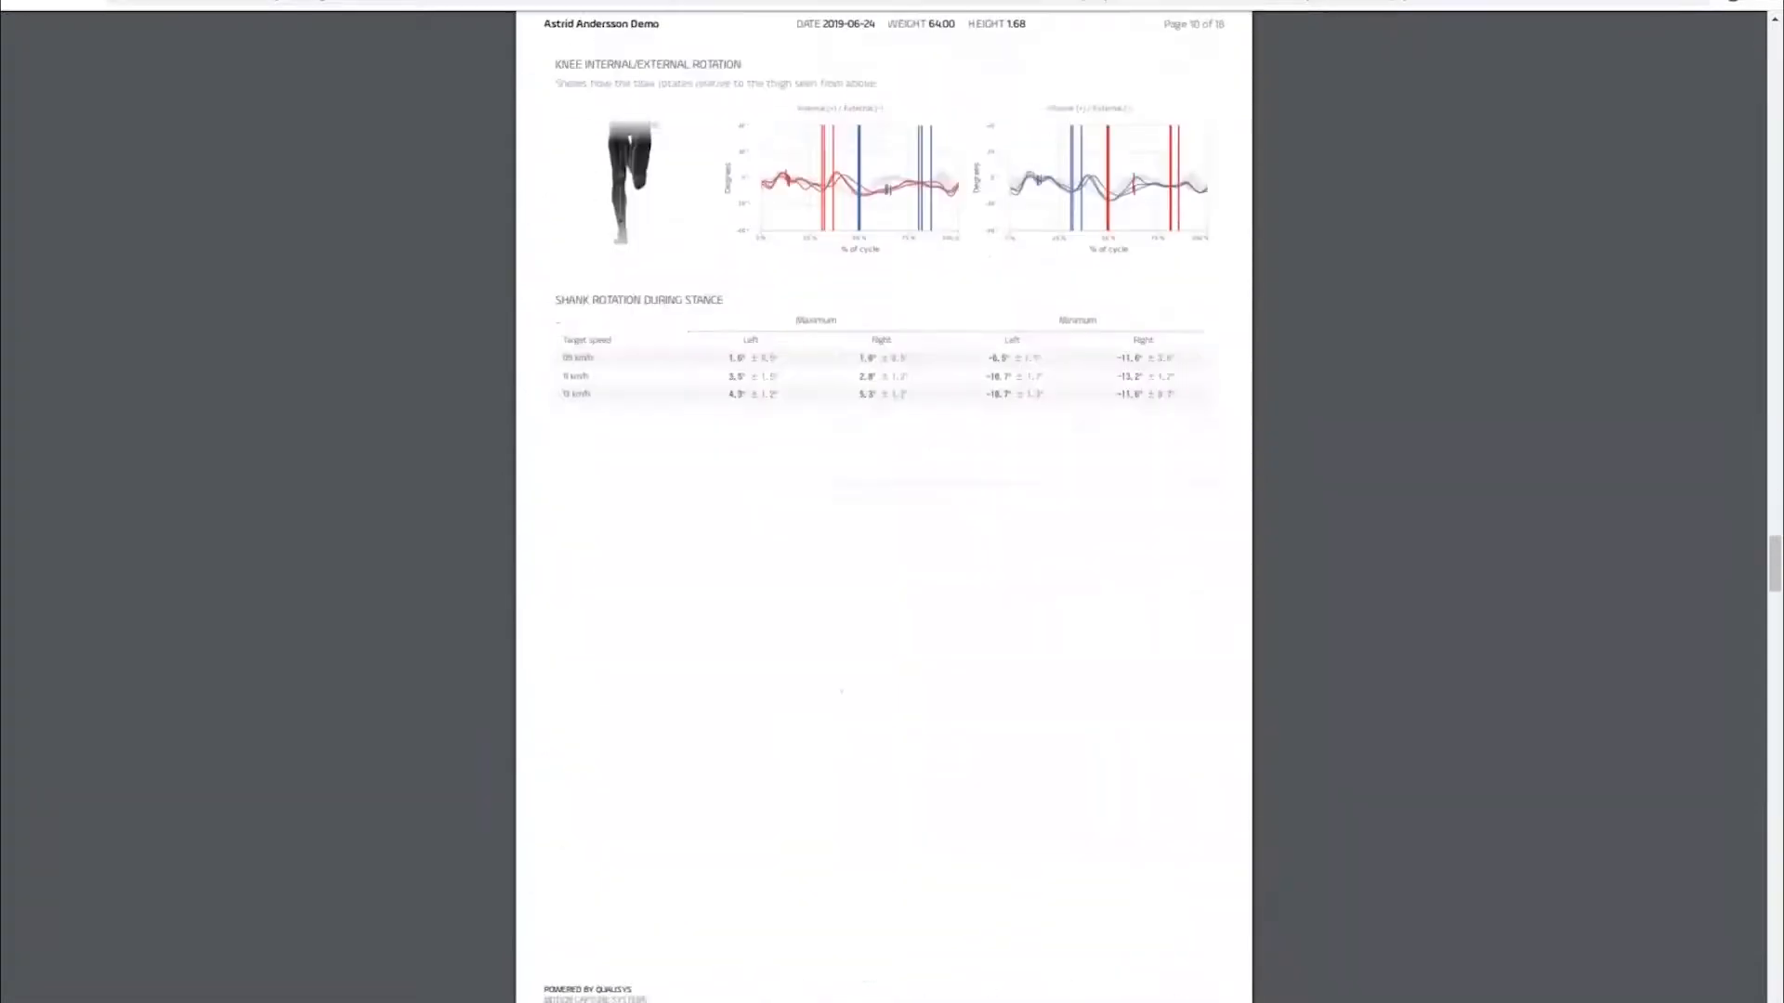
{"action": "scroll", "scroll_direction": "down", "scroll_amount": 3}
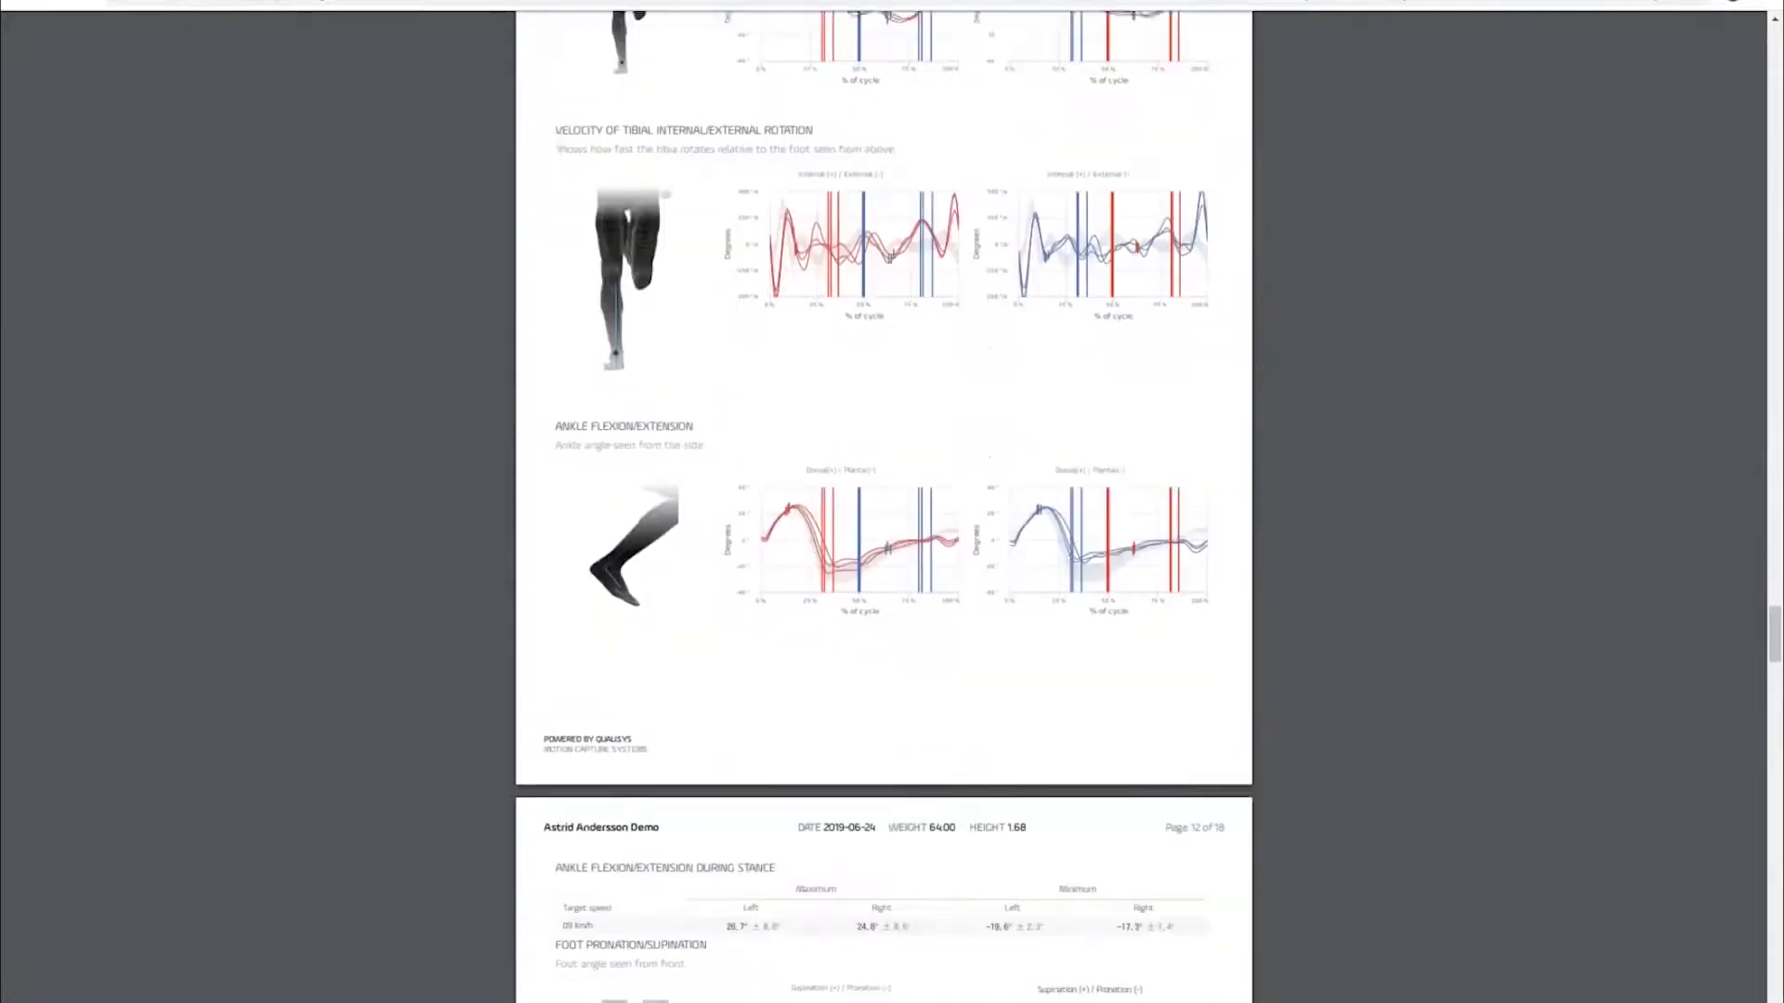
{"action": "scroll", "scroll_direction": "down", "scroll_amount": 3}
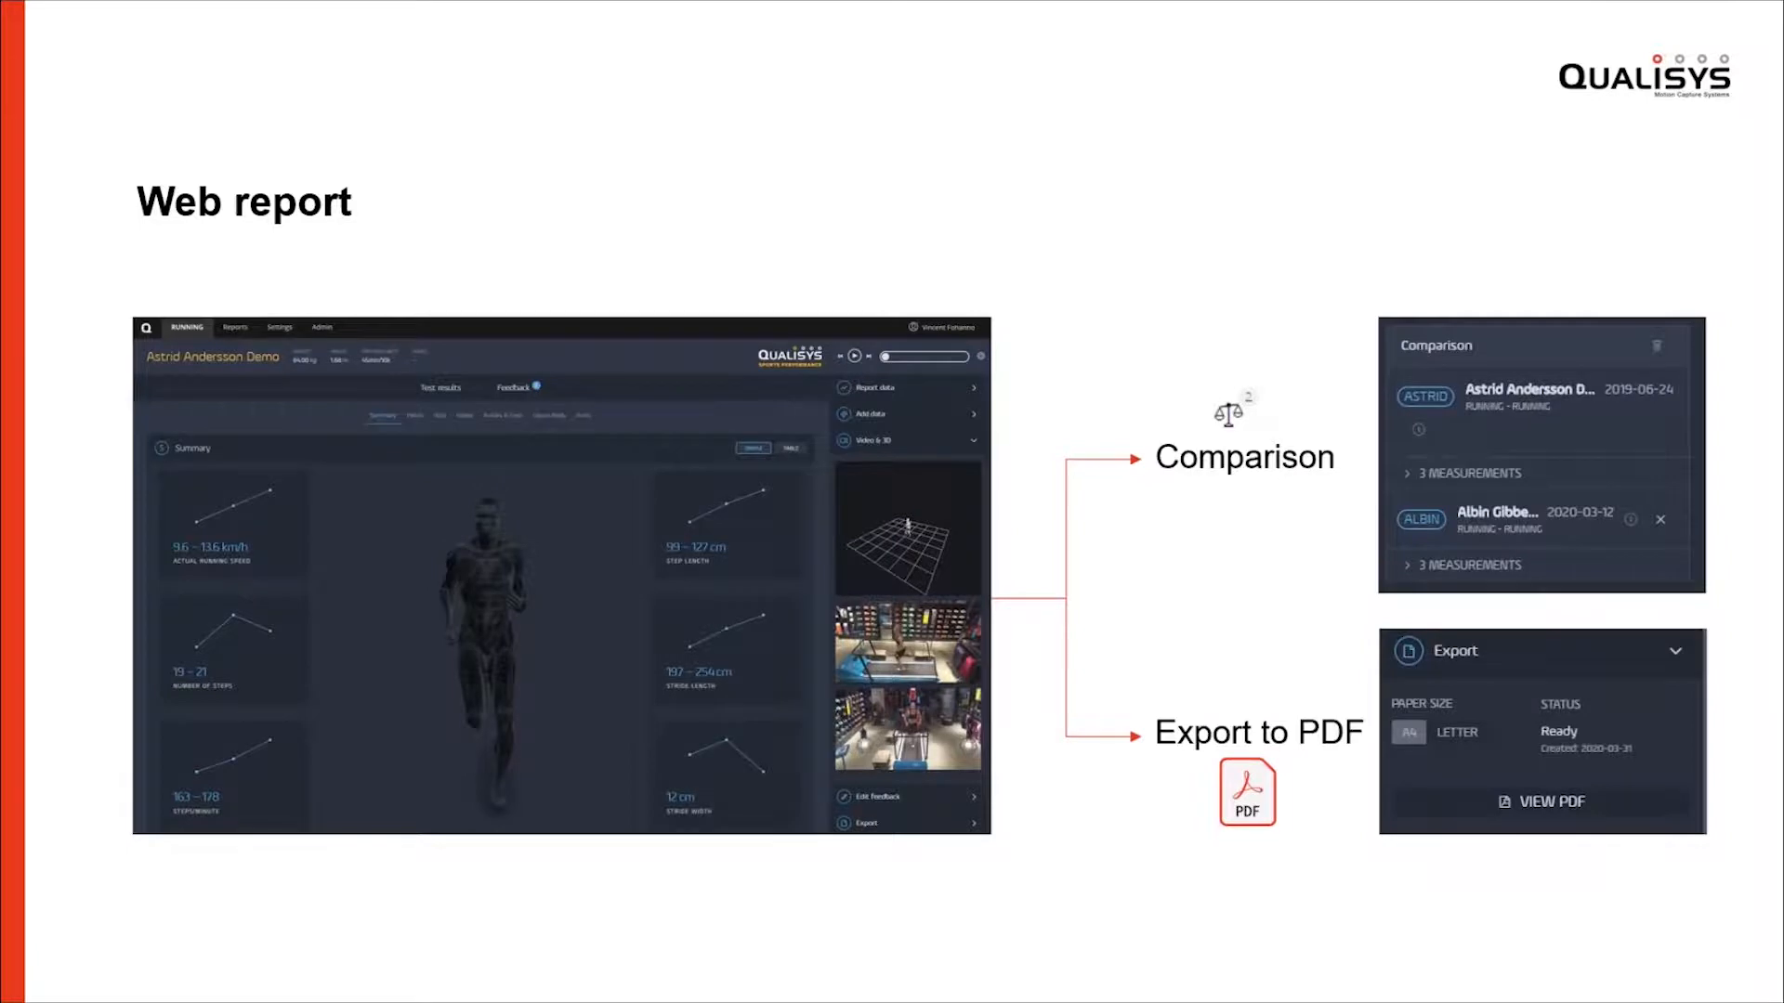
{"action": "key", "text": "alt+tab"}
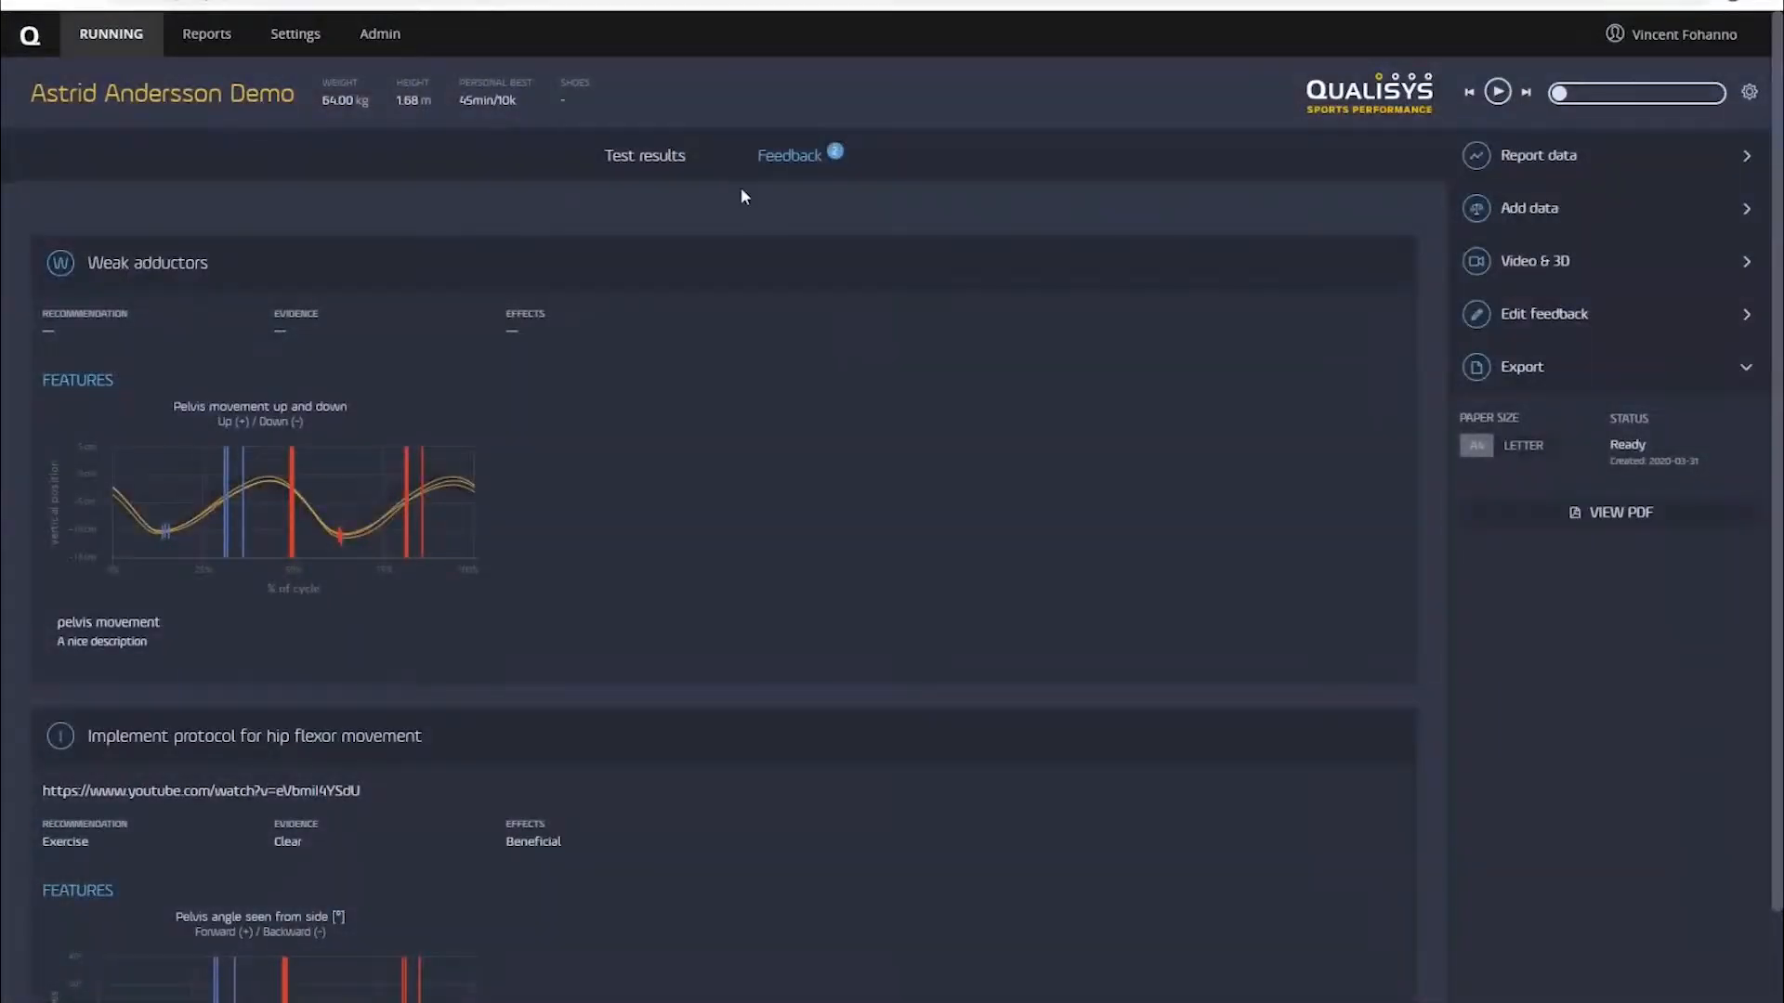
Switch to Test results and expand Add data and Report data to list comparison runs and trials
{"action": "left_click", "coordinate": [645, 156]}
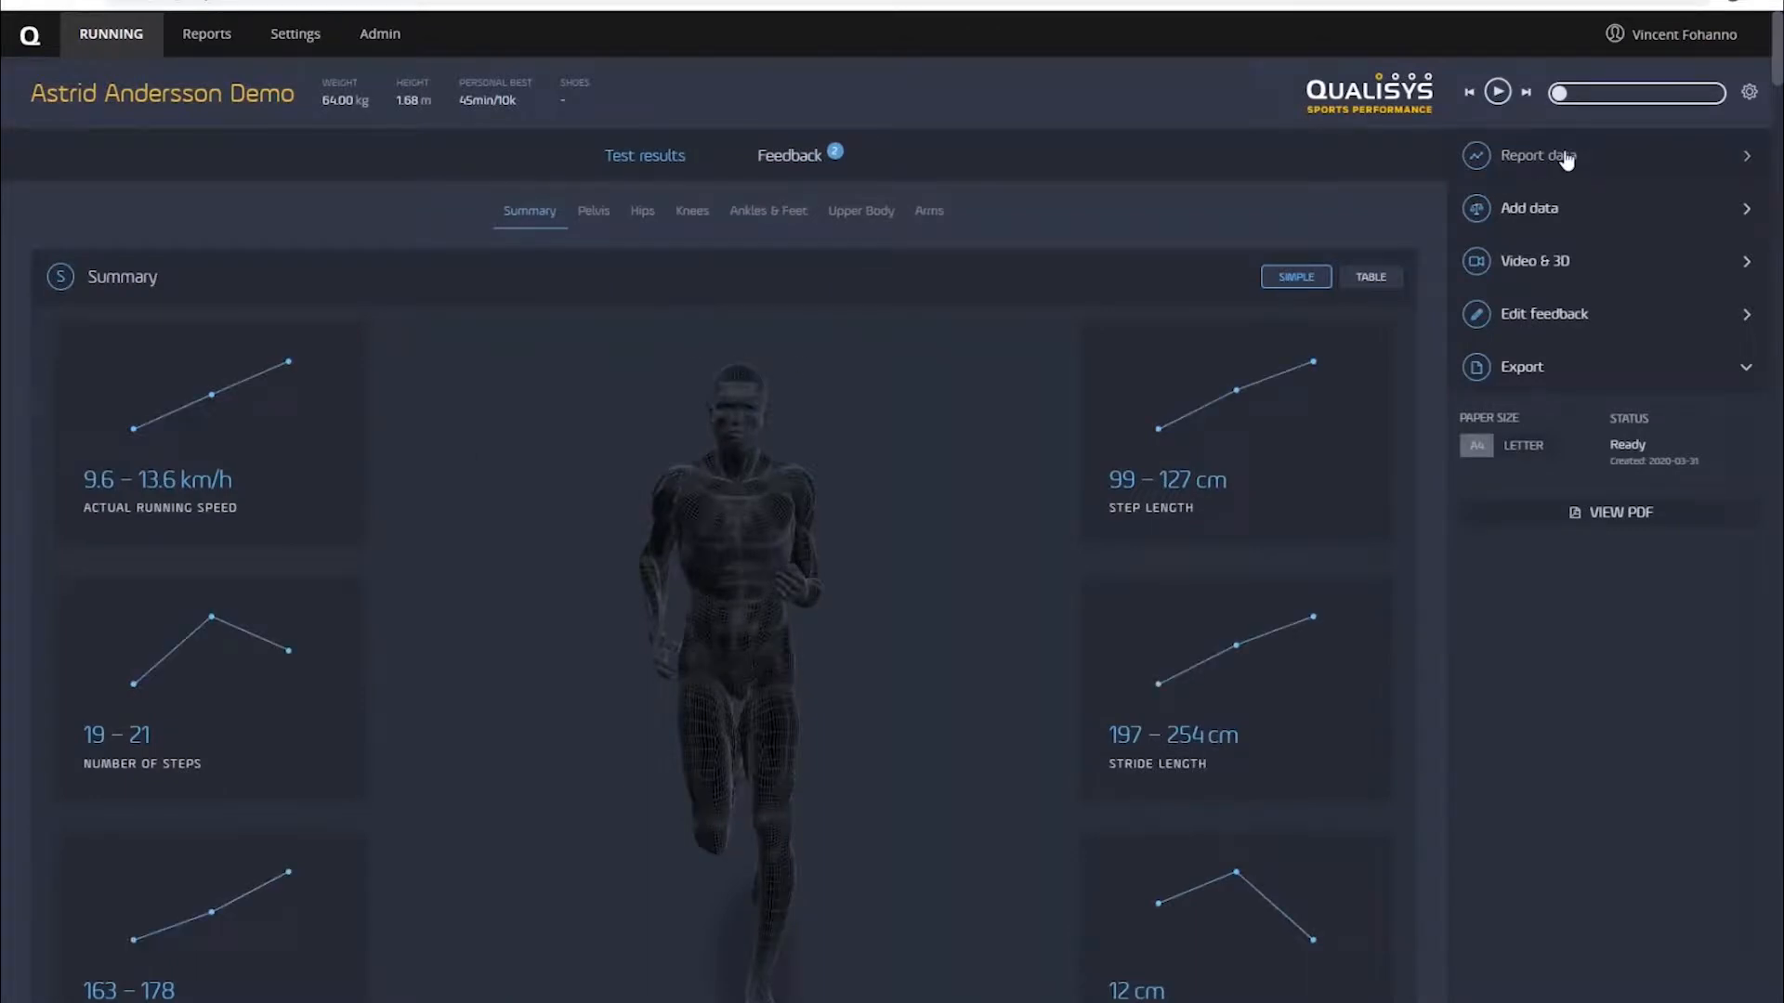
{"action": "mouse_move", "coordinate": [1565, 207]}
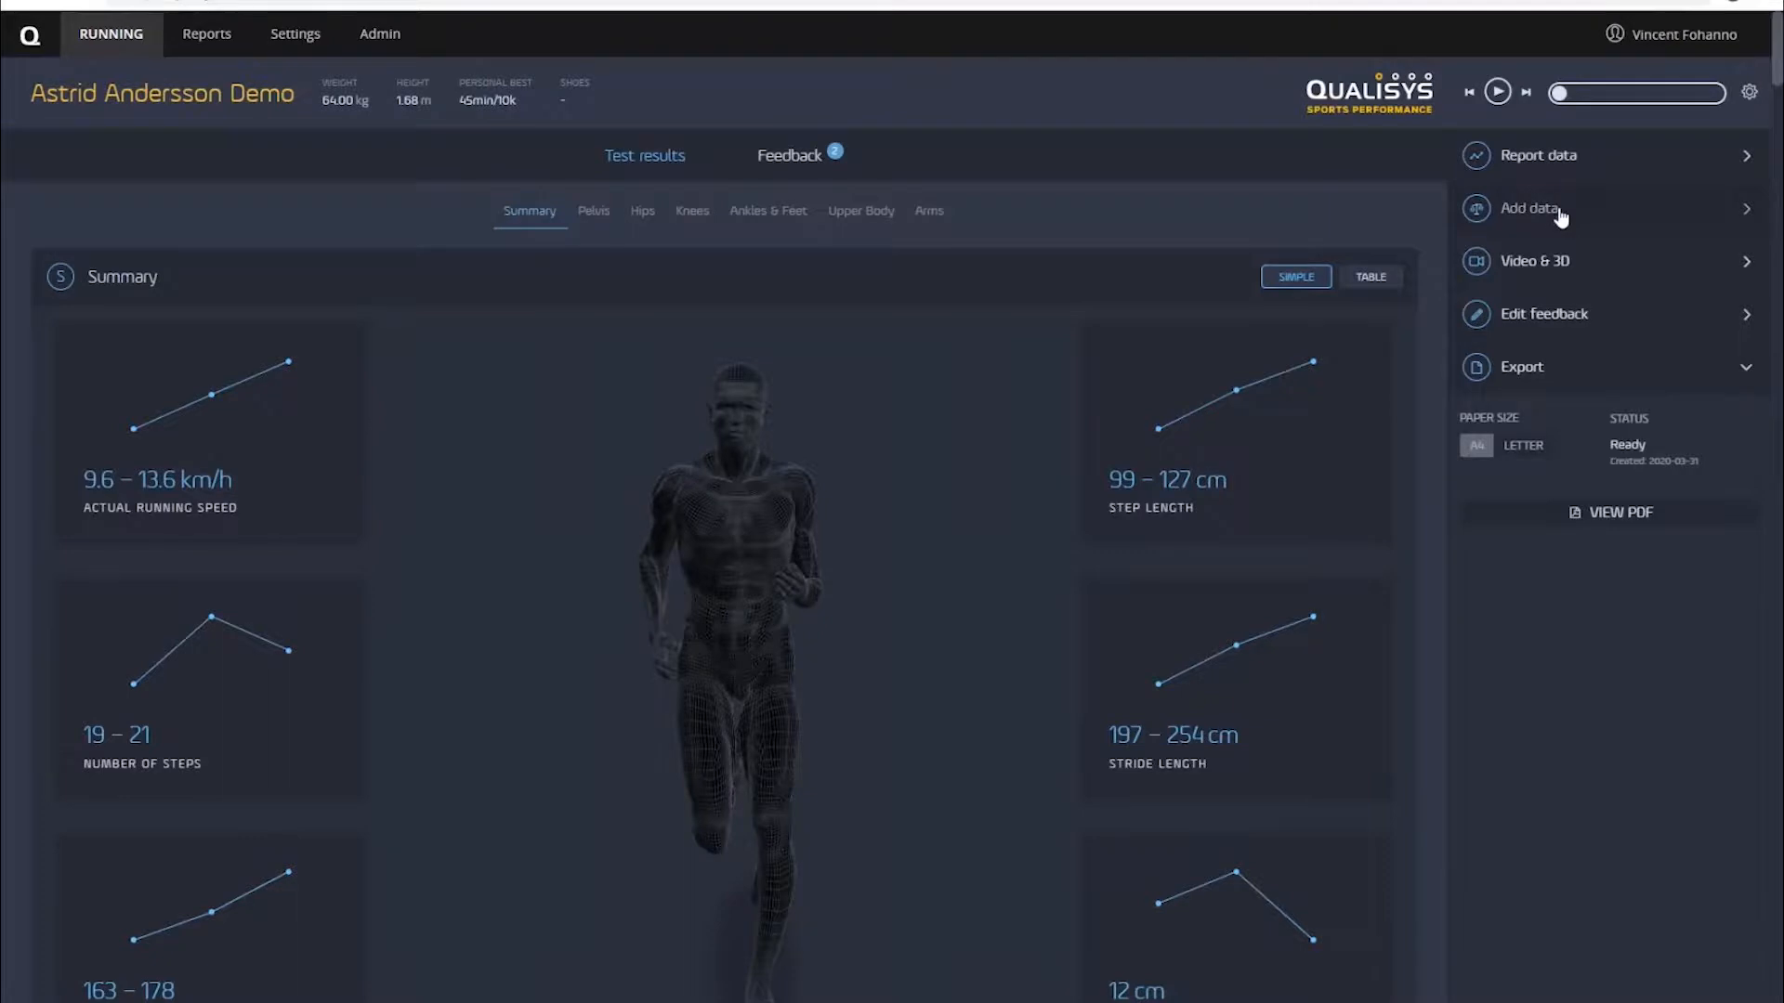
{"action": "left_click", "coordinate": [1524, 209]}
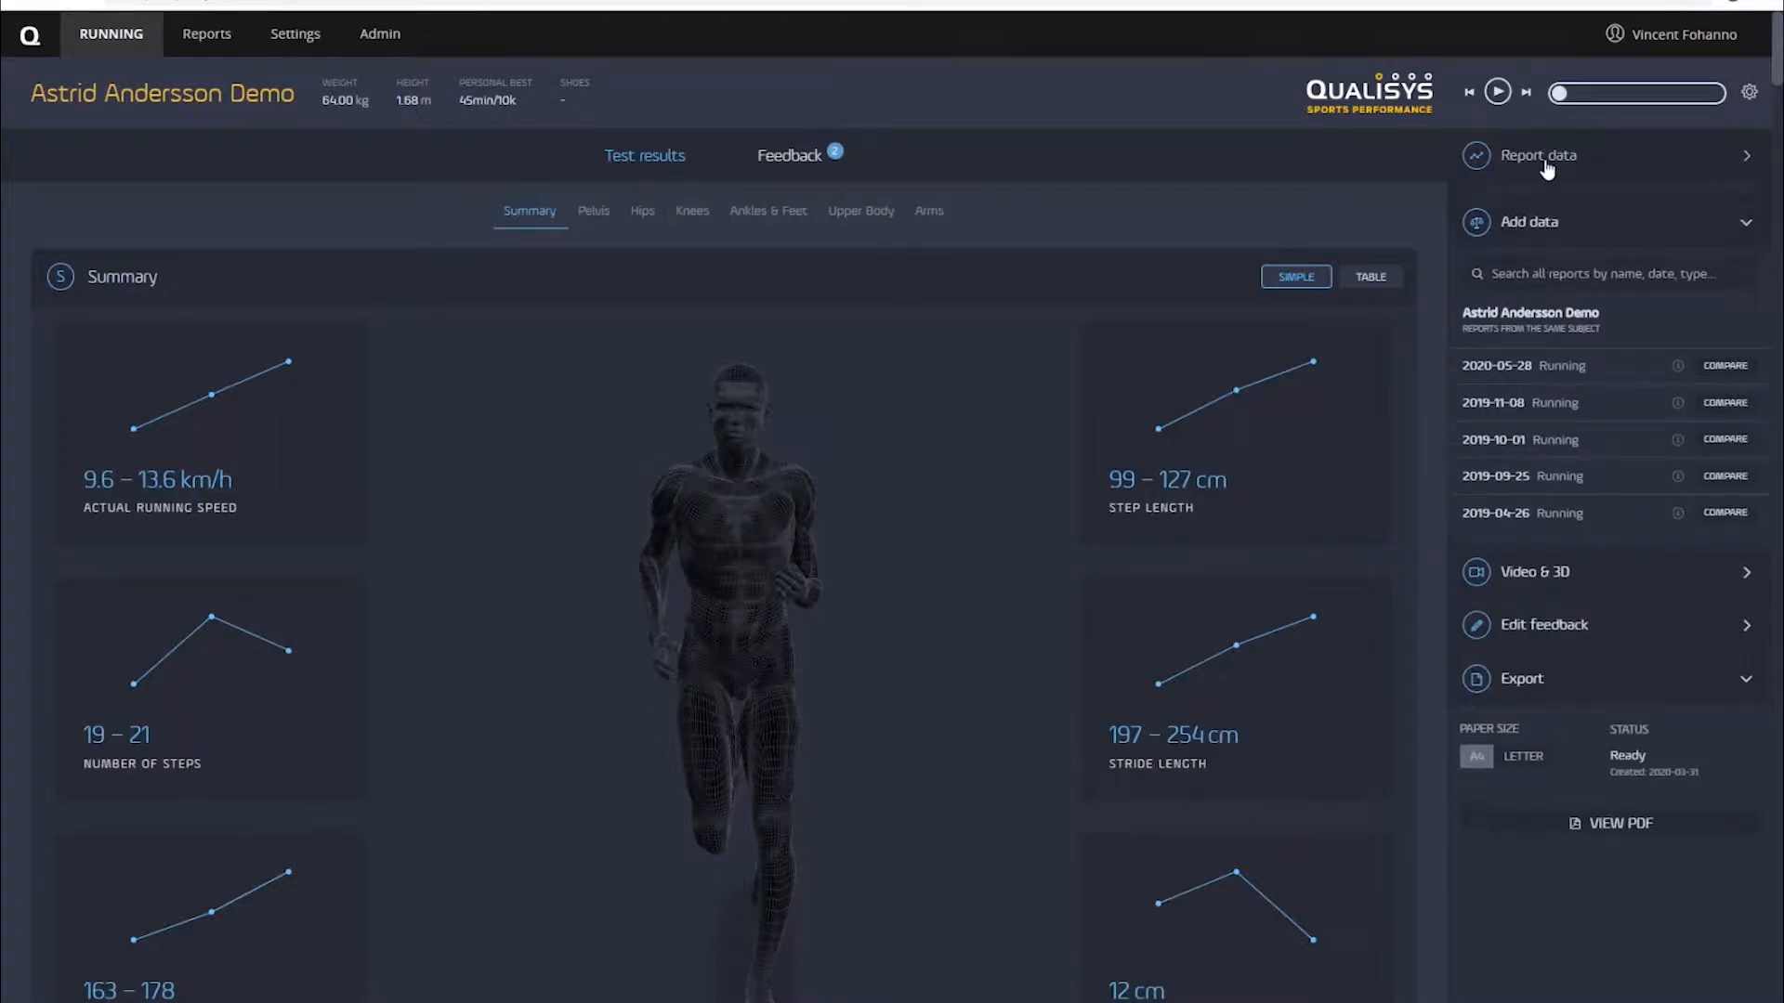
{"action": "left_click", "coordinate": [1542, 154]}
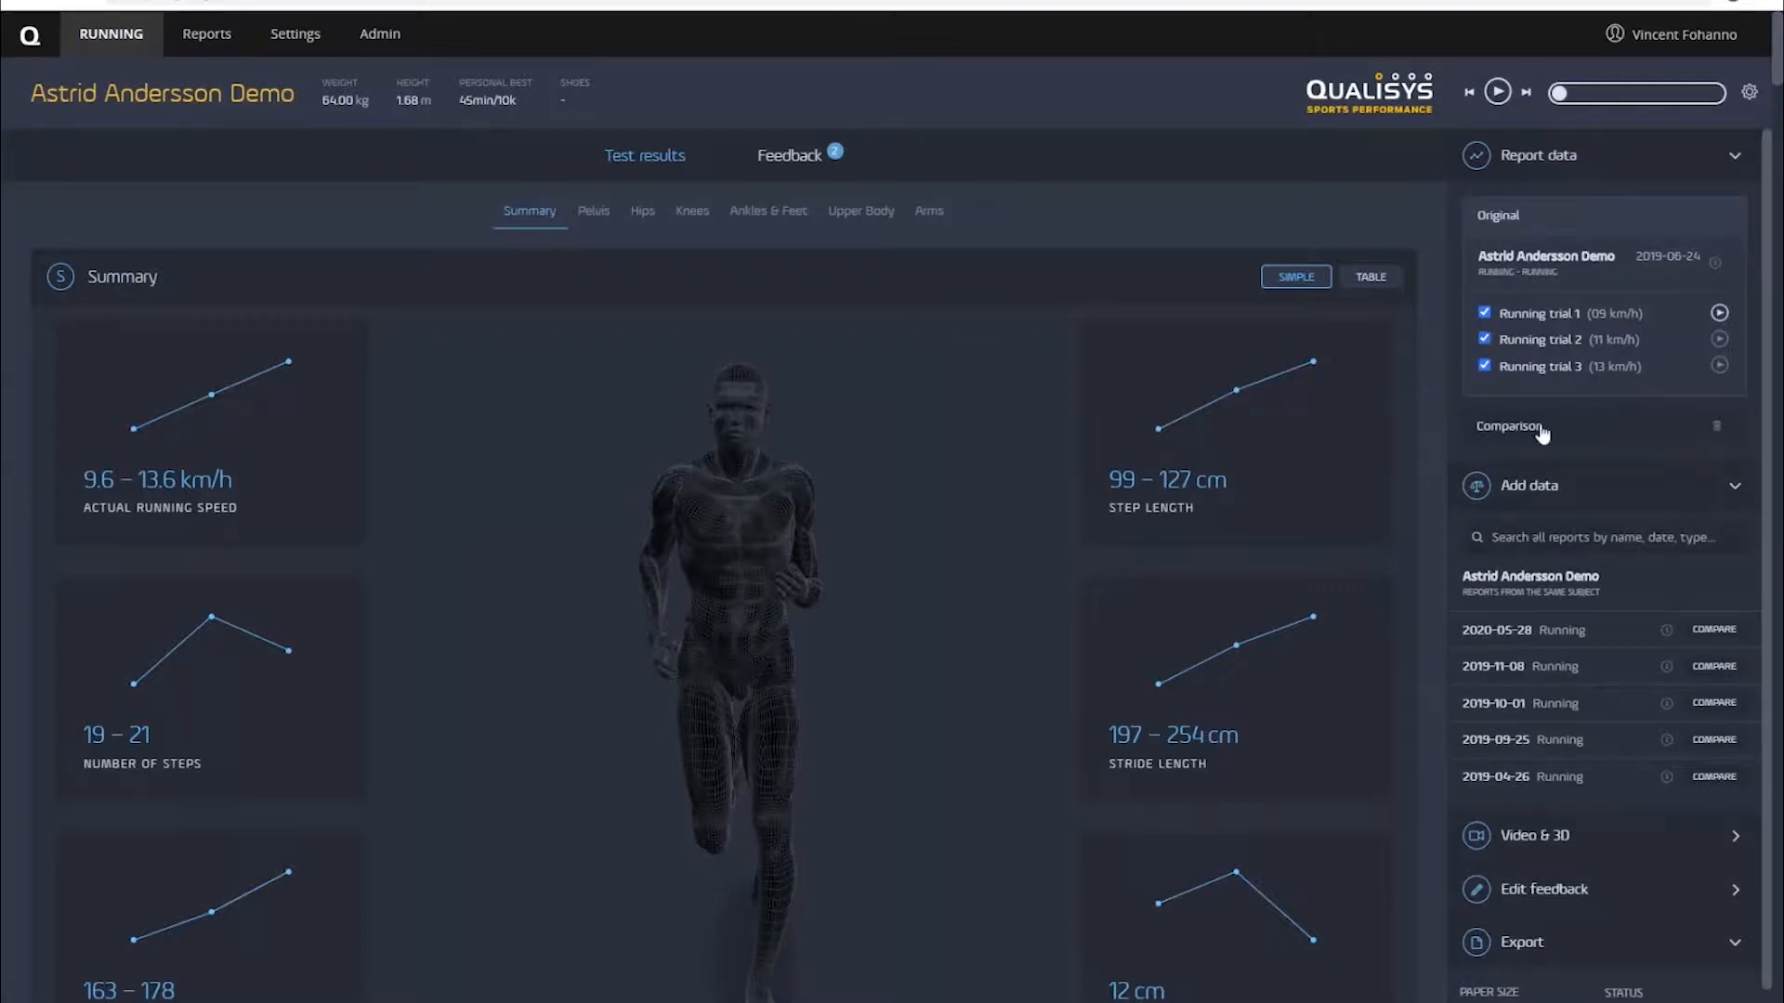
{"action": "mouse_move", "coordinate": [1542, 433]}
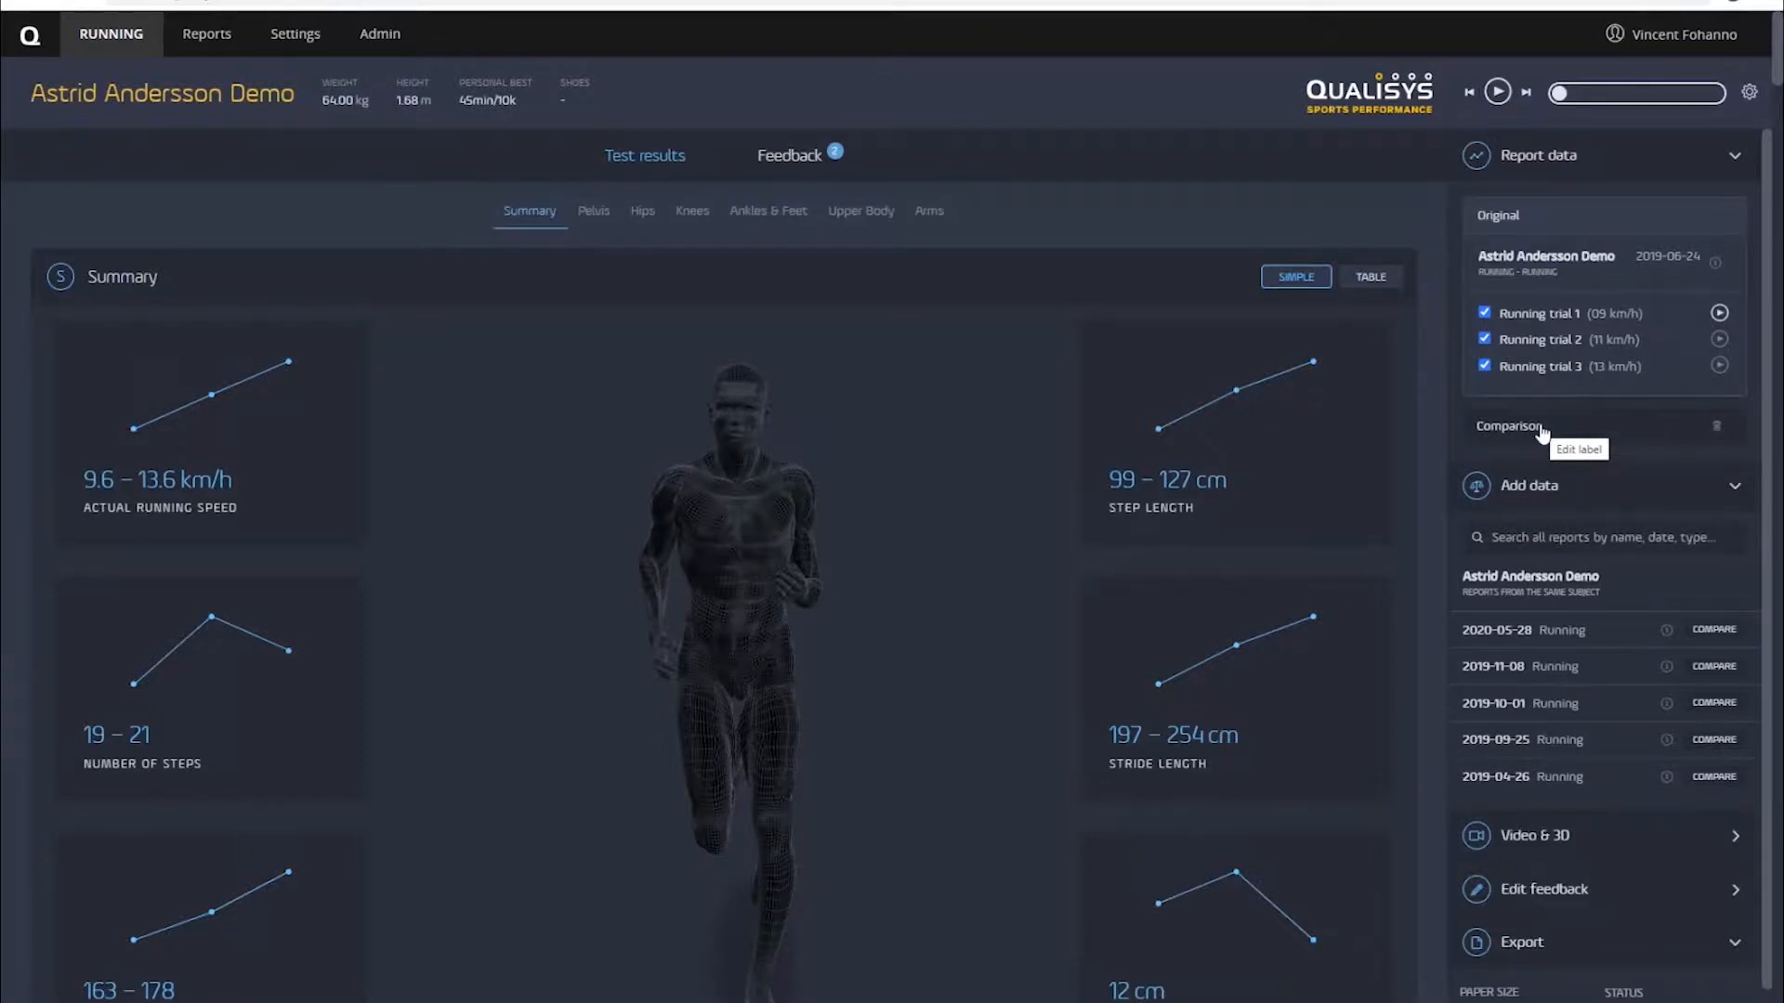
{"action": "mouse_move", "coordinate": [1542, 433]}
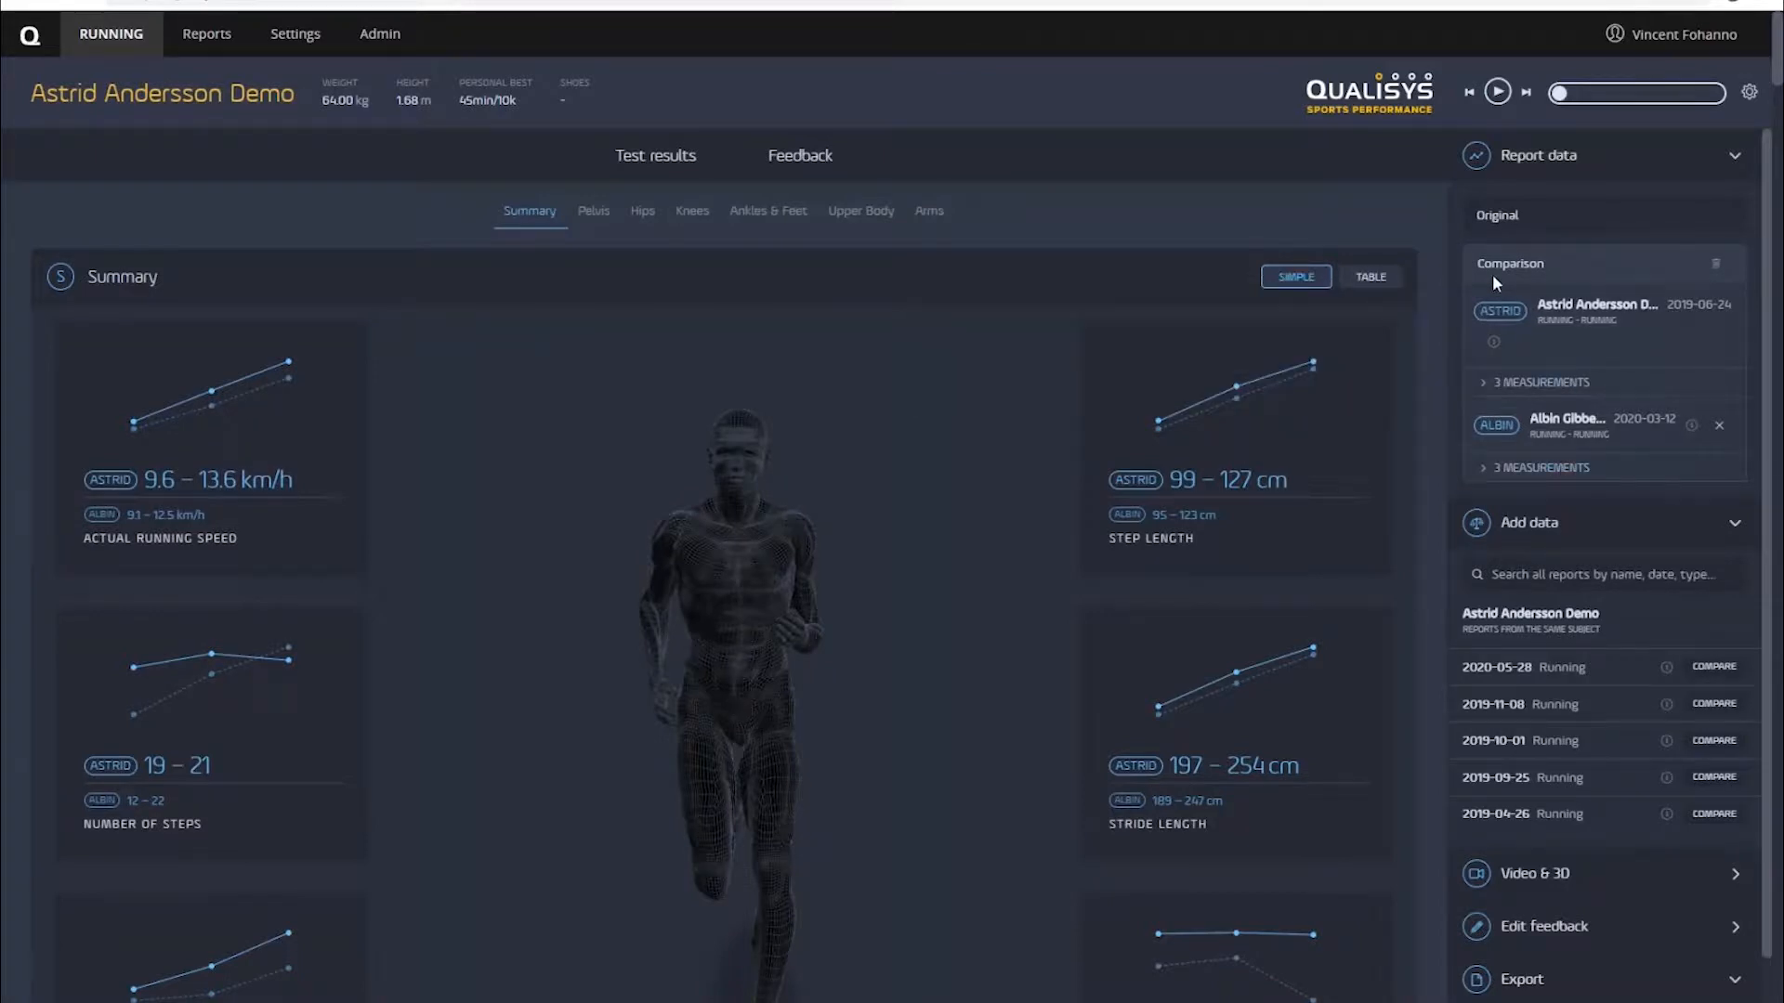
{"action": "mouse_move", "coordinate": [715, 480]}
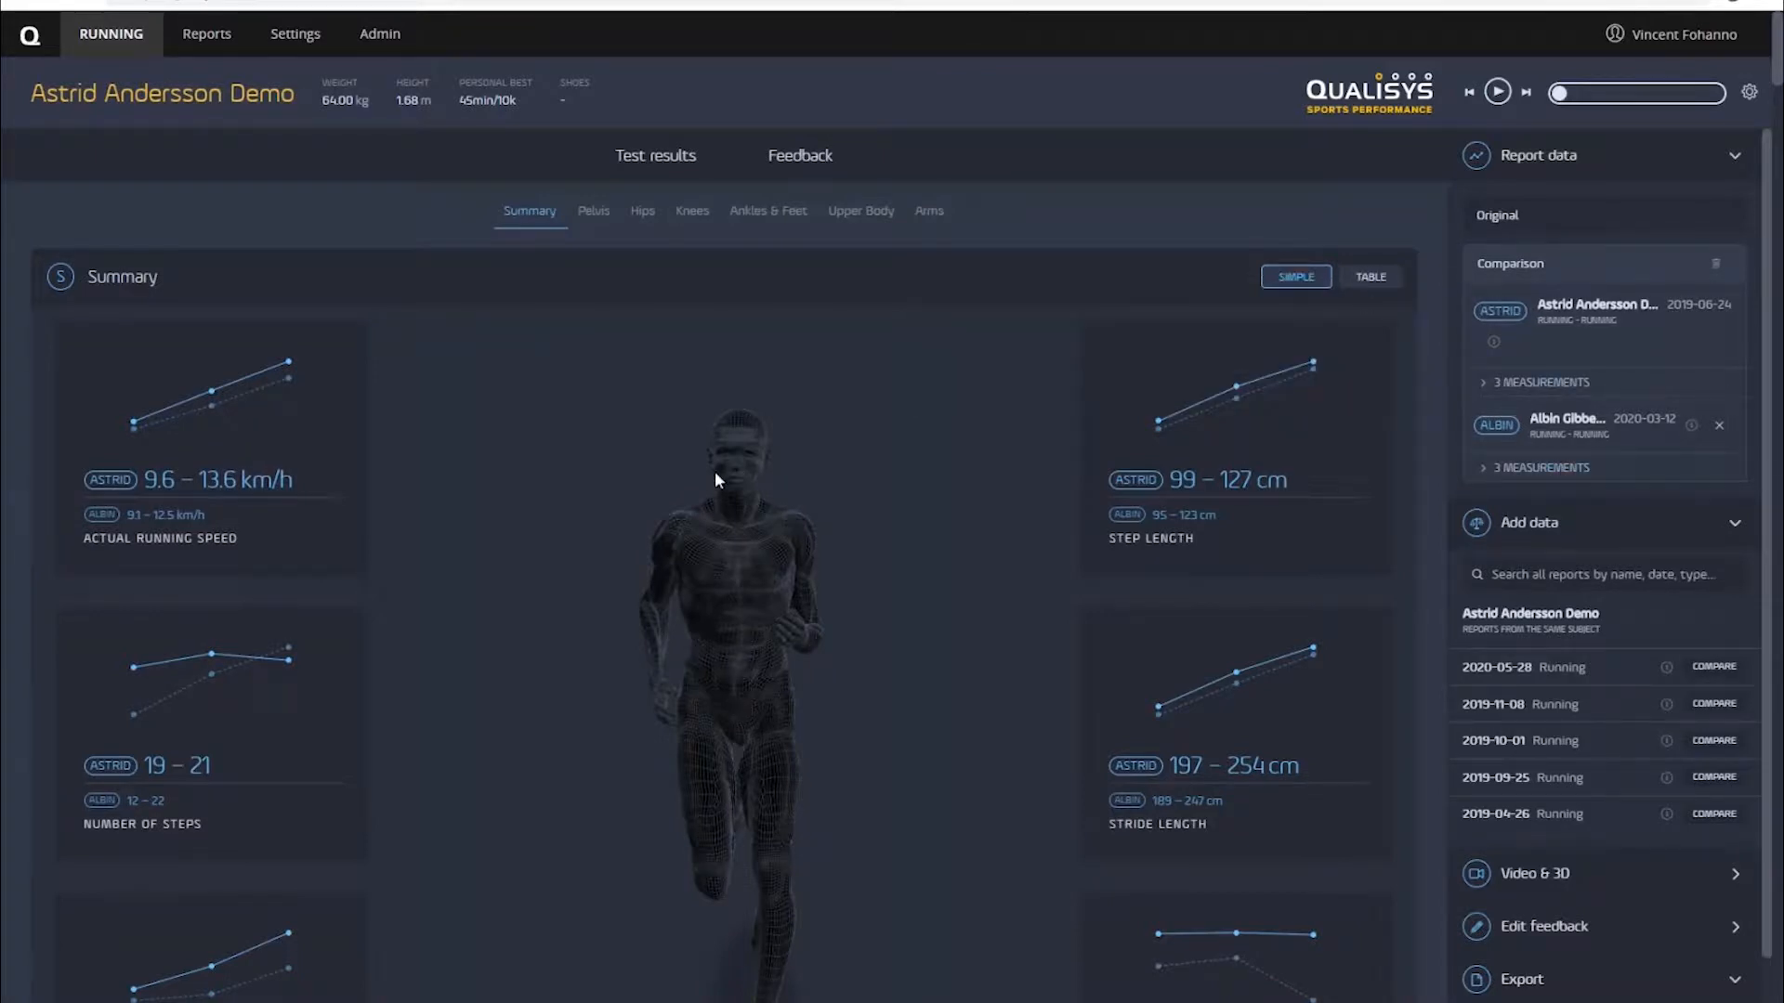
{"action": "mouse_move", "coordinate": [1182, 422]}
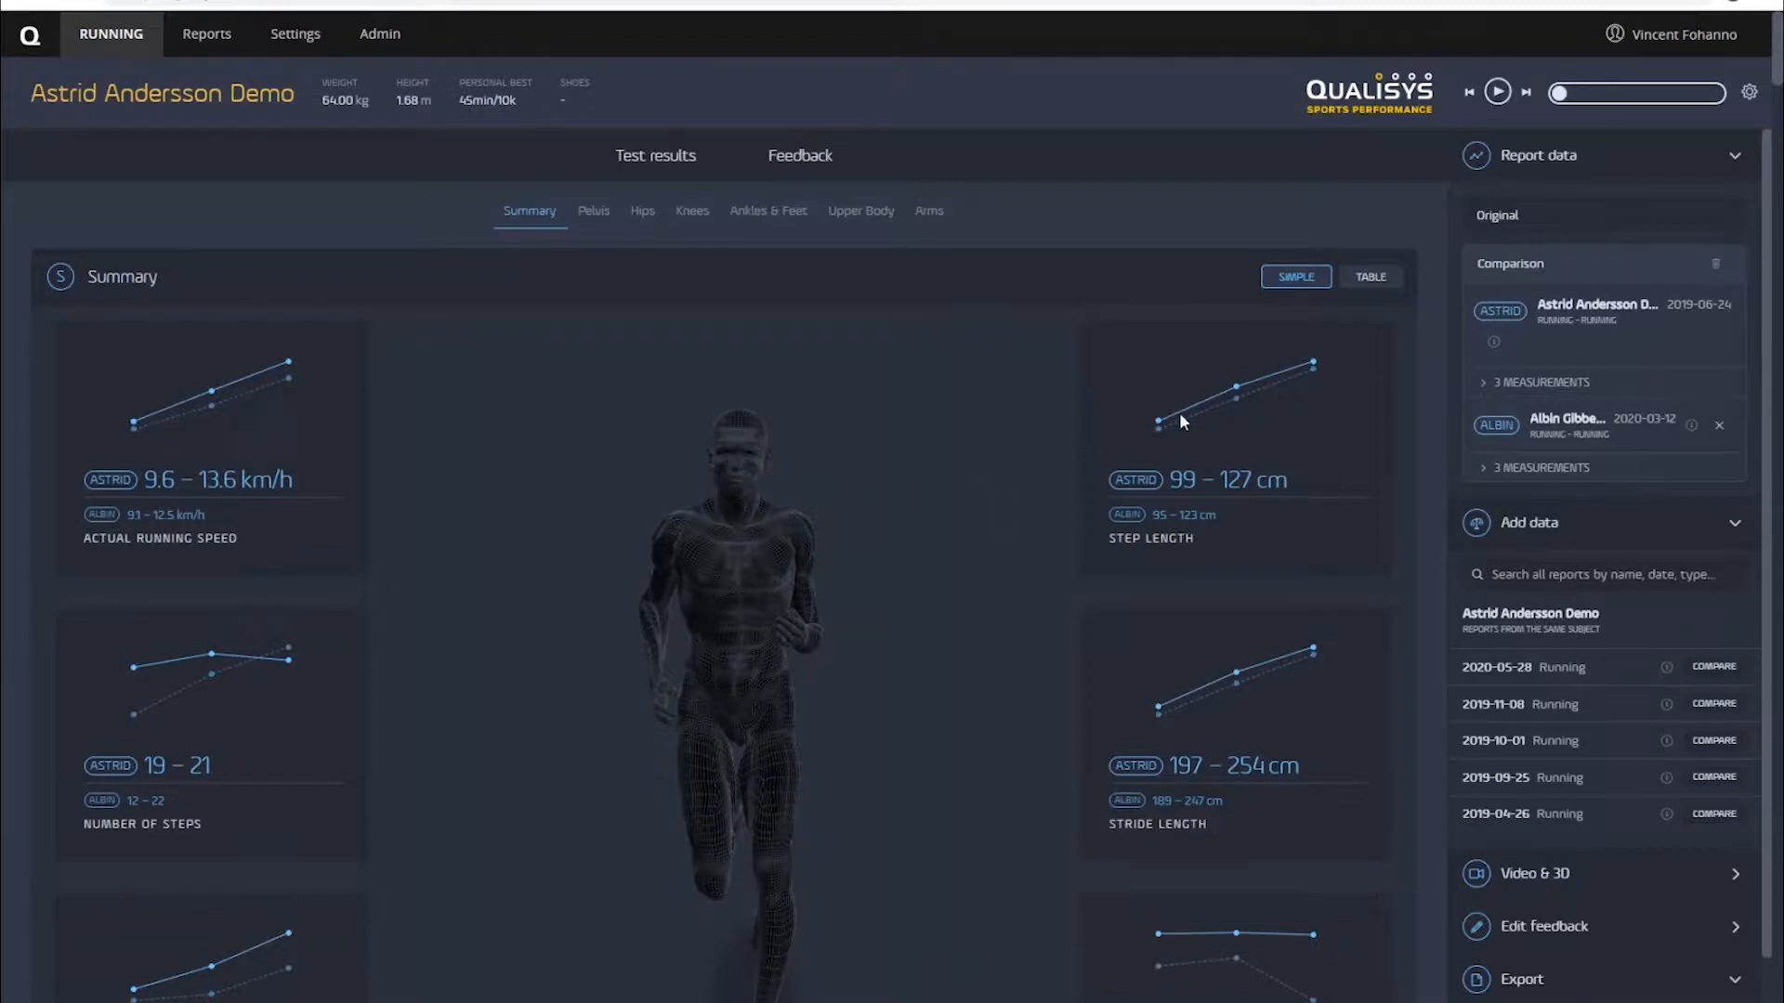
{"action": "mouse_move", "coordinate": [1157, 422]}
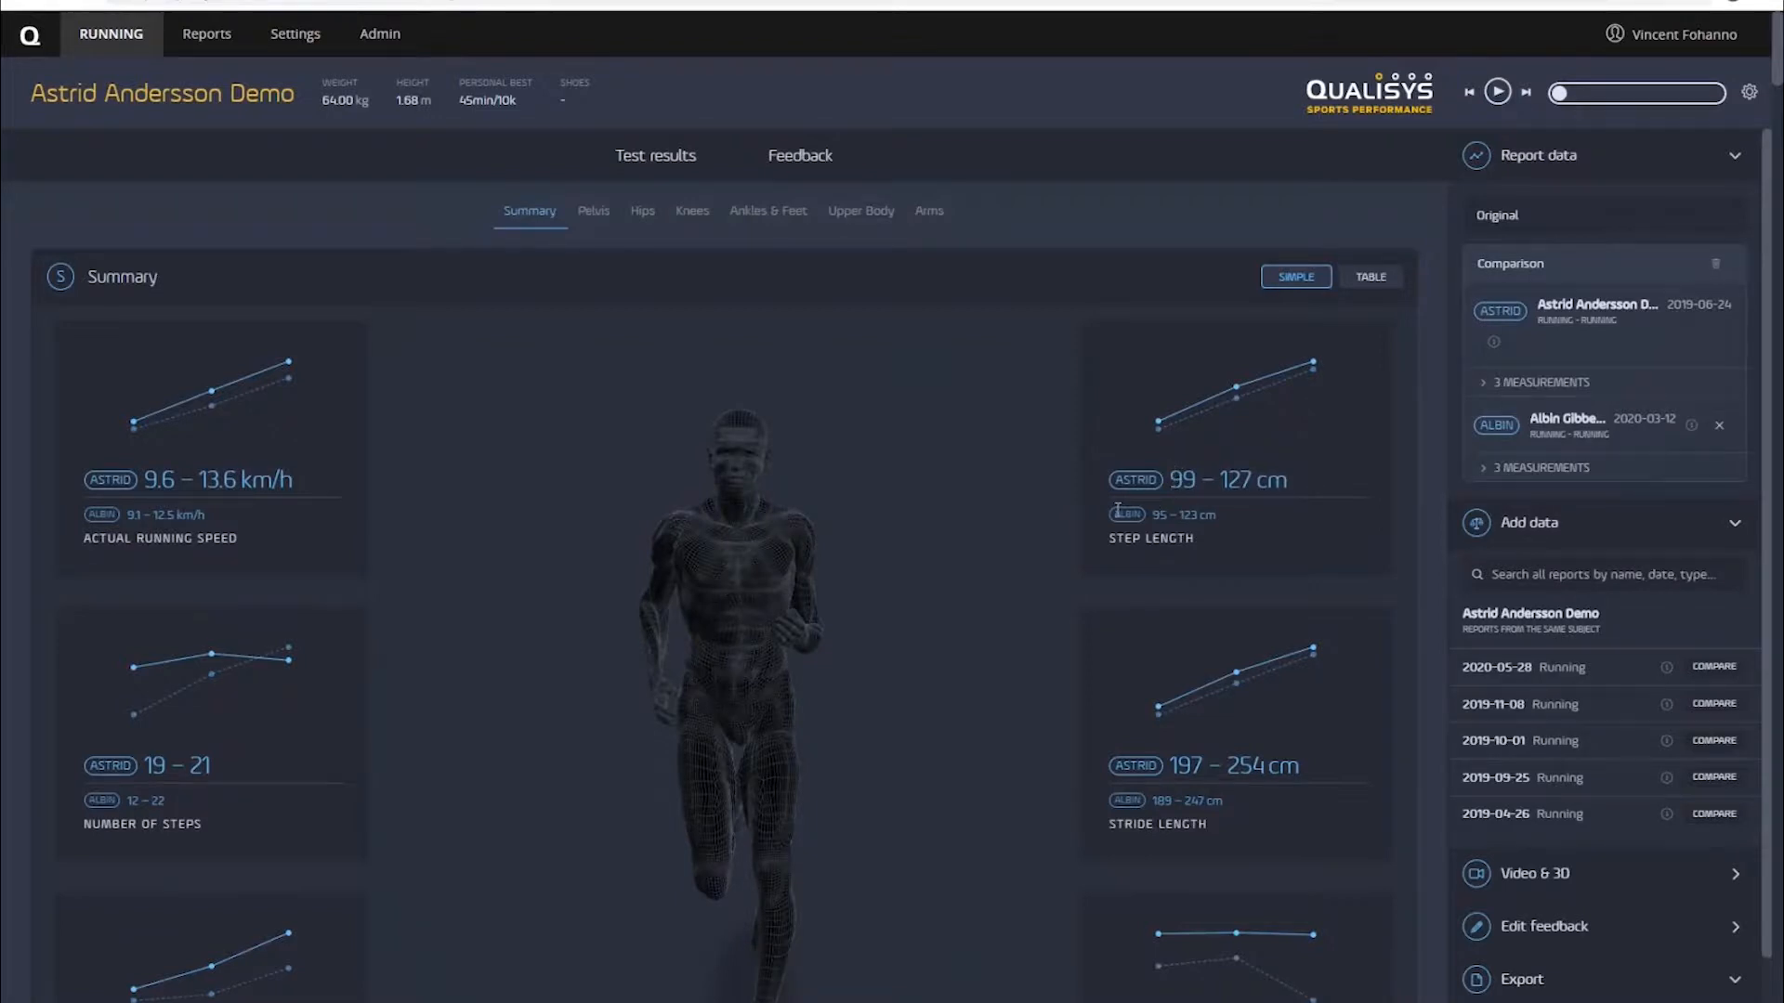
{"action": "mouse_move", "coordinate": [1001, 552]}
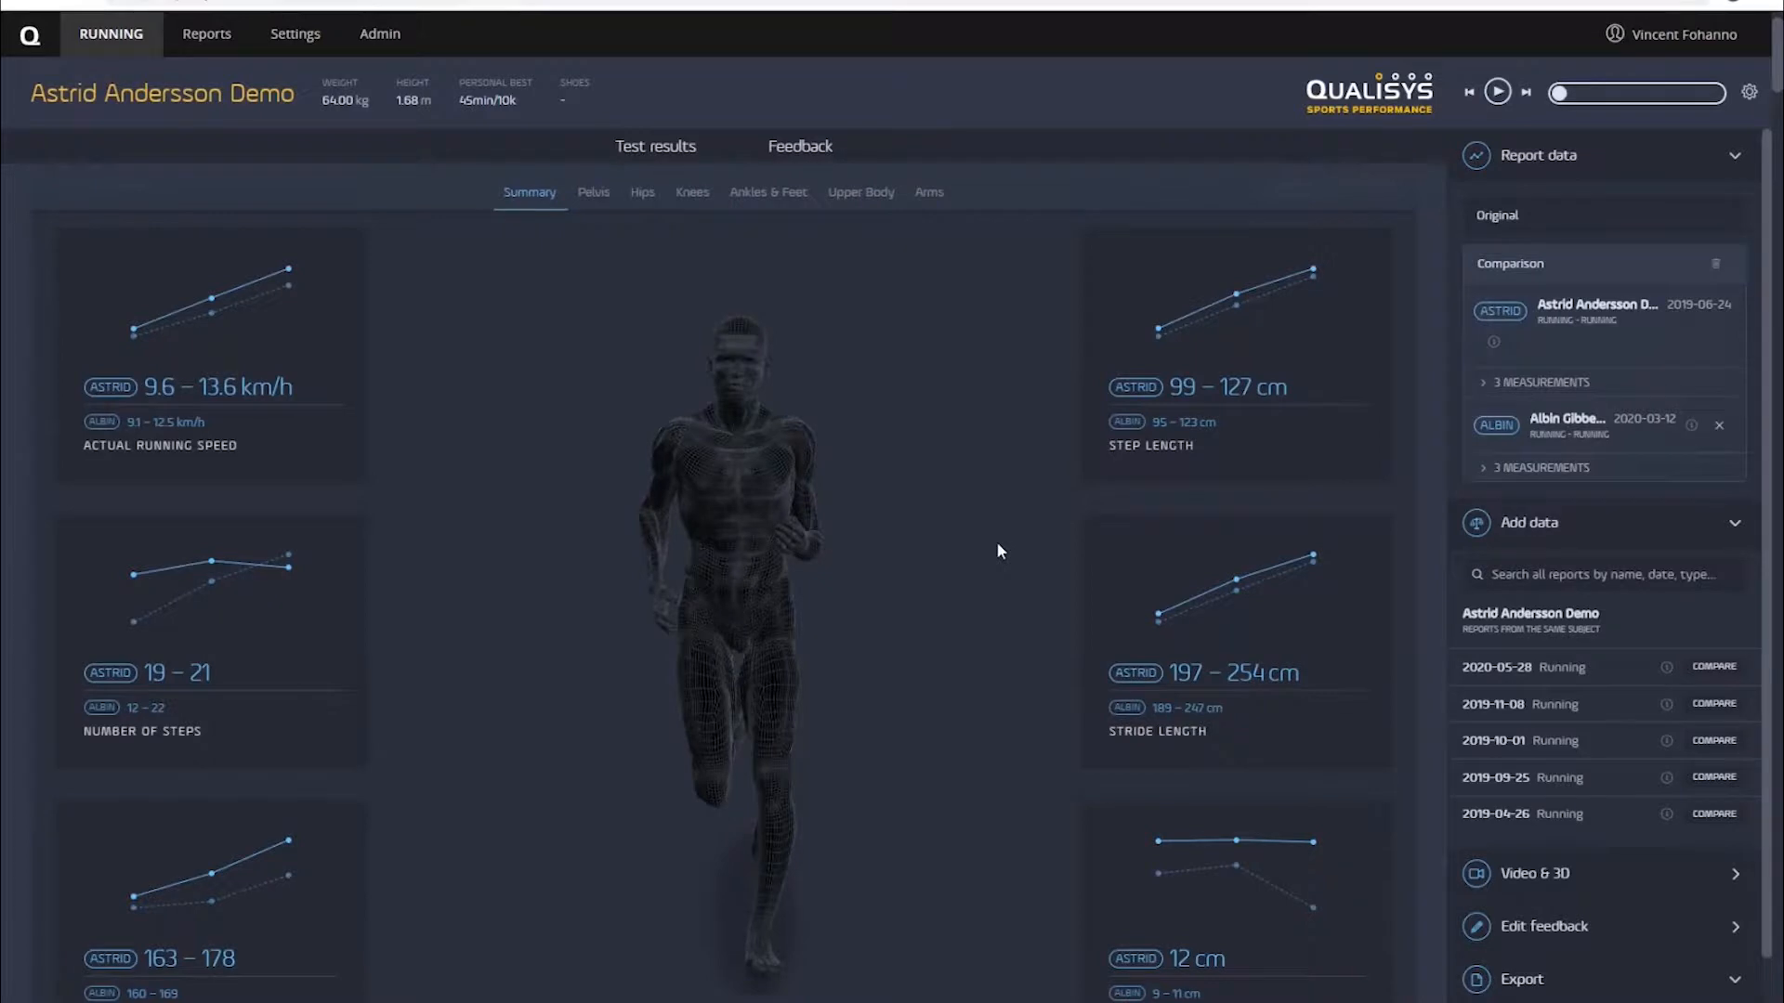
Review both athletes' Summary cards and open the Pelvis comparison graphs for Astrid and Albin
{"action": "scroll", "scroll_direction": "down", "scroll_amount": 3}
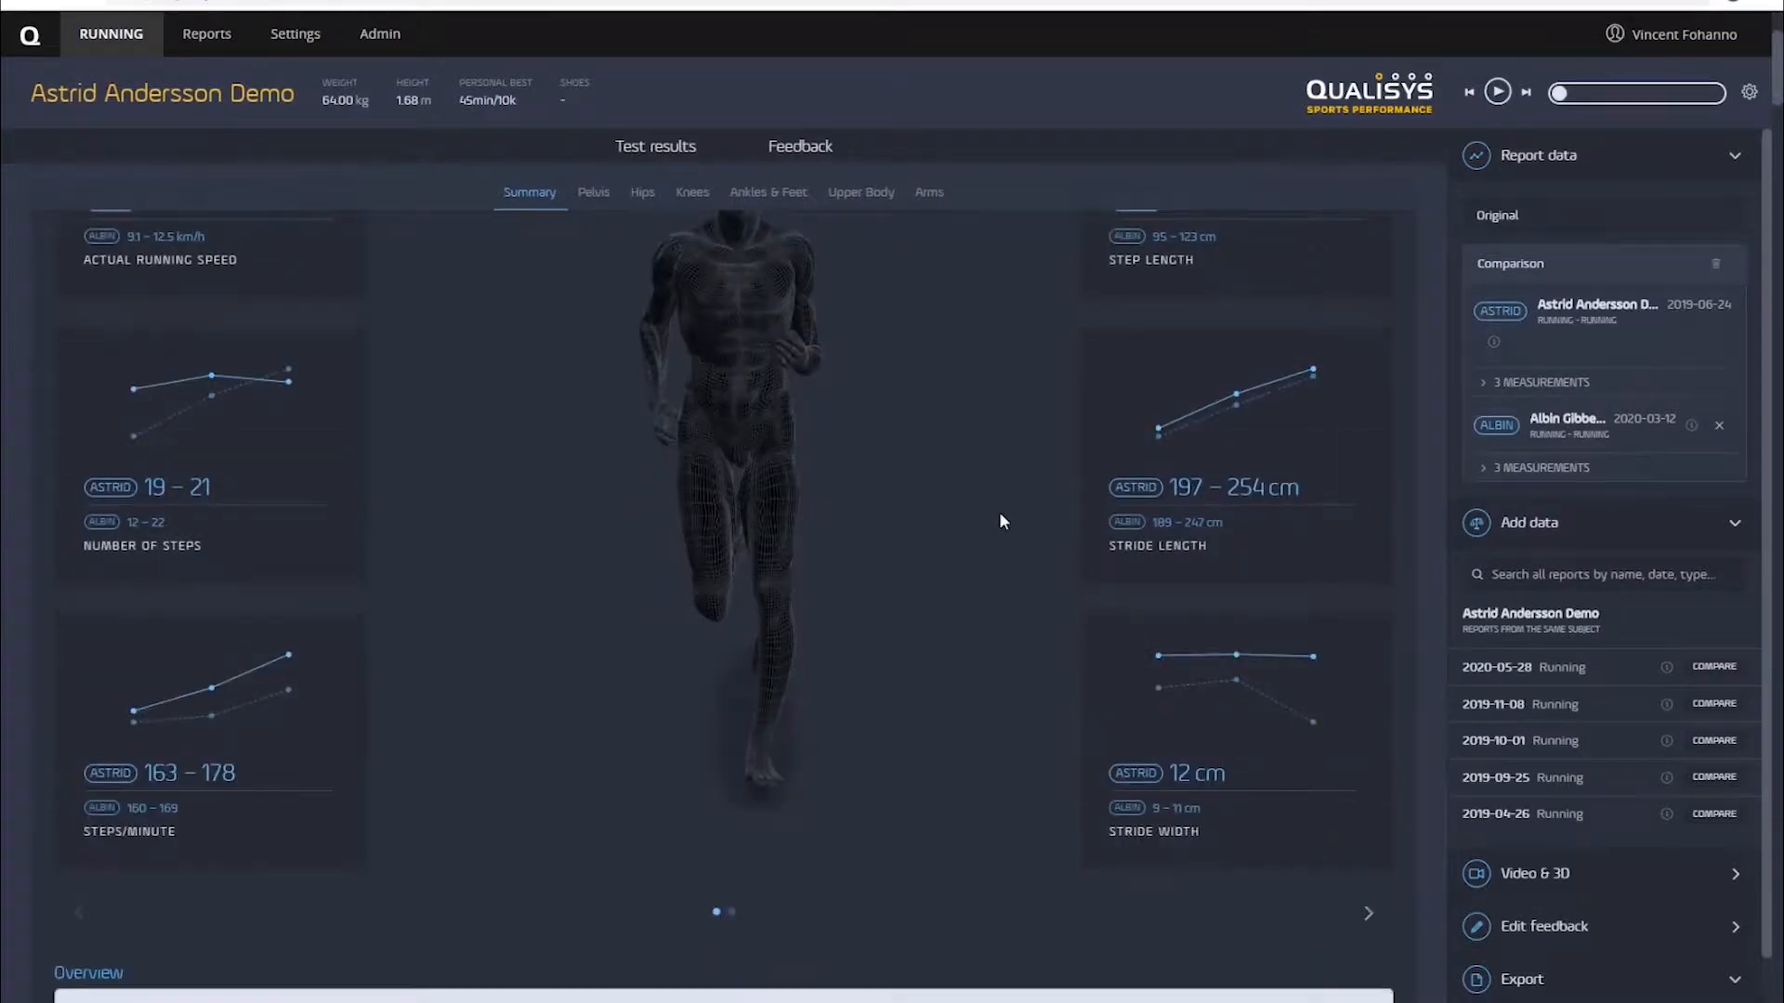
{"action": "mouse_move", "coordinate": [495, 470]}
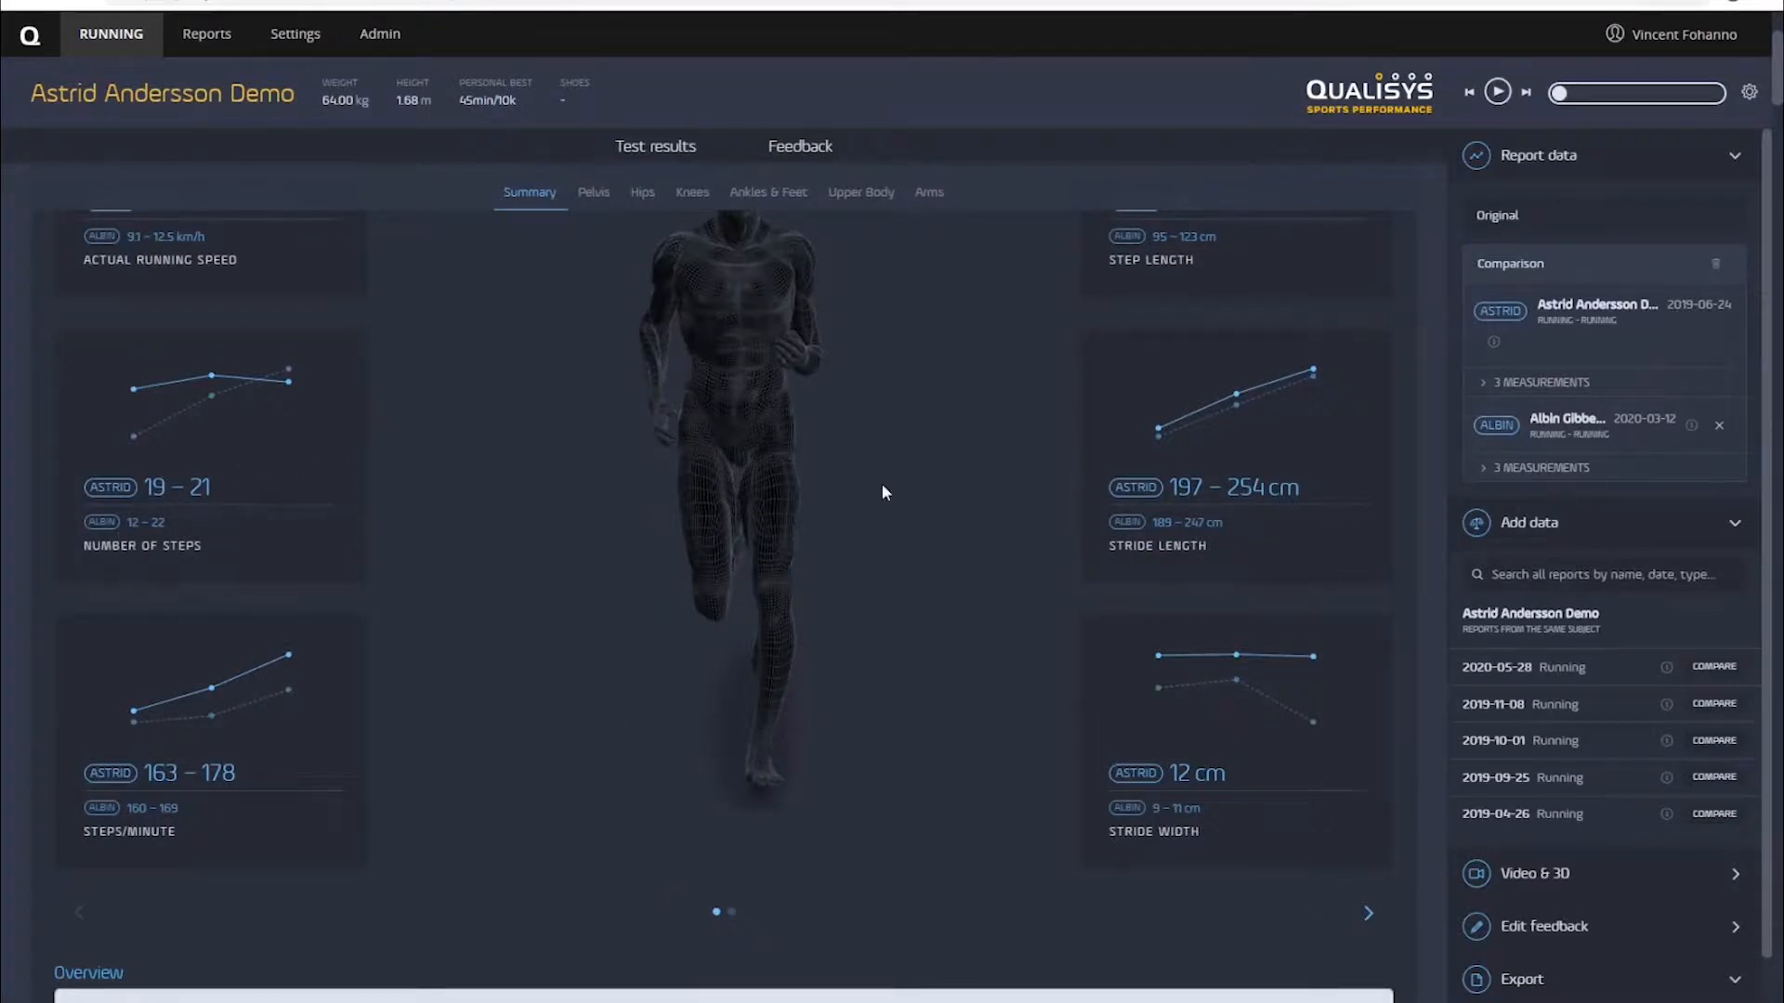
{"action": "mouse_move", "coordinate": [212, 687]}
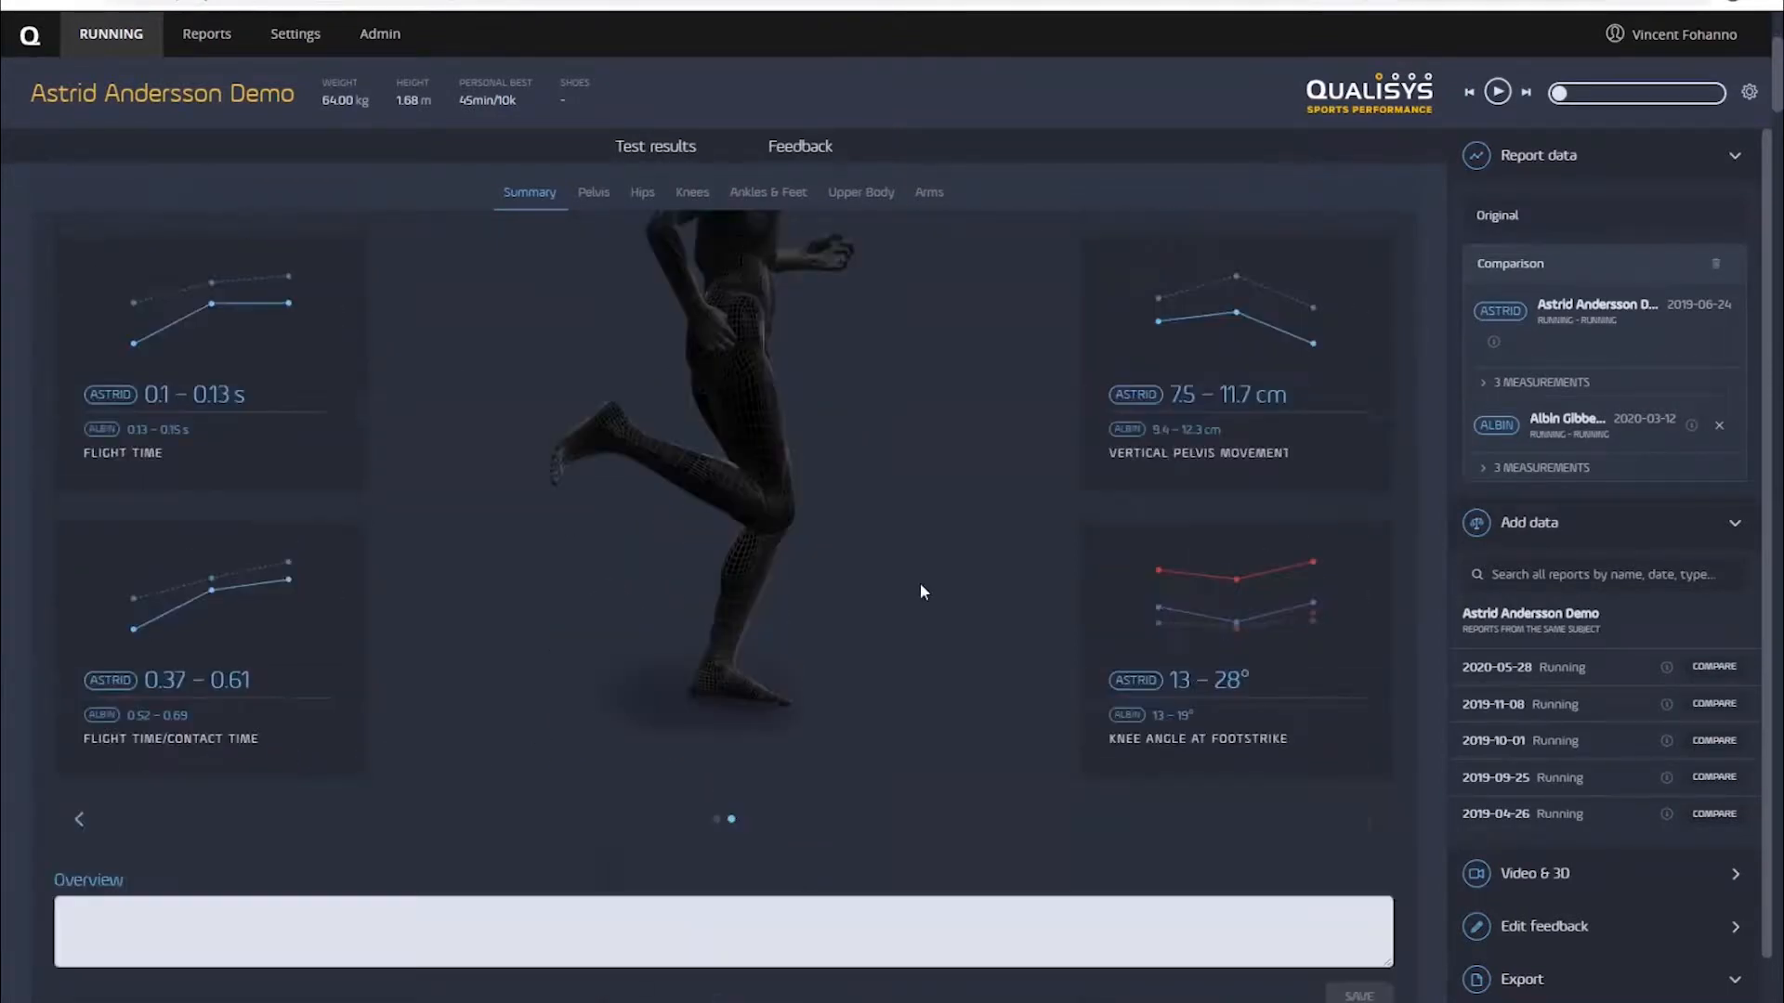
{"action": "left_click", "coordinate": [593, 192]}
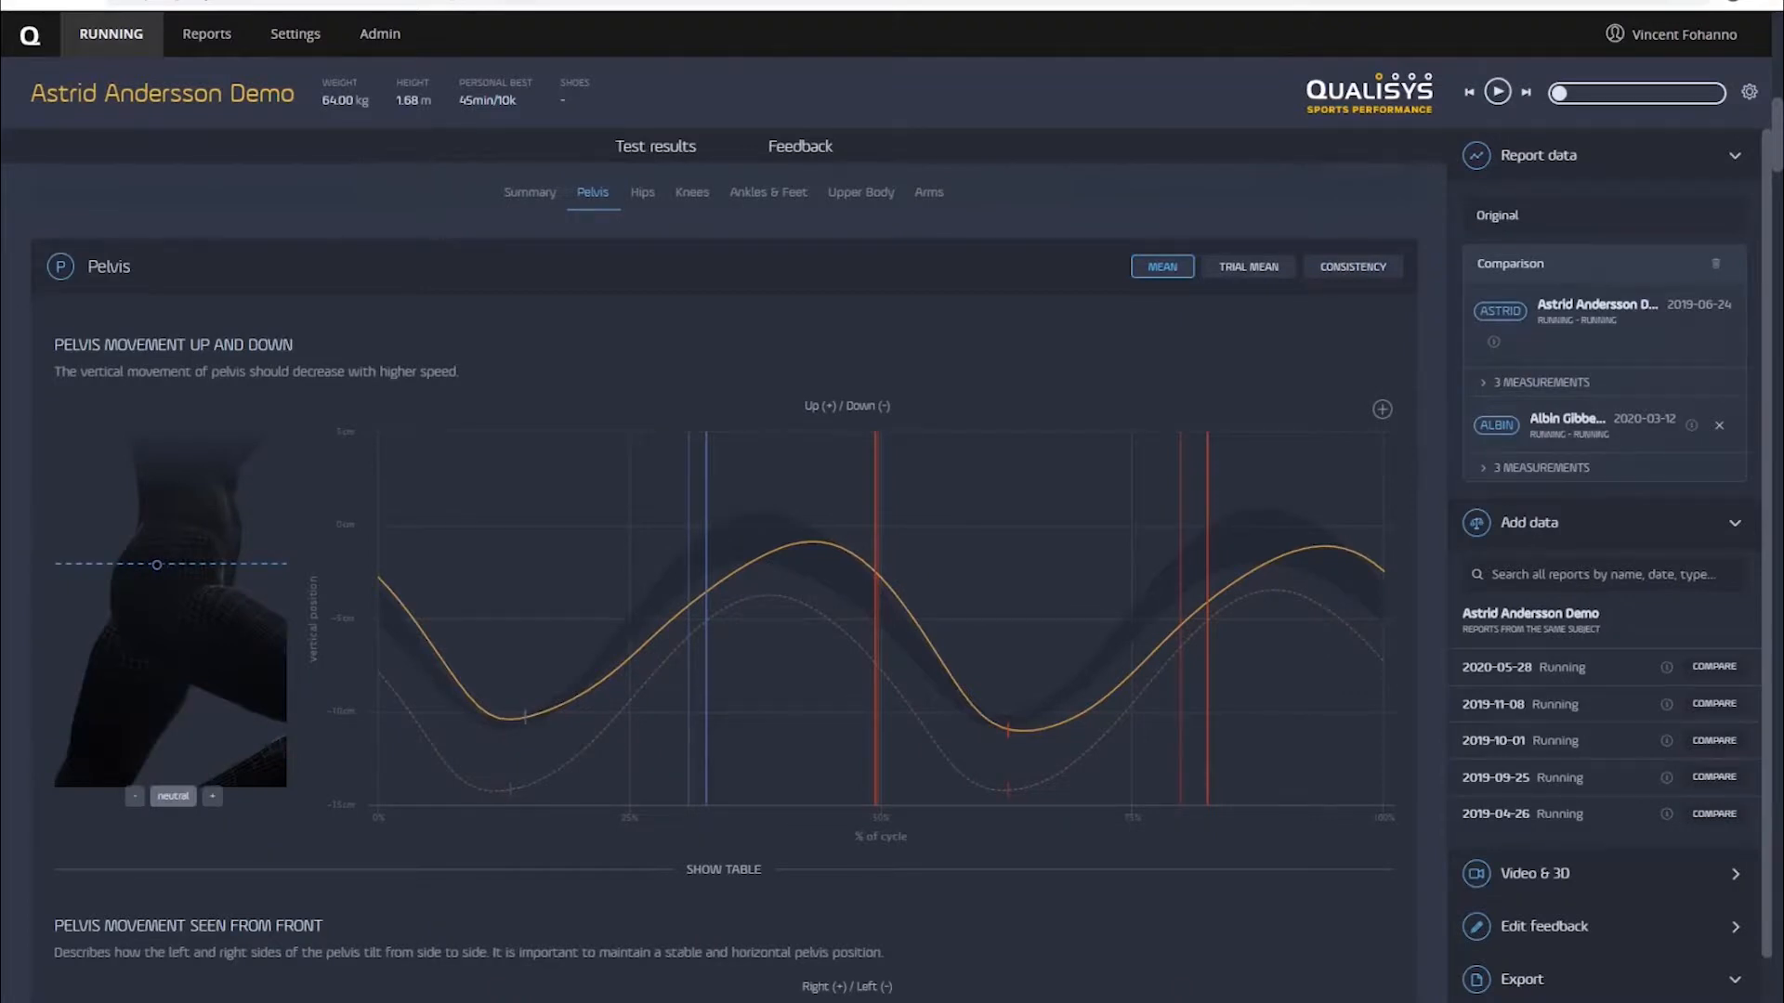
{"action": "mouse_move", "coordinate": [550, 713]}
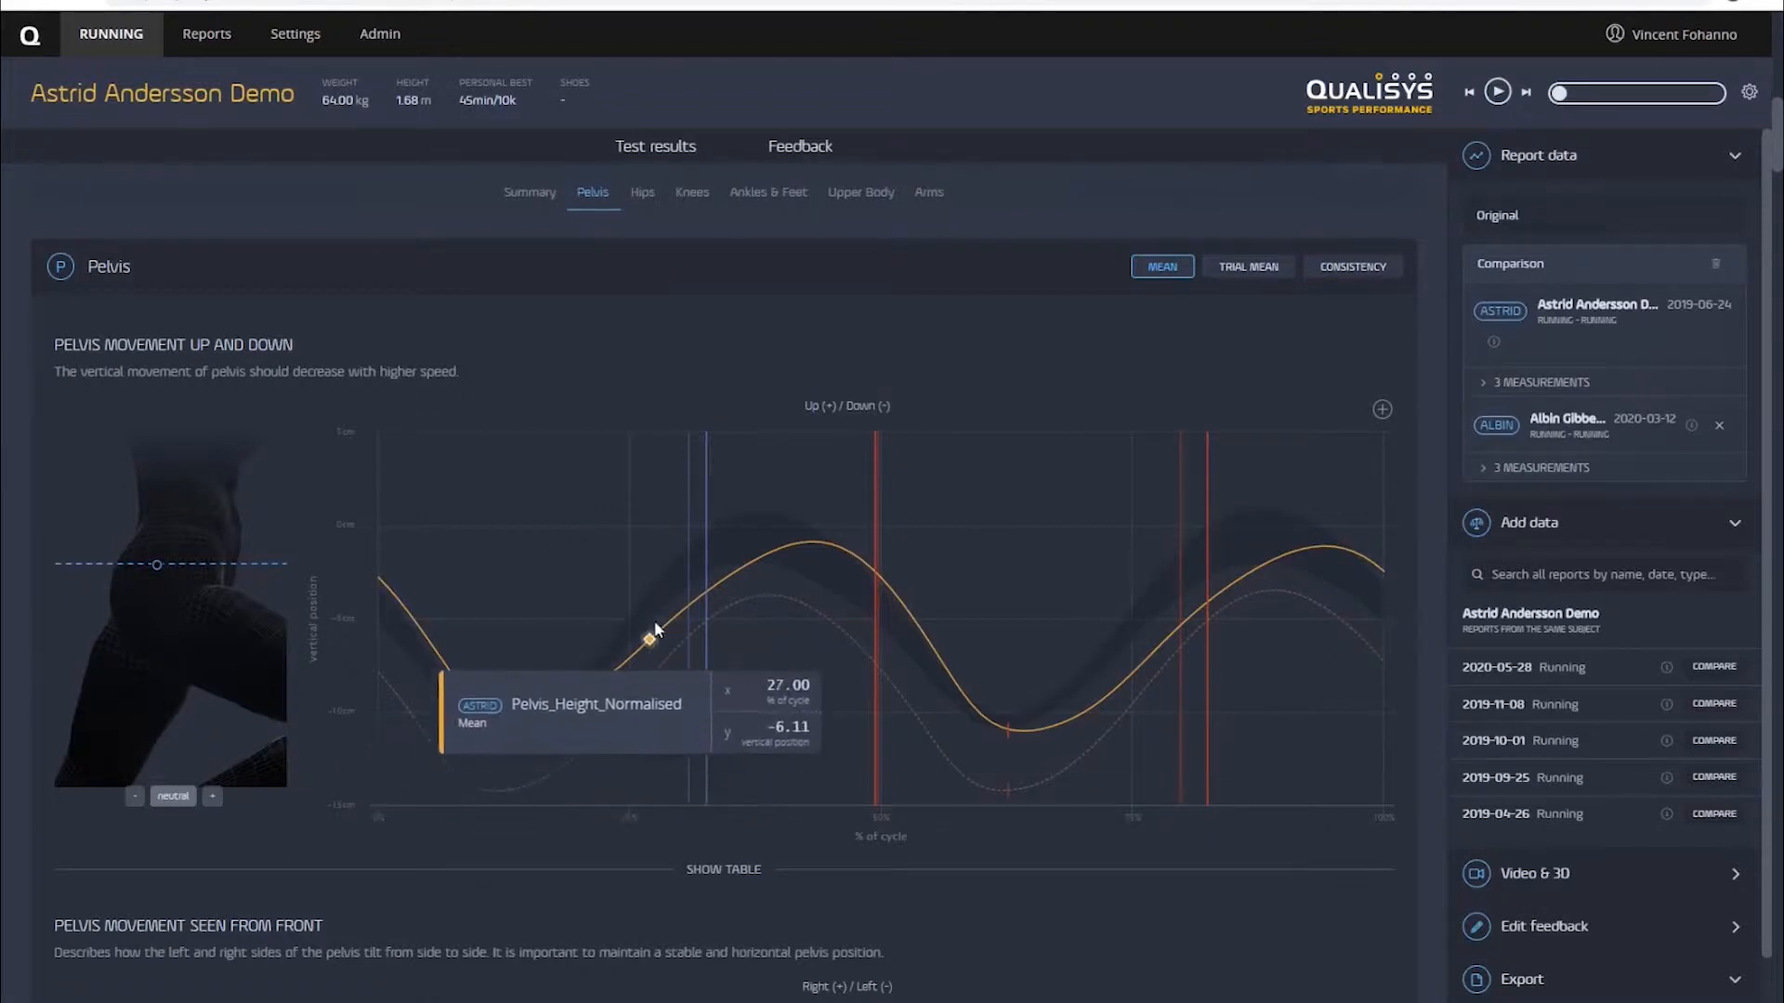
{"action": "mouse_move", "coordinate": [921, 630]}
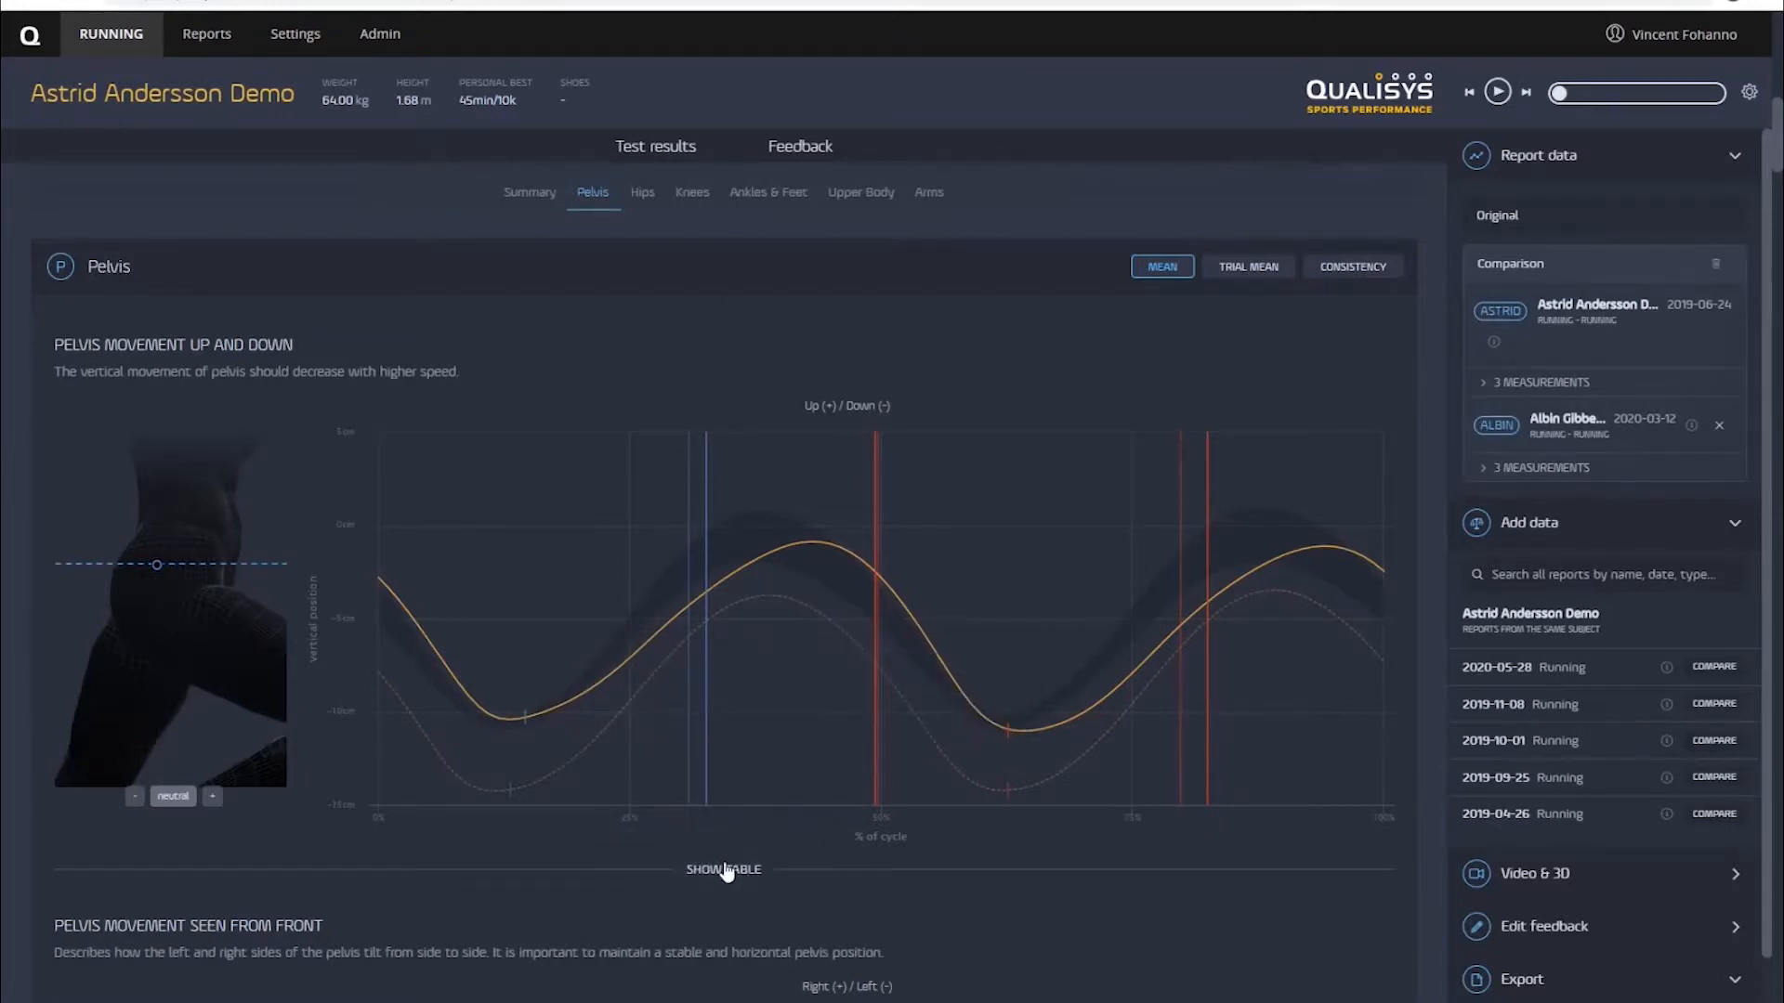
Show the pelvis vertical movement table with Astrid's and Albin's mean ± SD ranges per target speed
{"action": "left_click", "coordinate": [723, 869]}
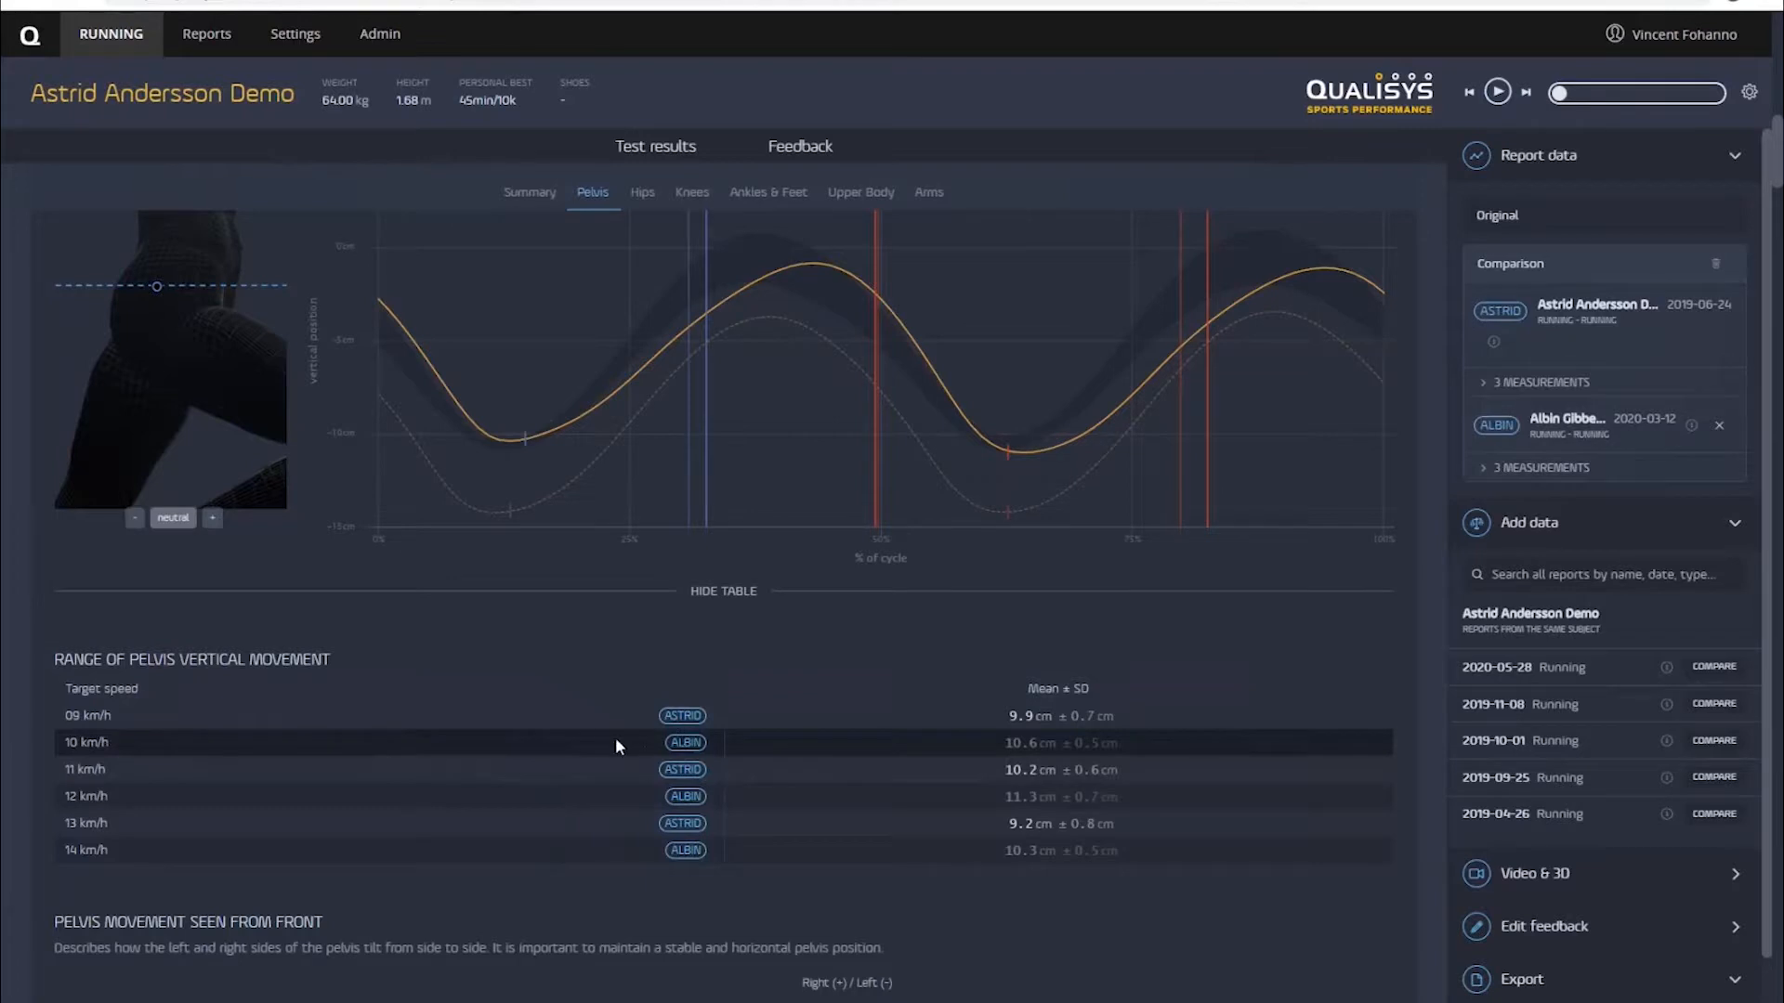
{"action": "scroll", "scroll_direction": "down", "scroll_amount": 3}
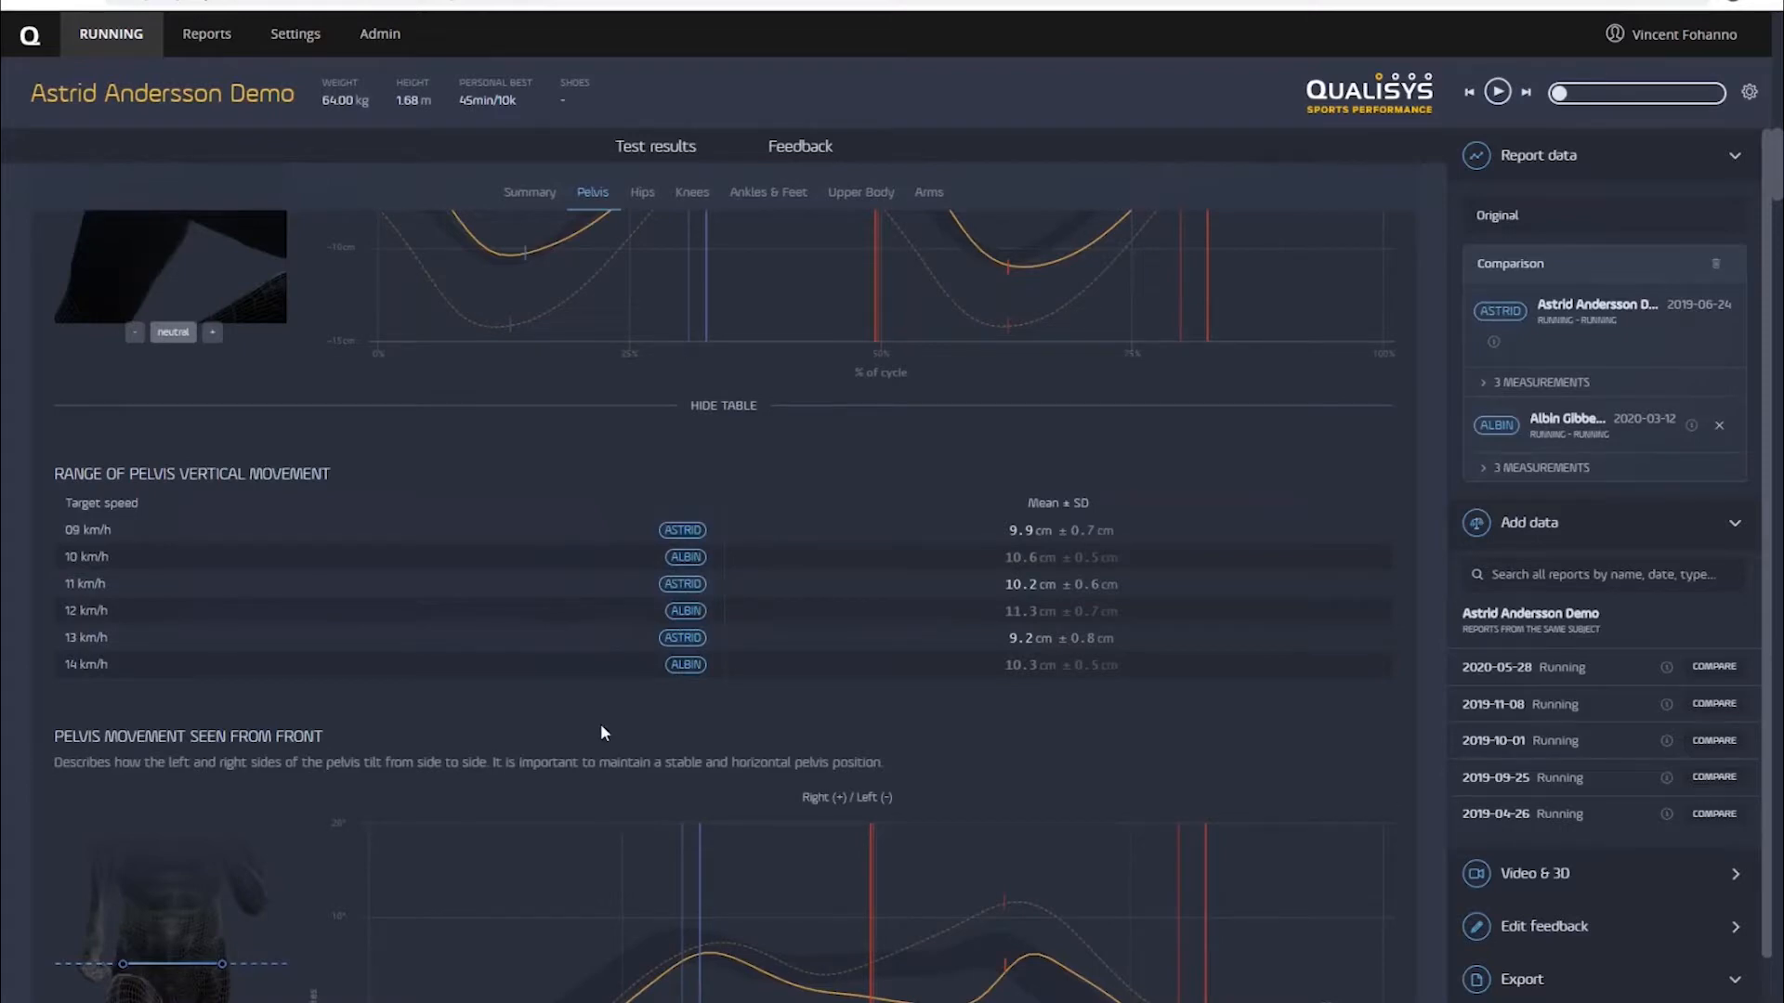
{"action": "scroll", "scroll_direction": "down", "scroll_amount": 3}
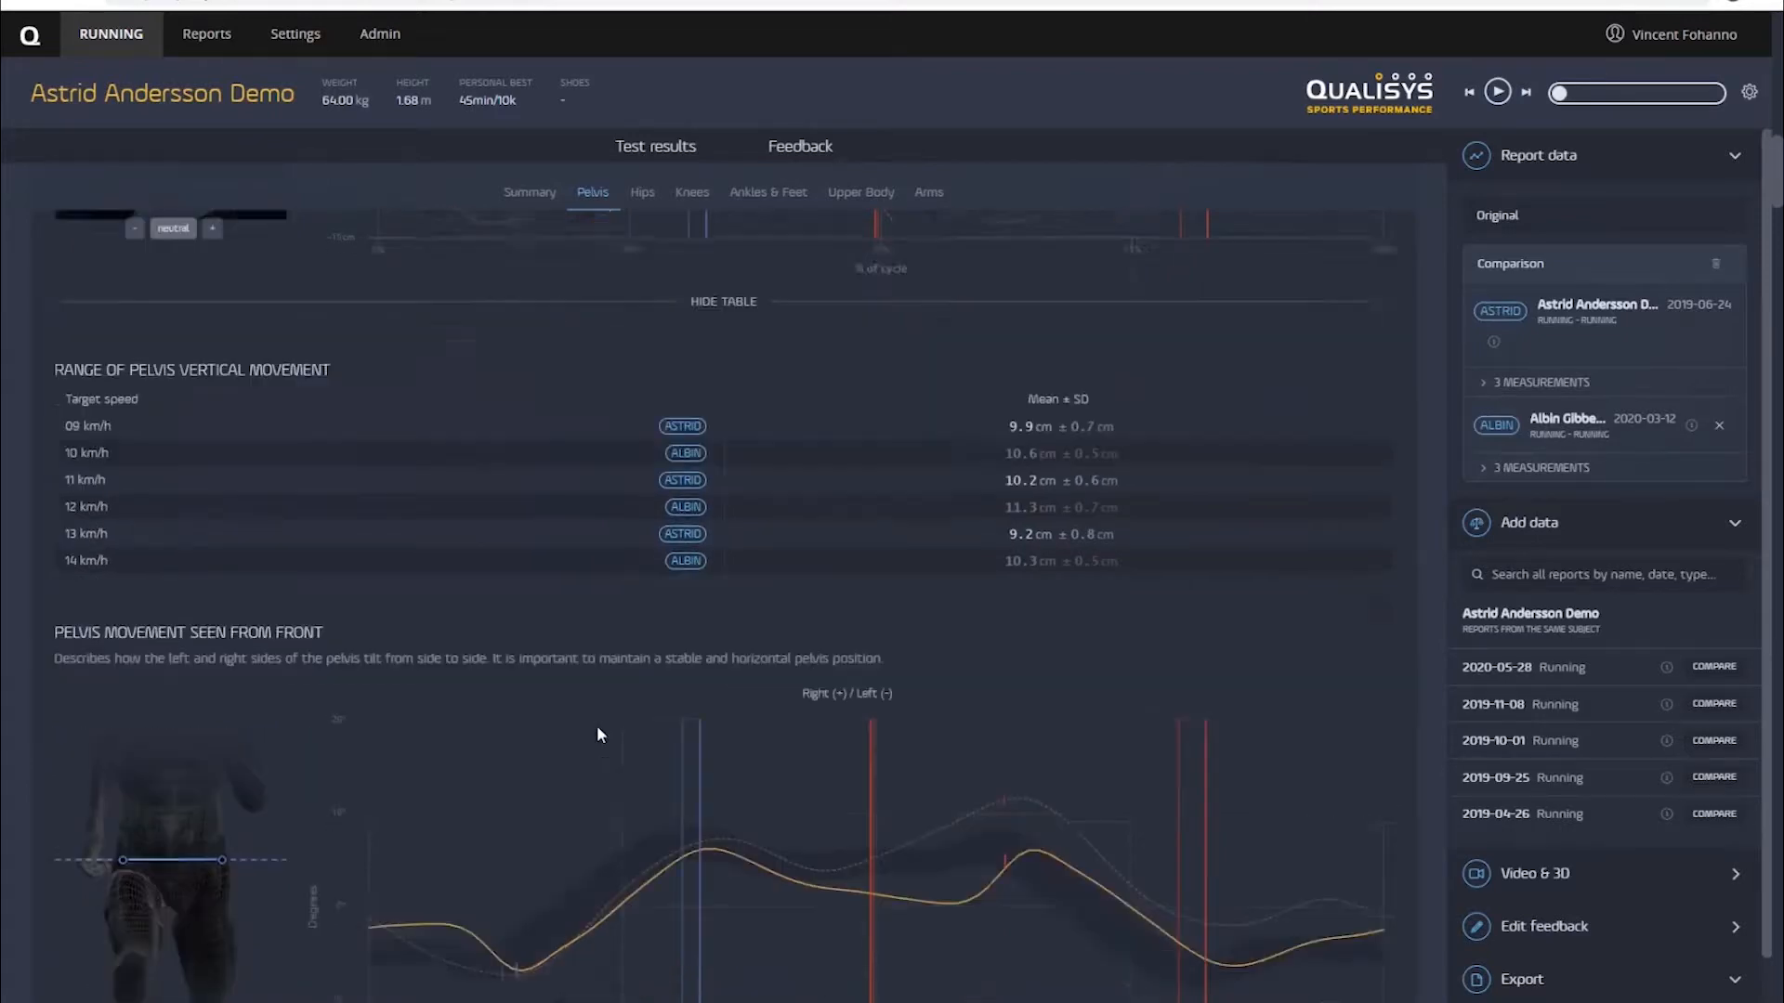